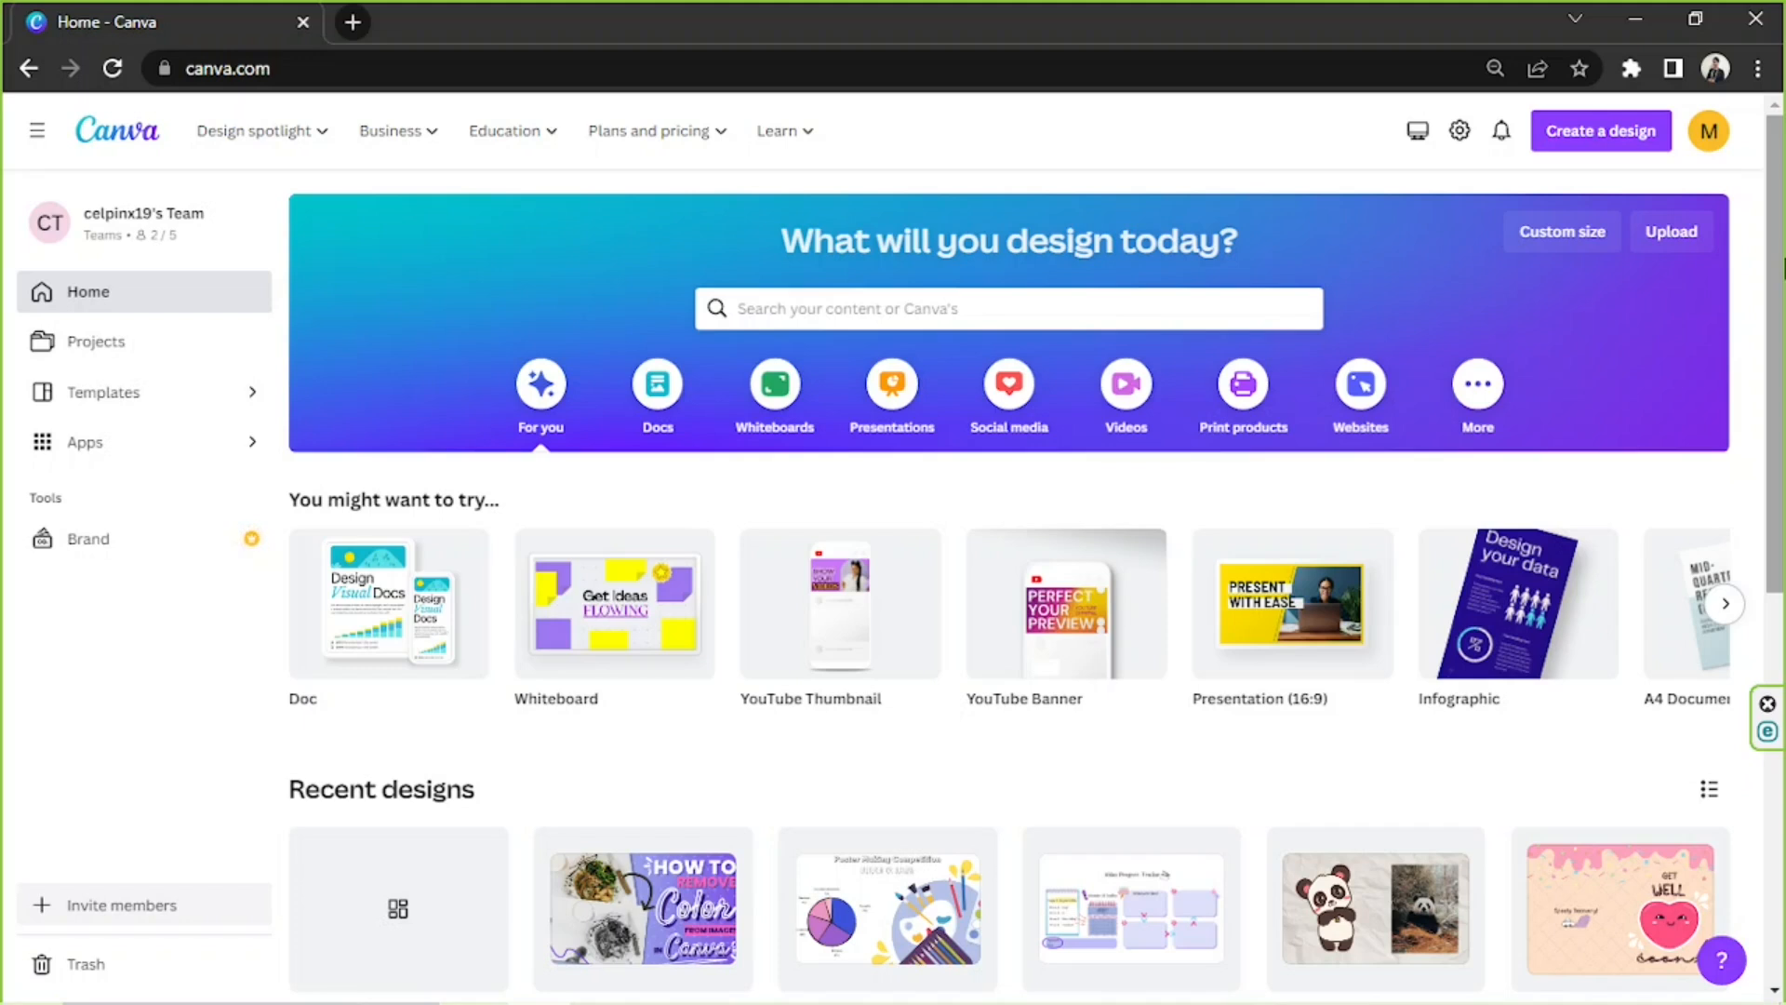
{"action": "mouse_move", "coordinate": [1238, 184]}
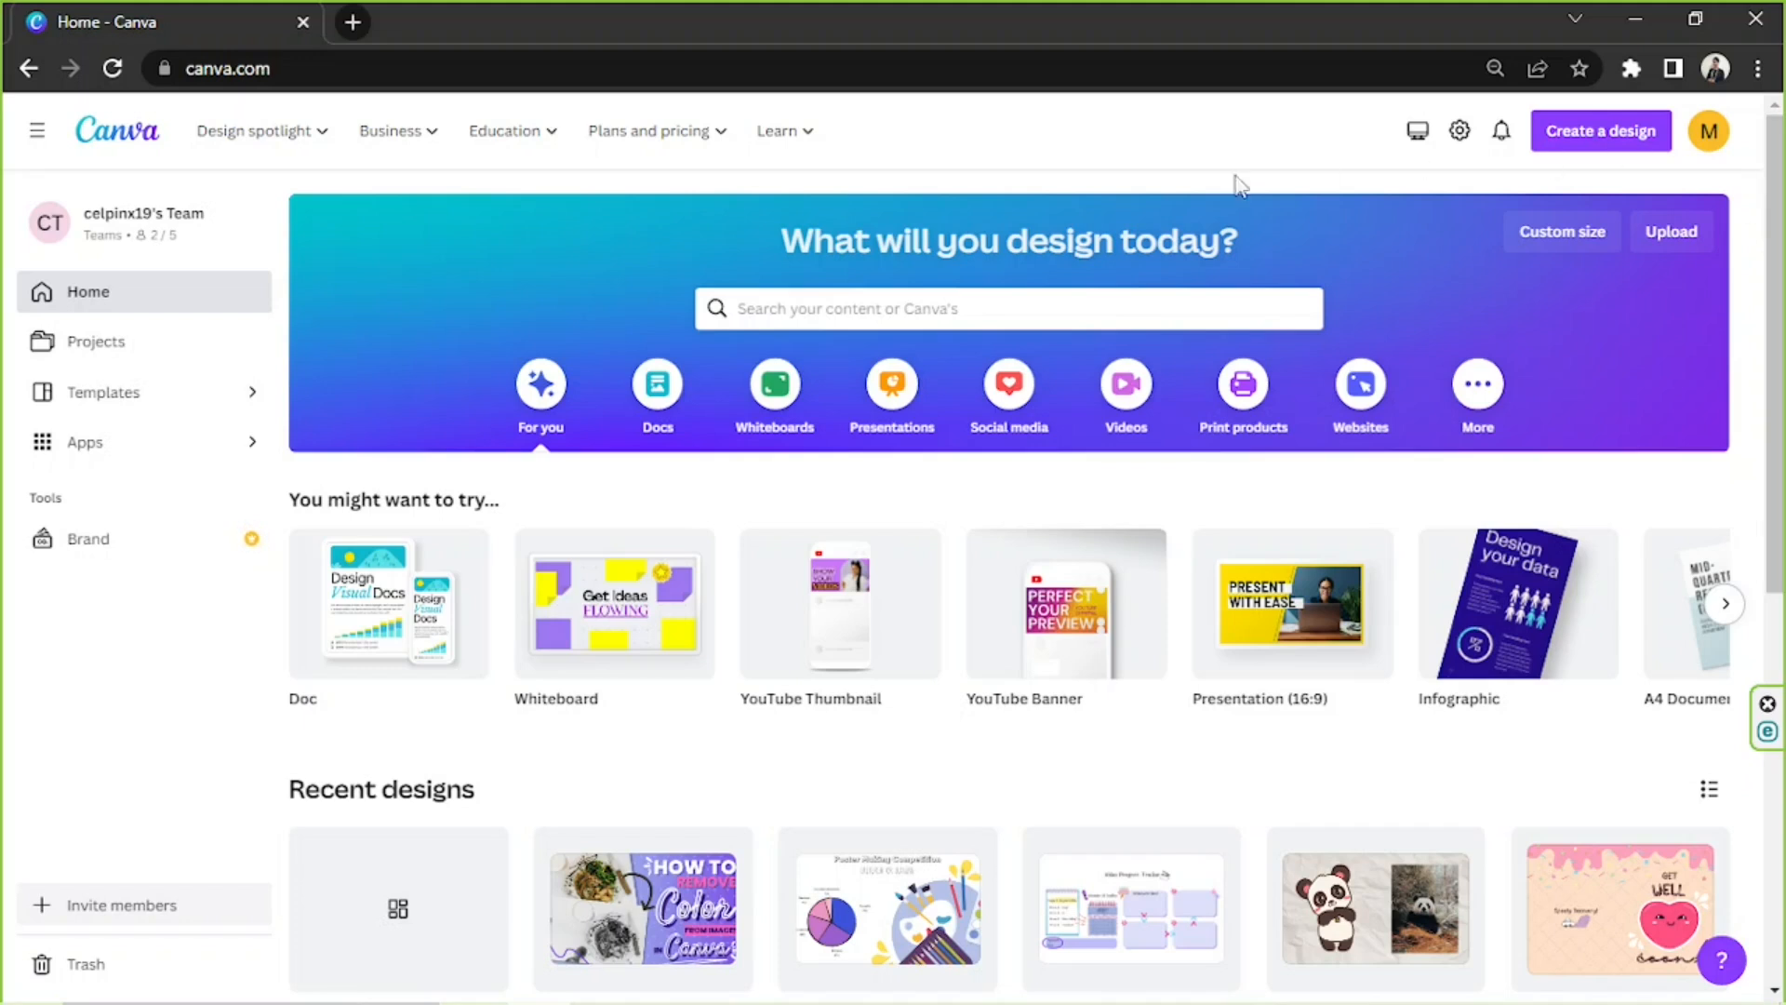
Search 'facebook profile frame' and choose the Facebook Profile Frame (1500 × 1500 px) type.
{"action": "left_click", "coordinate": [1006, 308]}
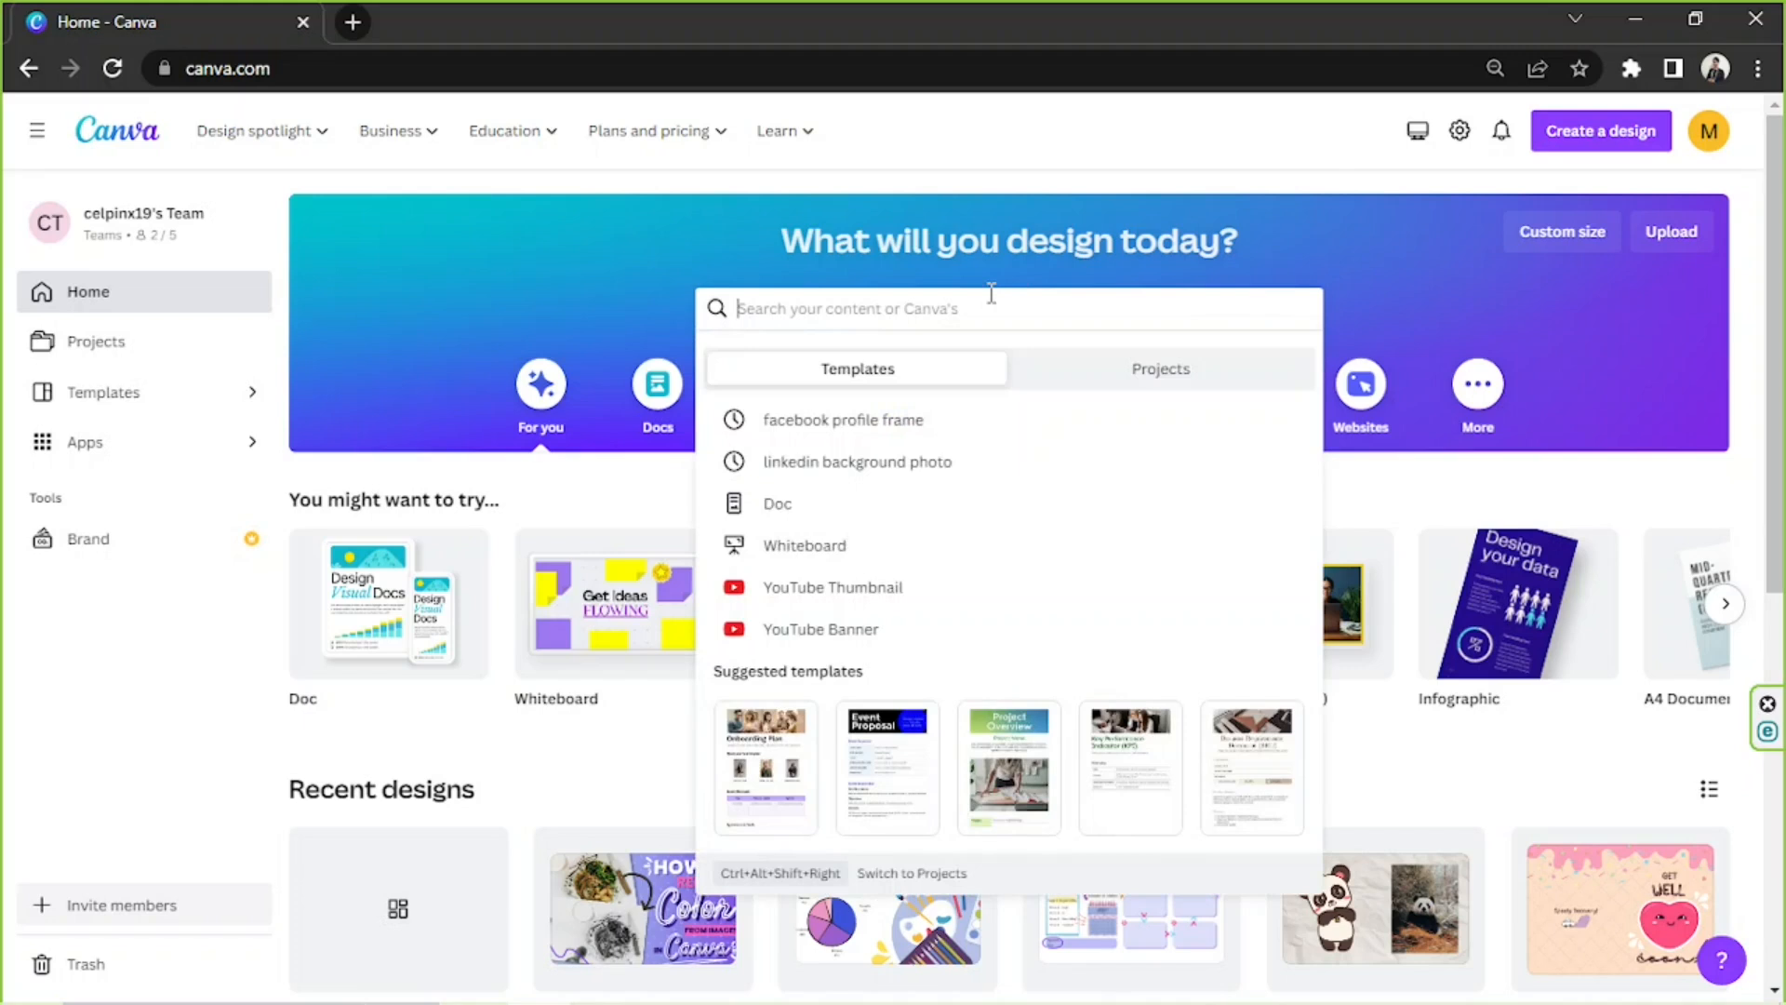
{"action": "type", "text": "facebo"}
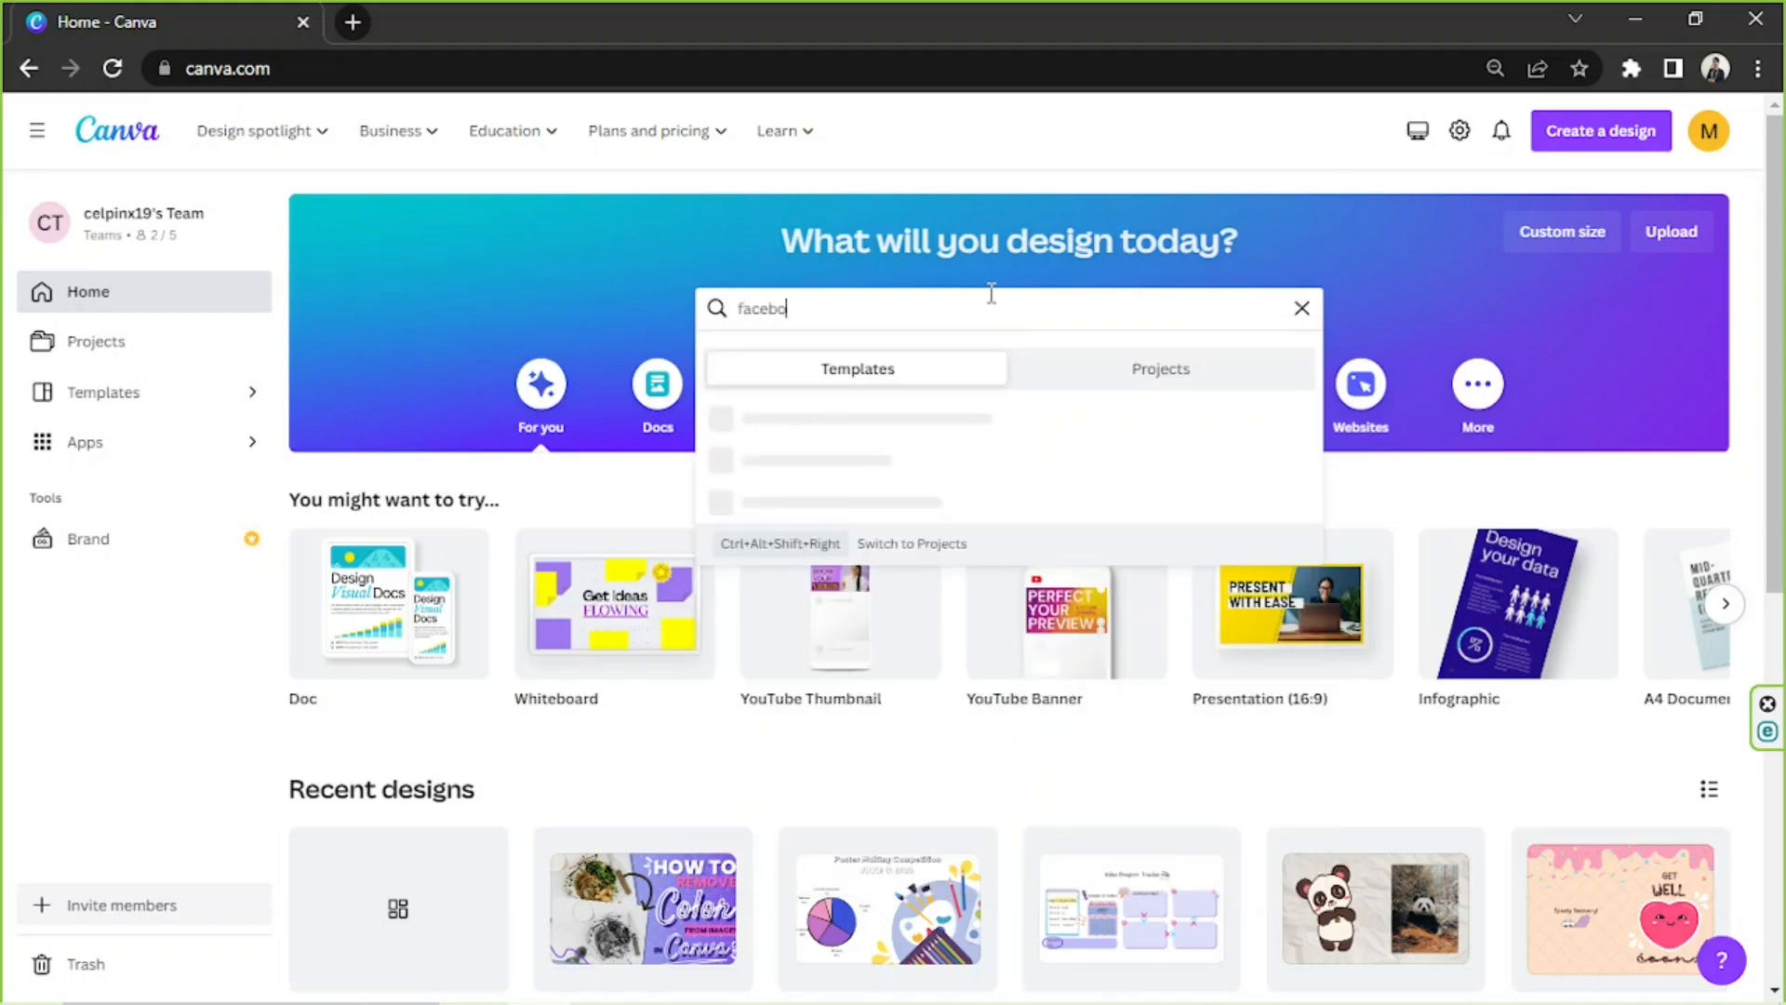
{"action": "type", "text": "ok profile"}
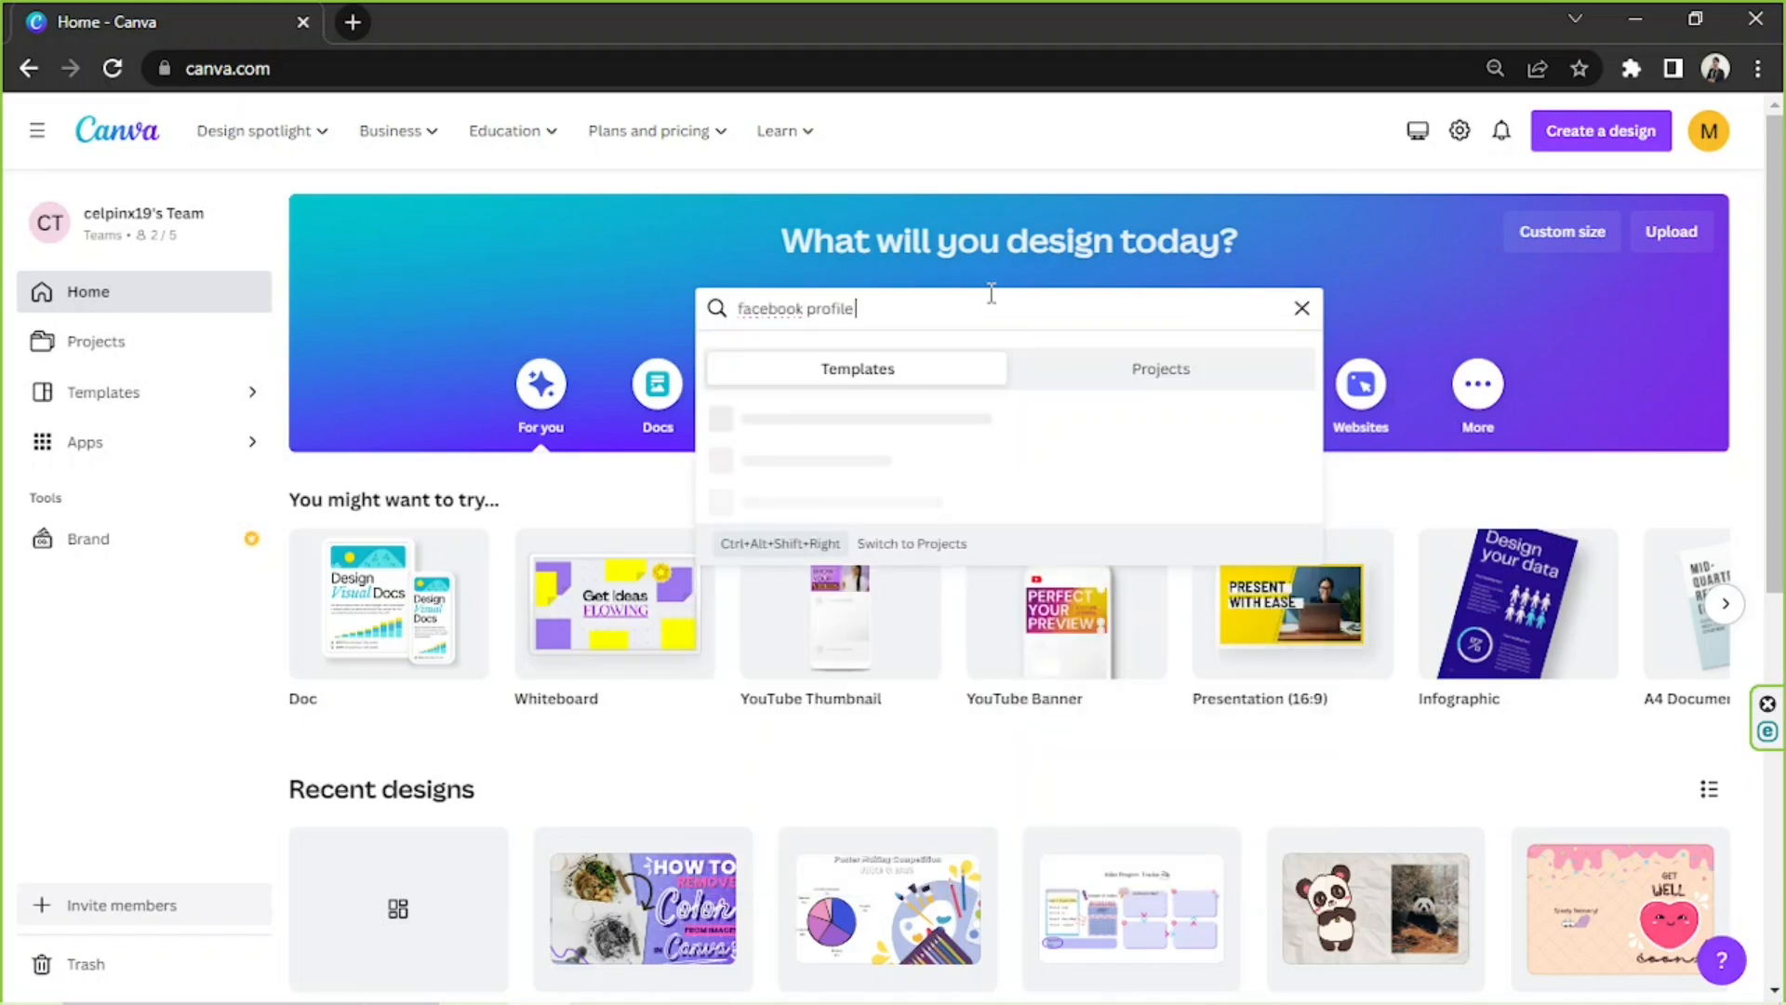
{"action": "type", "text": "frae"}
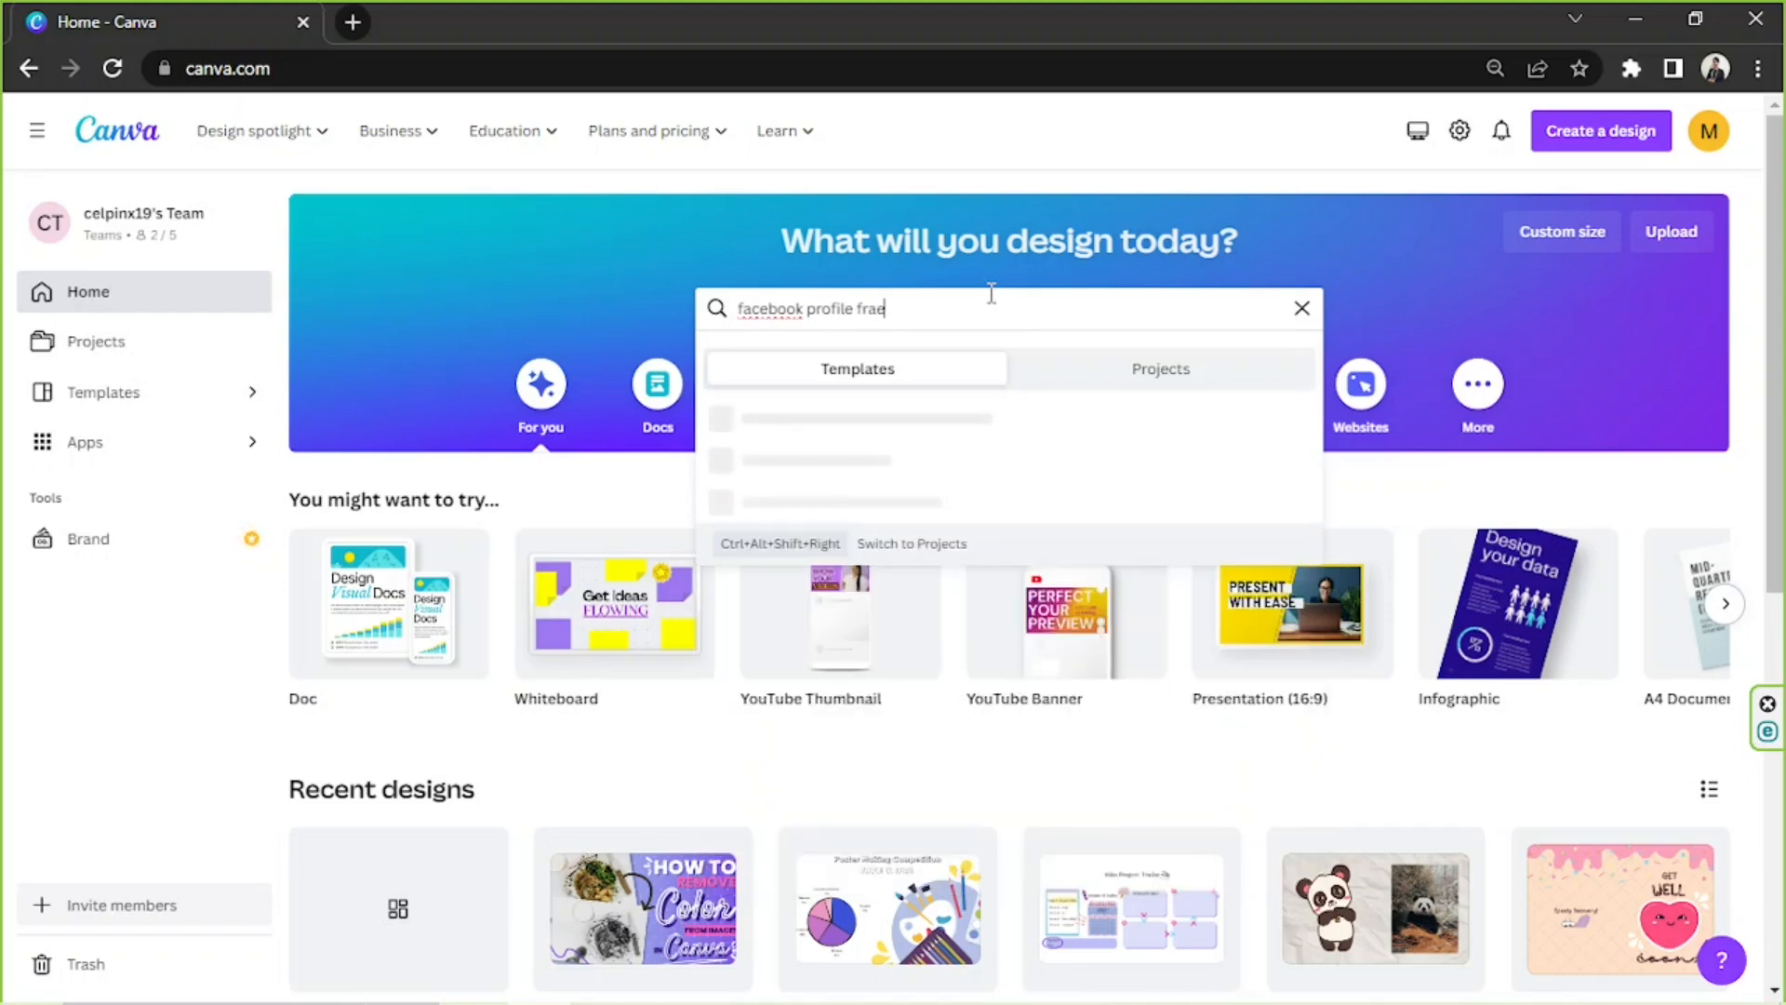
{"action": "type", "text": "me"}
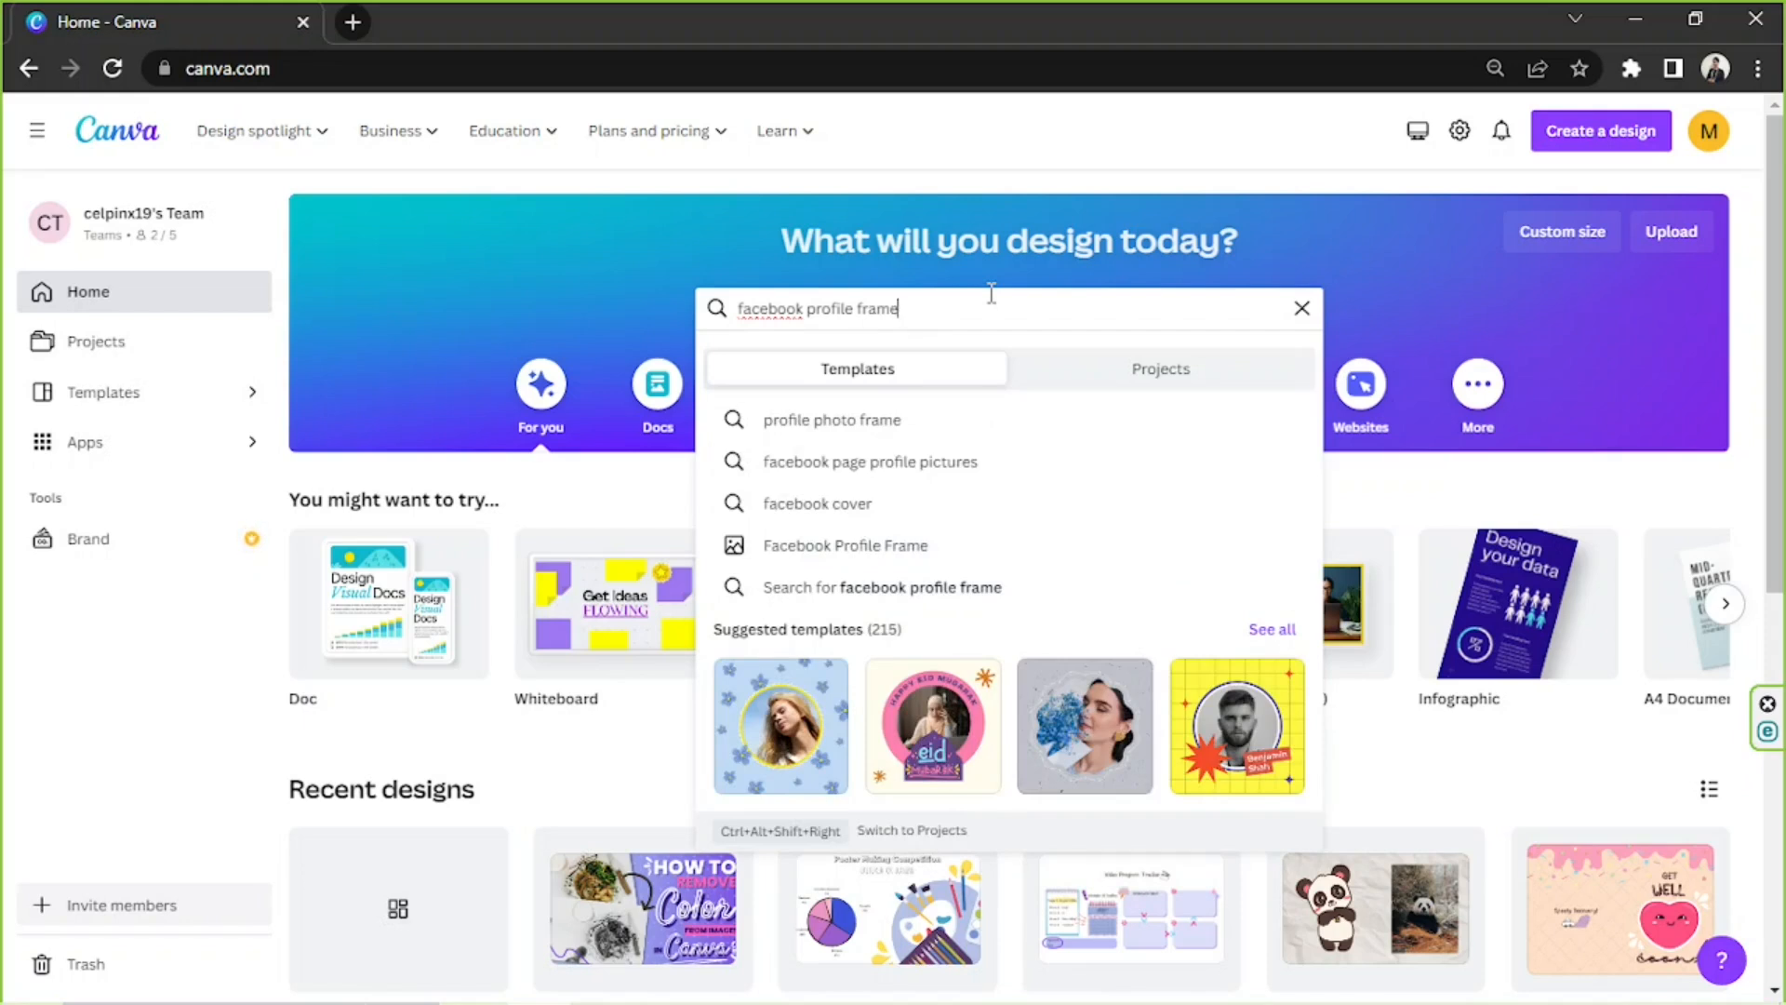
{"action": "mouse_move", "coordinate": [933, 556]}
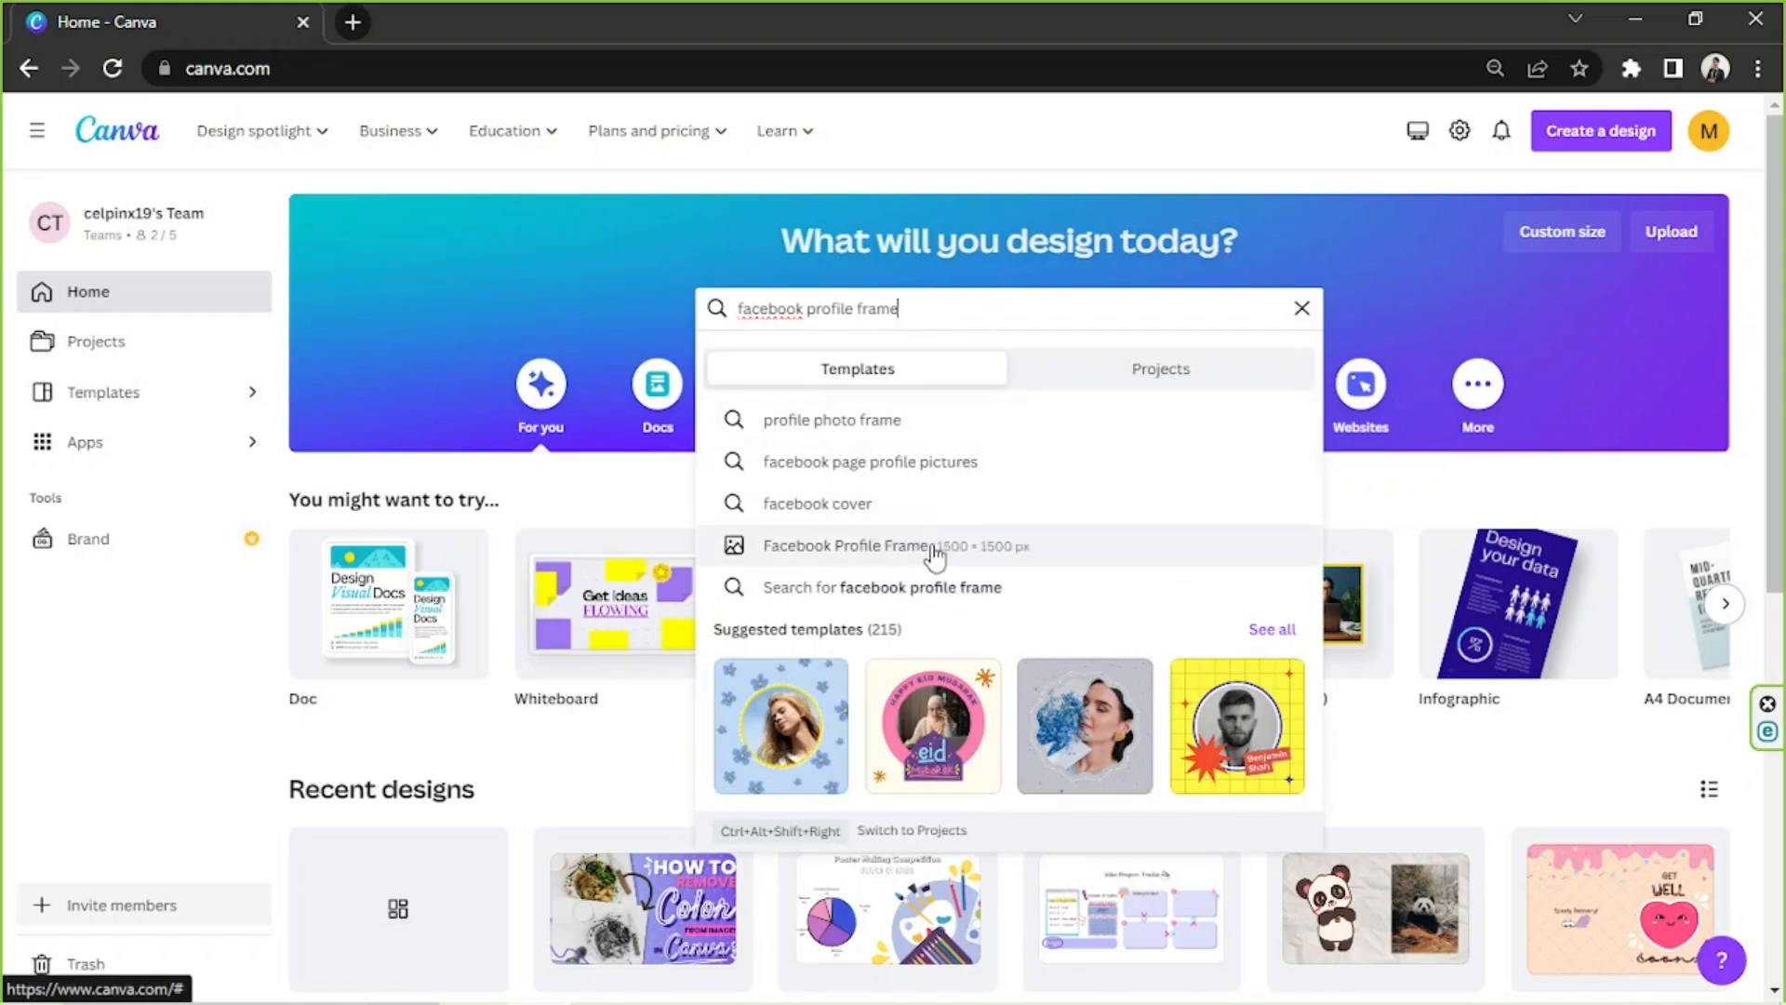
{"action": "mouse_move", "coordinate": [963, 558]}
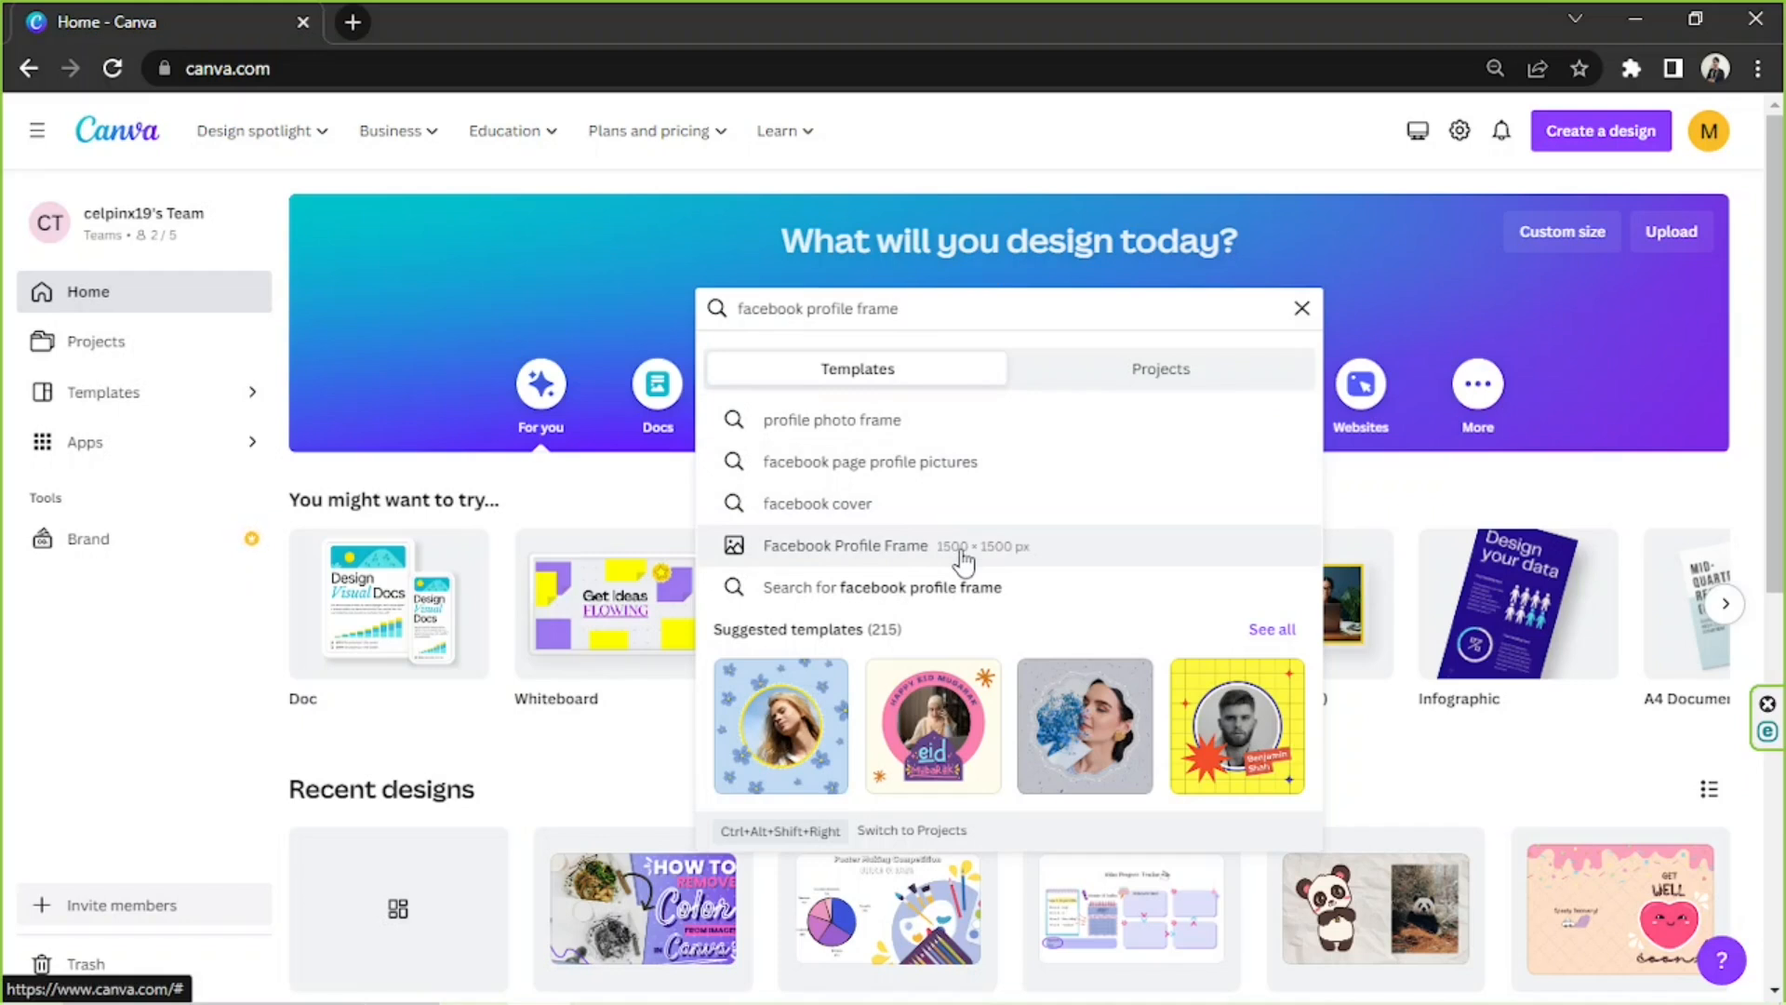
{"action": "left_click", "coordinate": [845, 546]}
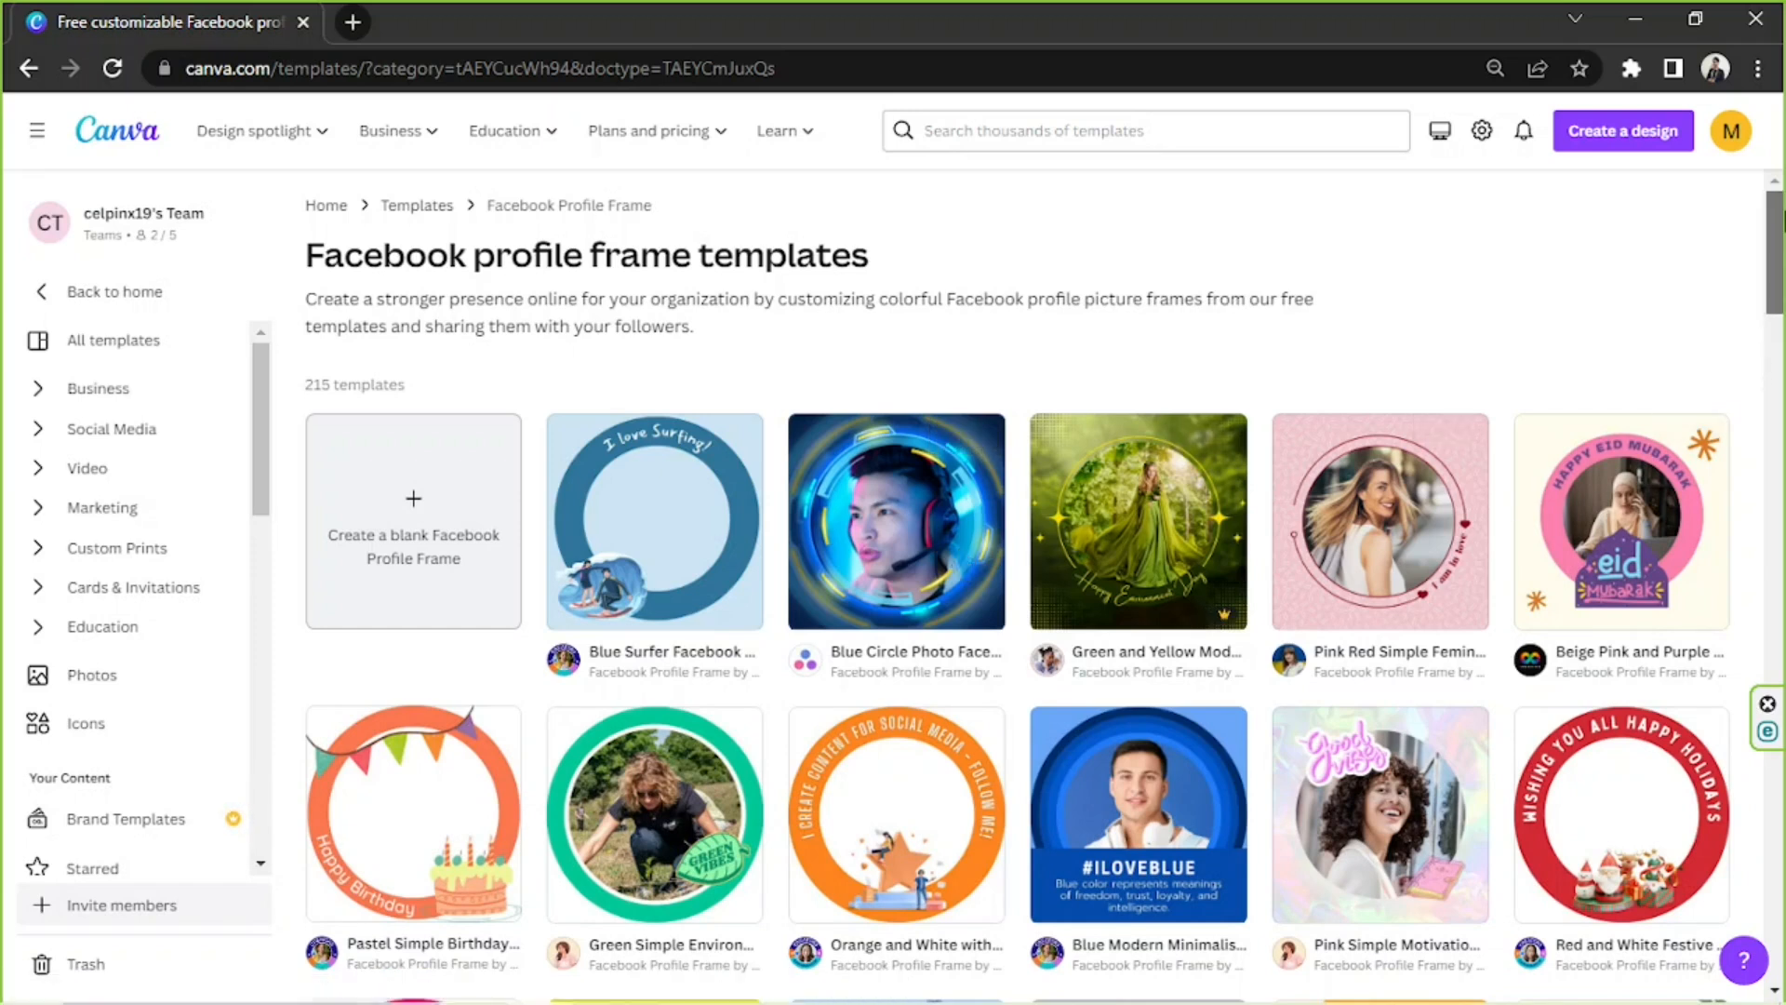
Browse the 215 profile frame templates, then create a blank Facebook Profile Frame design.
{"action": "scroll", "scroll_direction": "down", "scroll_amount": 3}
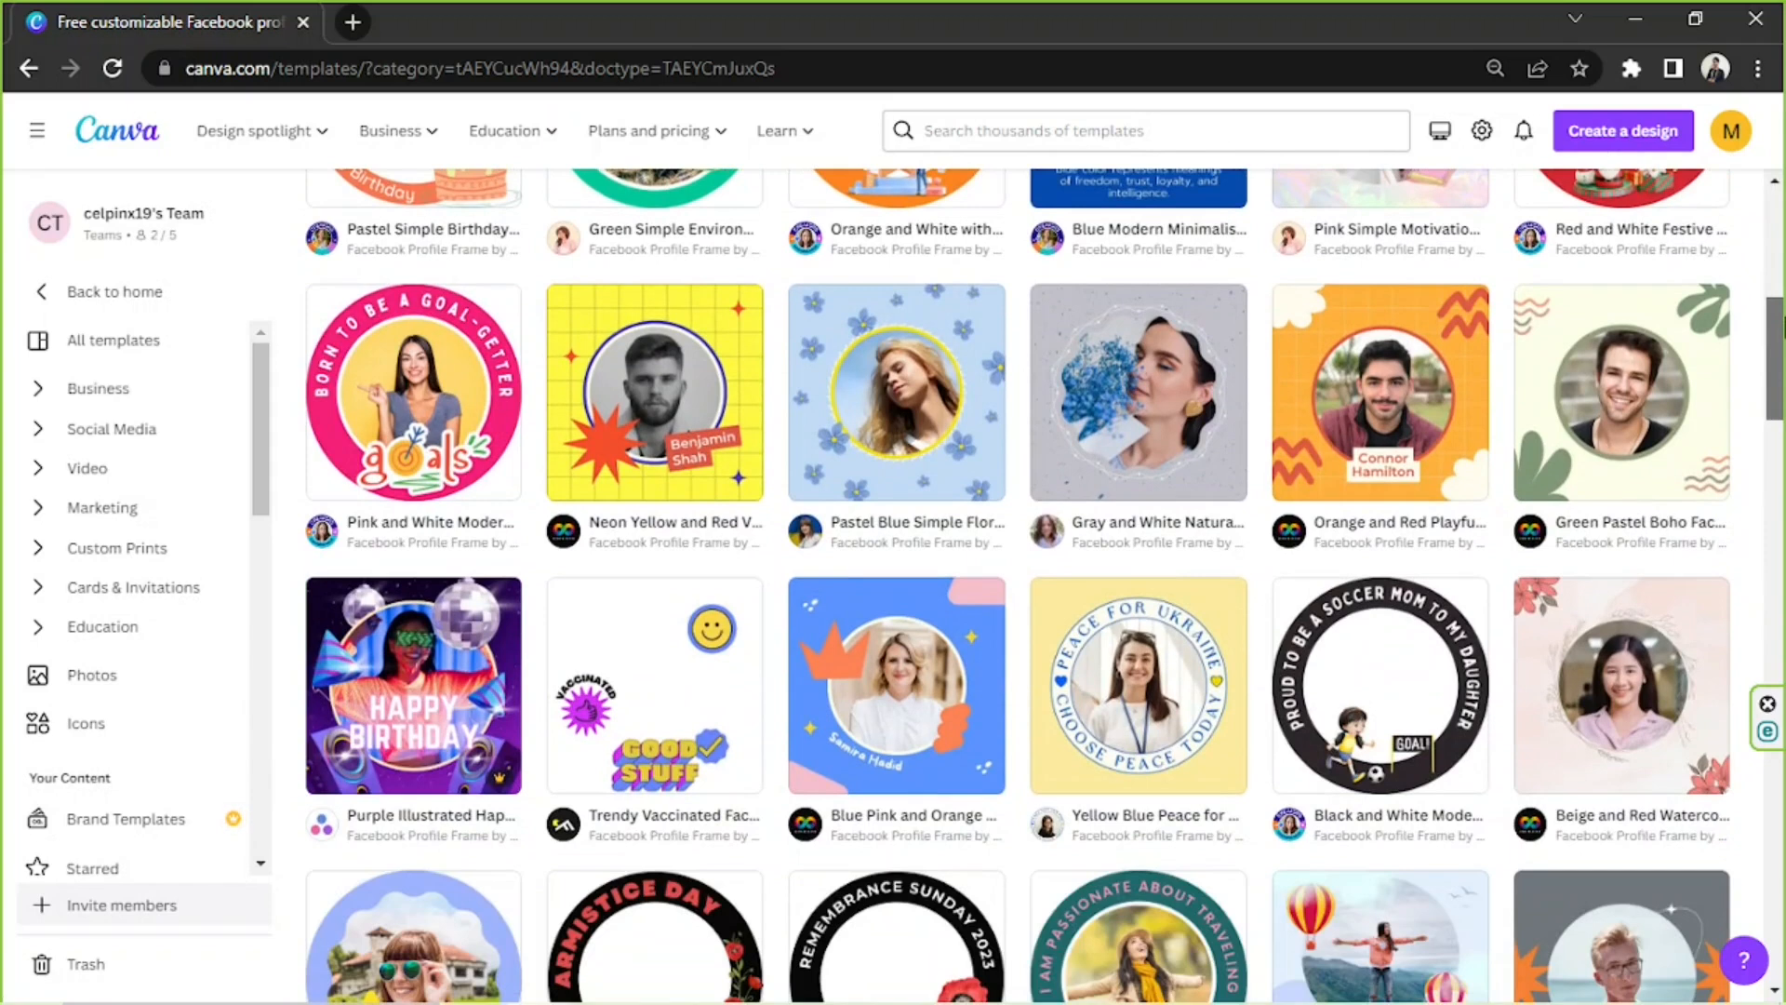
{"action": "scroll", "scroll_direction": "down", "scroll_amount": 3}
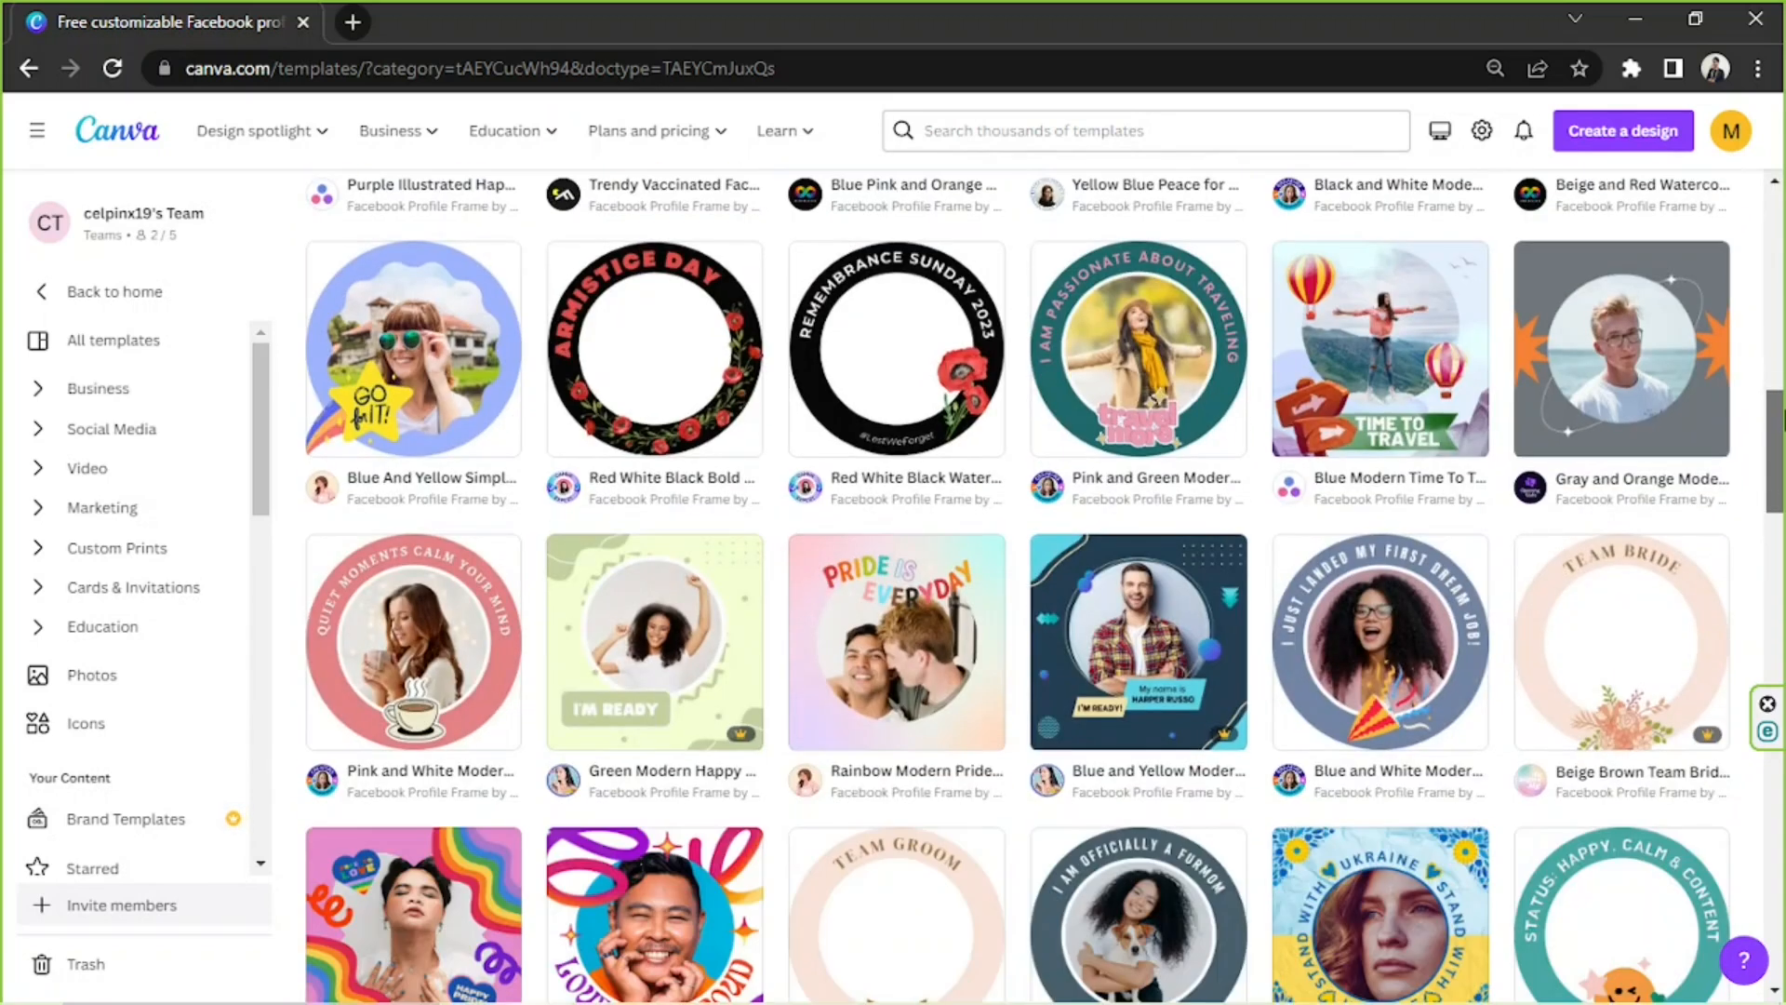
{"action": "scroll", "scroll_direction": "down", "scroll_amount": 3}
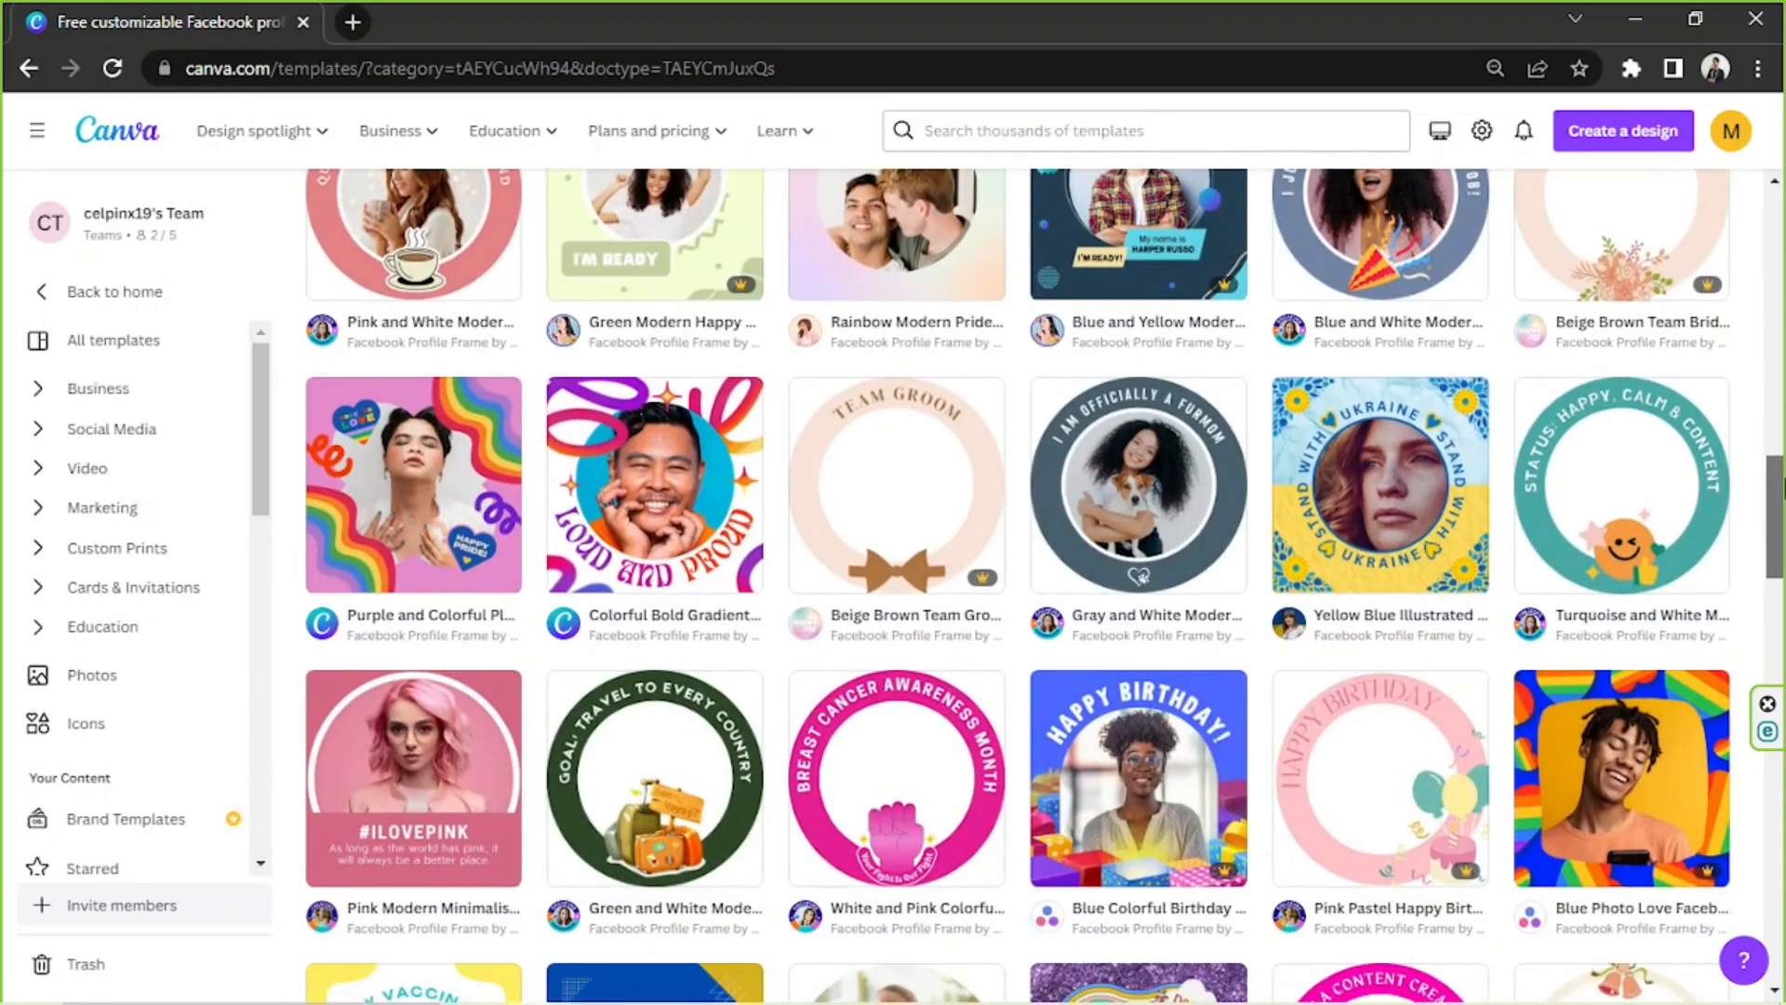
{"action": "scroll", "scroll_direction": "down", "scroll_amount": 3}
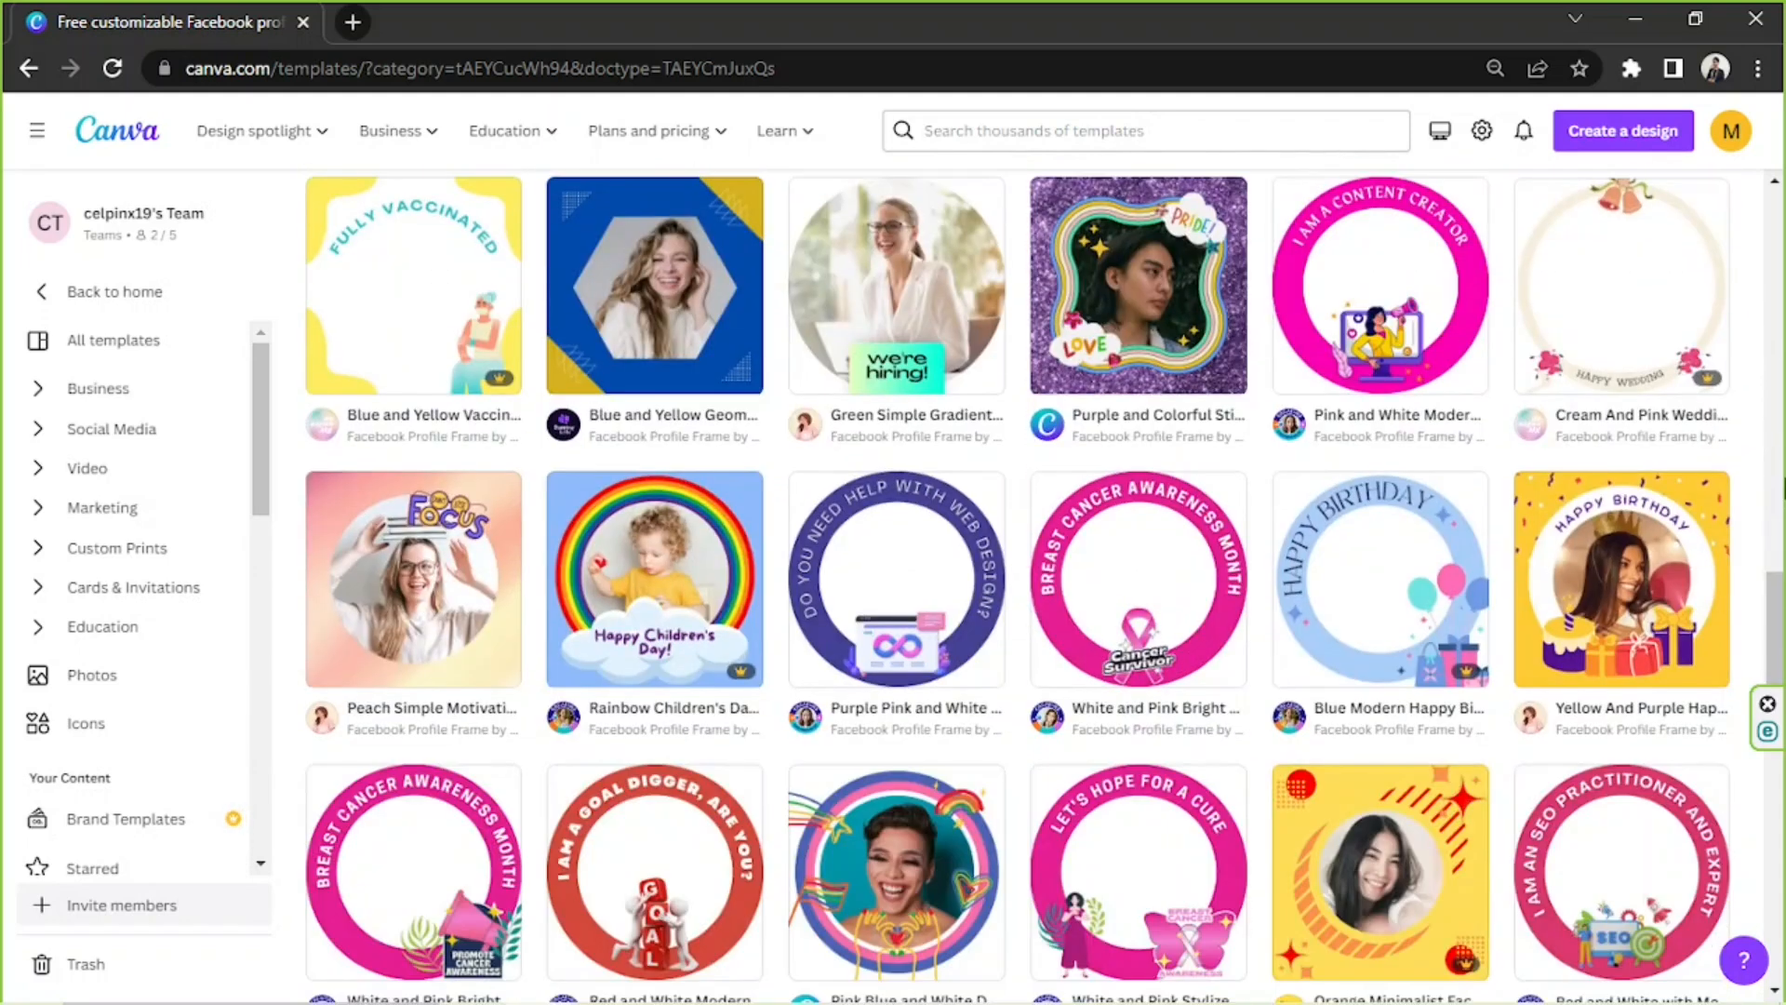
{"action": "scroll", "scroll_direction": "down", "scroll_amount": 3}
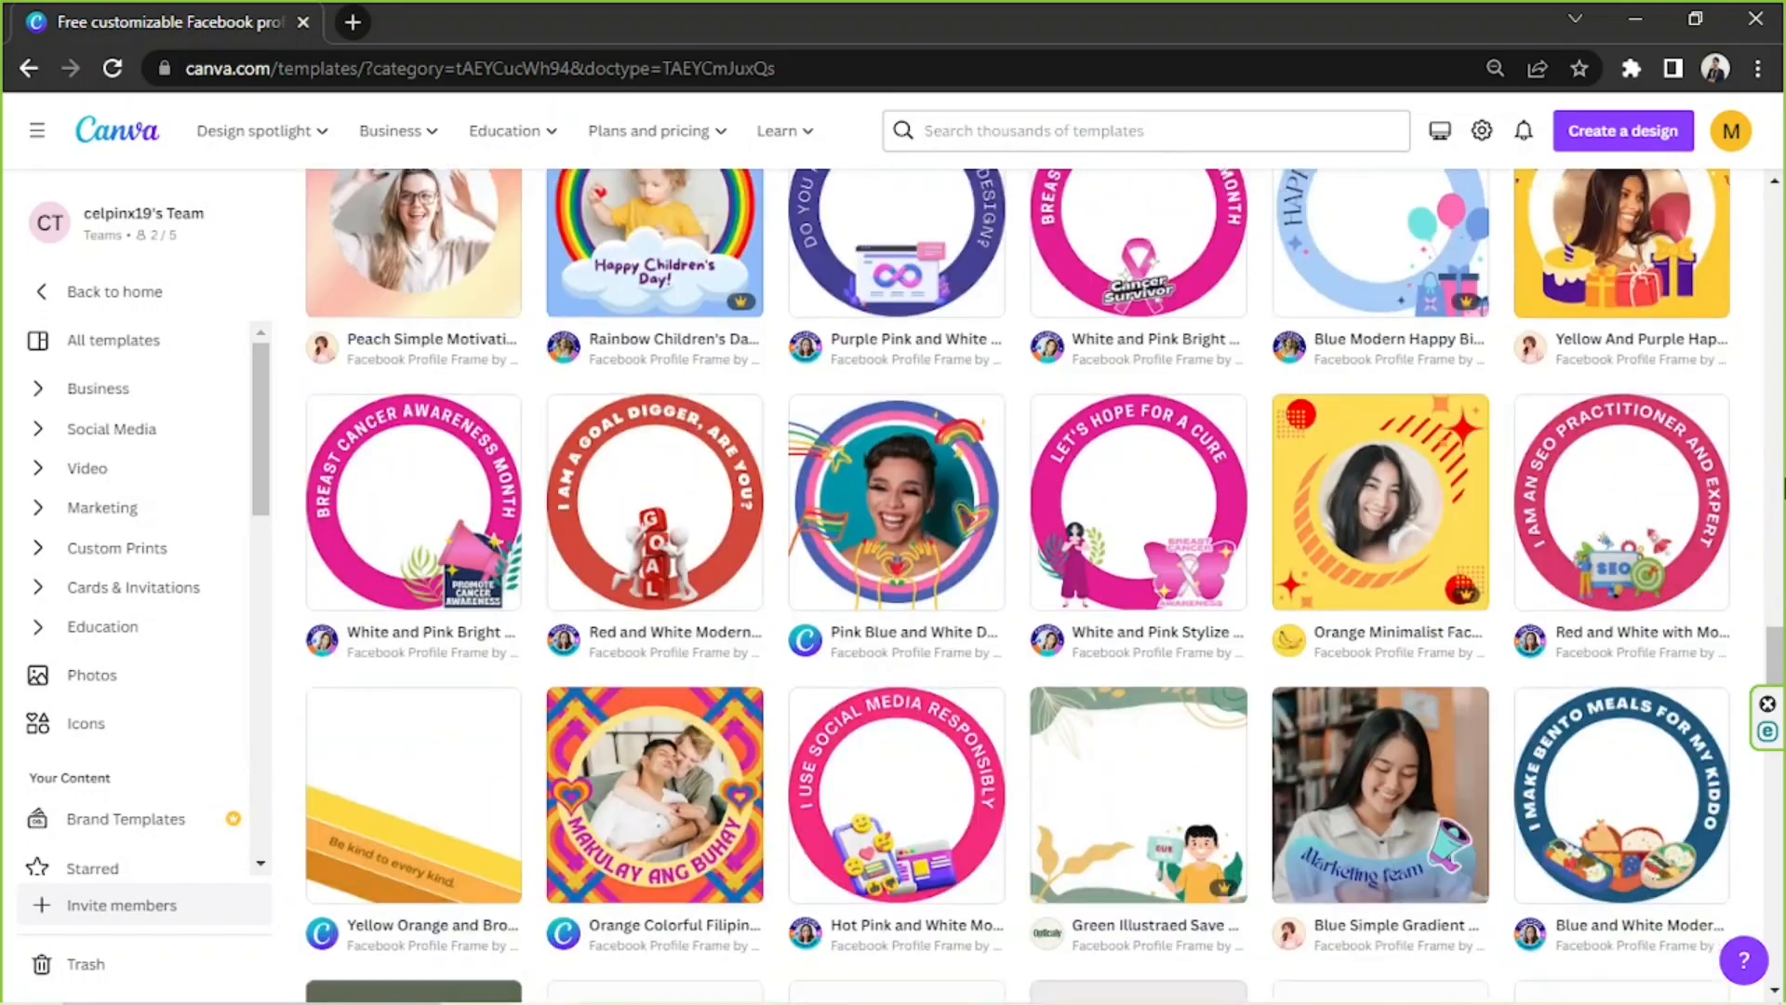
{"action": "scroll", "scroll_direction": "down", "scroll_amount": 3}
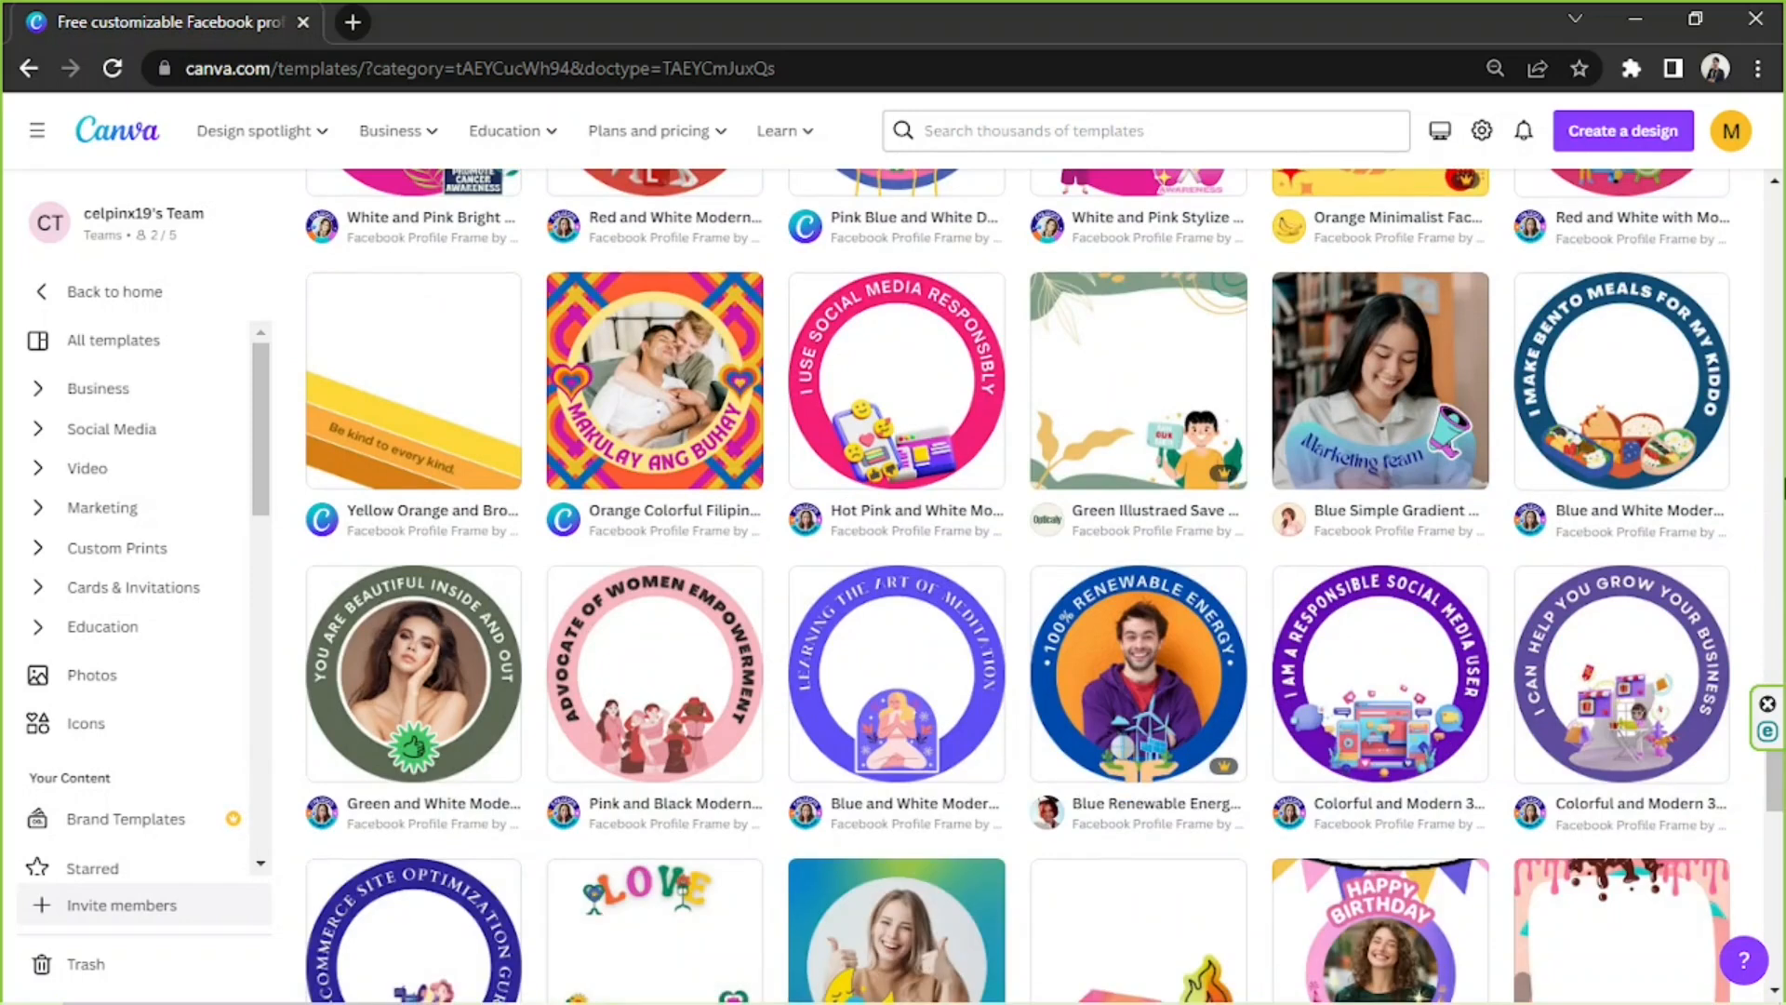
{"action": "scroll", "scroll_direction": "down", "scroll_amount": 3}
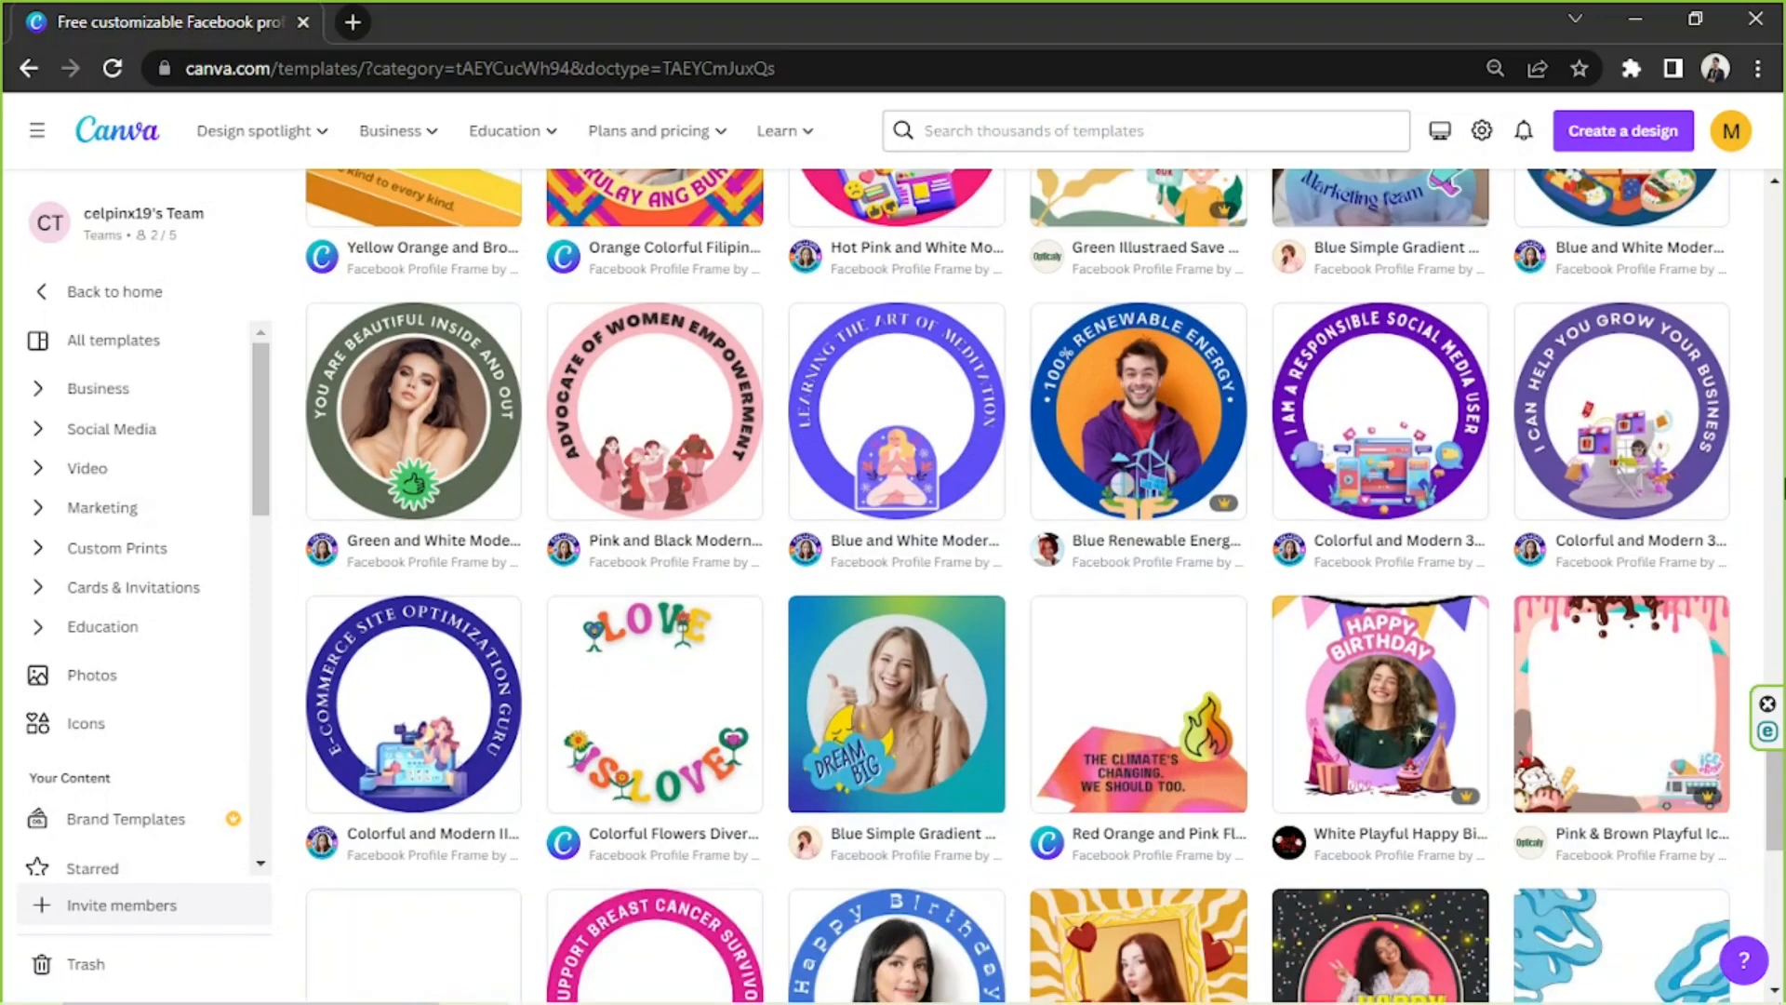
{"action": "scroll", "scroll_direction": "down", "scroll_amount": 3}
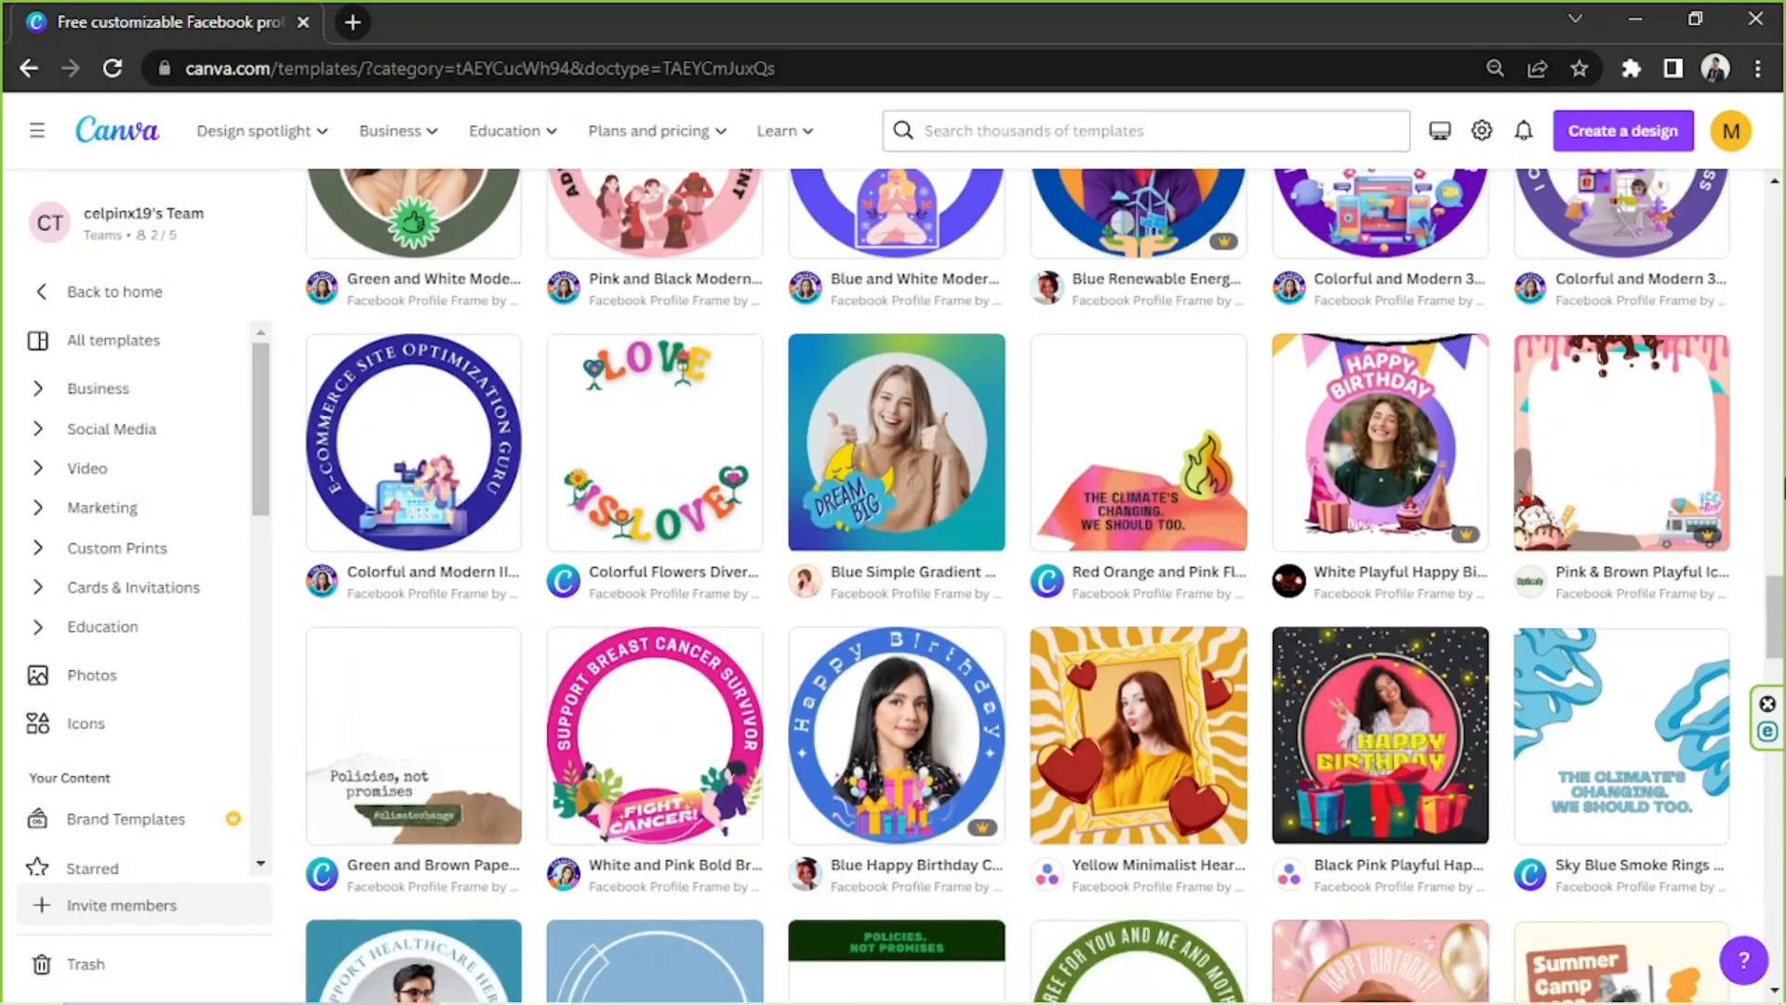
{"action": "scroll", "scroll_direction": "down", "scroll_amount": 3}
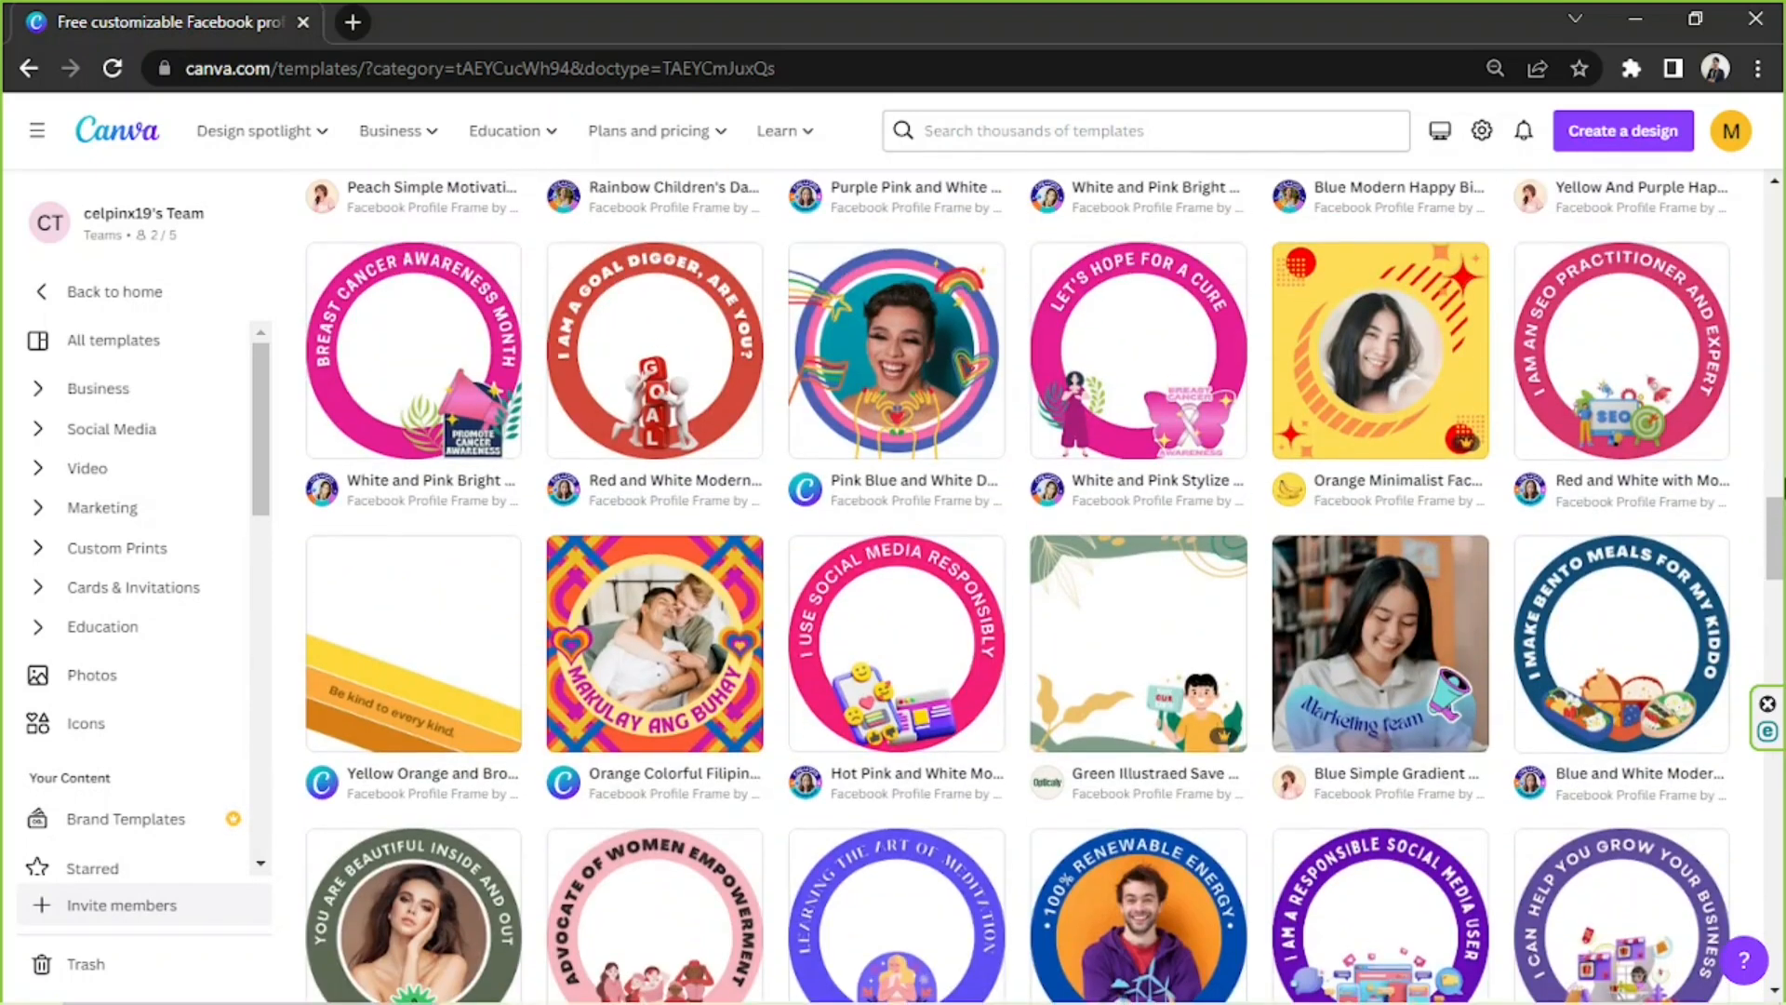
{"action": "scroll", "scroll_direction": "up", "scroll_amount": 3}
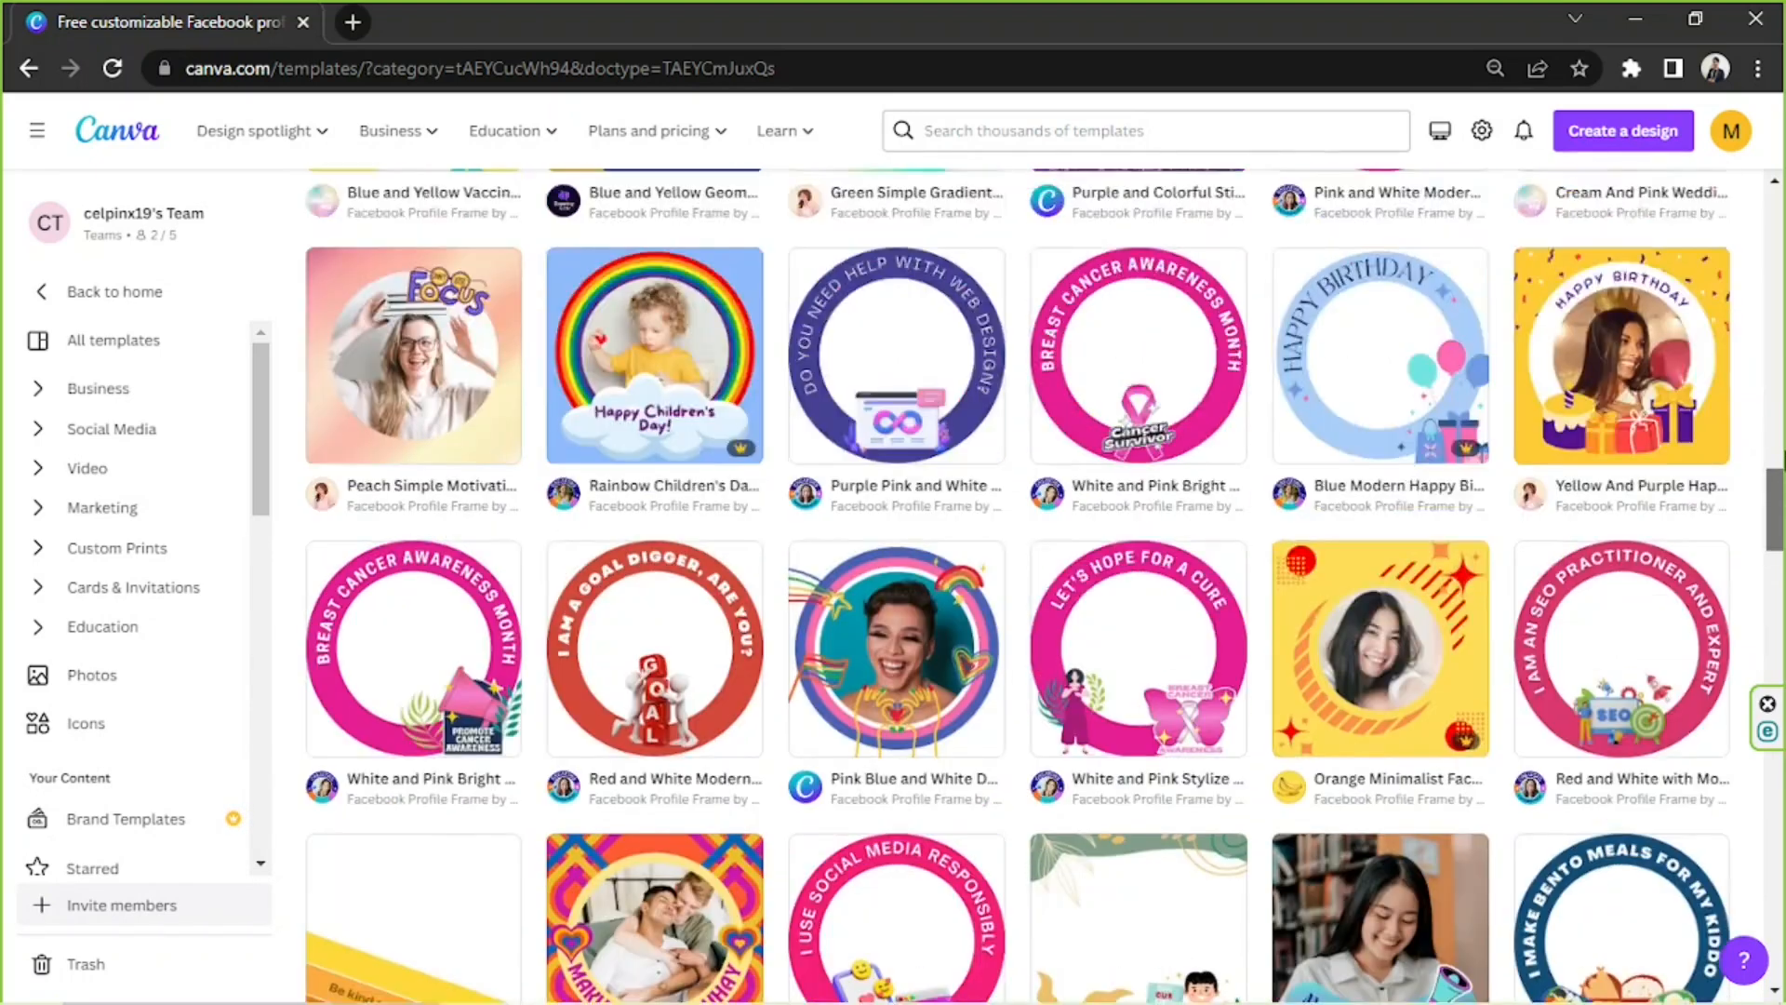
{"action": "scroll", "scroll_direction": "up", "scroll_amount": 3}
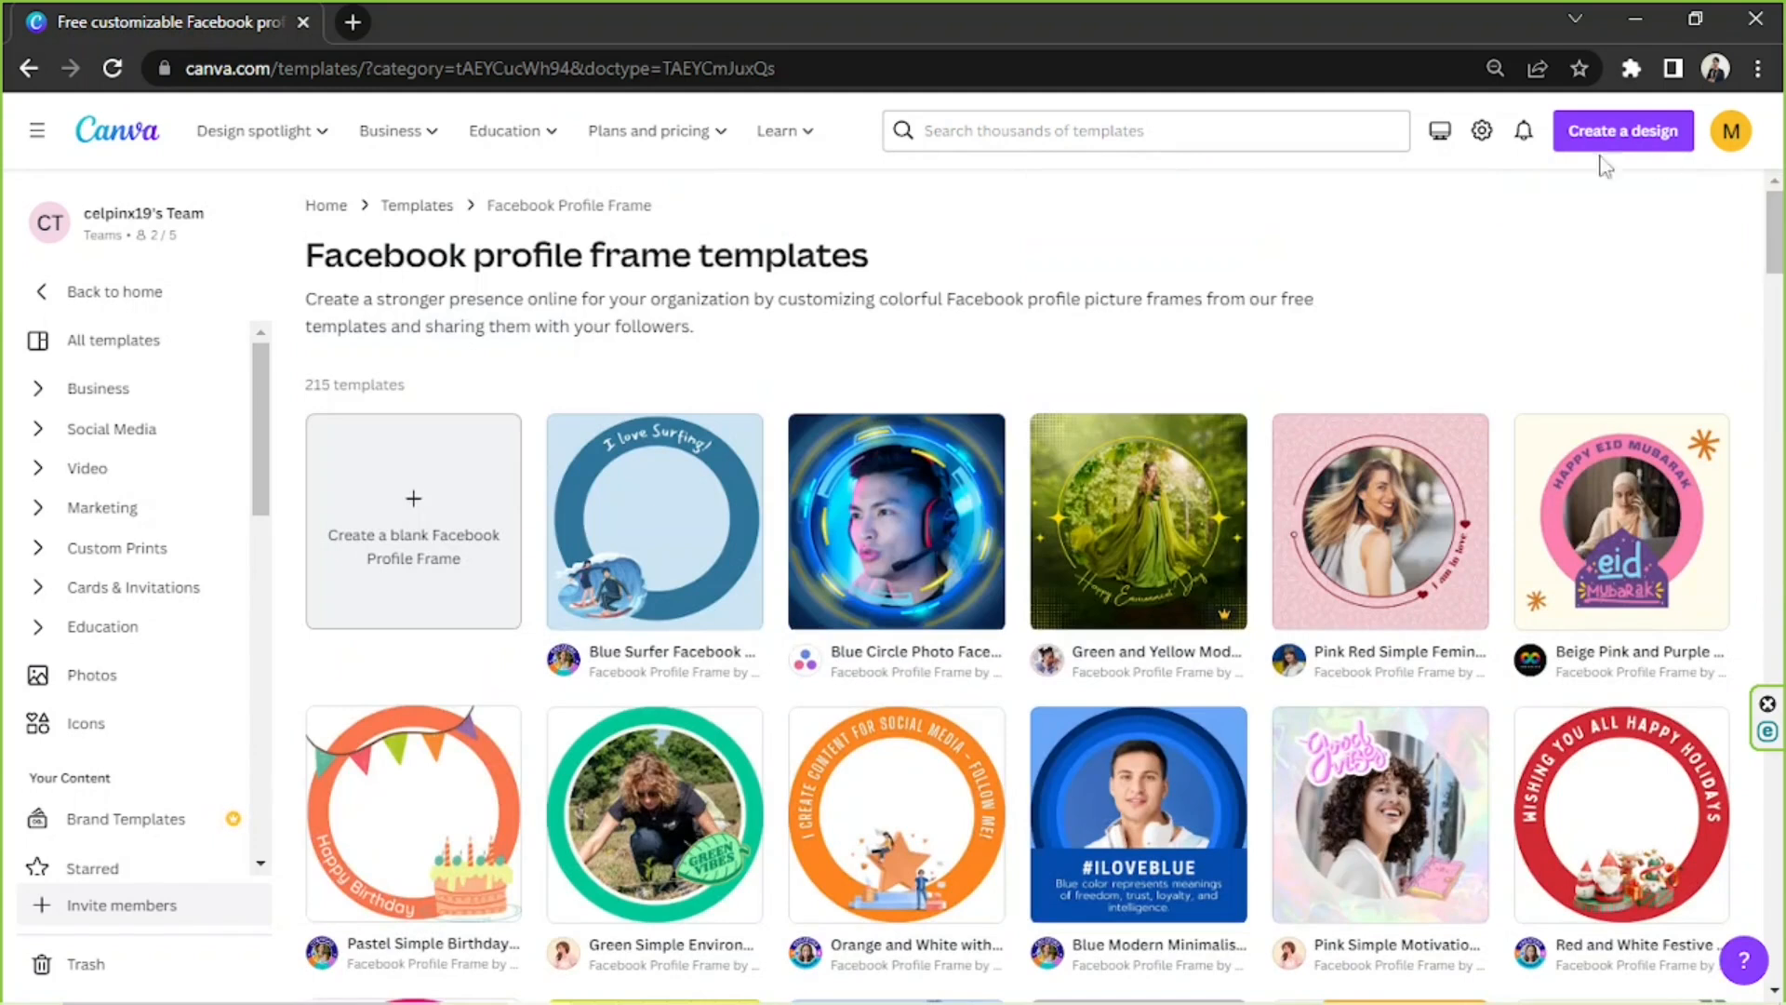
{"action": "mouse_move", "coordinate": [413, 518]}
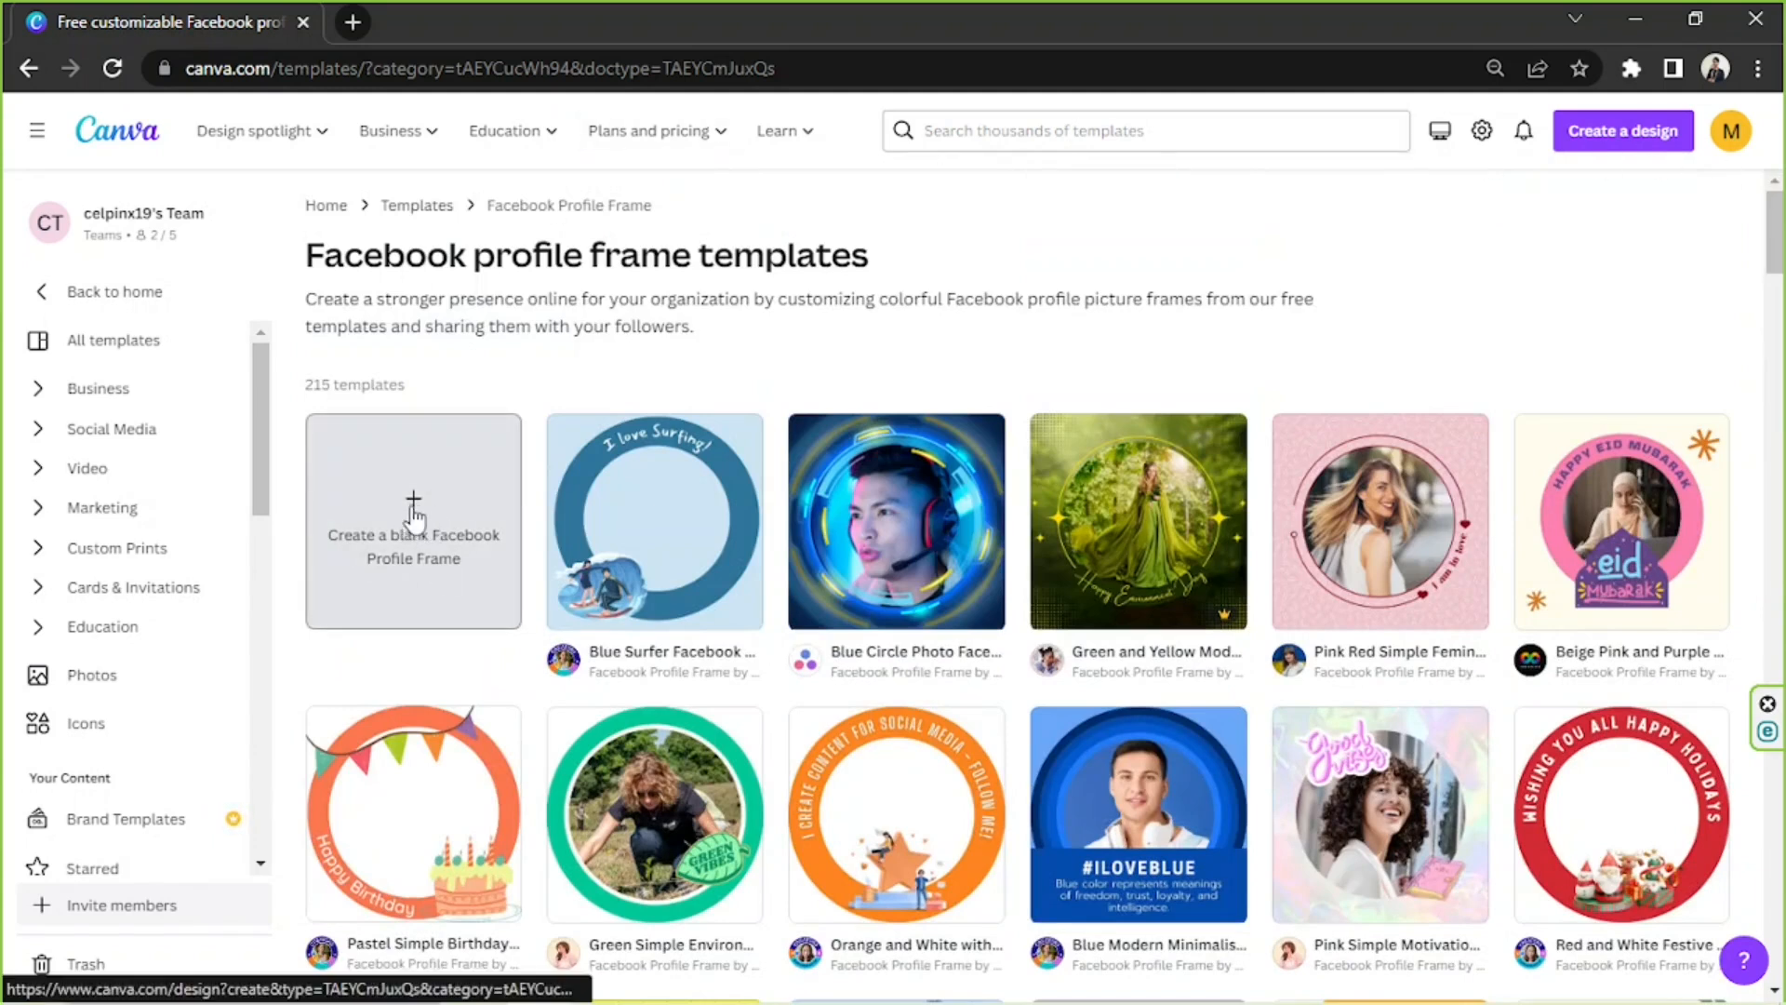
{"action": "left_click", "coordinate": [412, 519]}
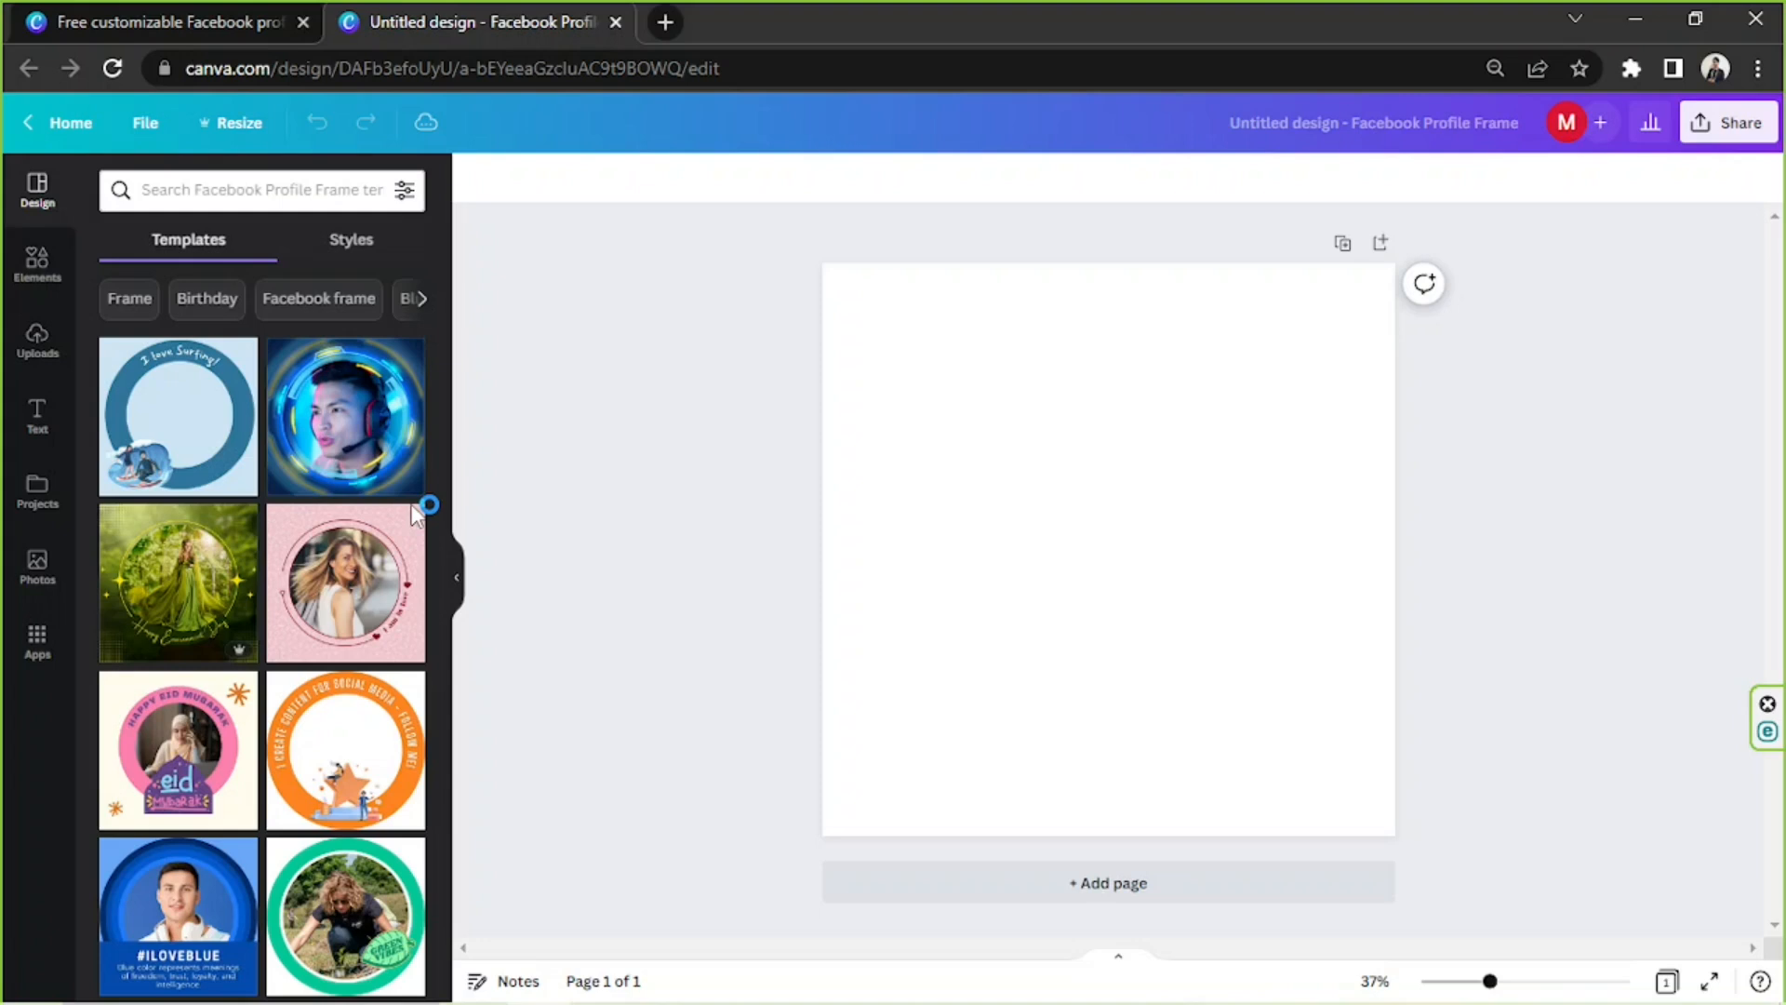
{"action": "mouse_move", "coordinate": [235, 413]}
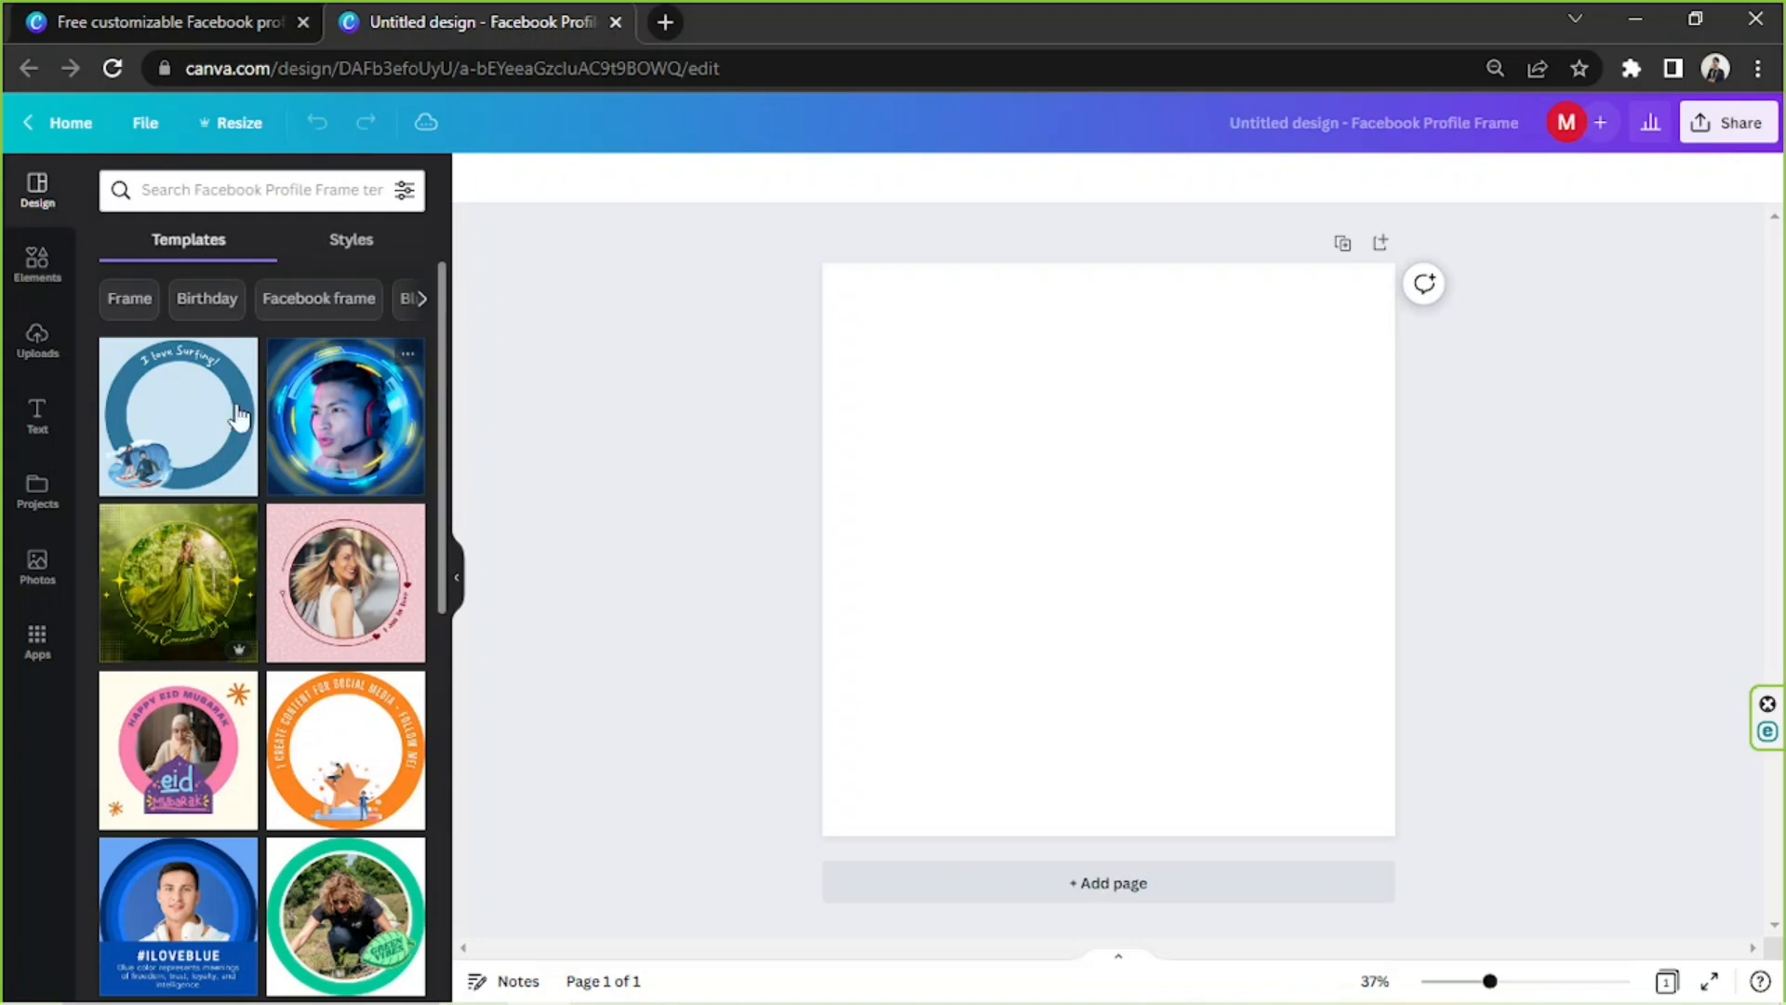
{"action": "mouse_move", "coordinate": [443, 285]}
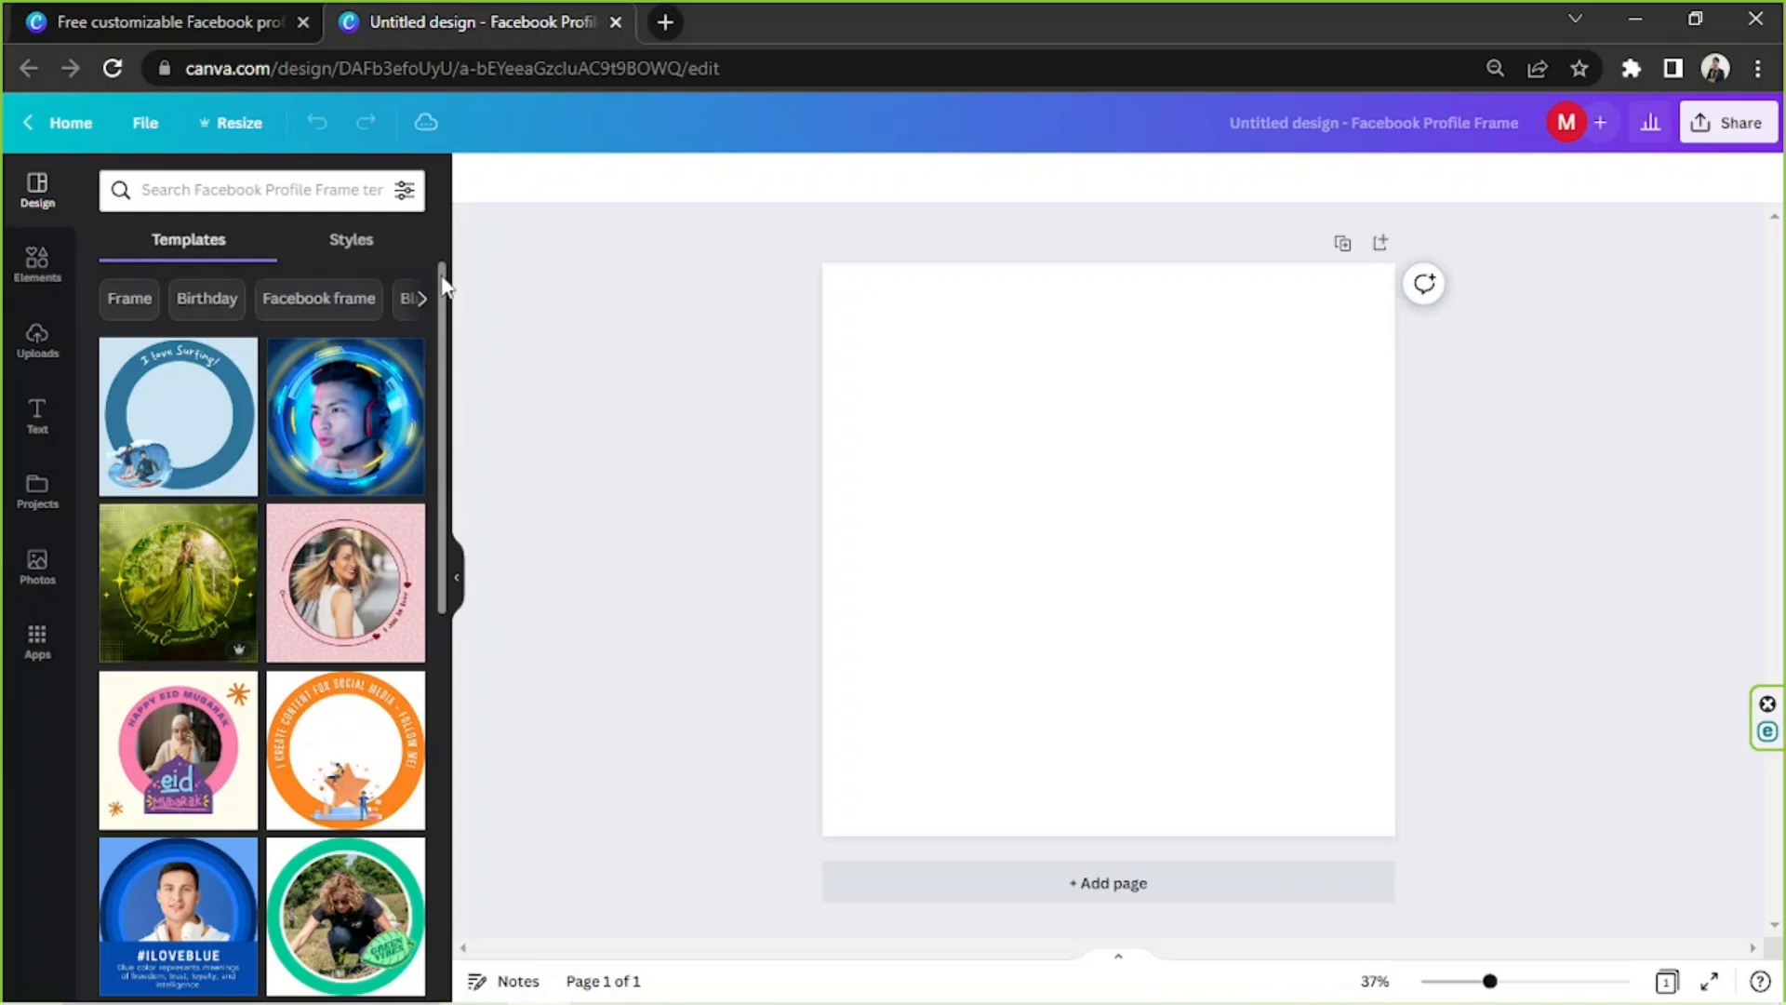
{"action": "scroll", "scroll_direction": "down", "scroll_amount": 3}
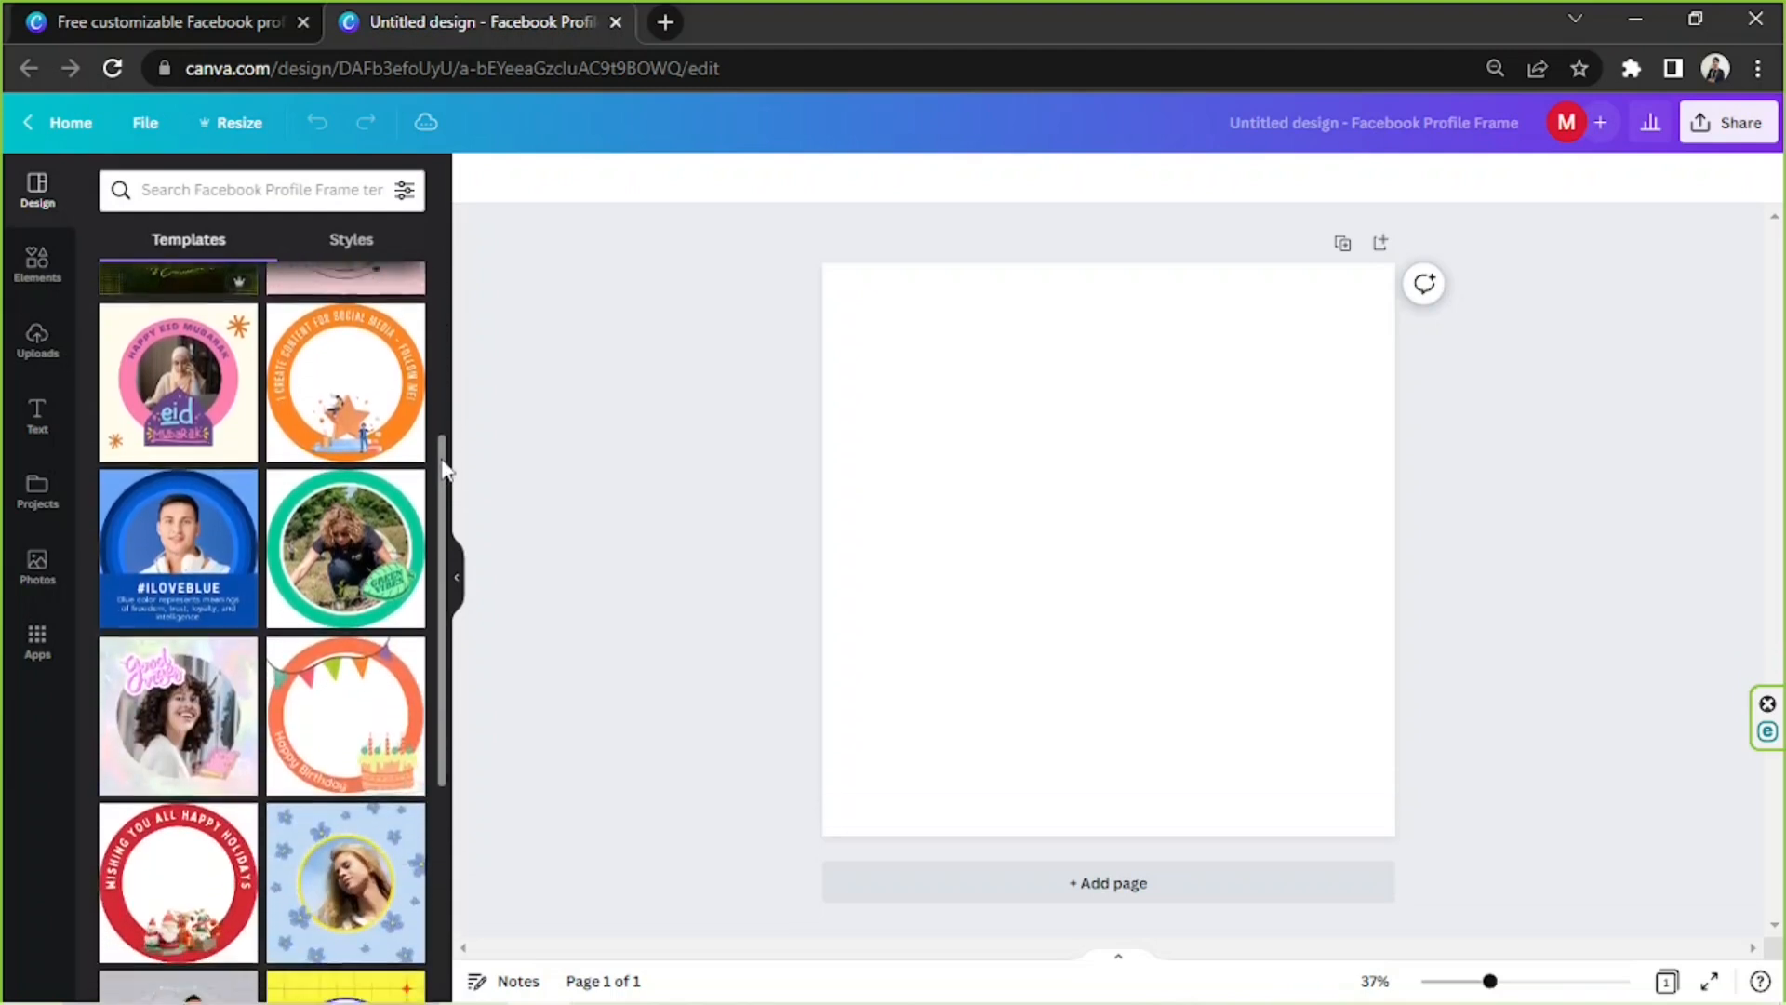
{"action": "scroll", "scroll_direction": "up", "scroll_amount": 3}
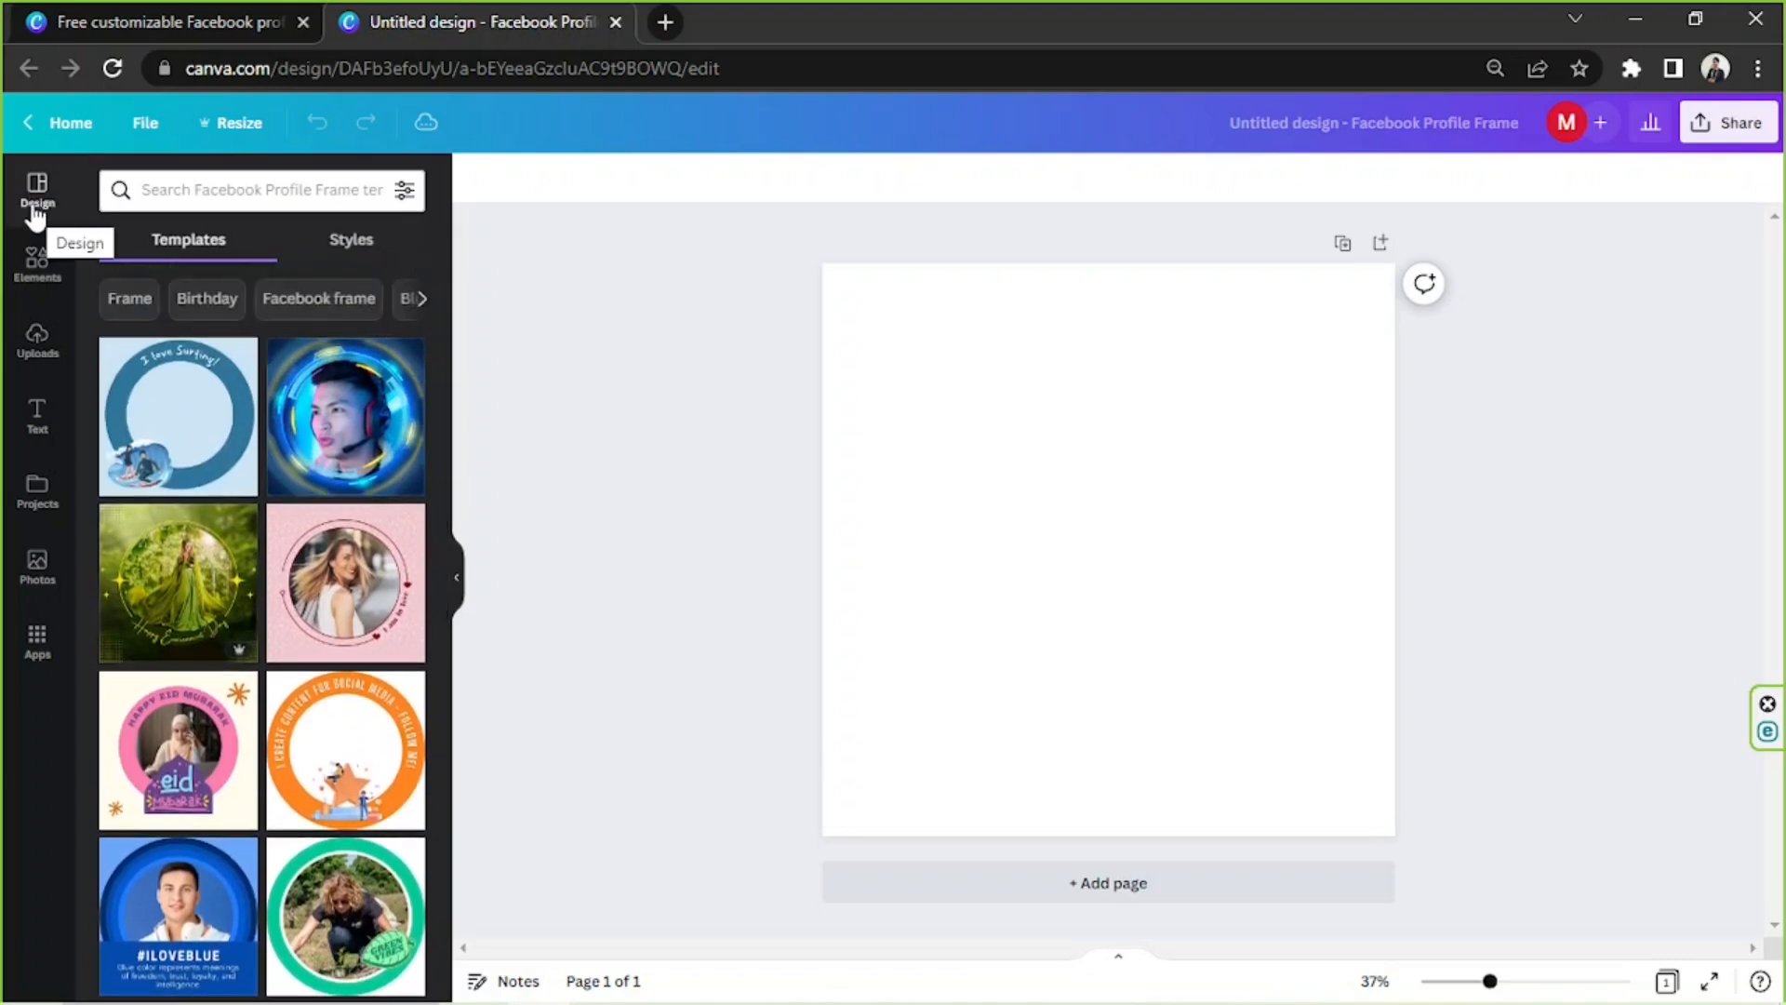
{"action": "left_click", "coordinate": [258, 188]}
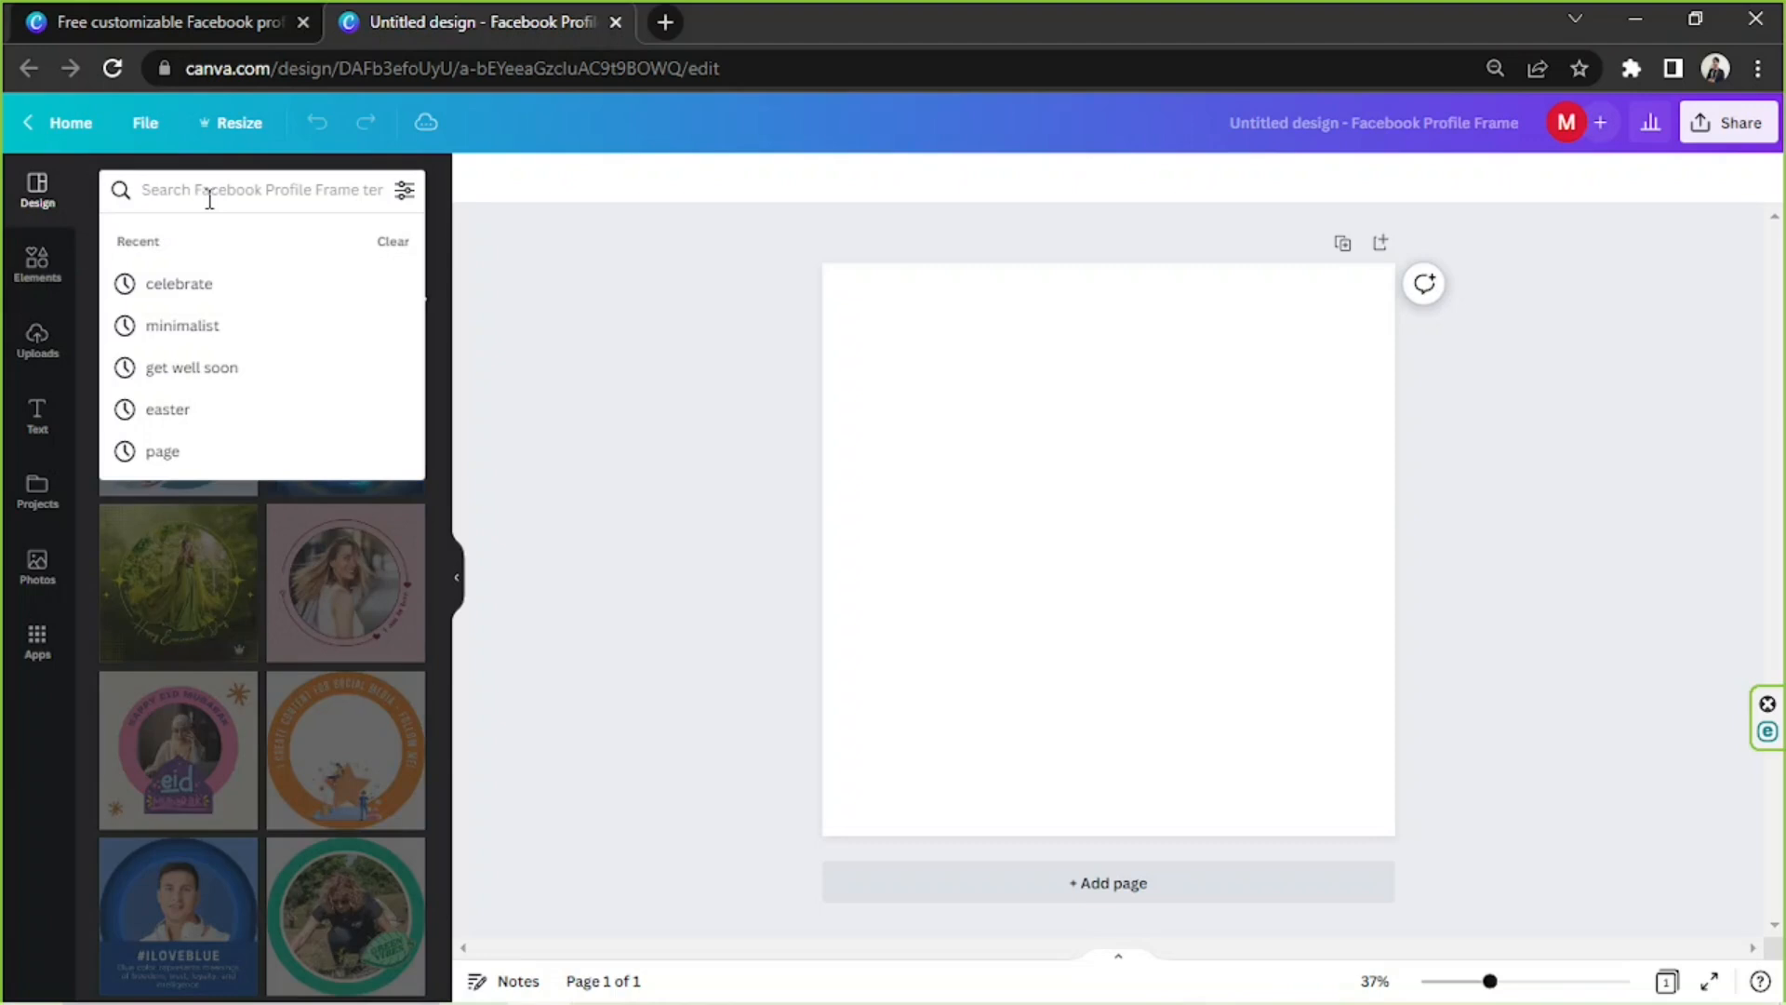
{"action": "left_click", "coordinate": [178, 283]}
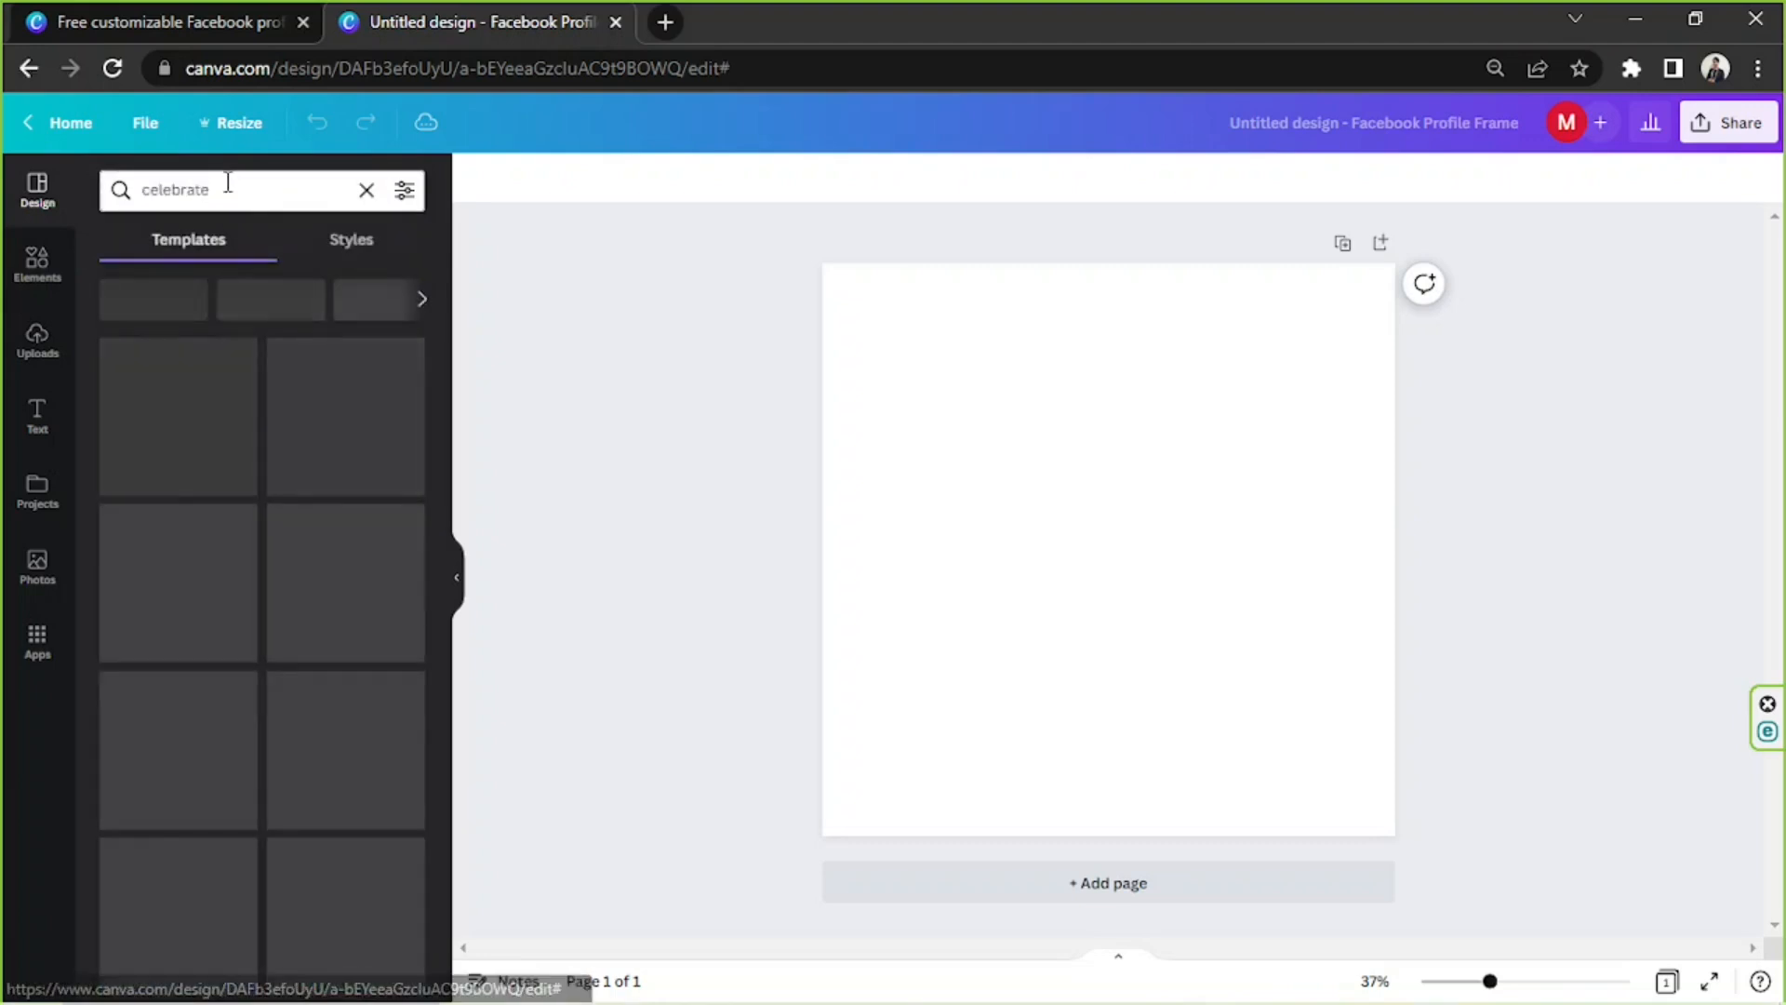
{"action": "key", "text": "Return"}
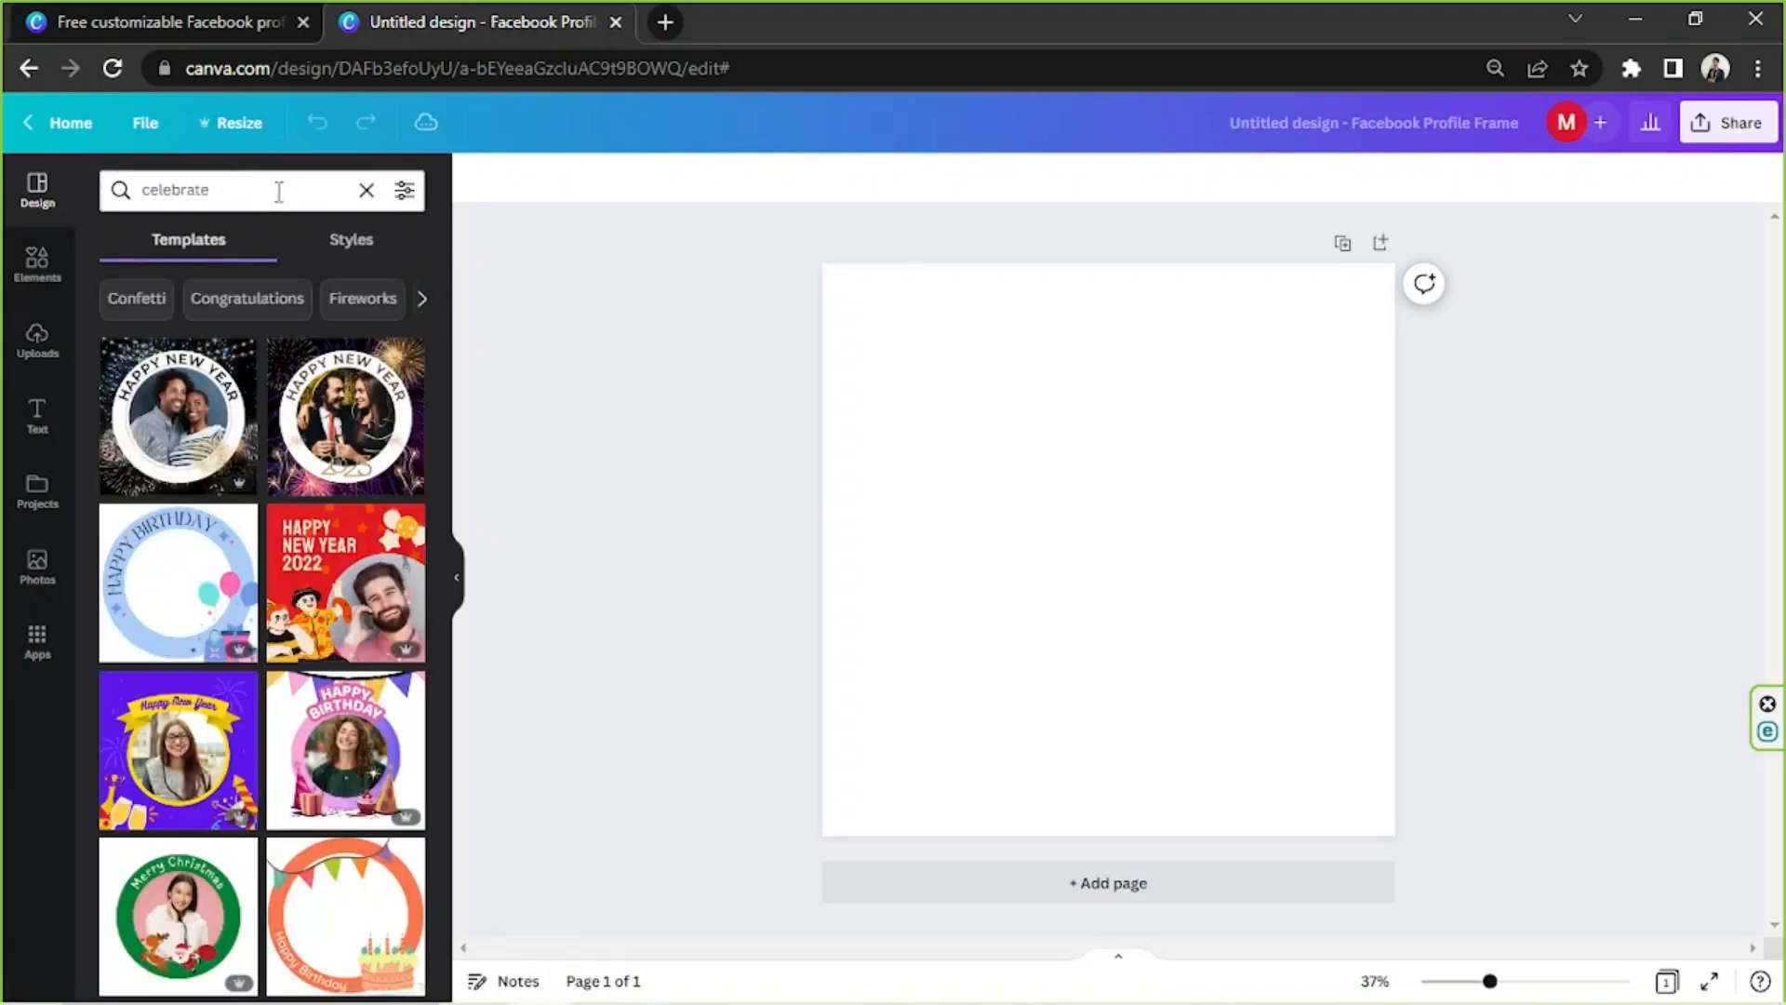
{"action": "left_click", "coordinate": [366, 190]}
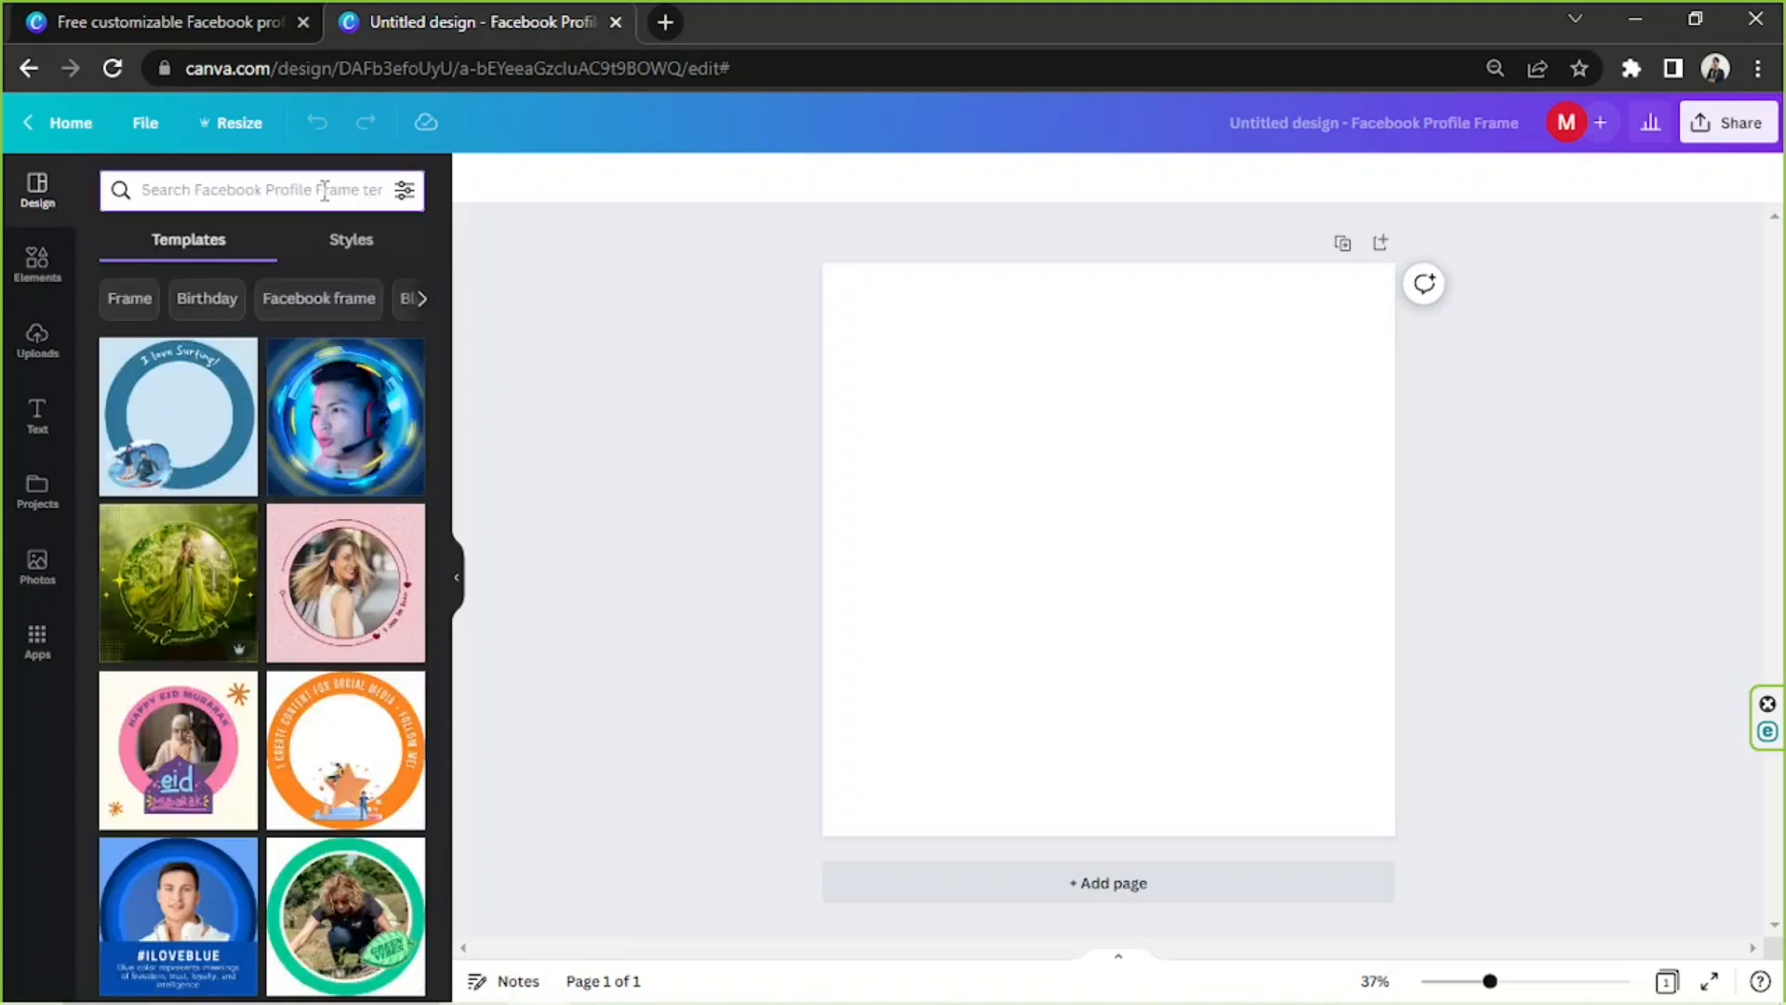
{"action": "type", "text": "cute"}
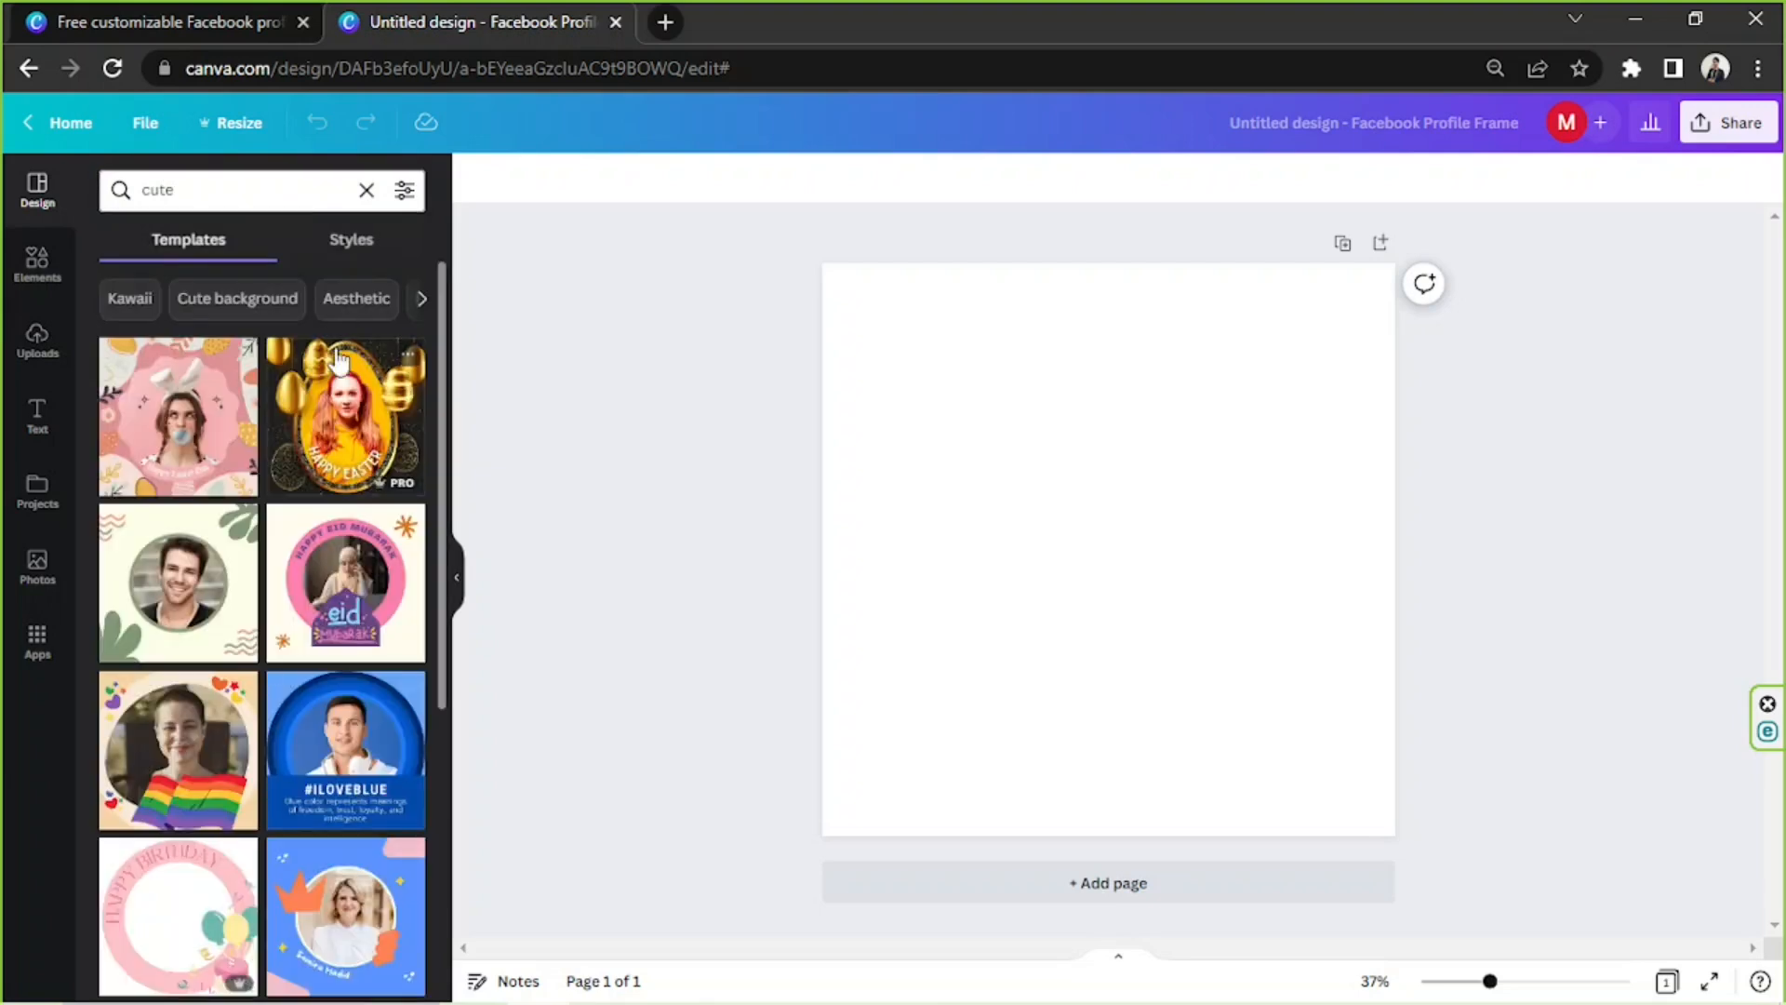
{"action": "scroll", "scroll_direction": "down", "scroll_amount": 3}
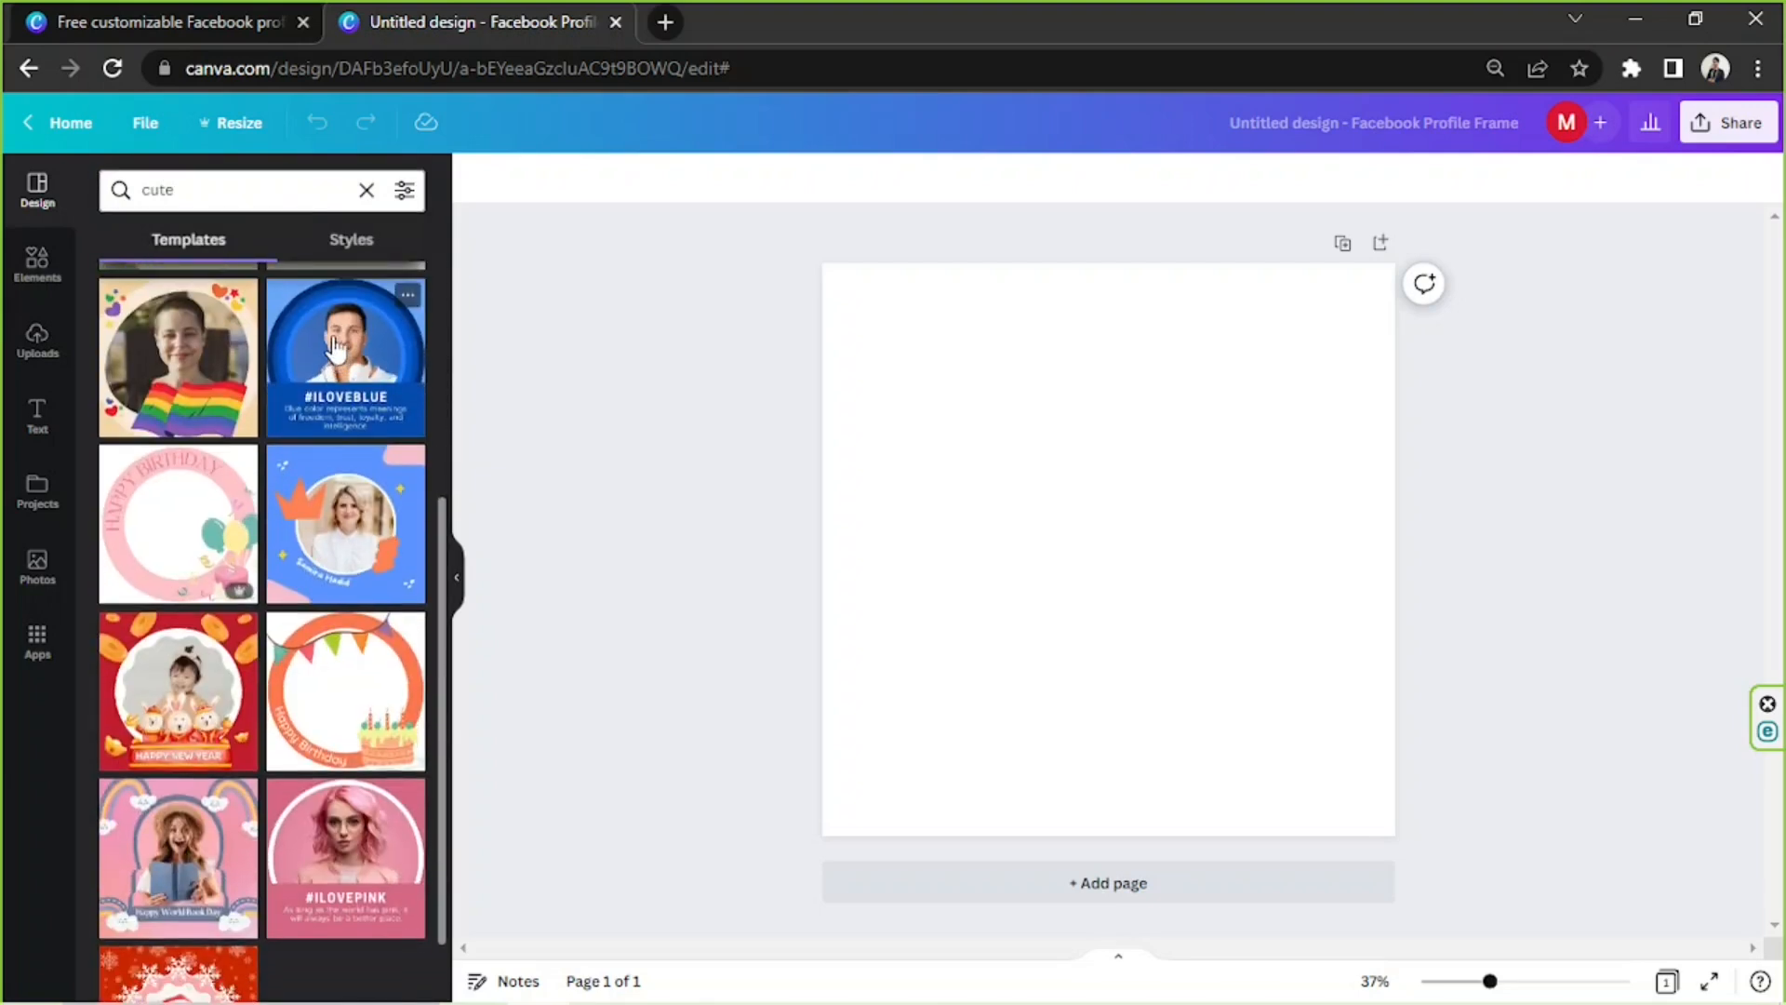
{"action": "scroll", "scroll_direction": "up", "scroll_amount": 3}
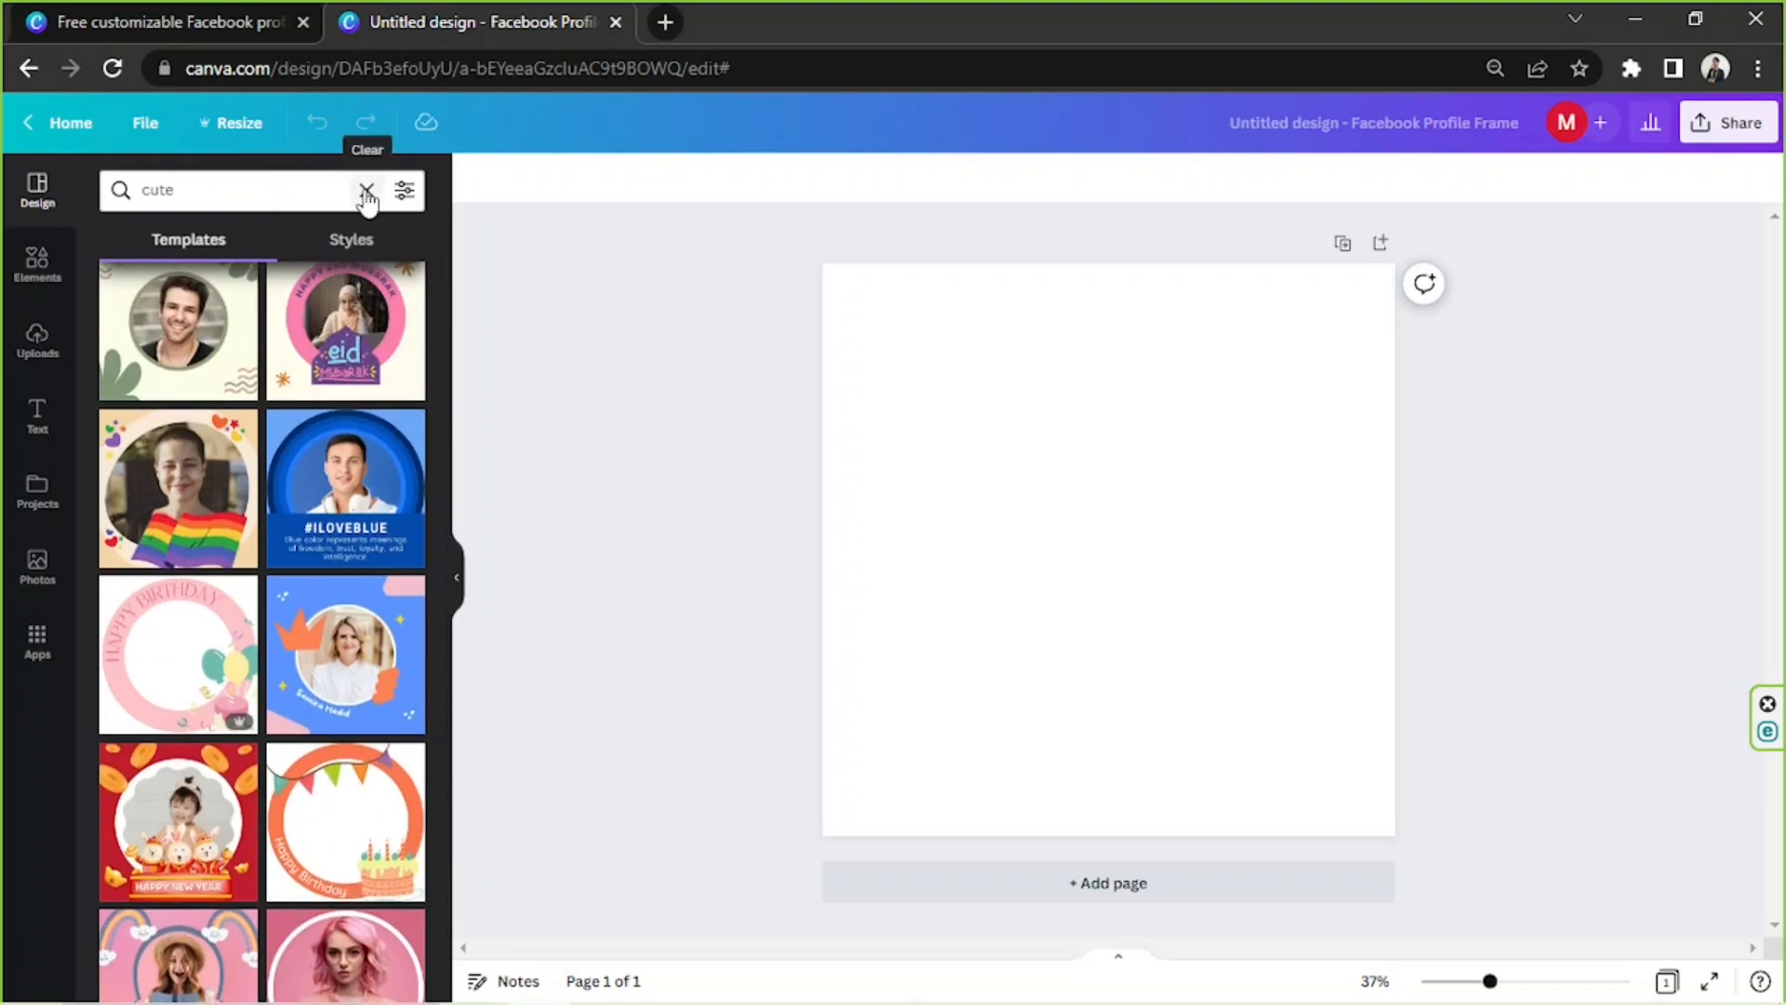
{"action": "left_click", "coordinate": [366, 190]}
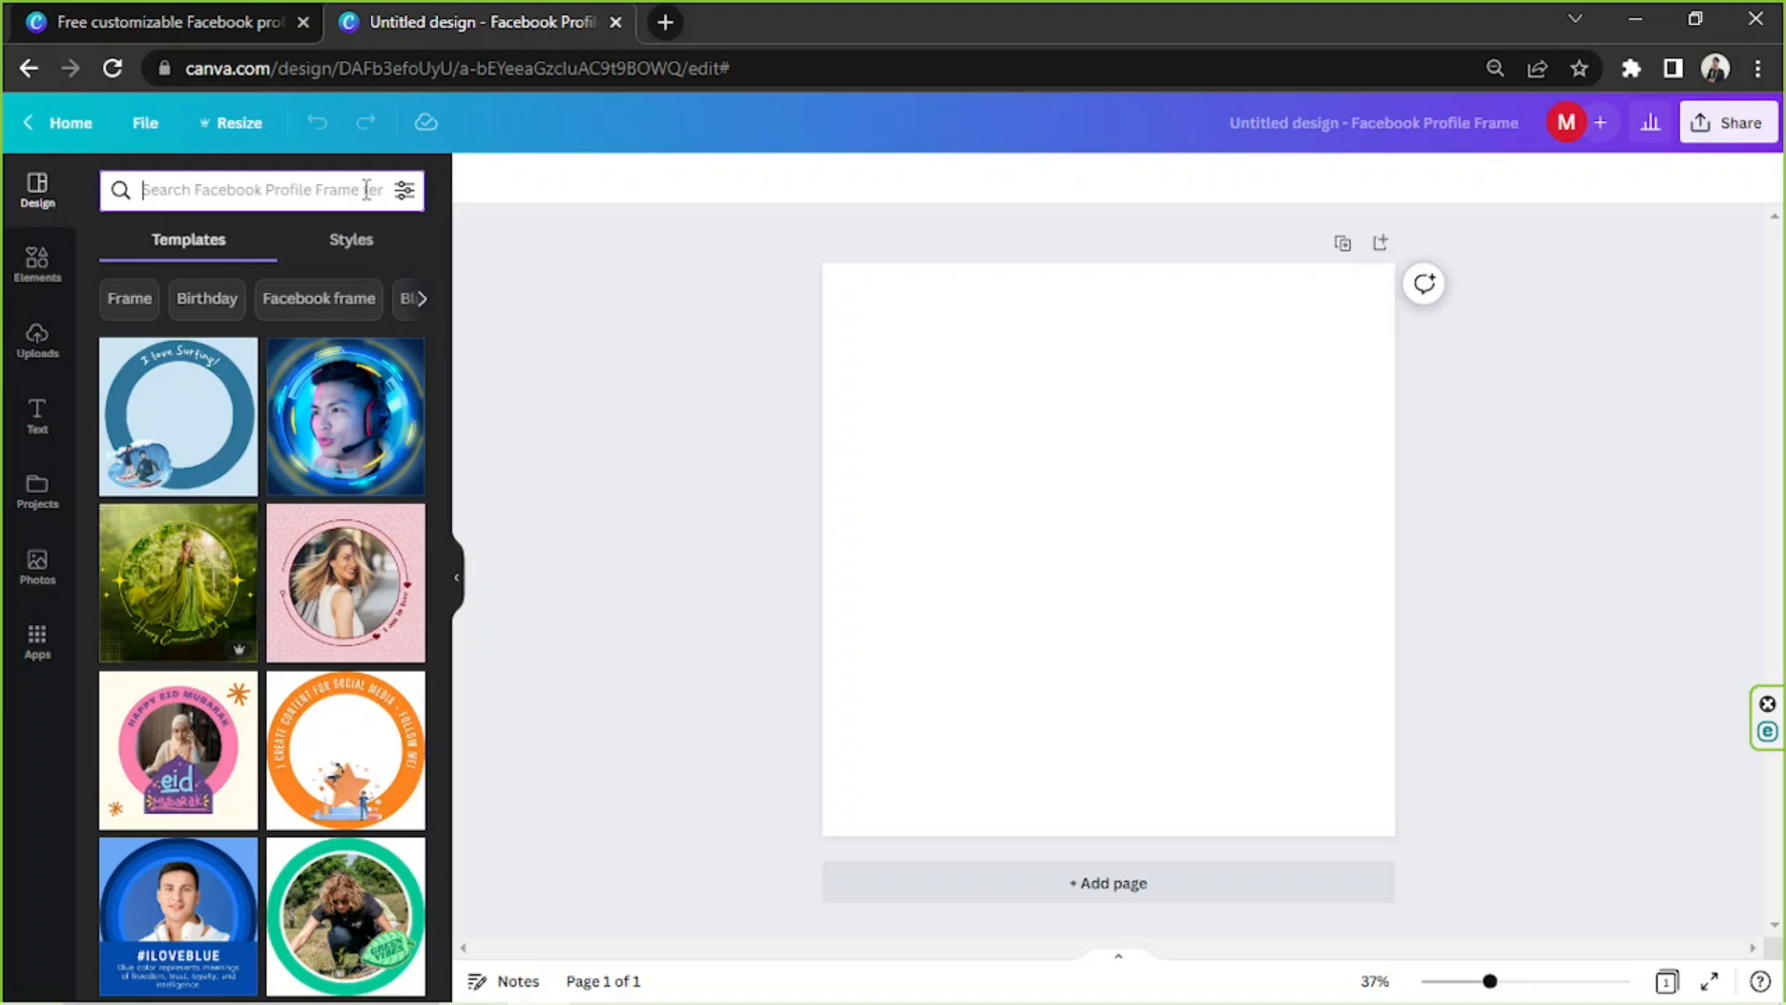
{"action": "mouse_move", "coordinate": [385, 243]}
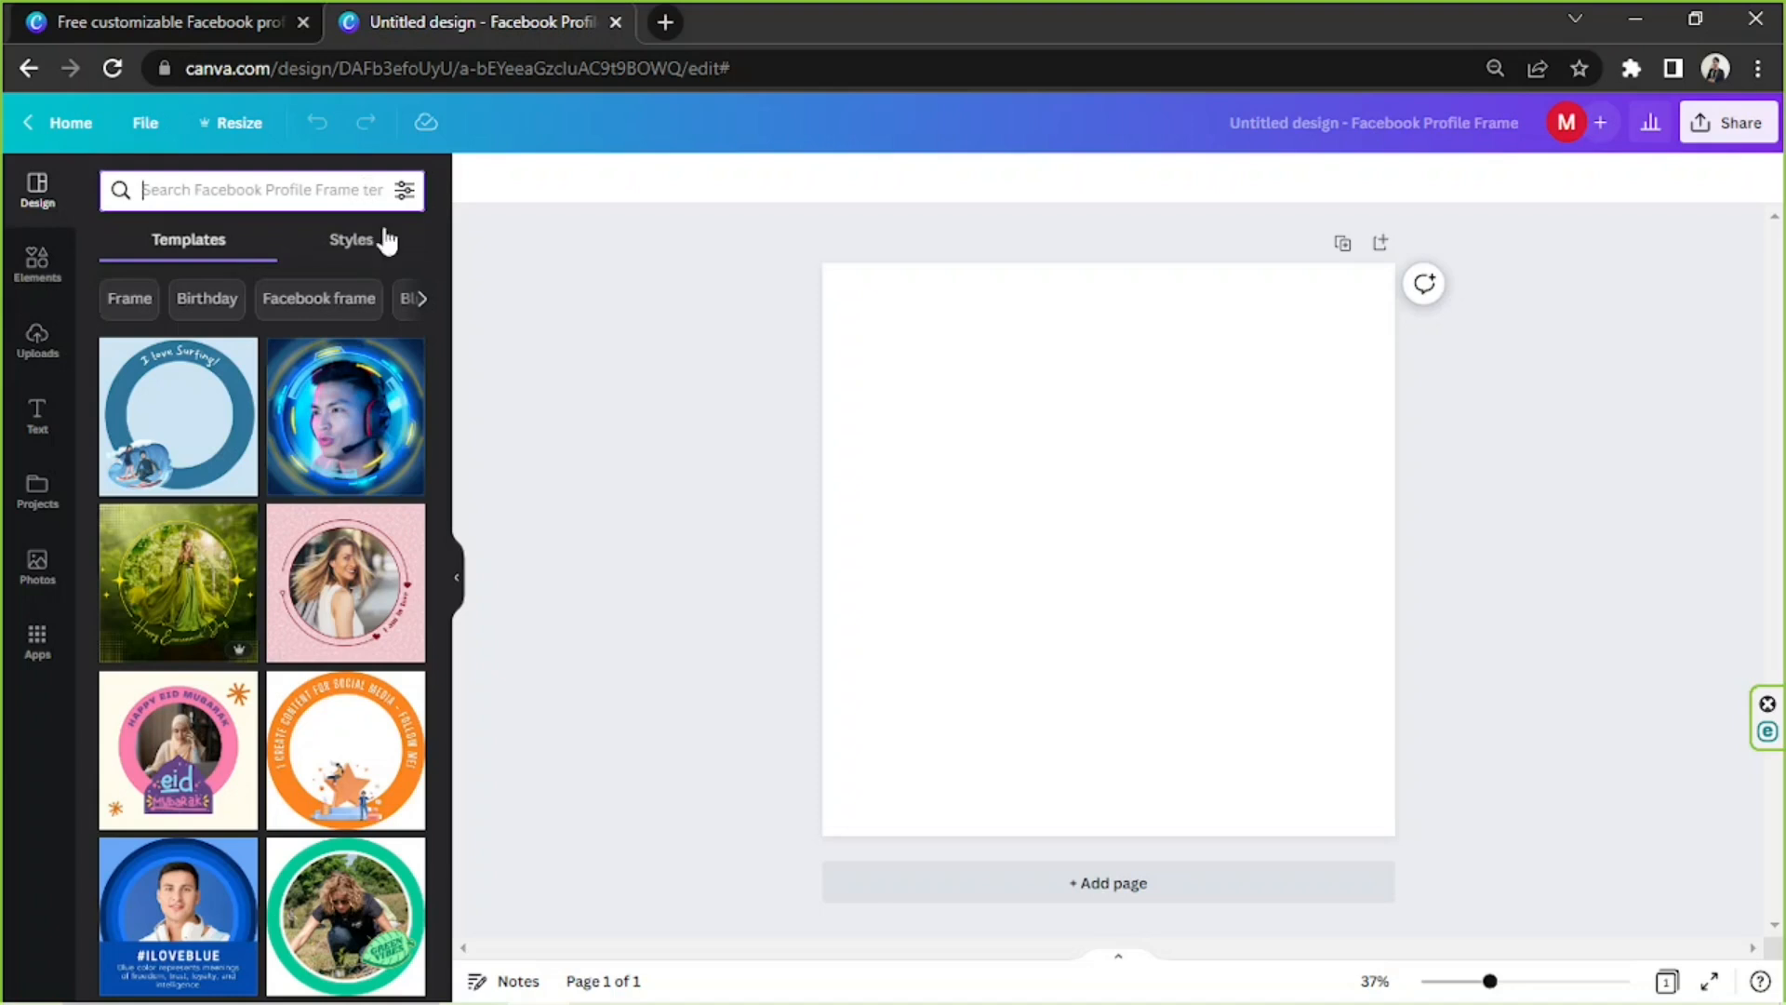
Select the page, collapse the side panel, and set a #6FDCFF light blue background.
{"action": "left_click", "coordinate": [1107, 548]}
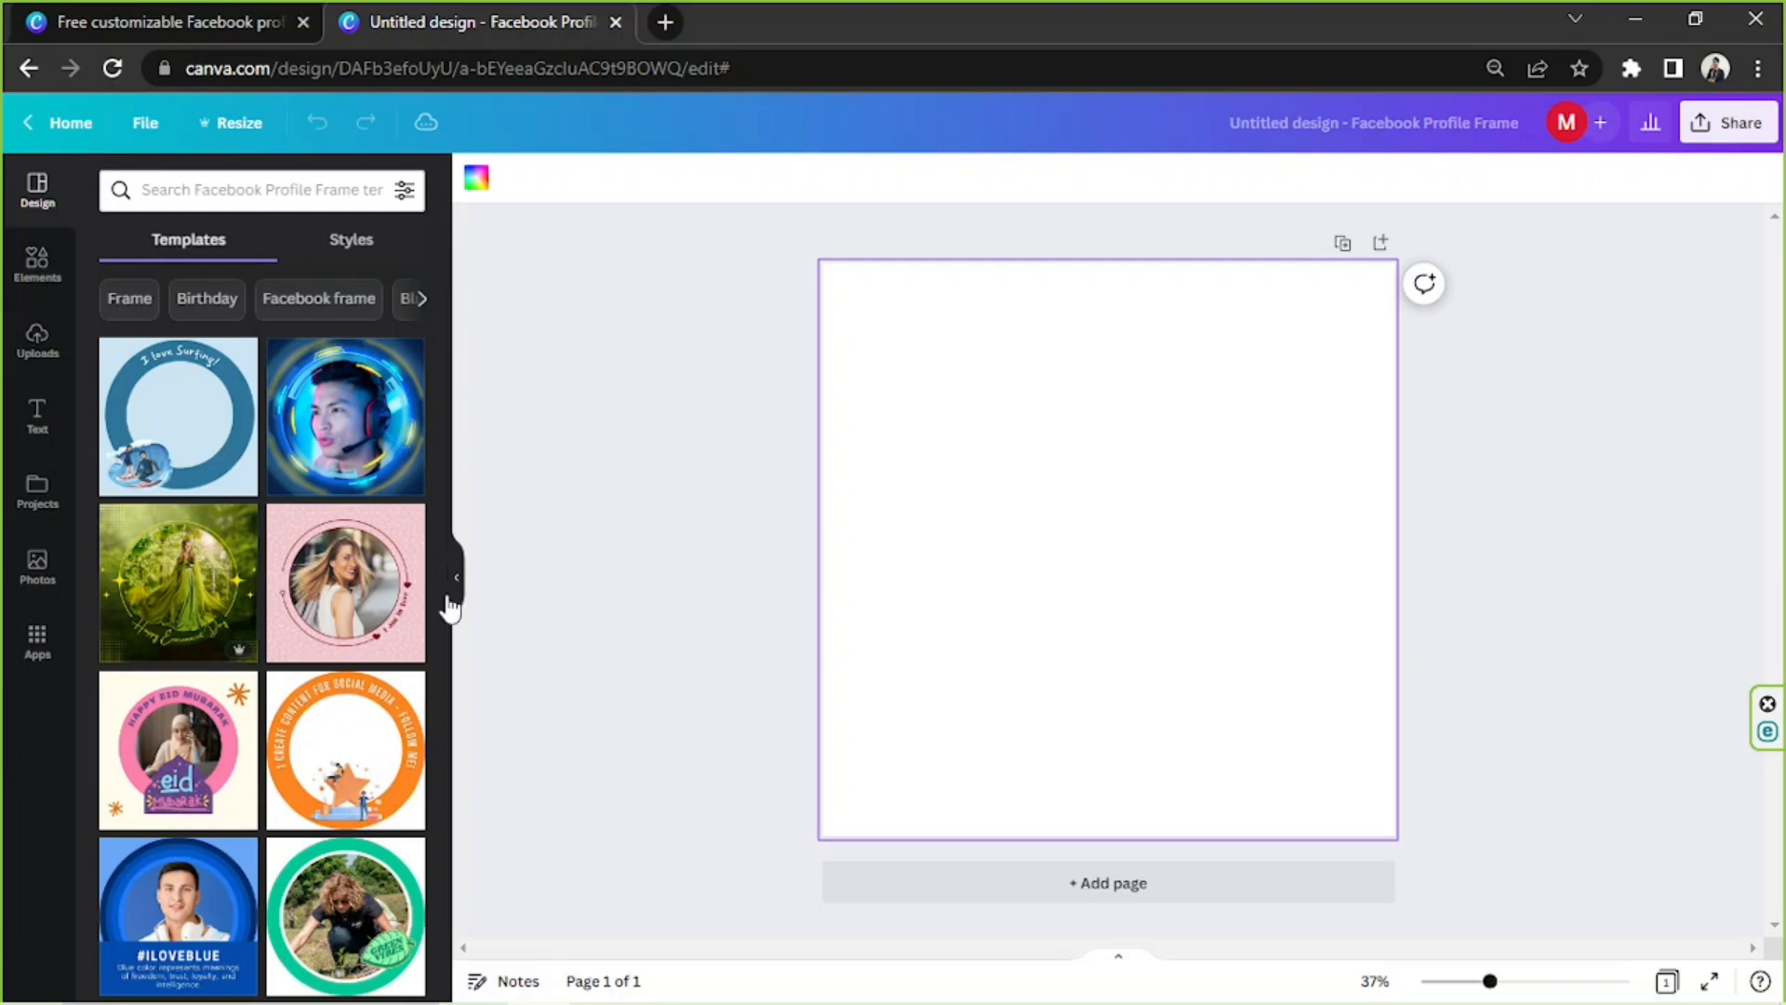
{"action": "left_click", "coordinate": [453, 578]}
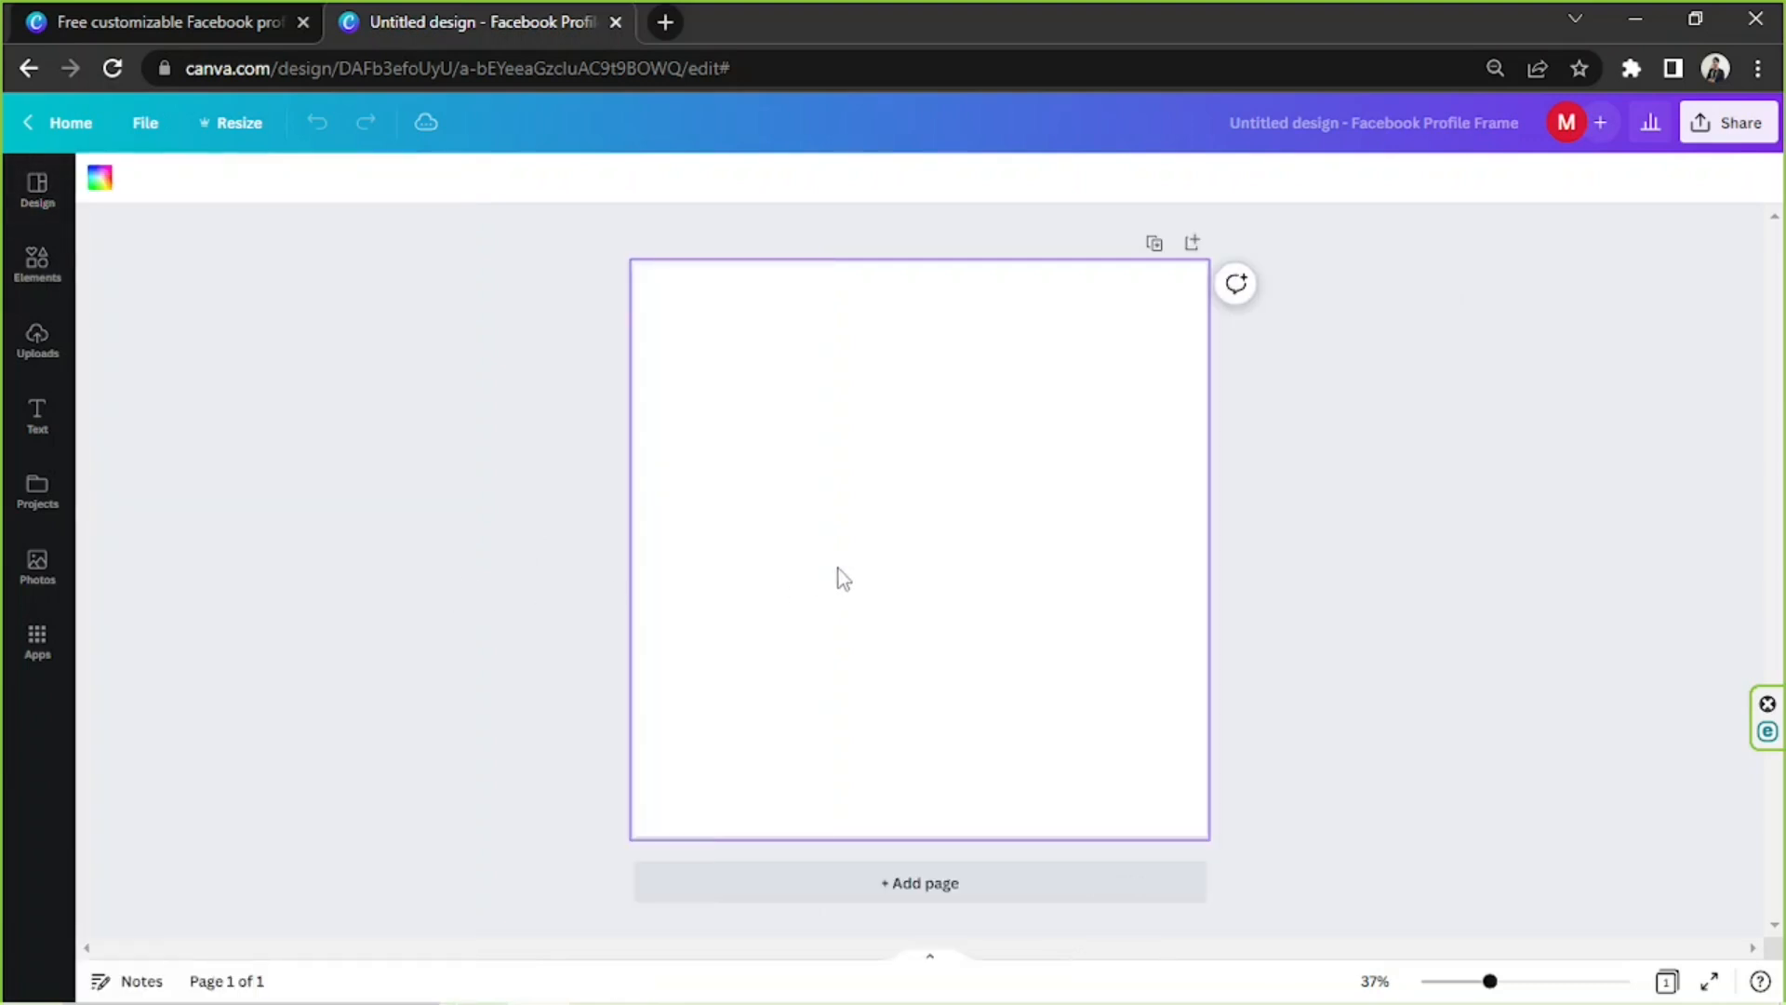
{"action": "mouse_move", "coordinate": [170, 248]}
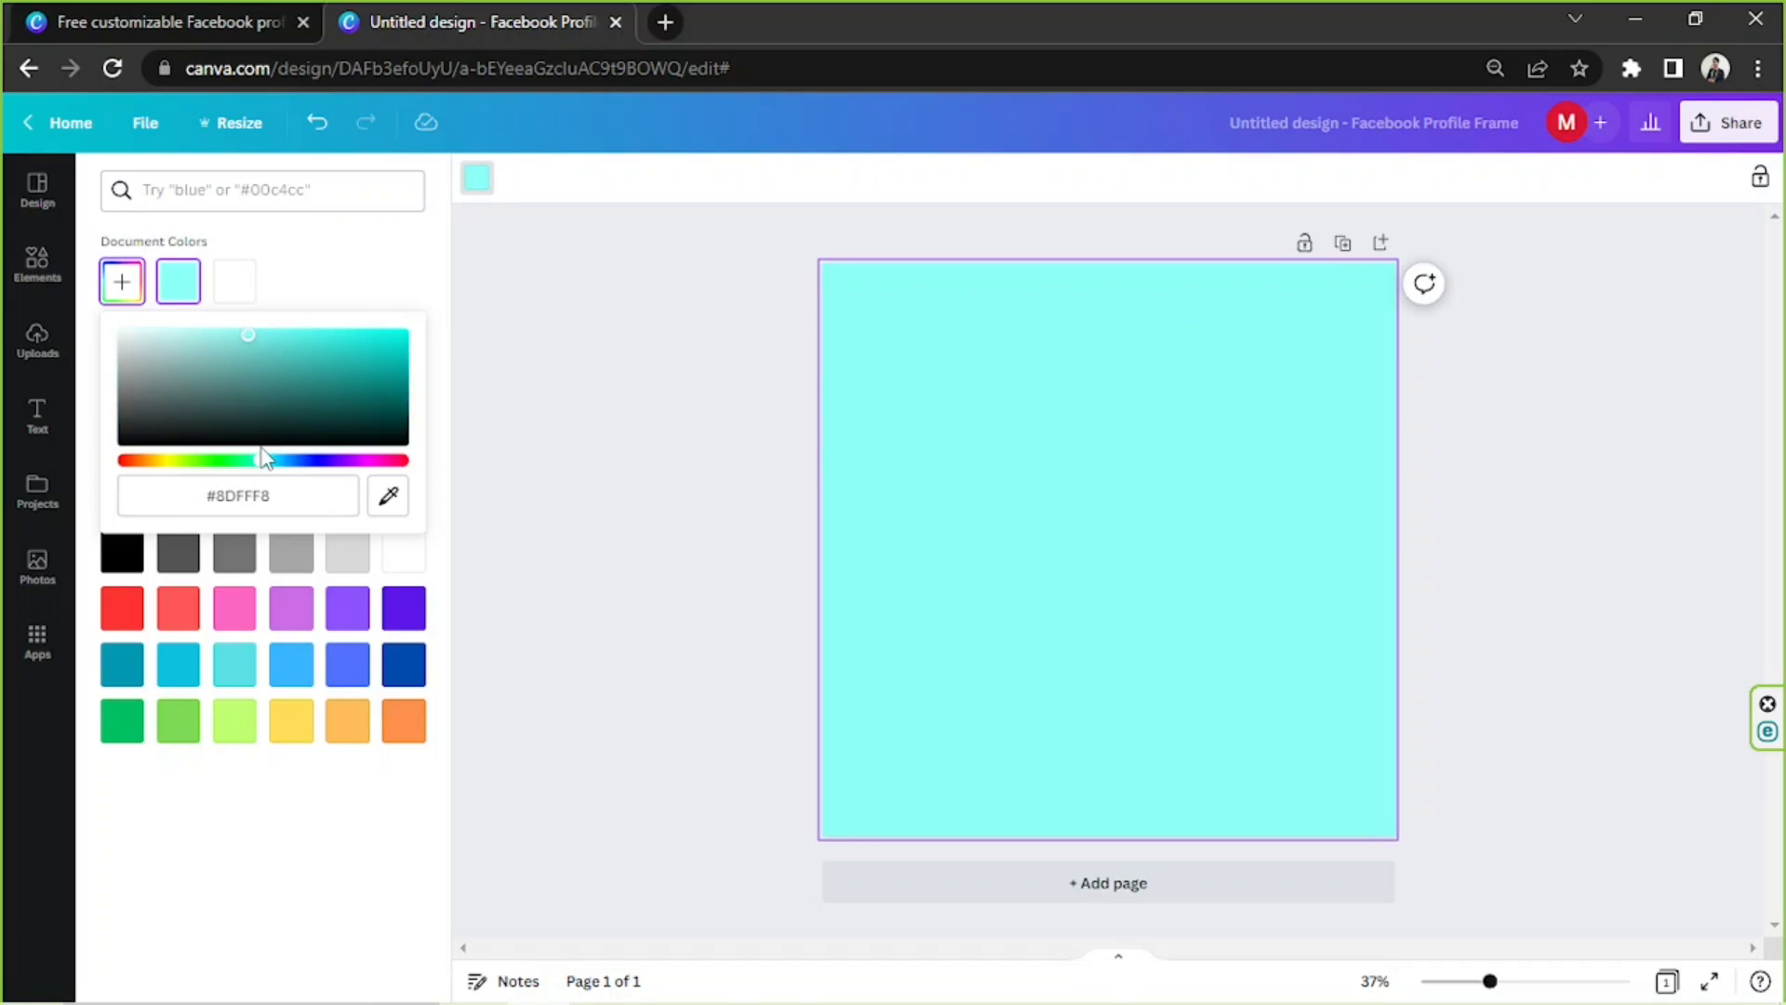
{"action": "mouse_move", "coordinate": [672, 473]}
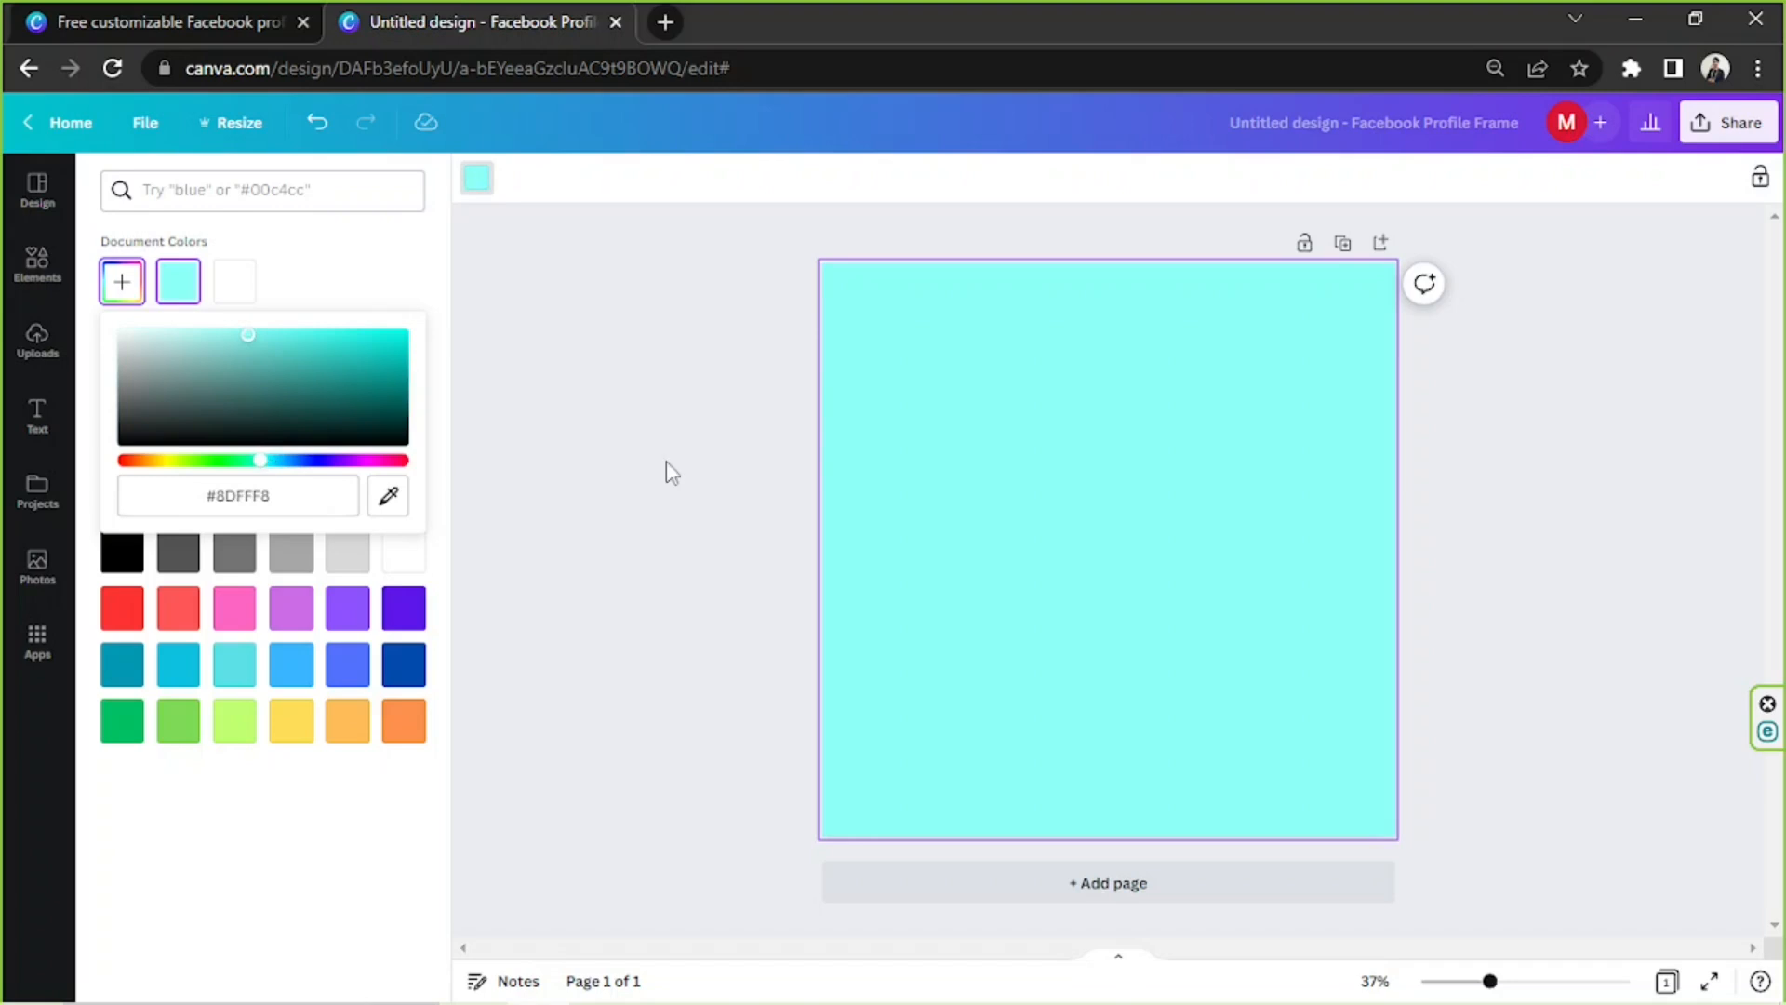
{"action": "mouse_move", "coordinate": [684, 456]}
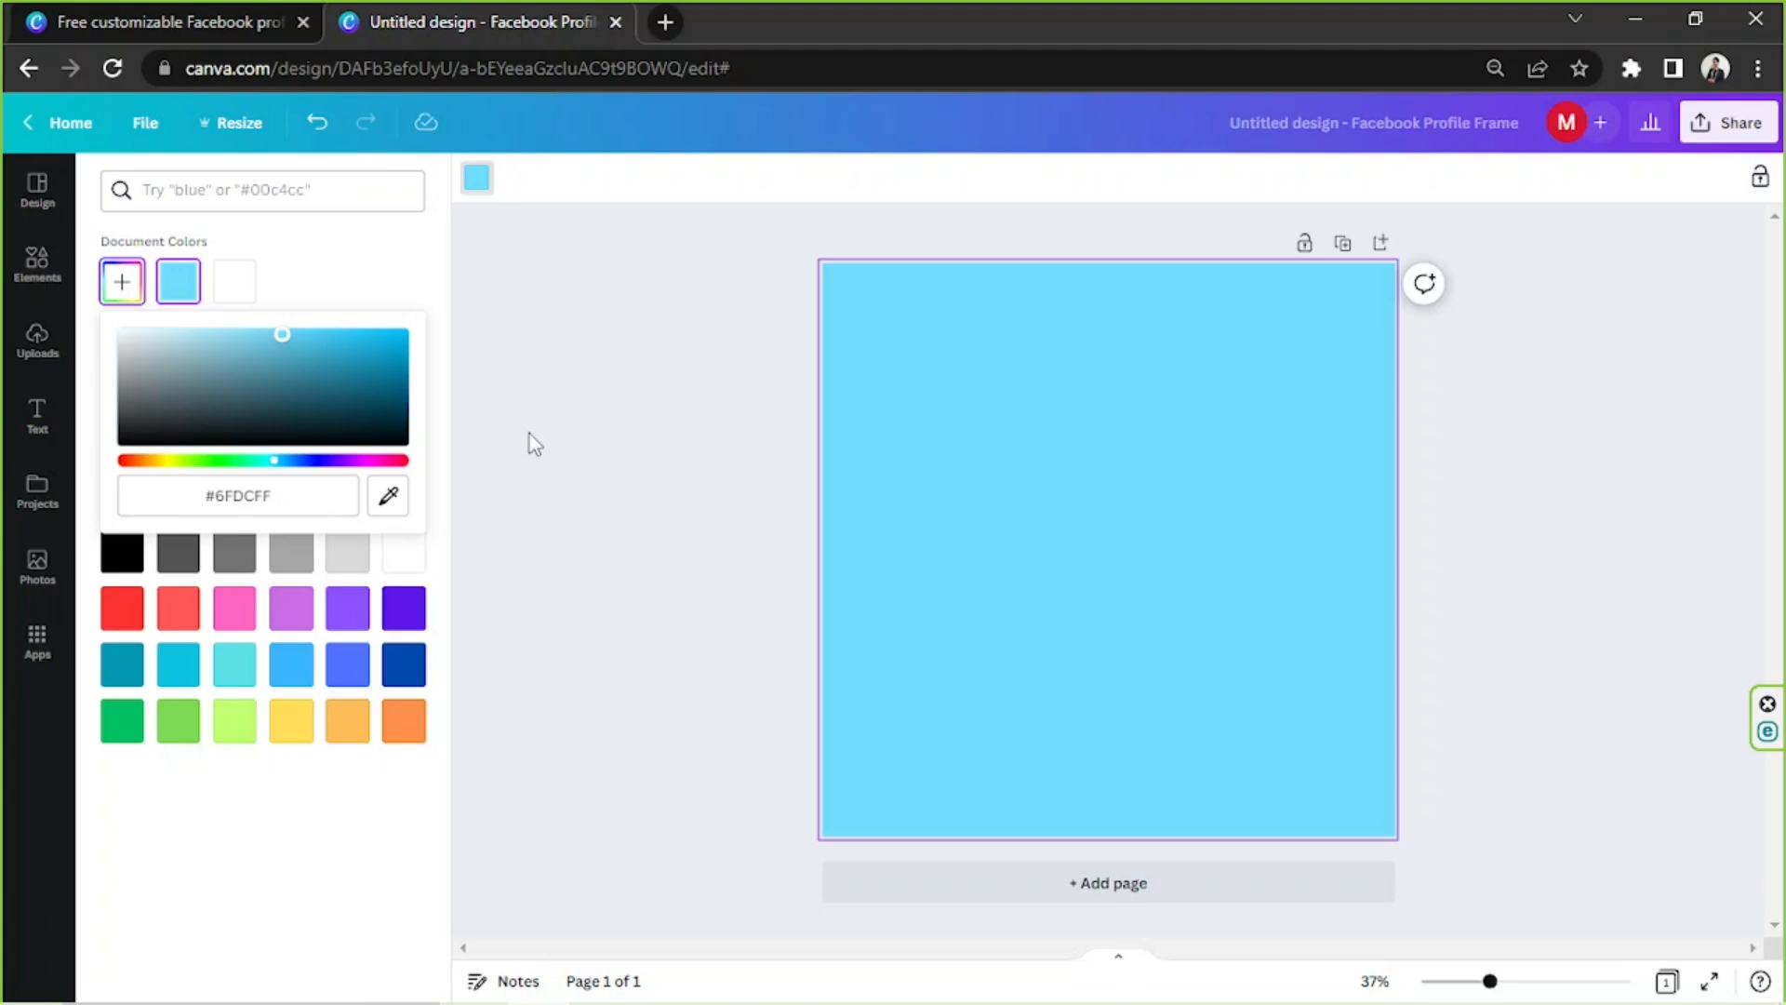
{"action": "left_click", "coordinate": [37, 265]}
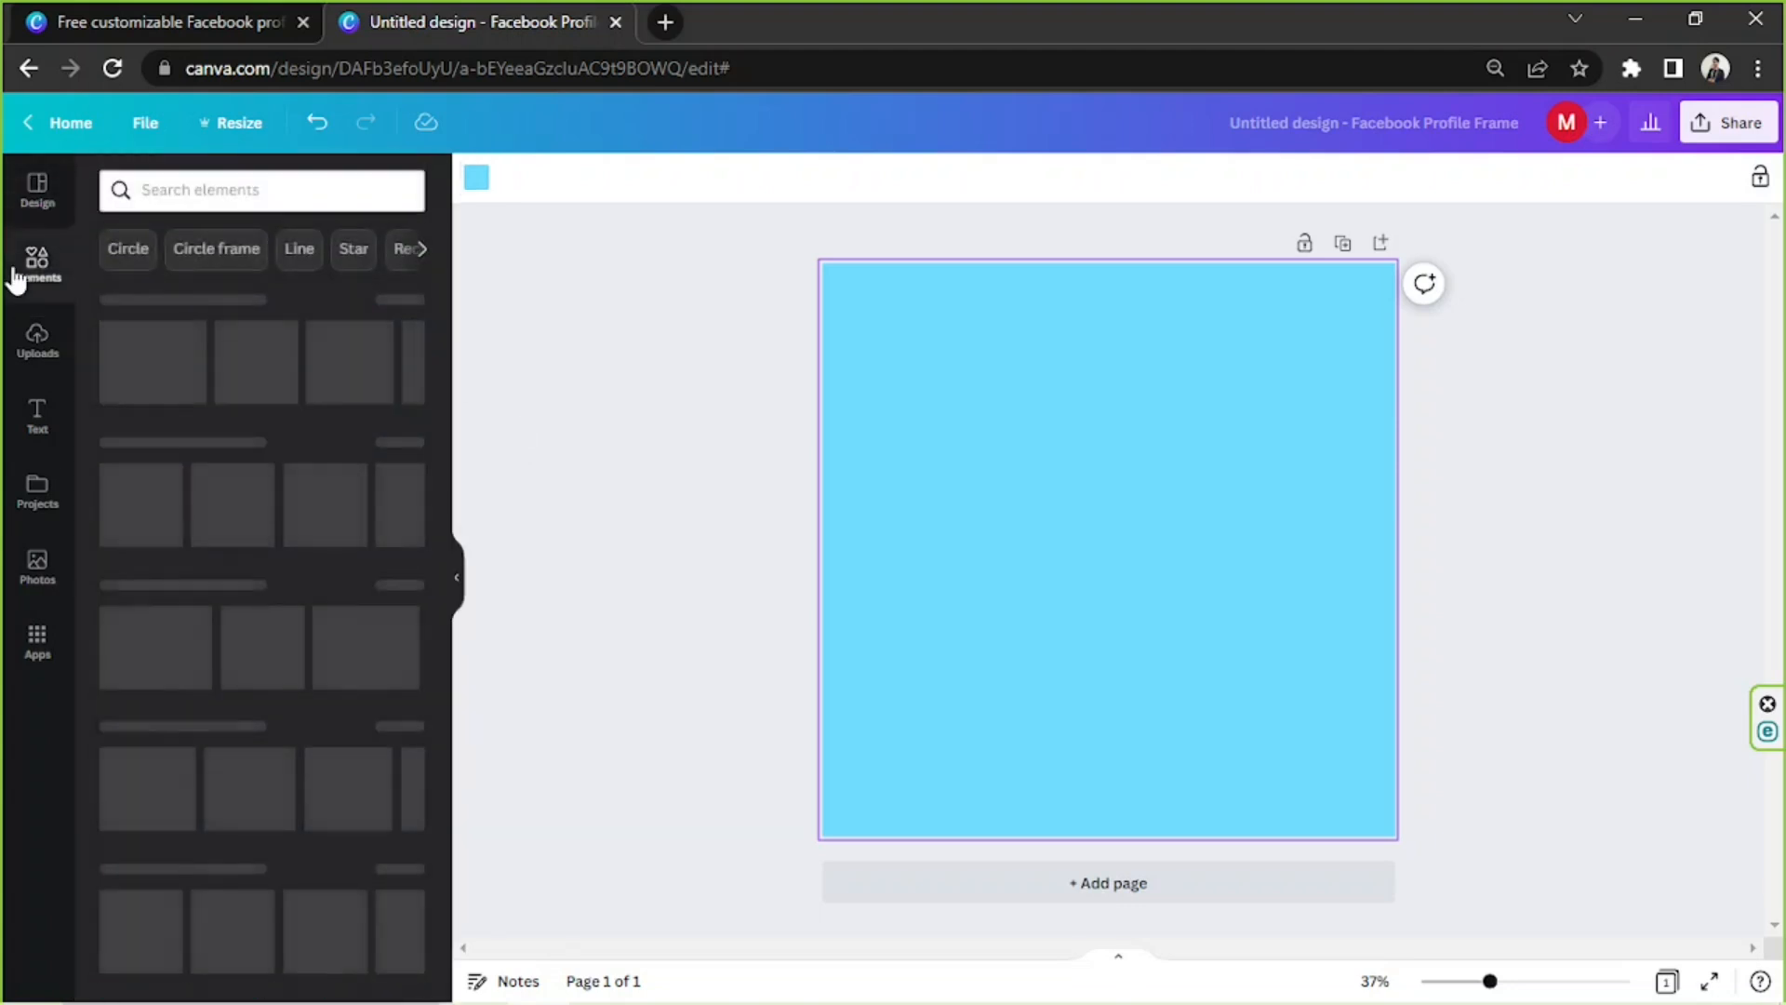
Search elements for 'frame' and place the circular sky-and-hills photo frame at page centre.
{"action": "left_click", "coordinate": [262, 189]}
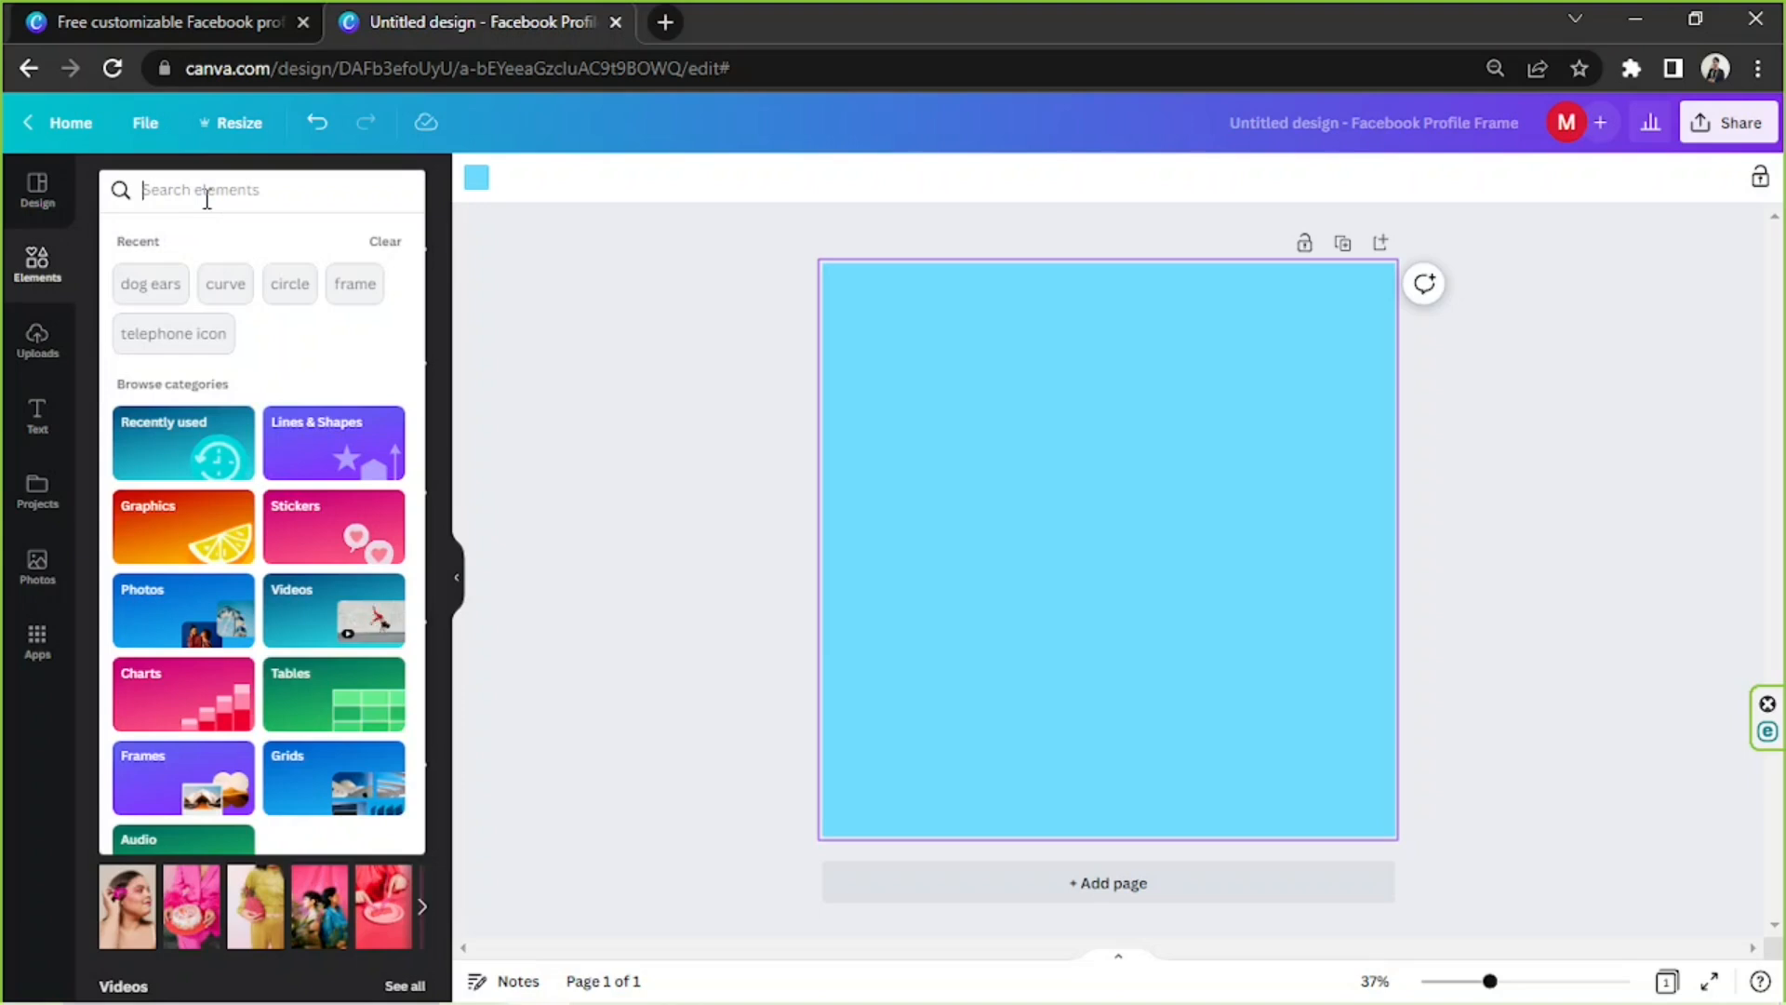
{"action": "type", "text": "frame"}
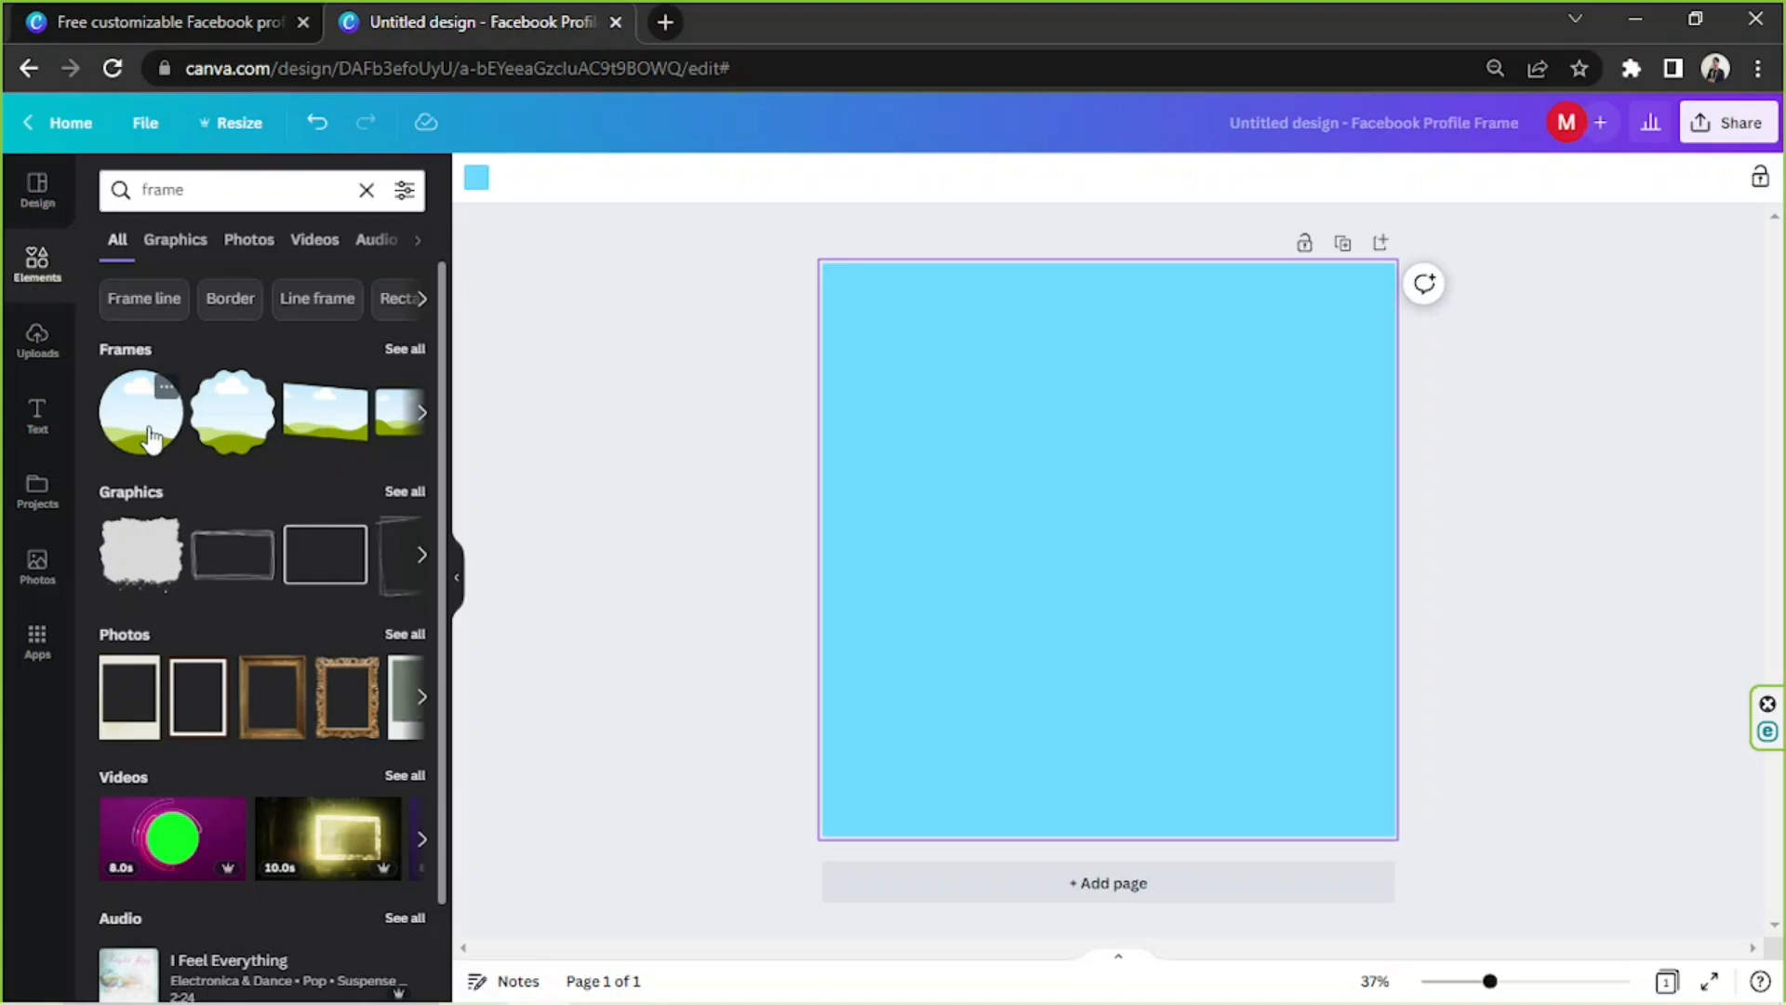
{"action": "left_click", "coordinate": [138, 411]}
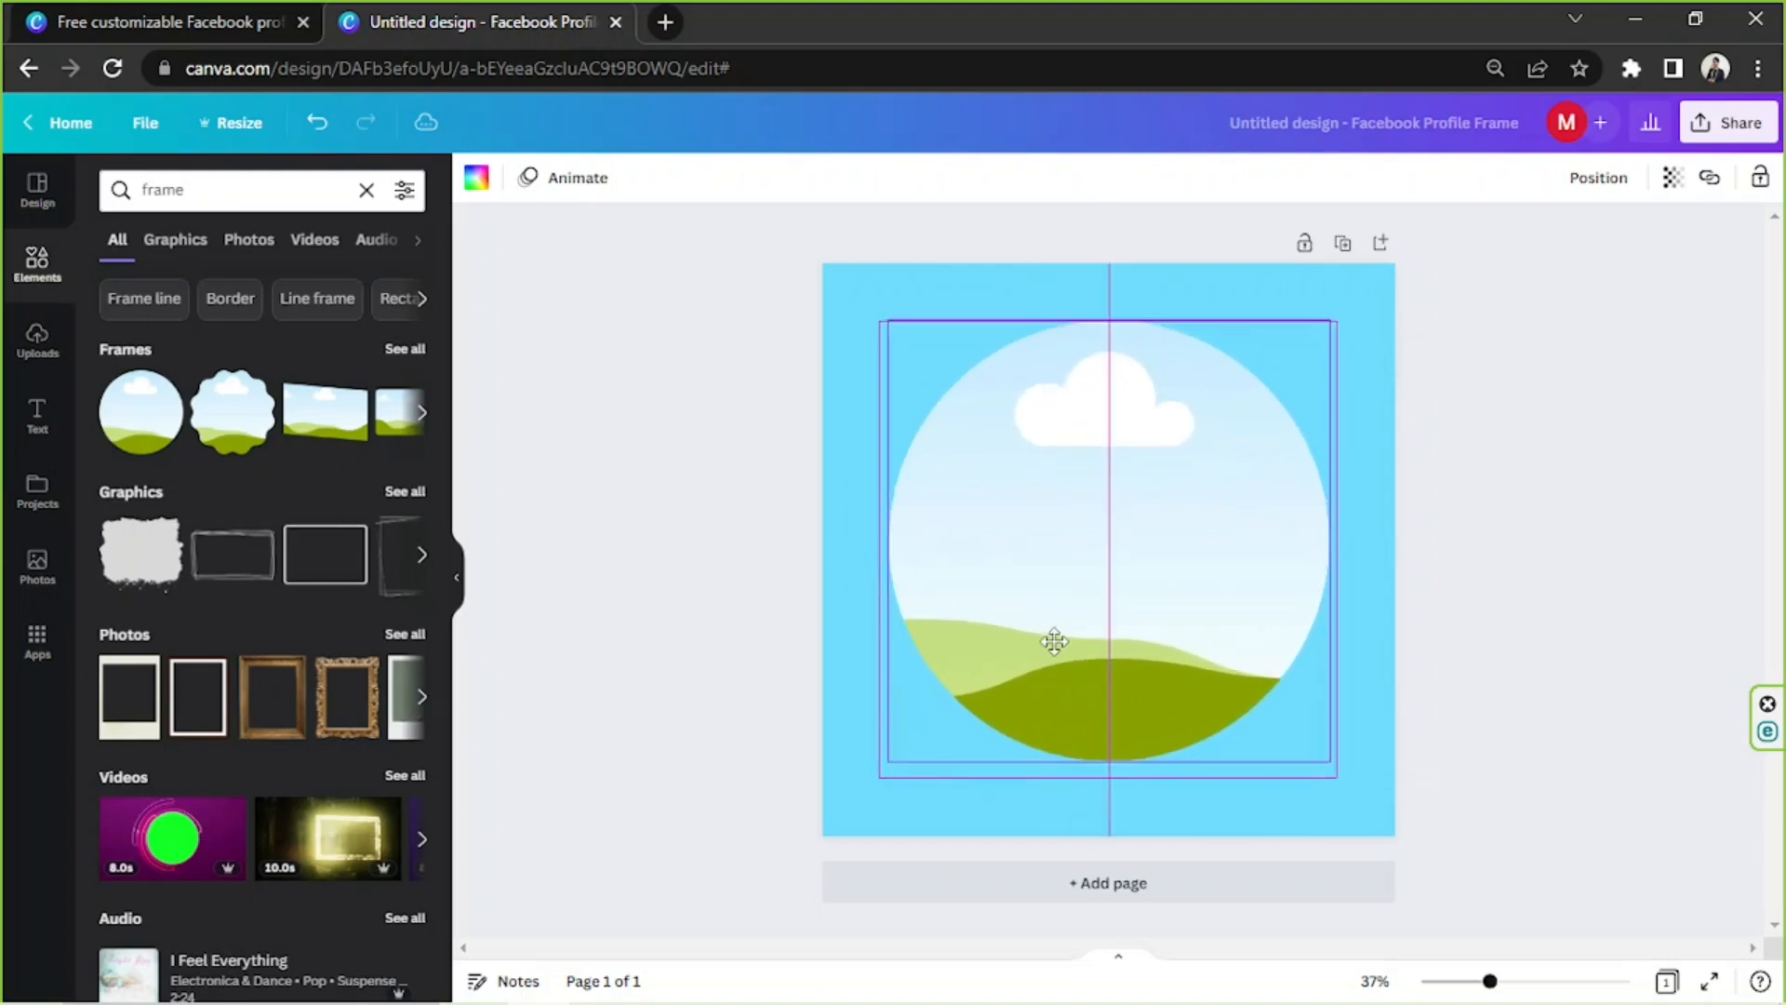
{"action": "left_click", "coordinate": [1054, 640]}
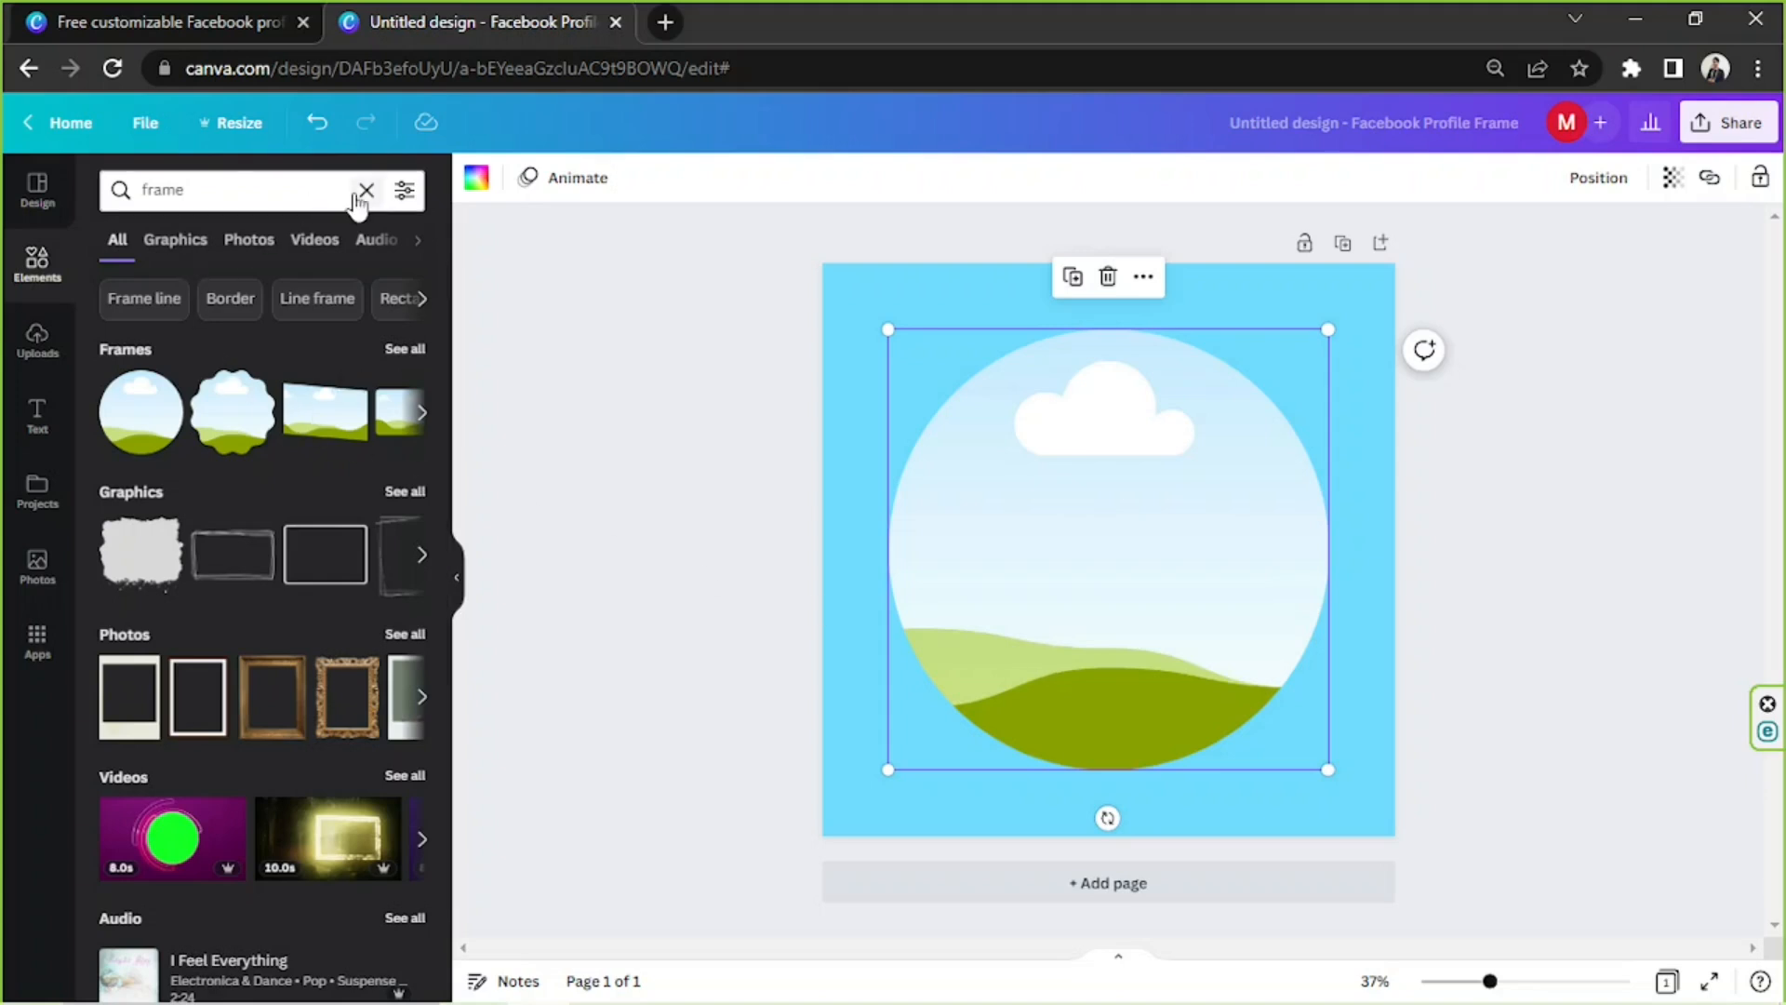
Search 'circle' graphics and add the thick black ring around the photo frame.
{"action": "type", "text": "circle"}
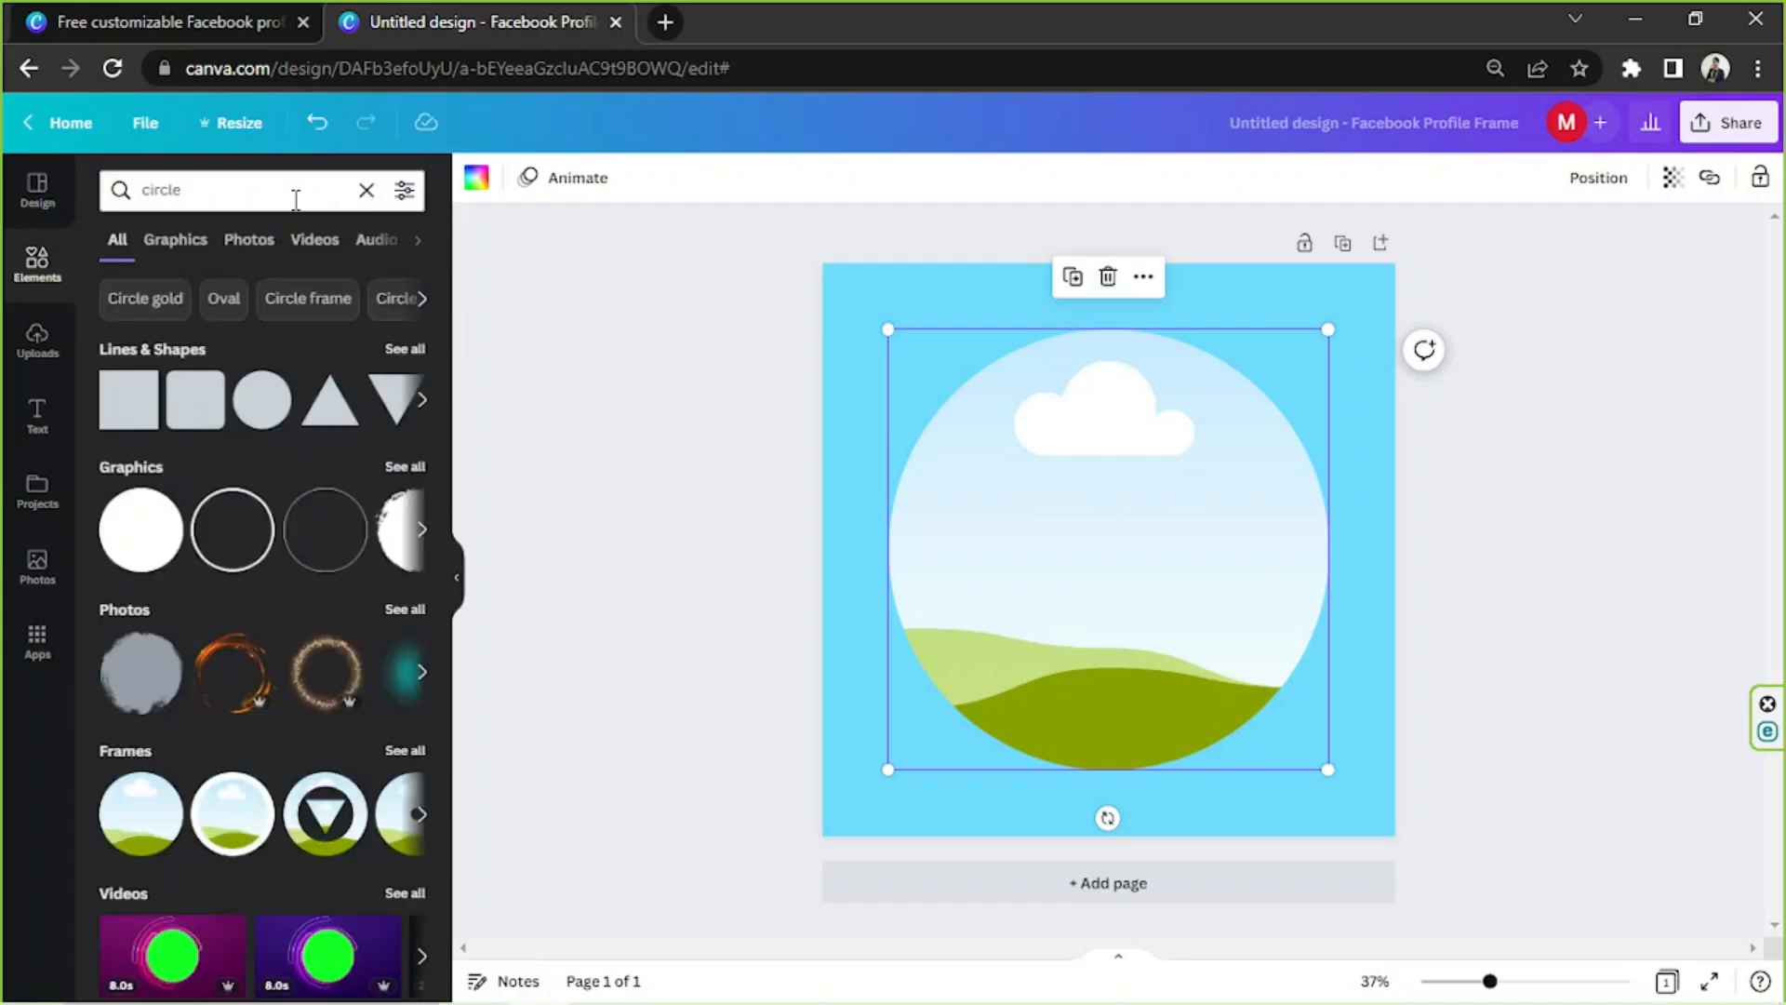
{"action": "left_click", "coordinate": [176, 239]}
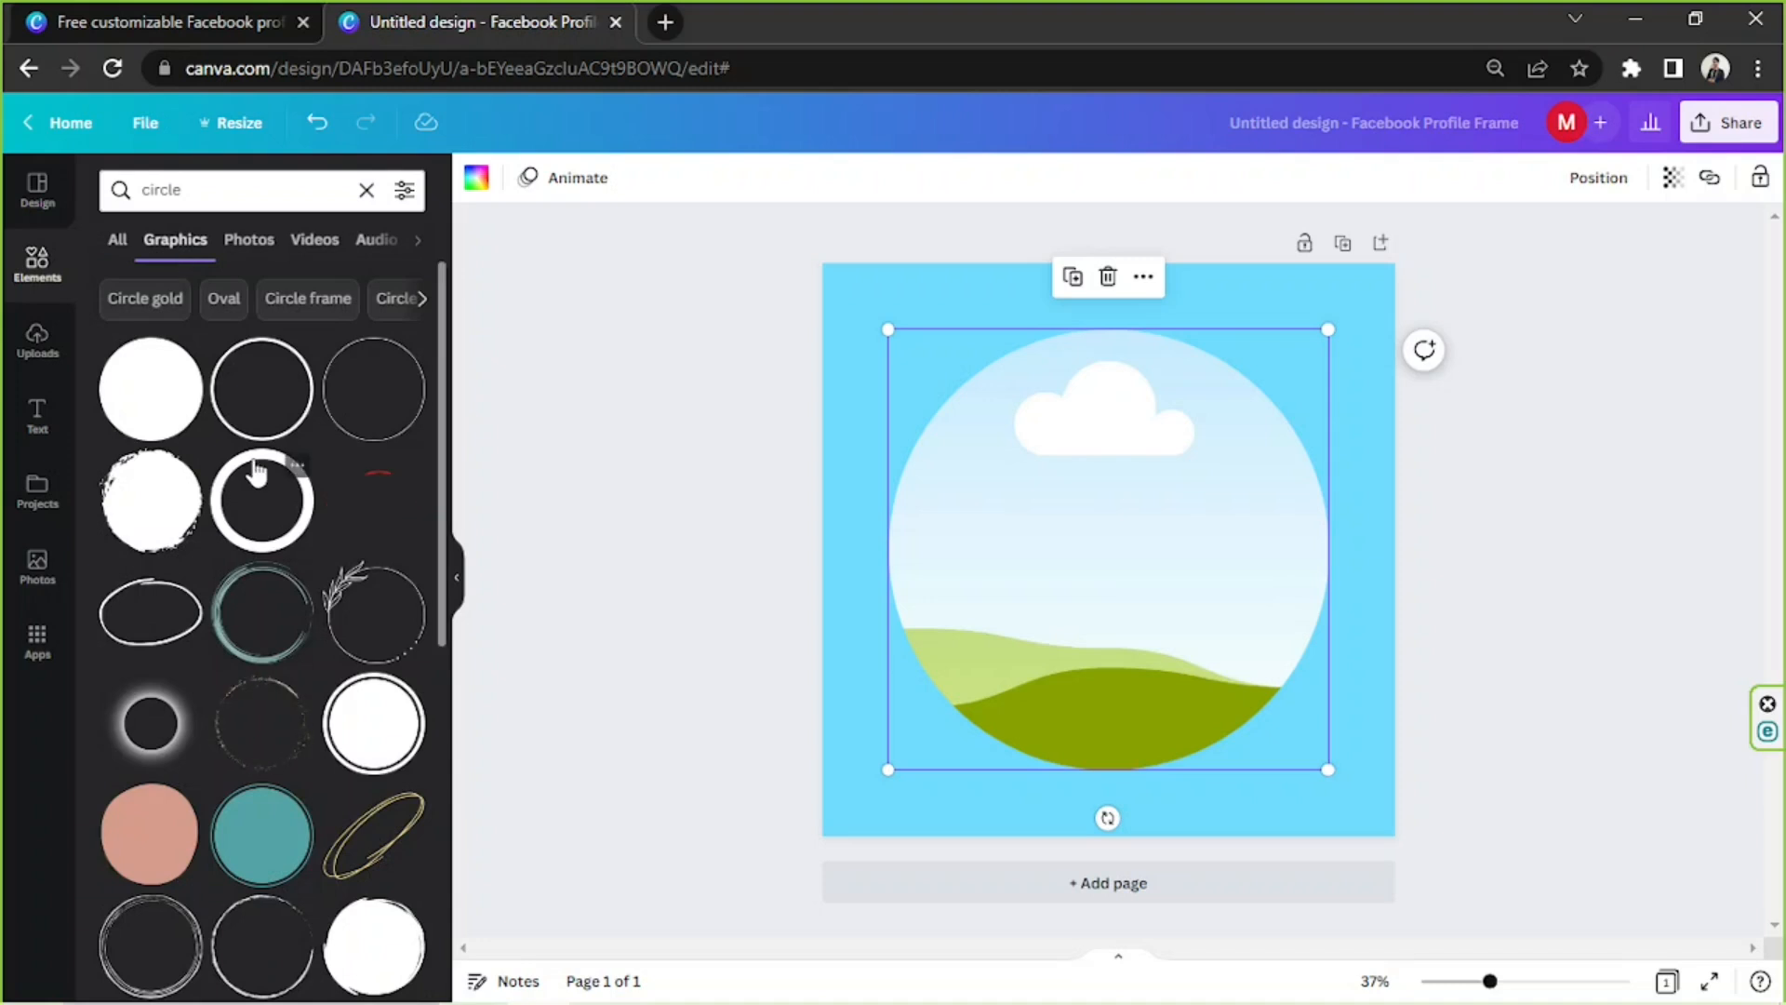
{"action": "scroll", "scroll_direction": "down", "scroll_amount": 3}
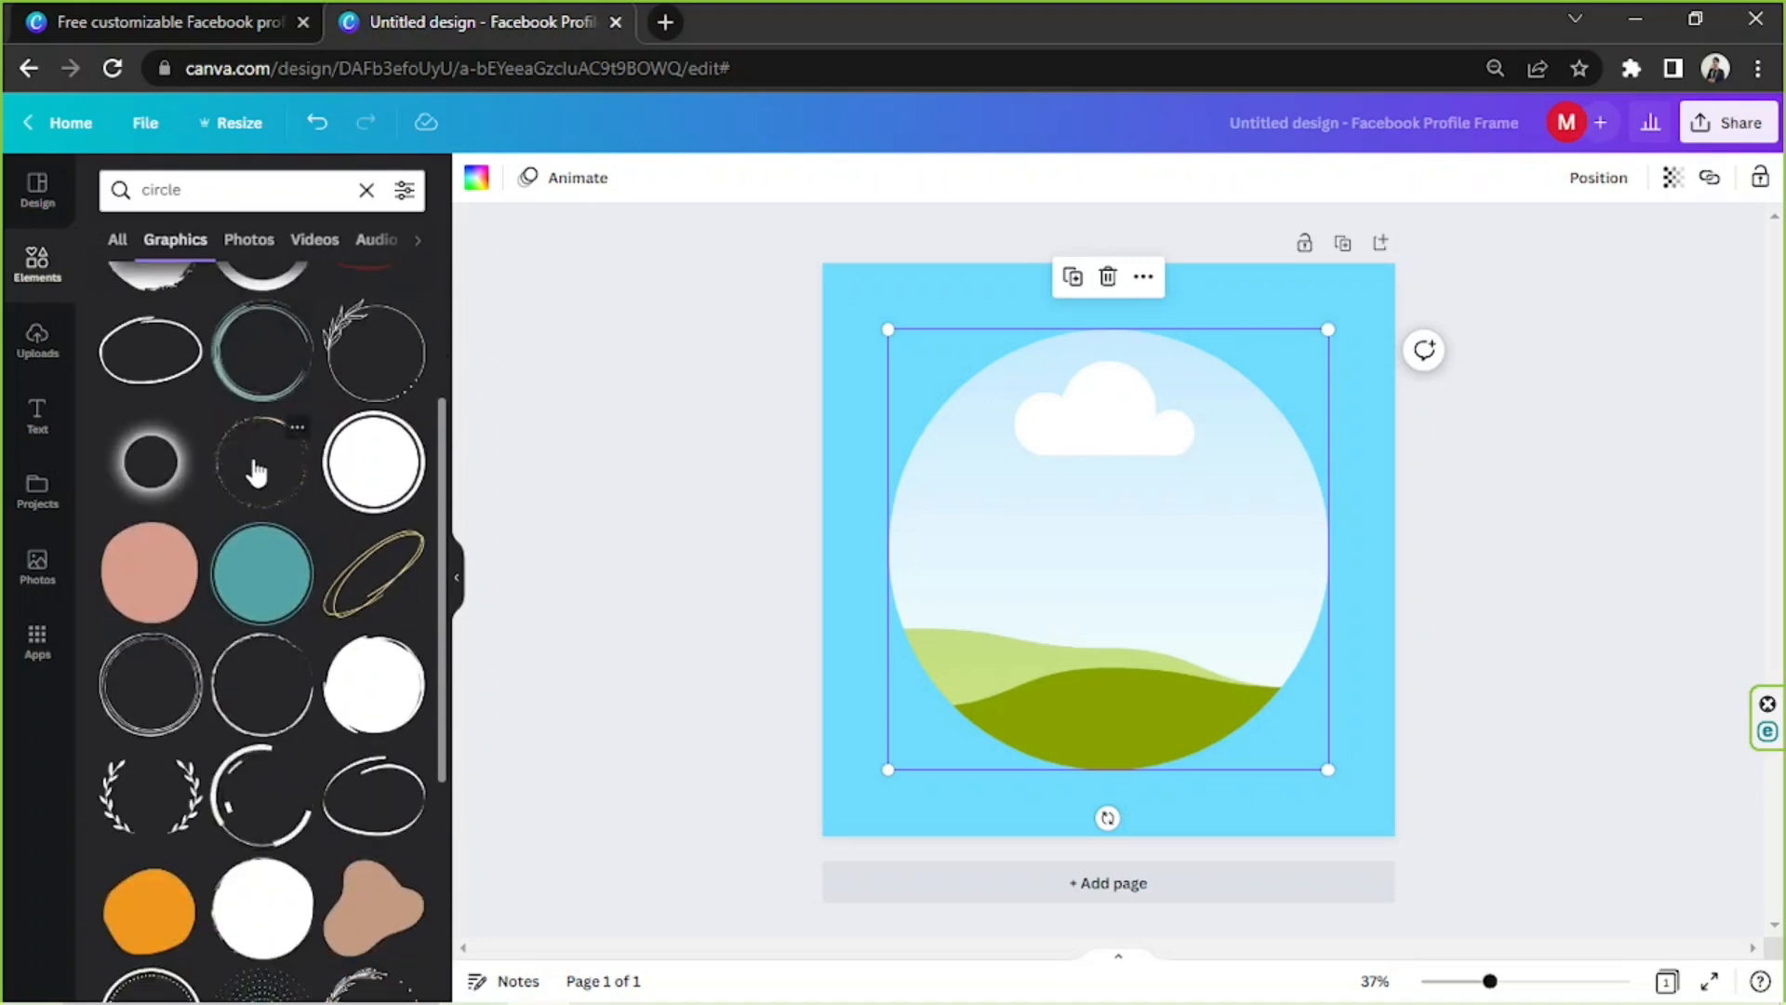
{"action": "scroll", "scroll_direction": "down", "scroll_amount": 3}
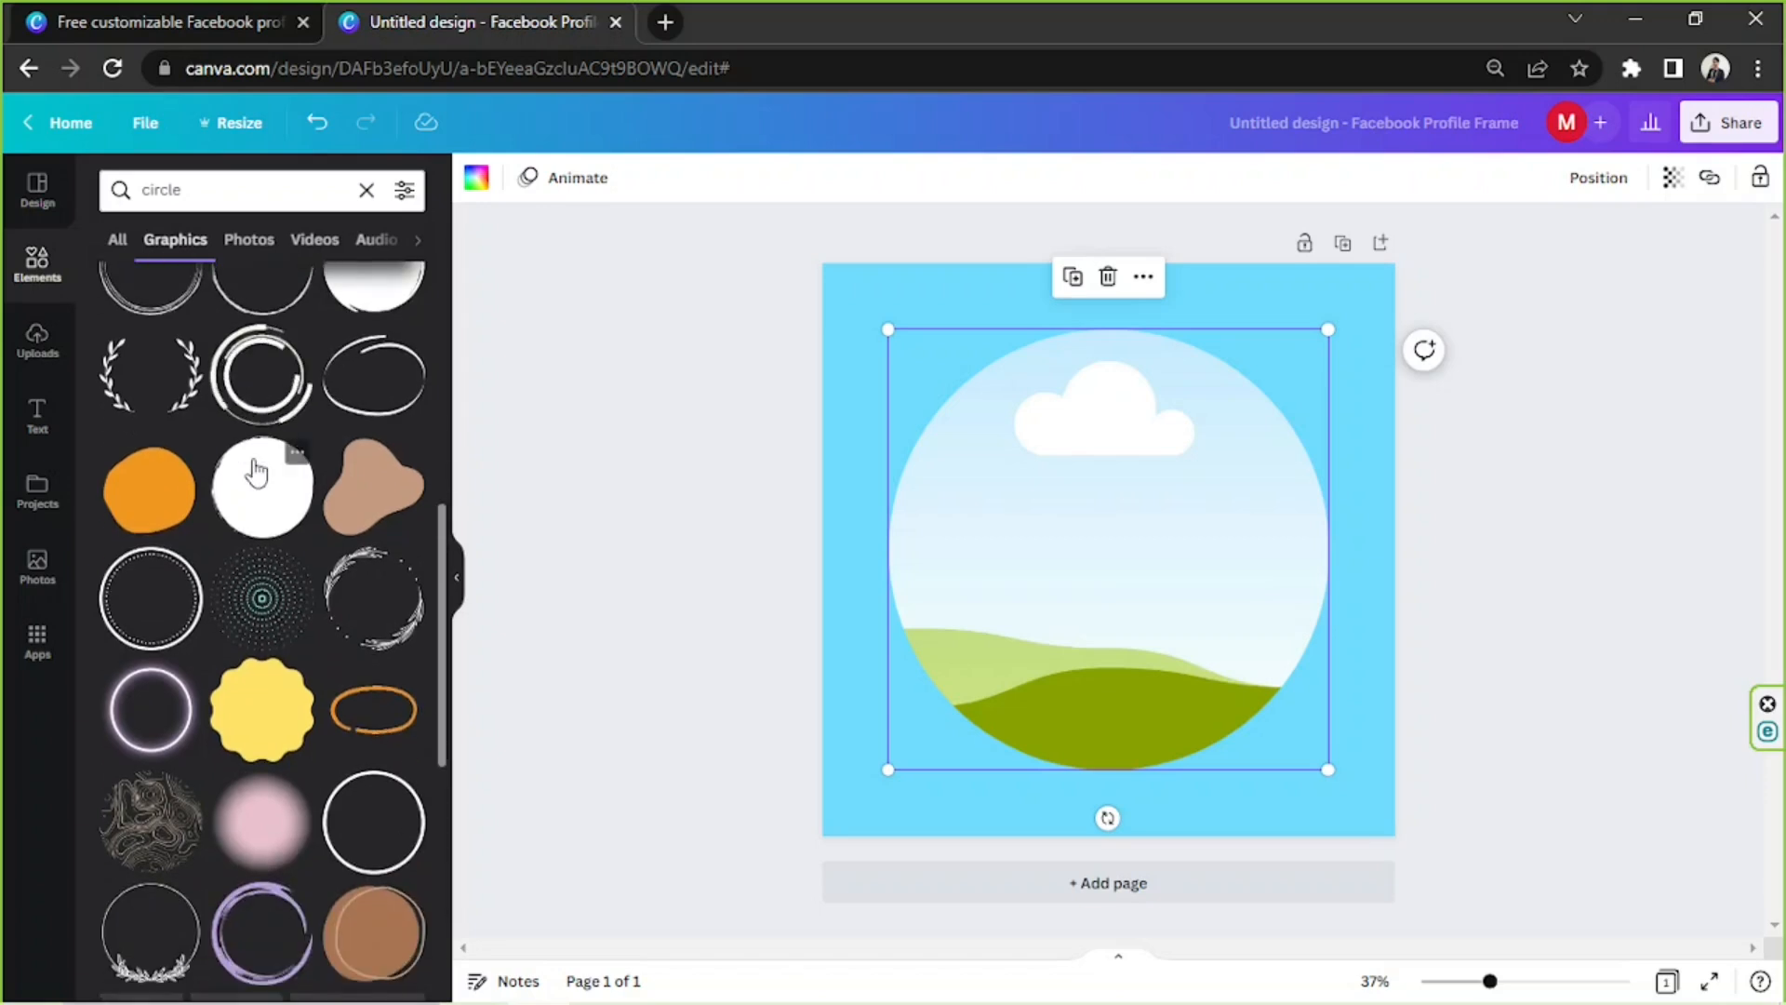
{"action": "scroll", "scroll_direction": "down", "scroll_amount": 3}
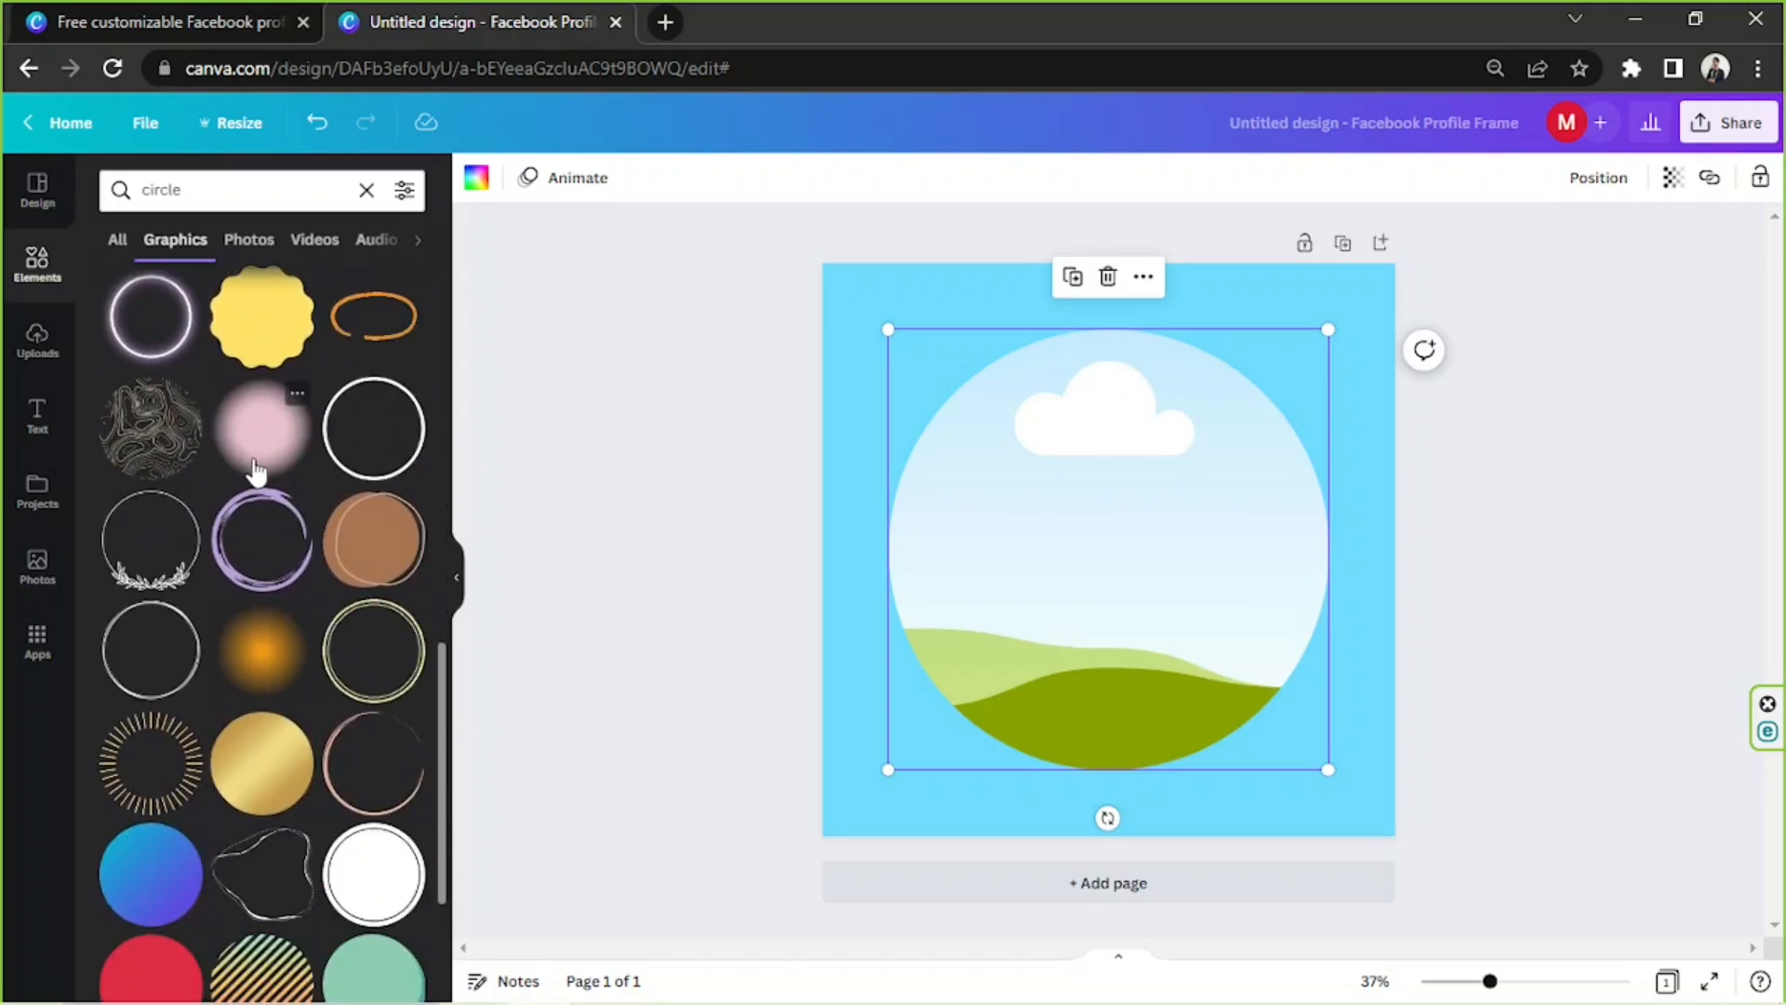
{"action": "scroll", "scroll_direction": "down", "scroll_amount": 3}
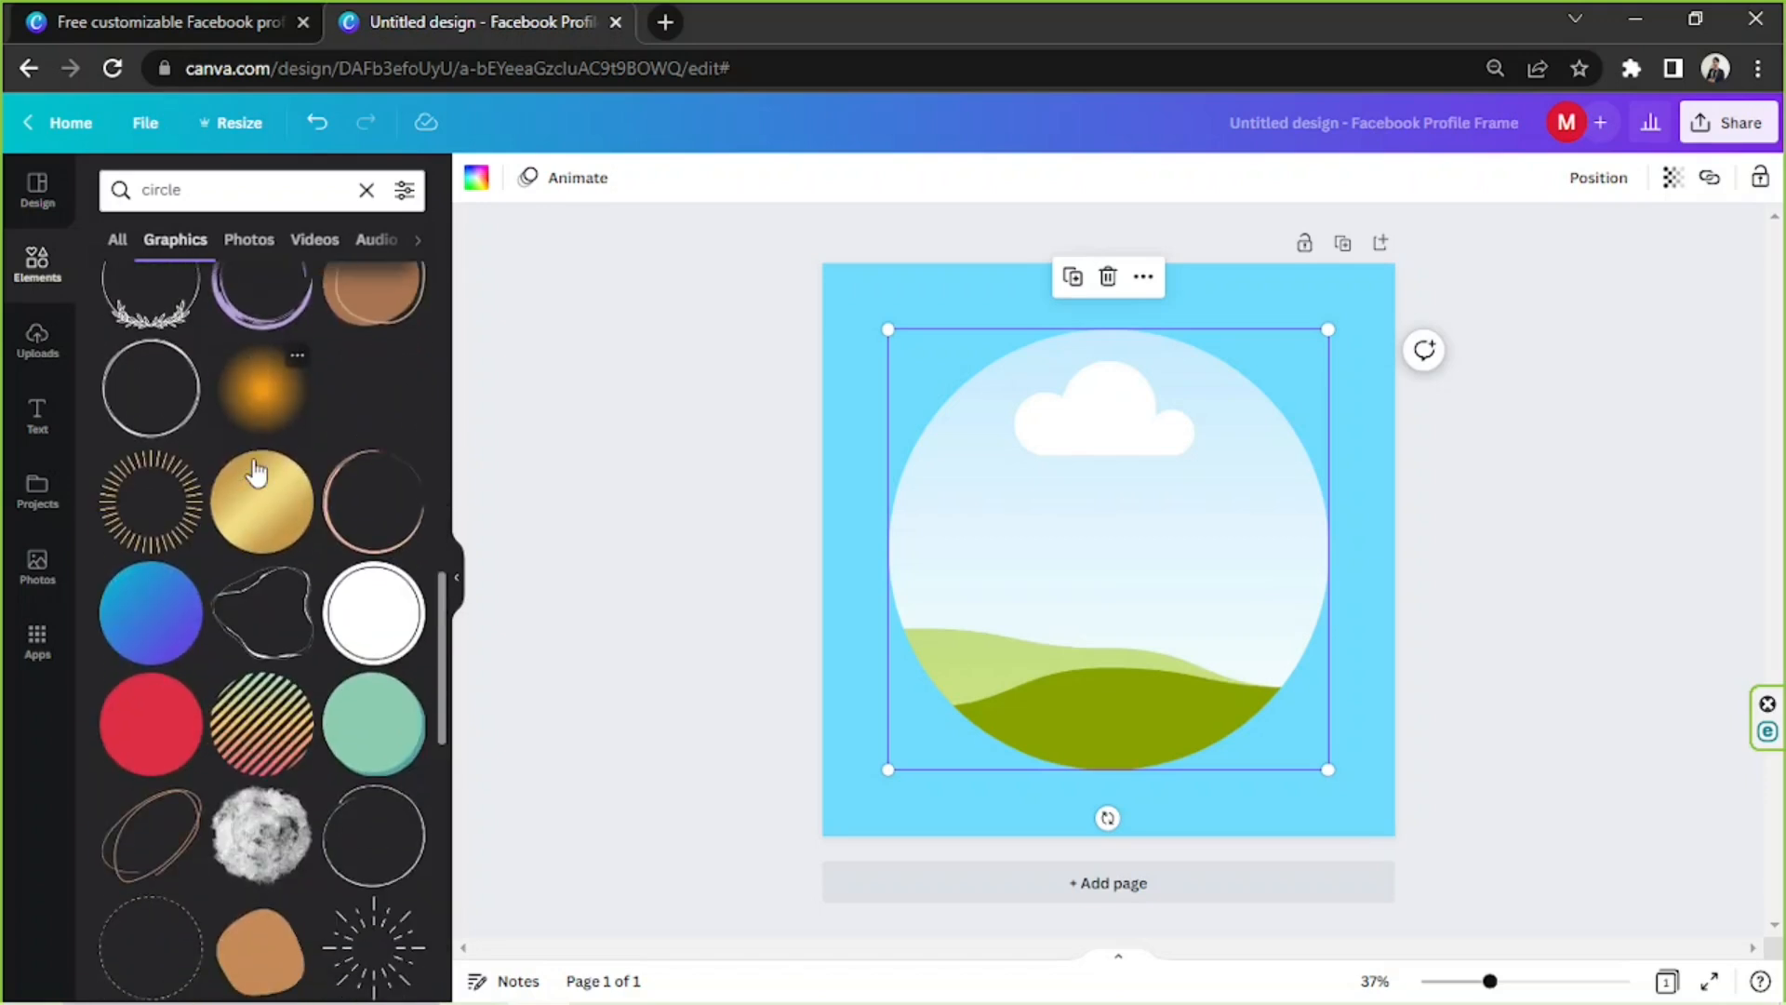
{"action": "scroll", "scroll_direction": "down", "scroll_amount": 3}
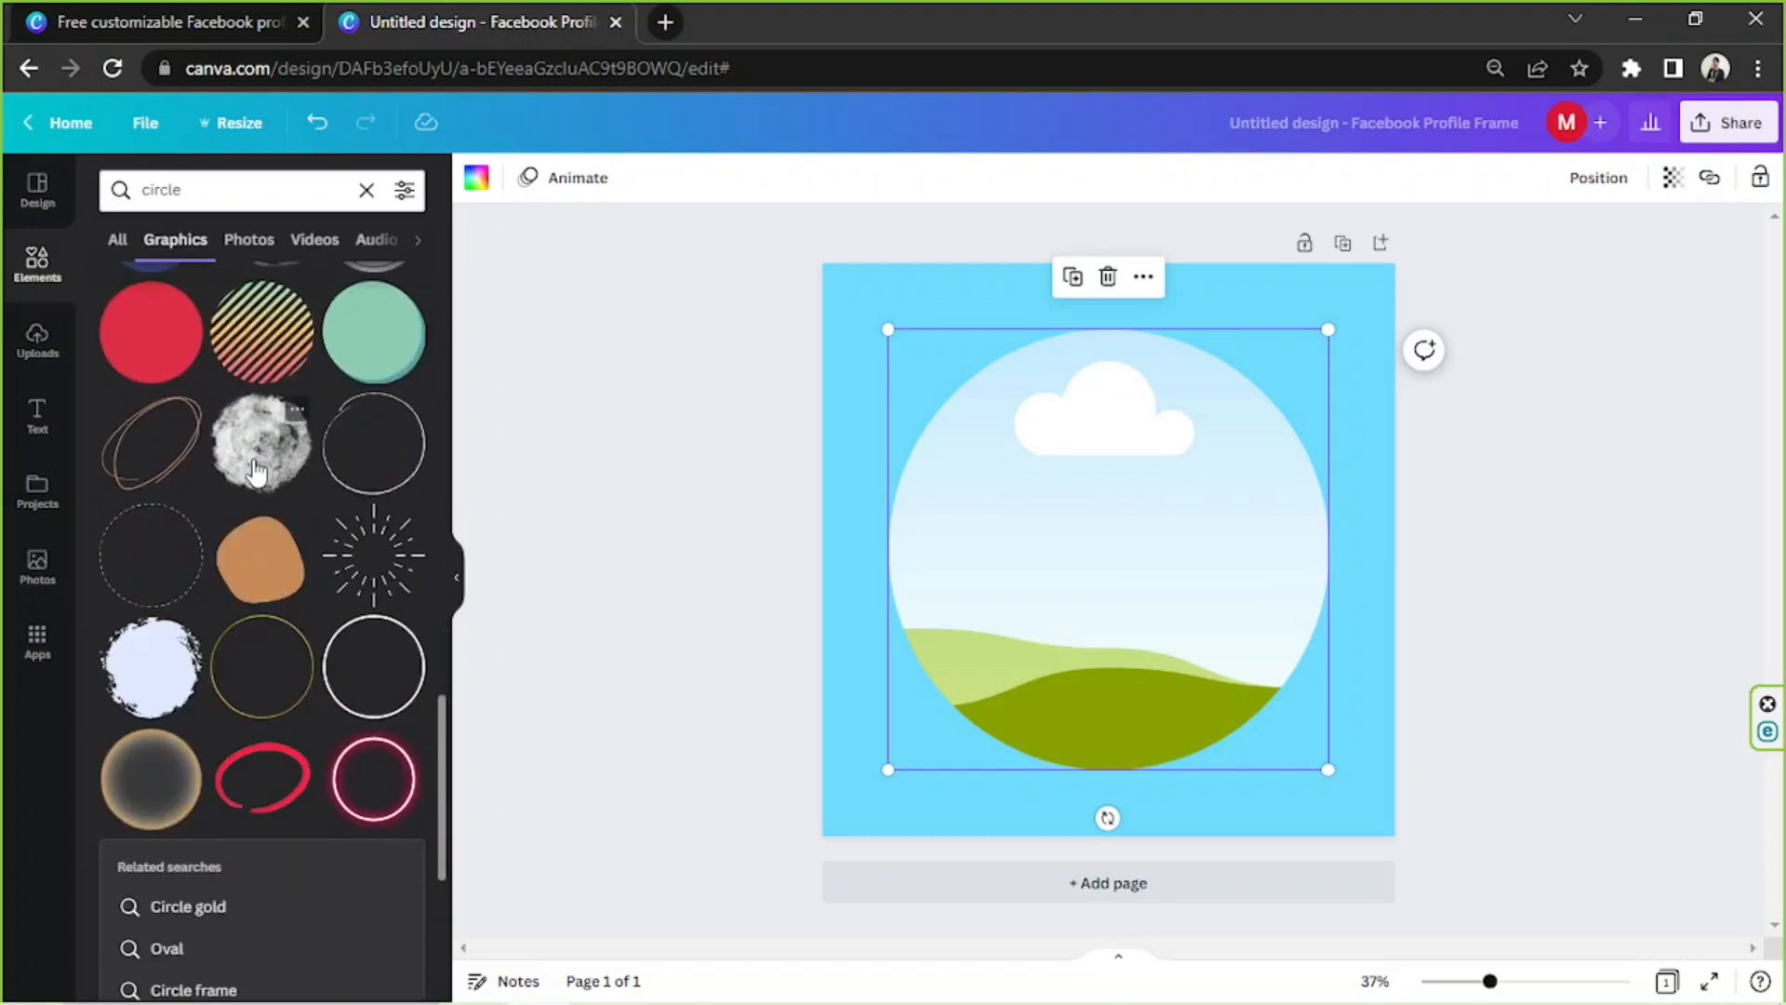
{"action": "scroll", "scroll_direction": "up", "scroll_amount": 3}
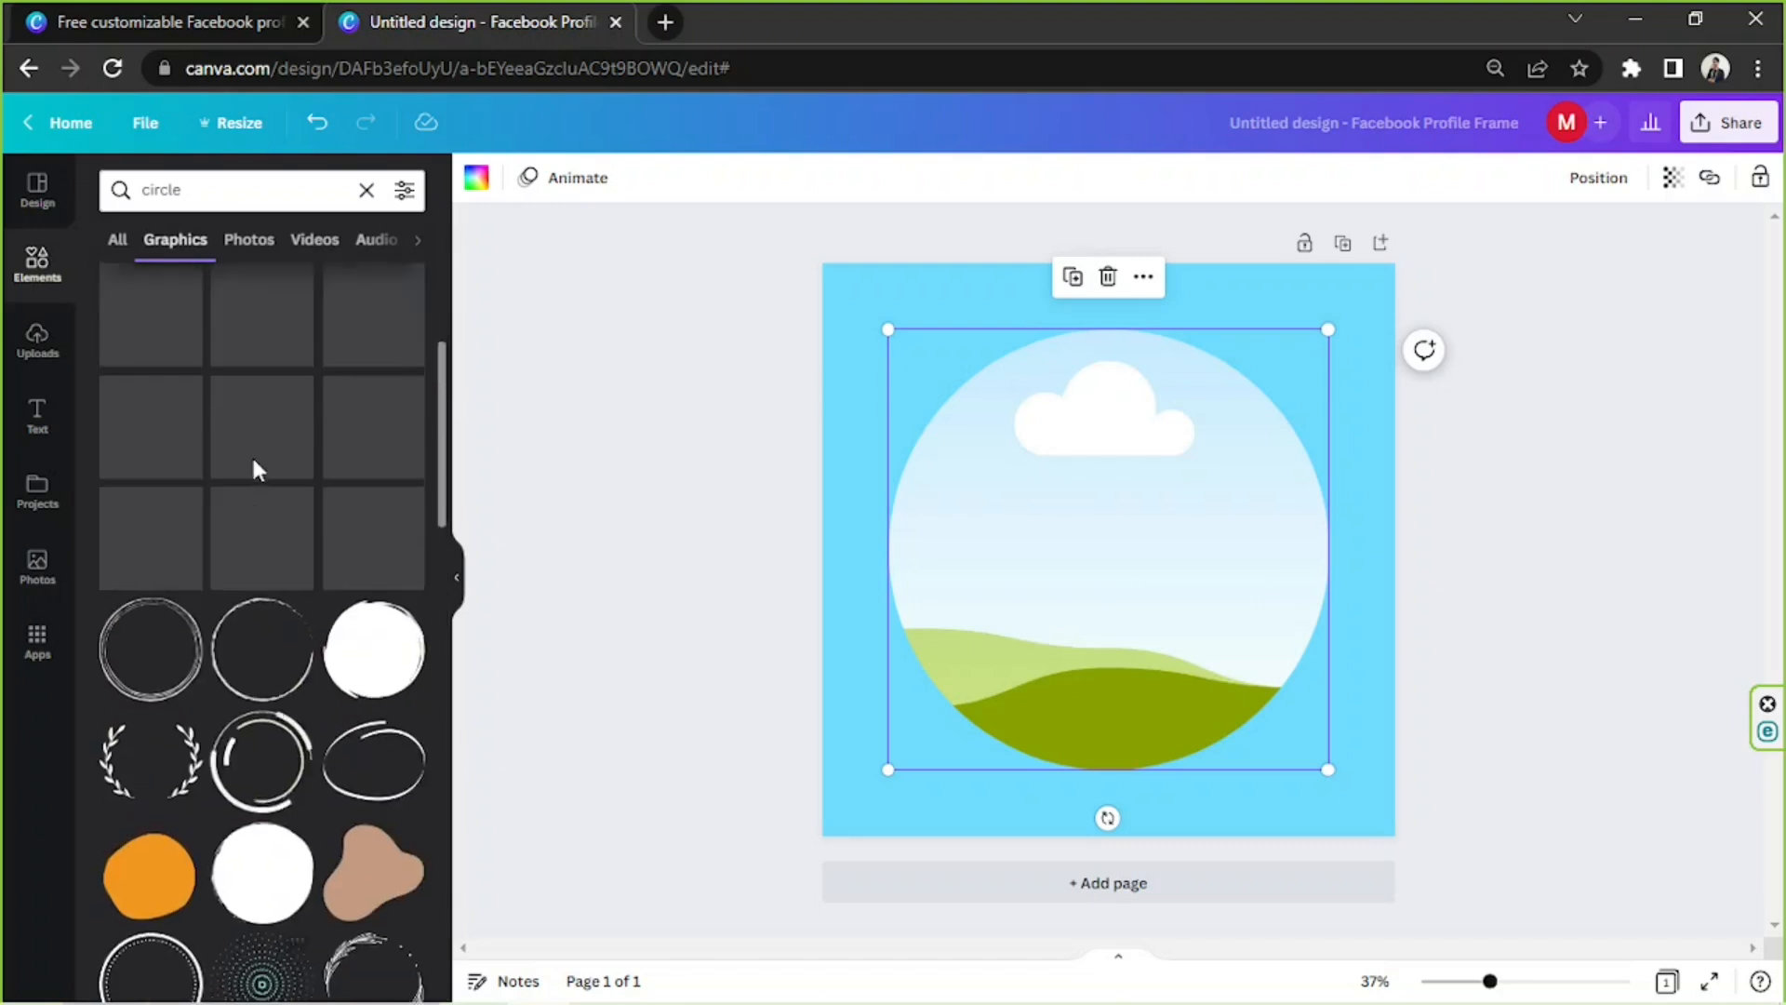
{"action": "scroll", "scroll_direction": "up", "scroll_amount": 3}
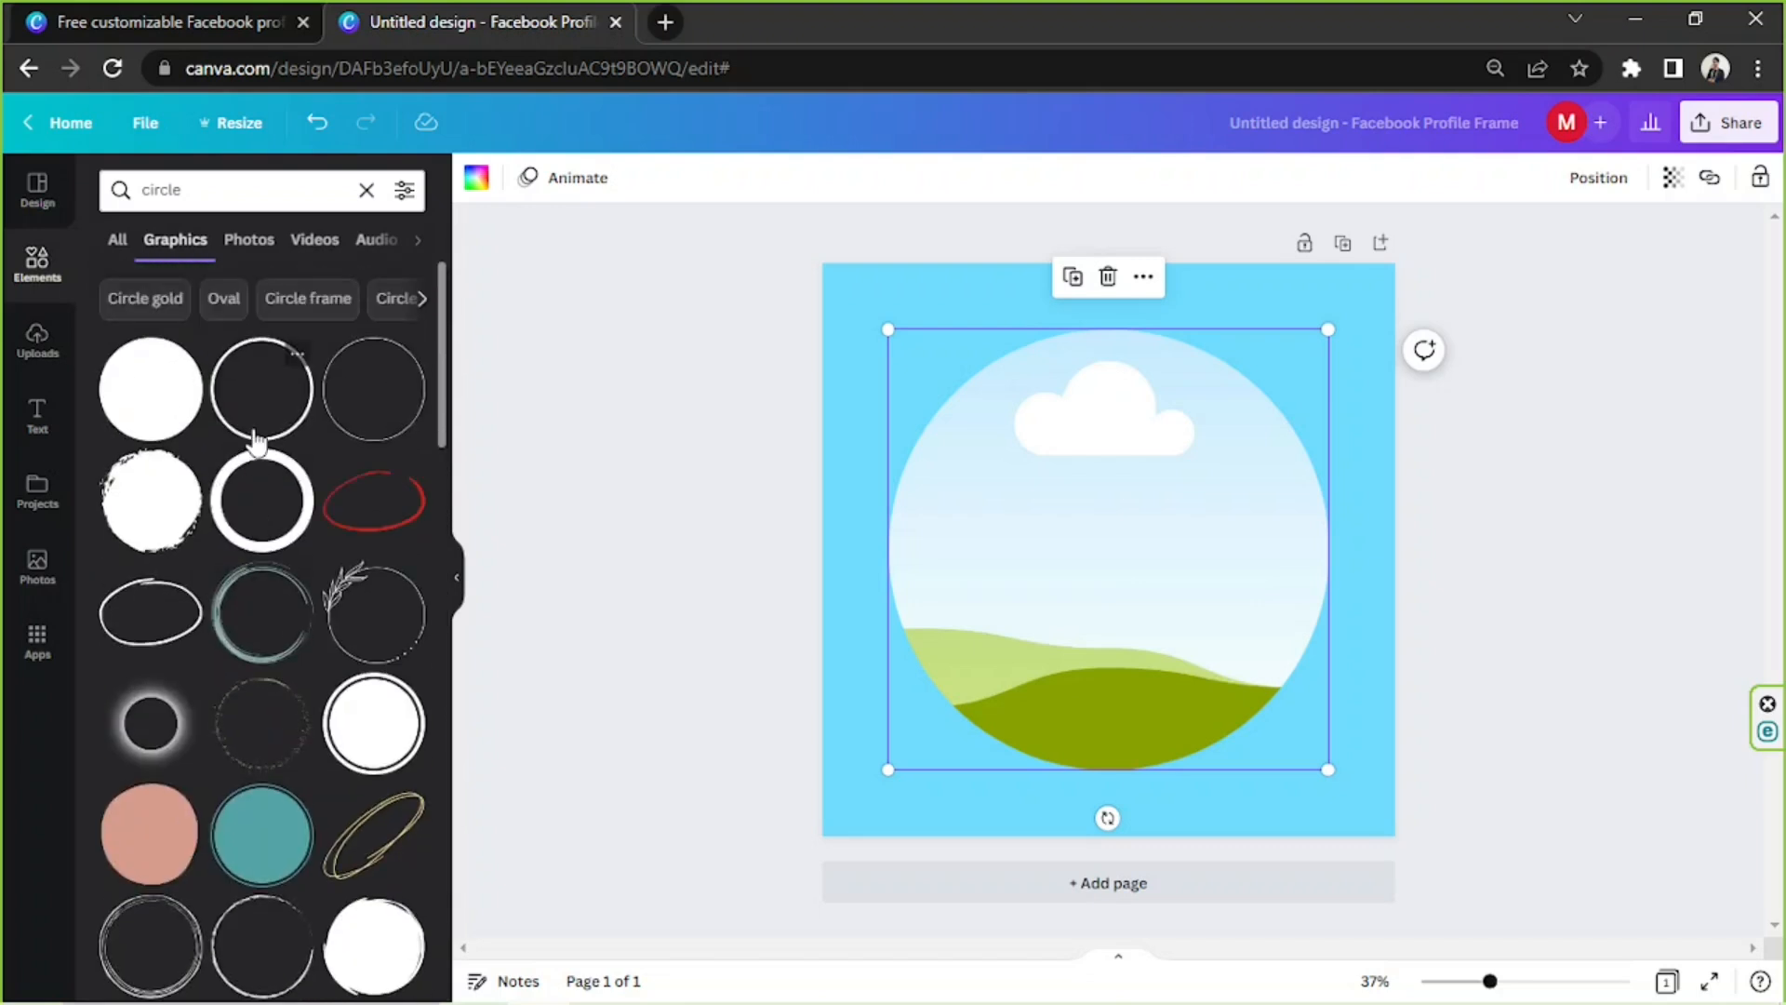
{"action": "left_click", "coordinate": [259, 499]}
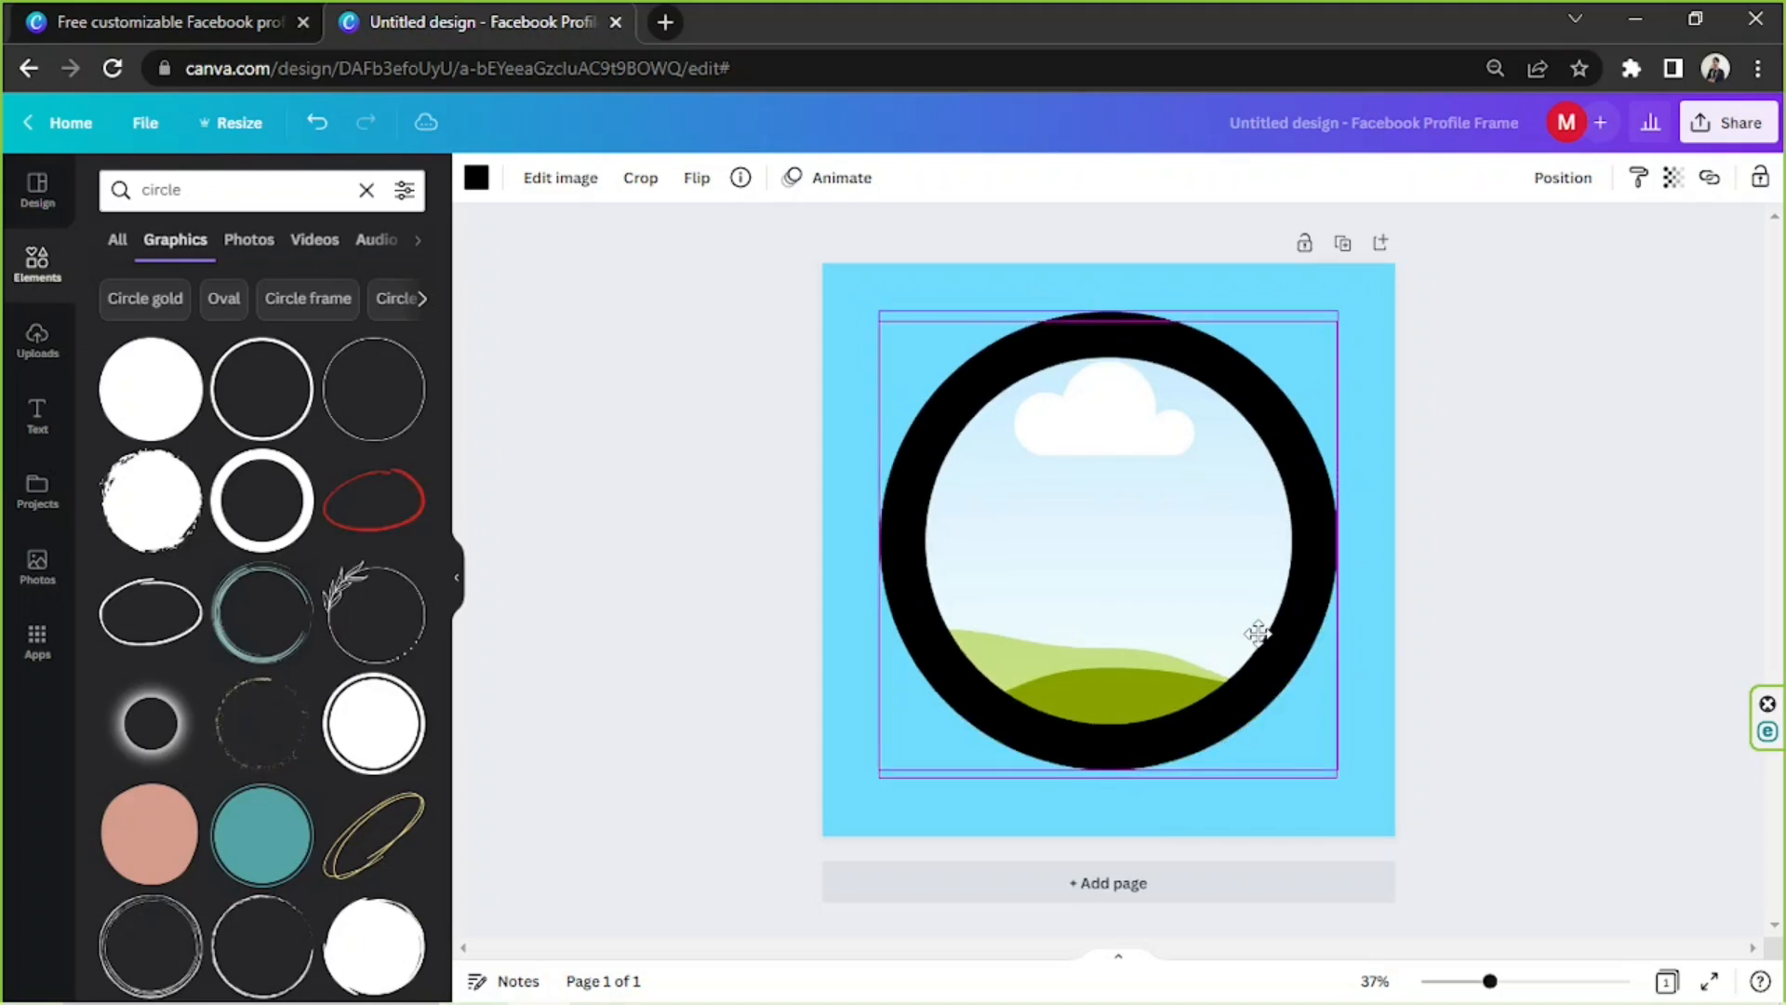
Recolour the selected ring from black to a muted steel blue.
{"action": "left_click", "coordinate": [1253, 632]}
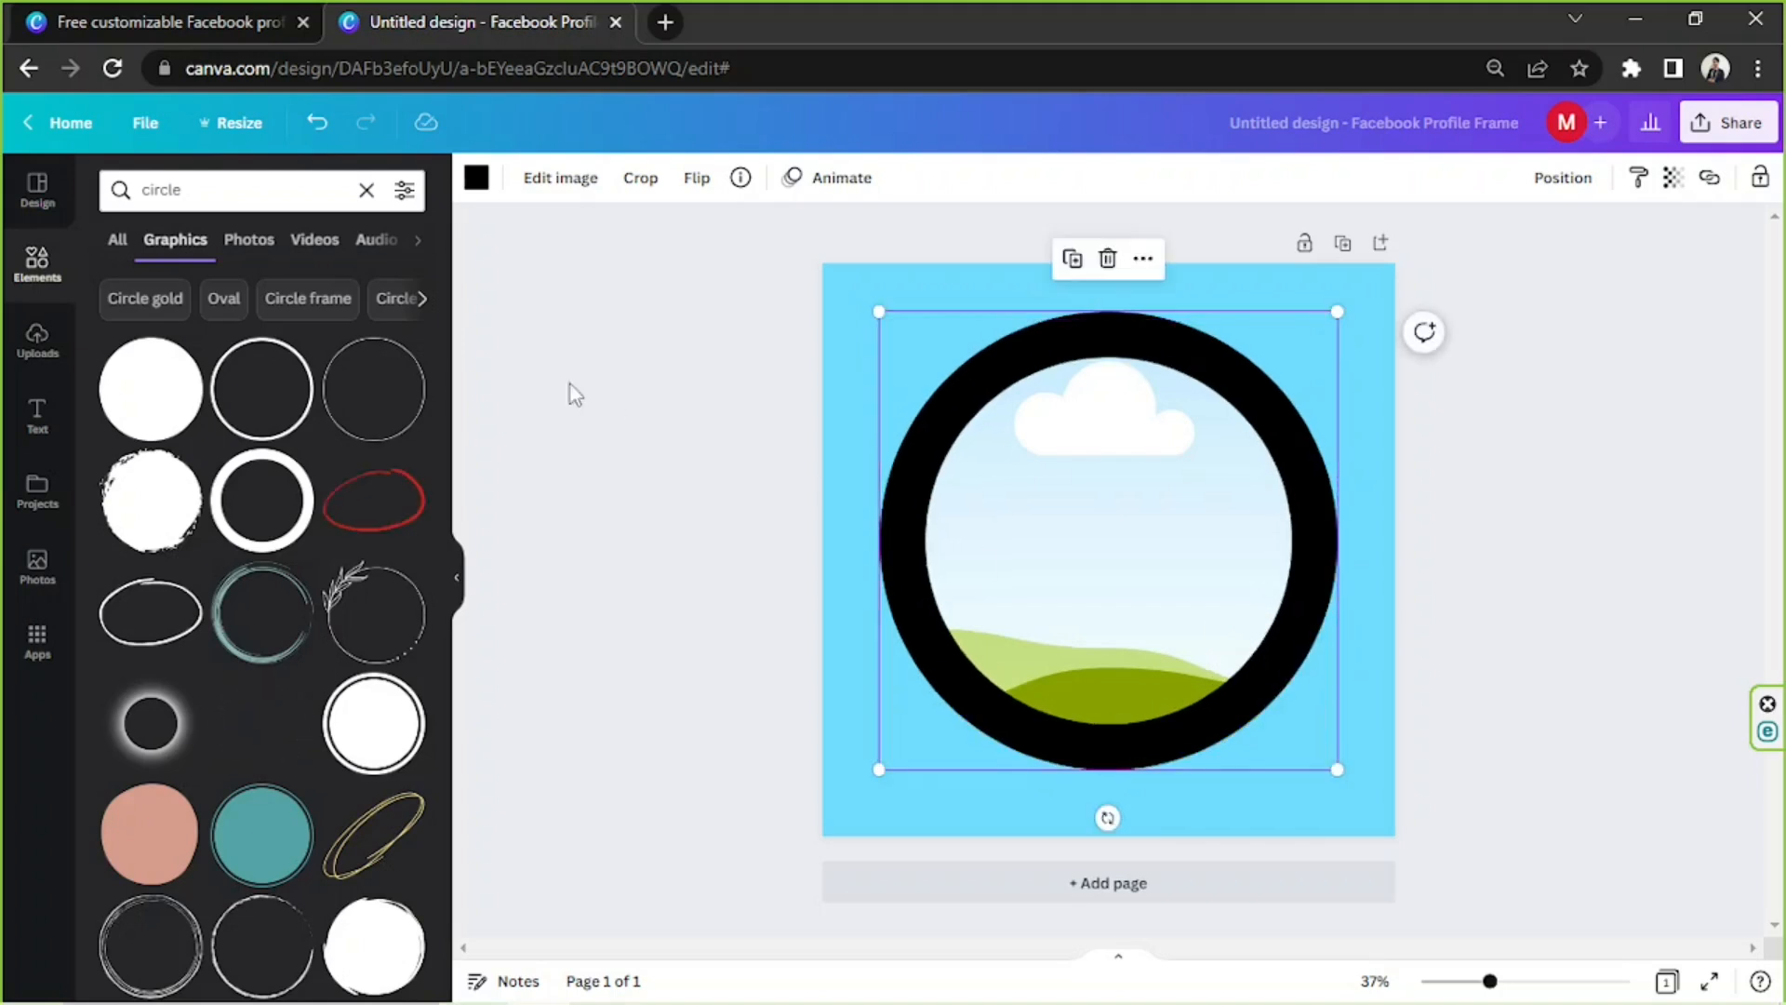
{"action": "left_click", "coordinate": [476, 177]}
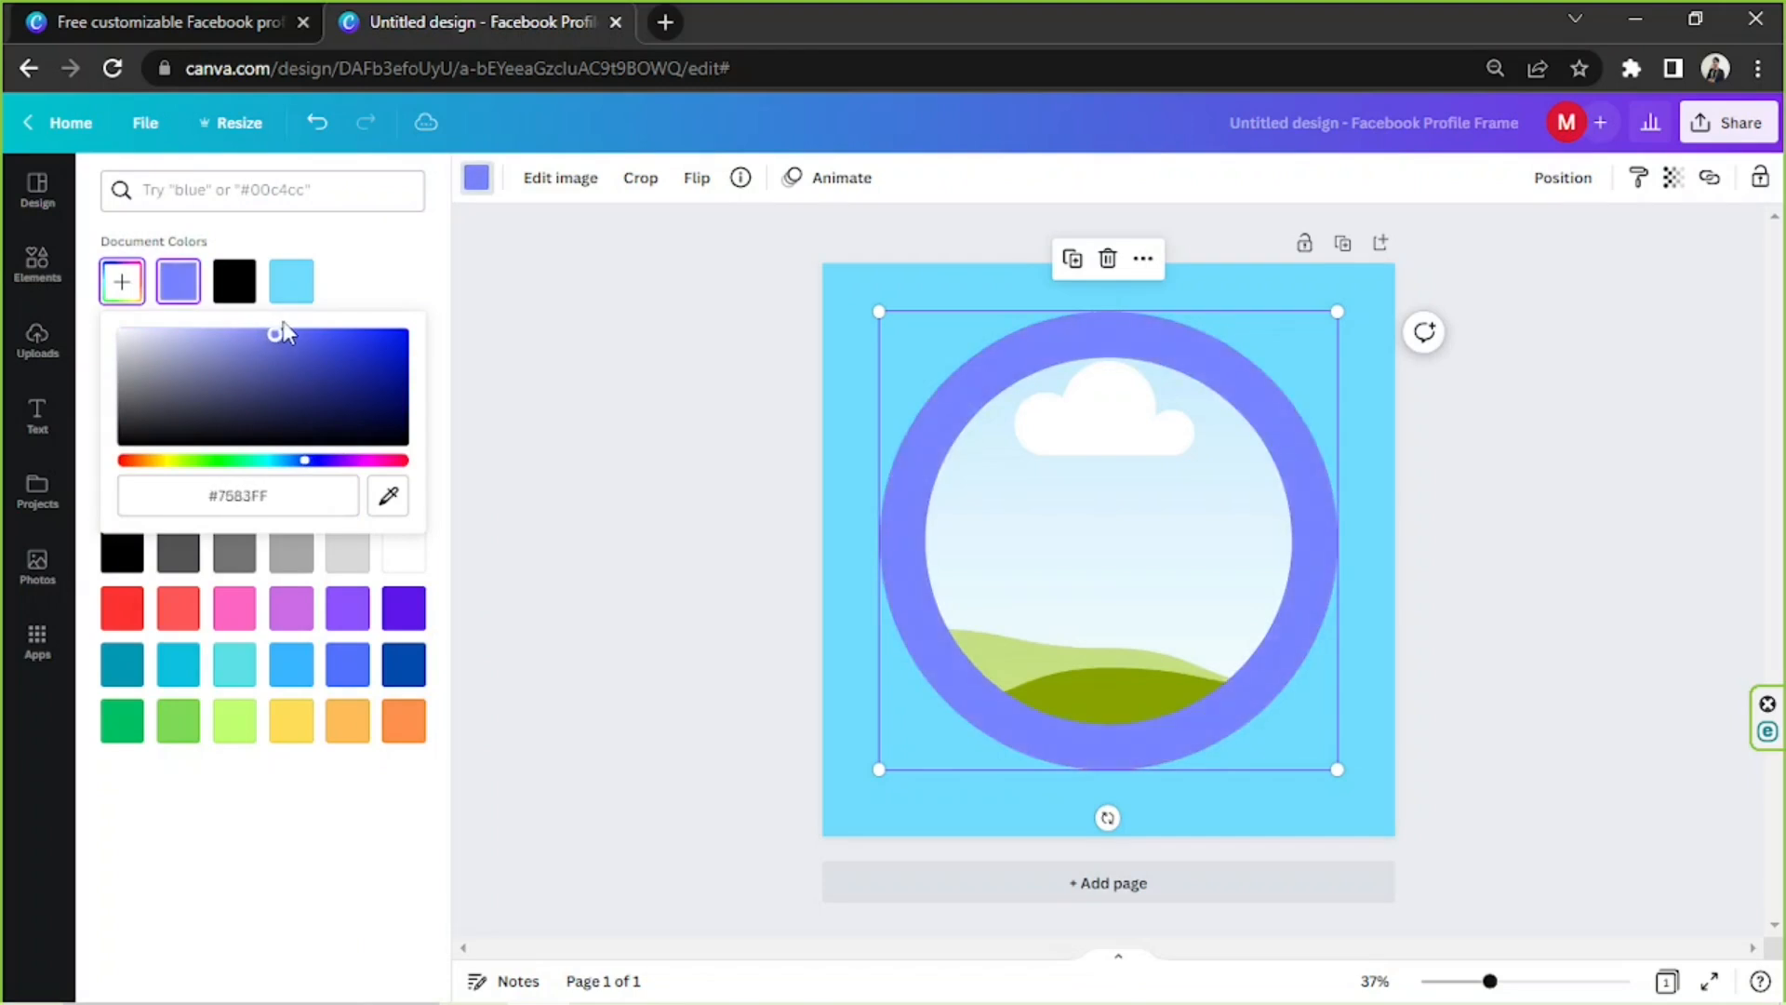
{"action": "left_click_drag", "start_coordinate": [281, 331], "coordinate": [336, 371]}
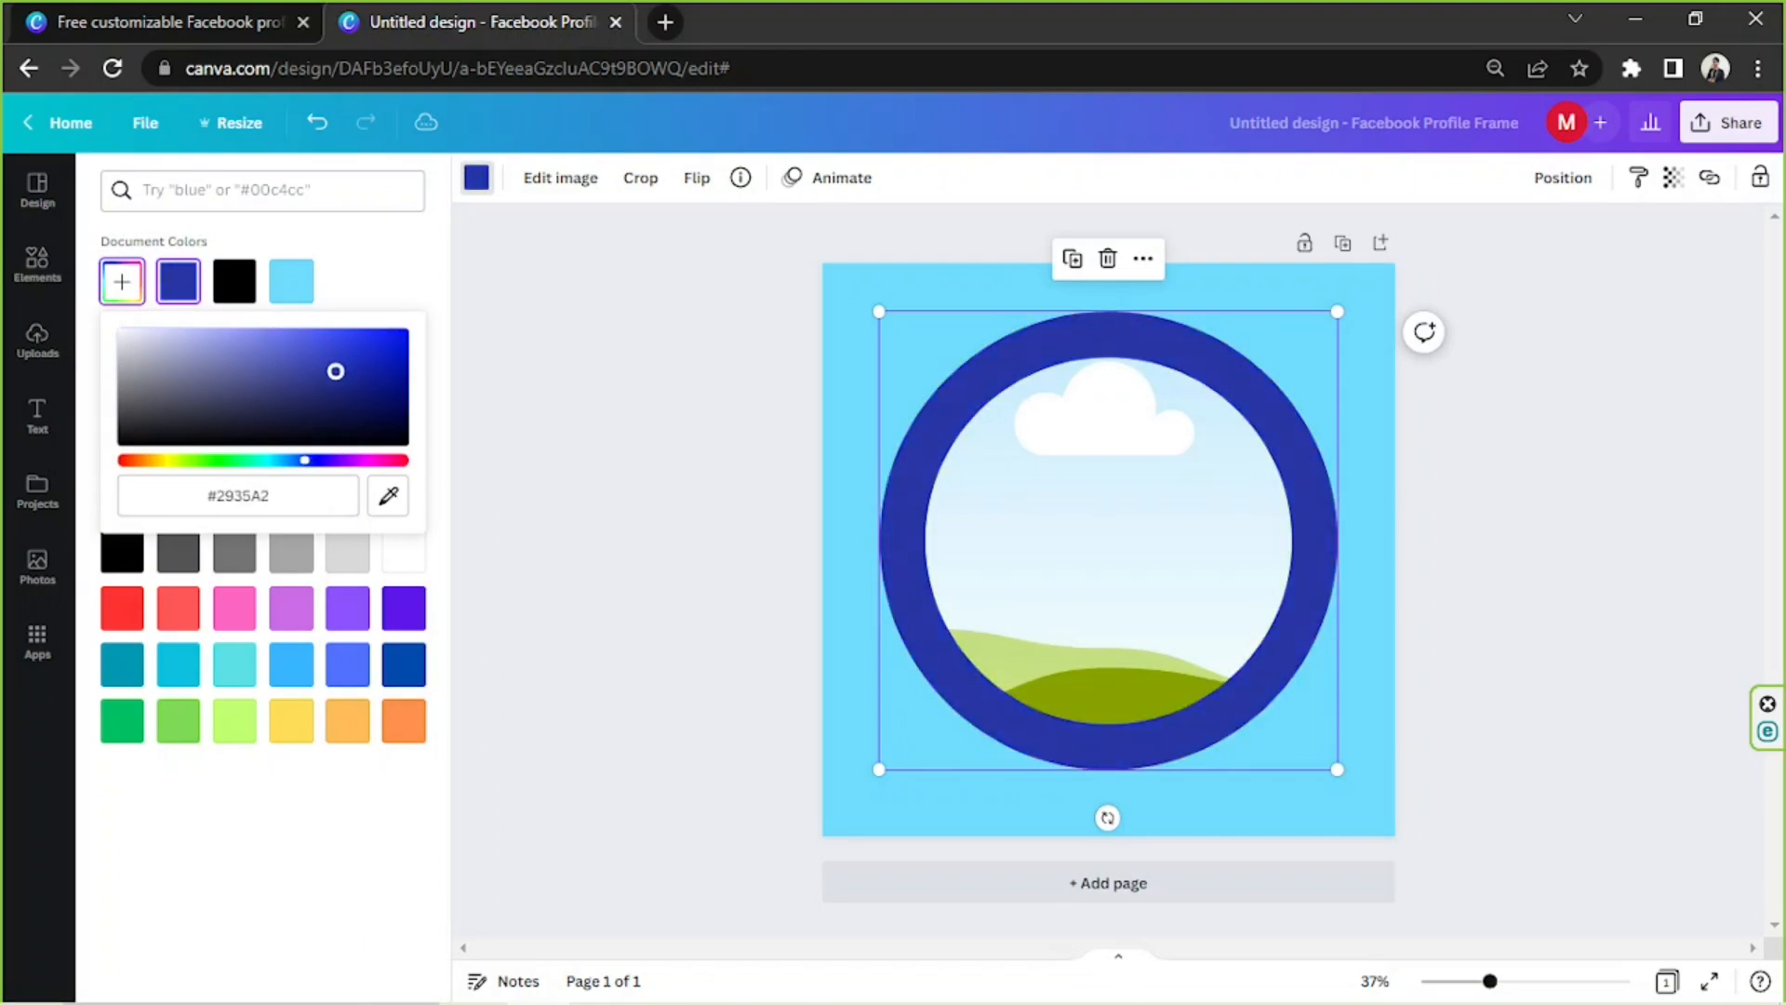
{"action": "left_click", "coordinate": [298, 385]}
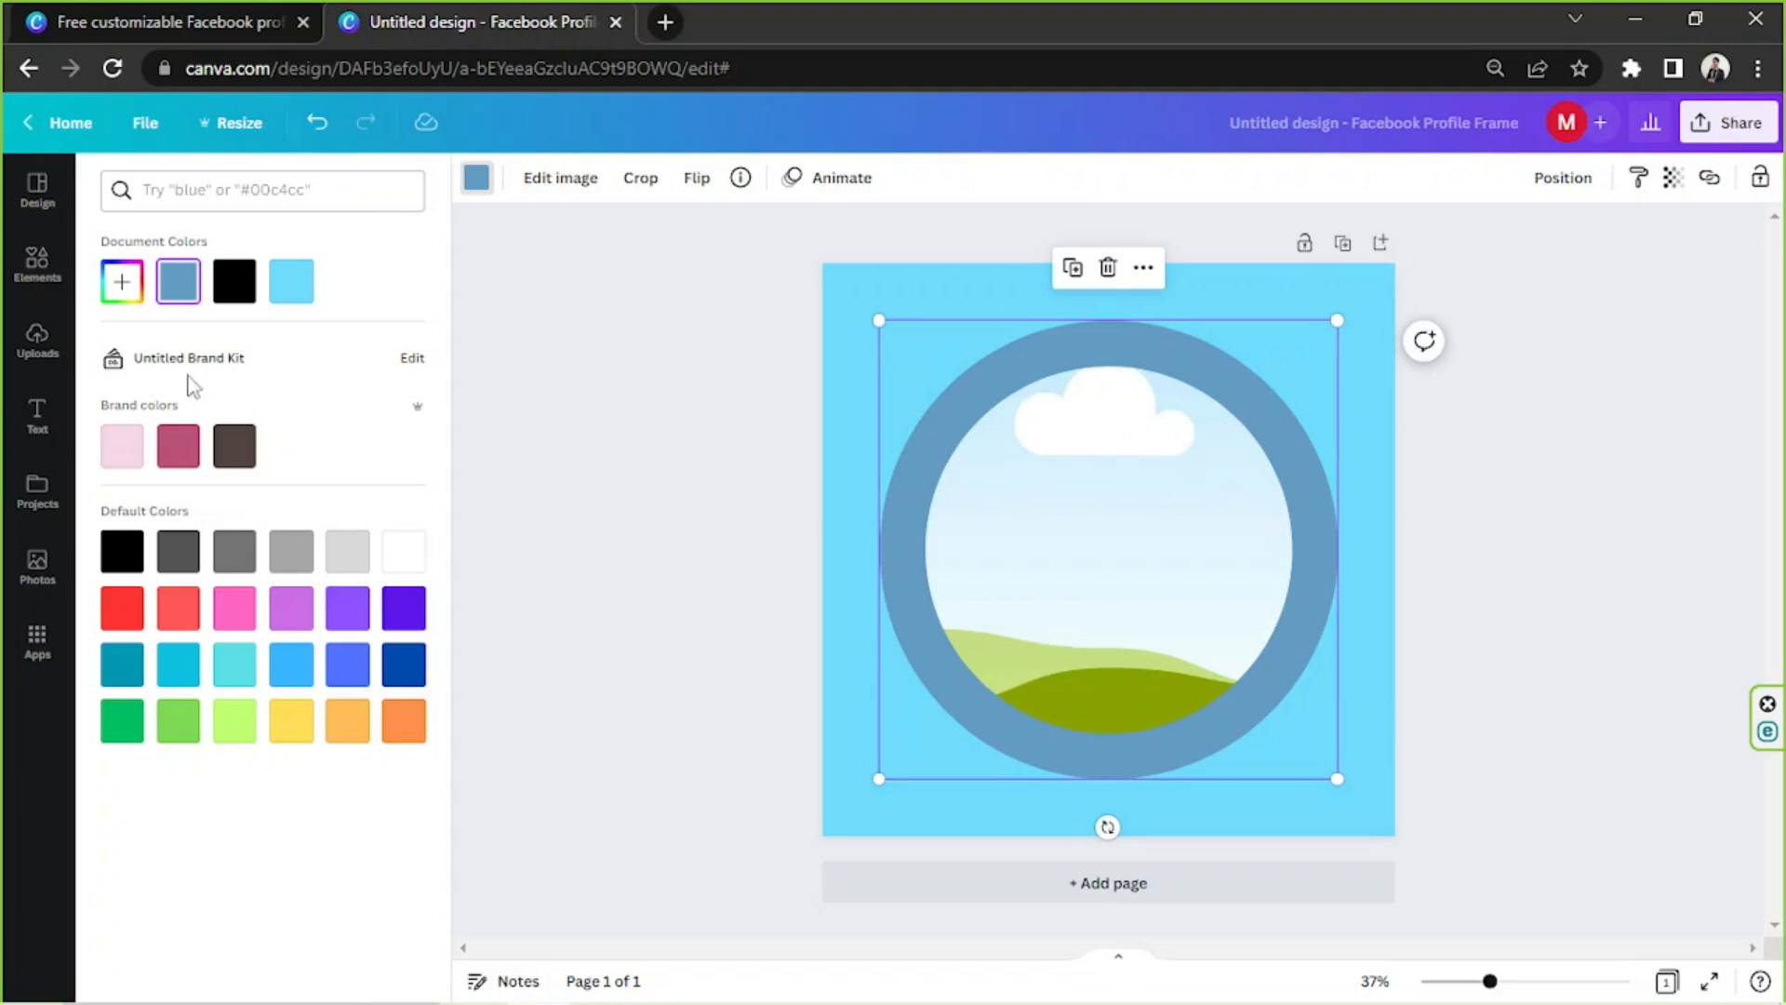
Search 'wave' graphics and try a layered blue wave on the design.
{"action": "left_click", "coordinate": [38, 265]}
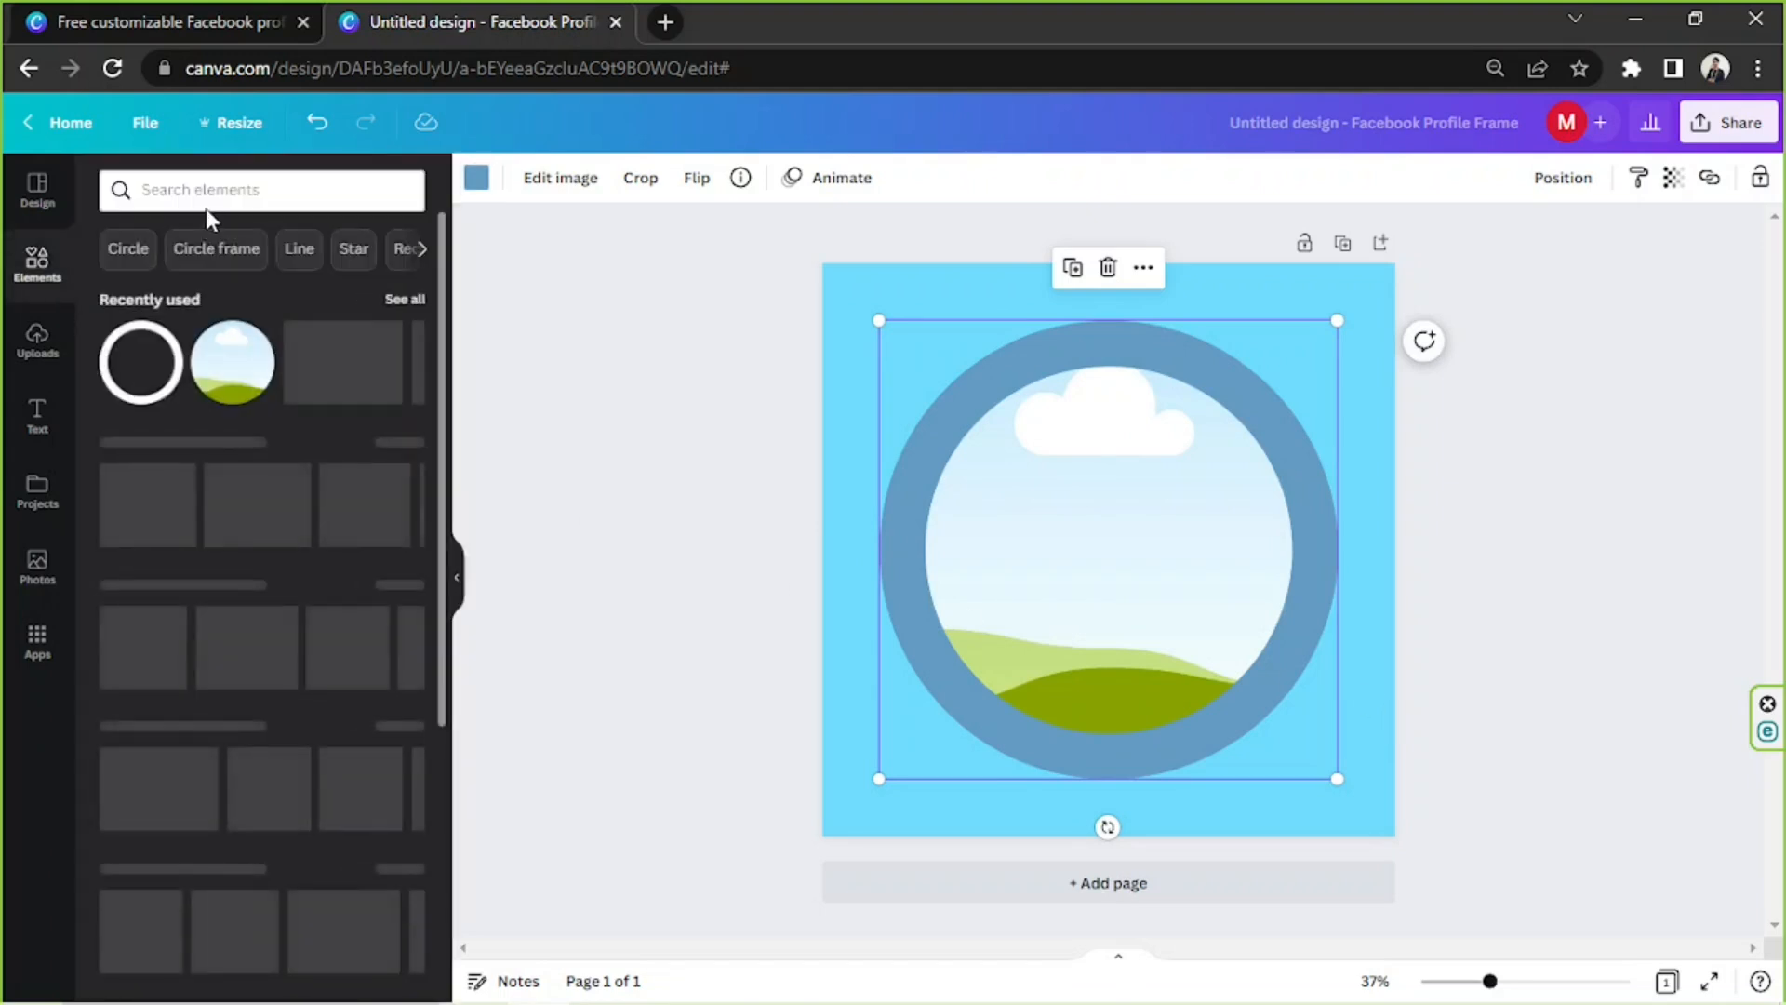
{"action": "type", "text": "wave"}
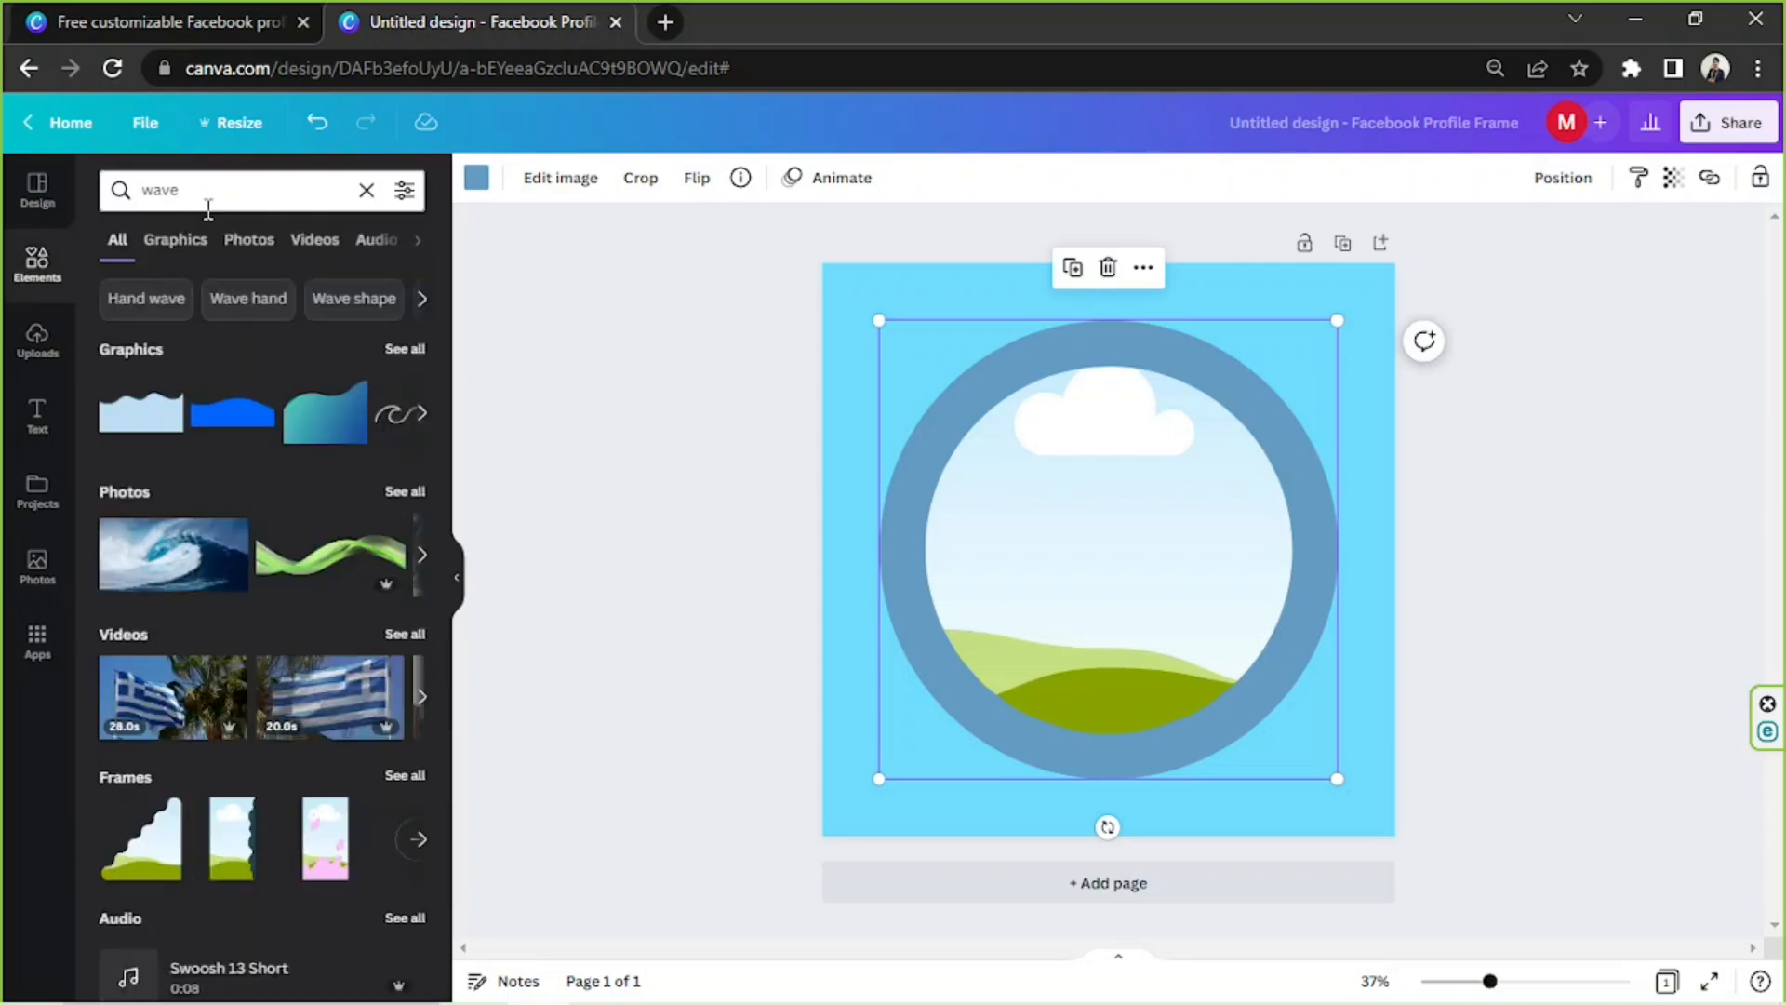
{"action": "left_click", "coordinate": [174, 239]}
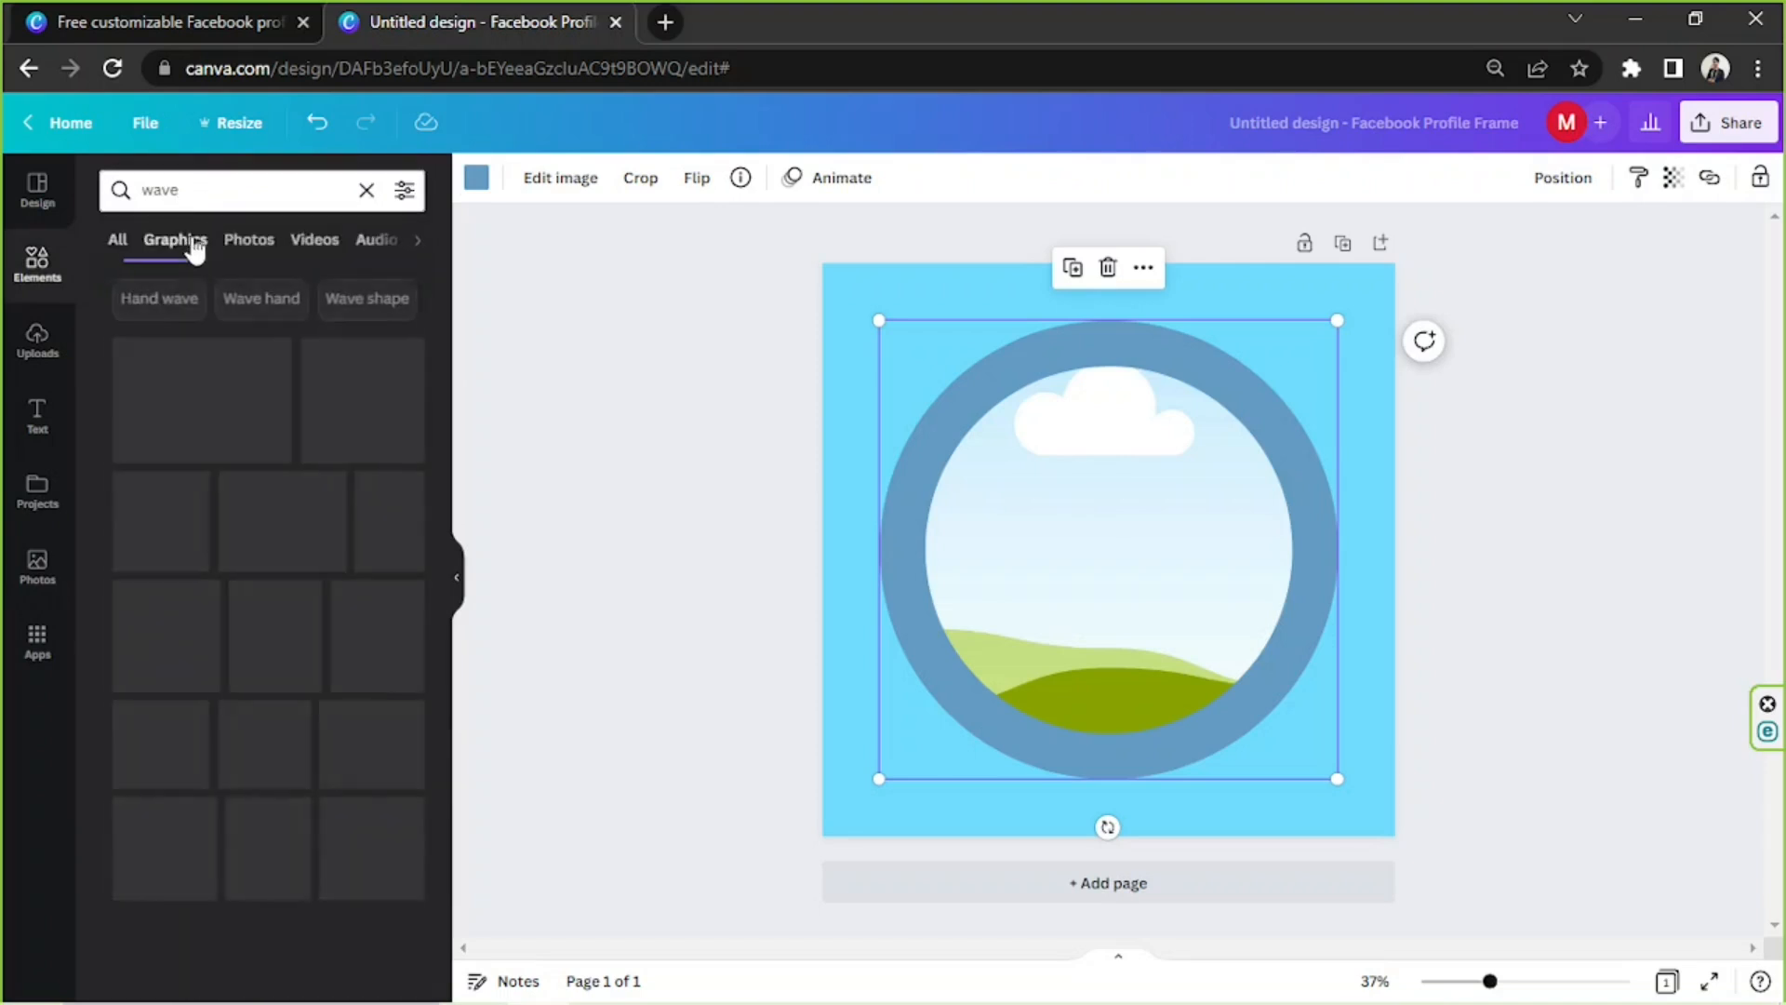
{"action": "left_click", "coordinate": [174, 239]}
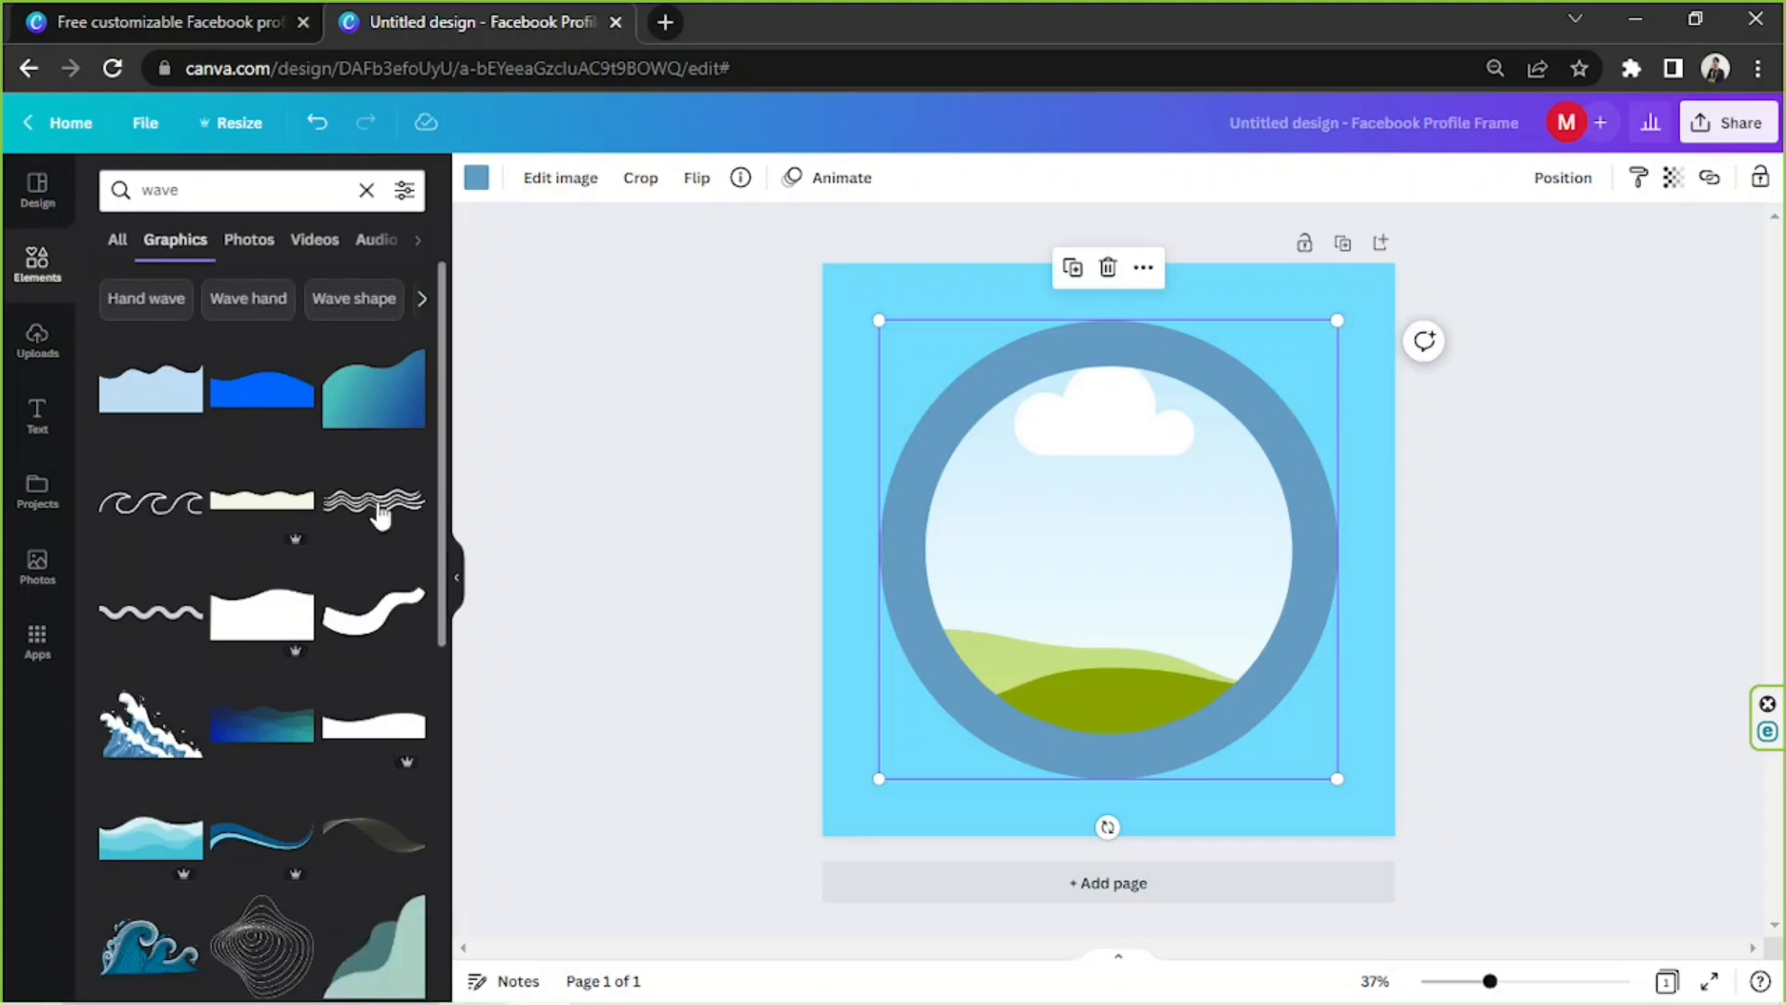
{"action": "left_click", "coordinate": [374, 502]}
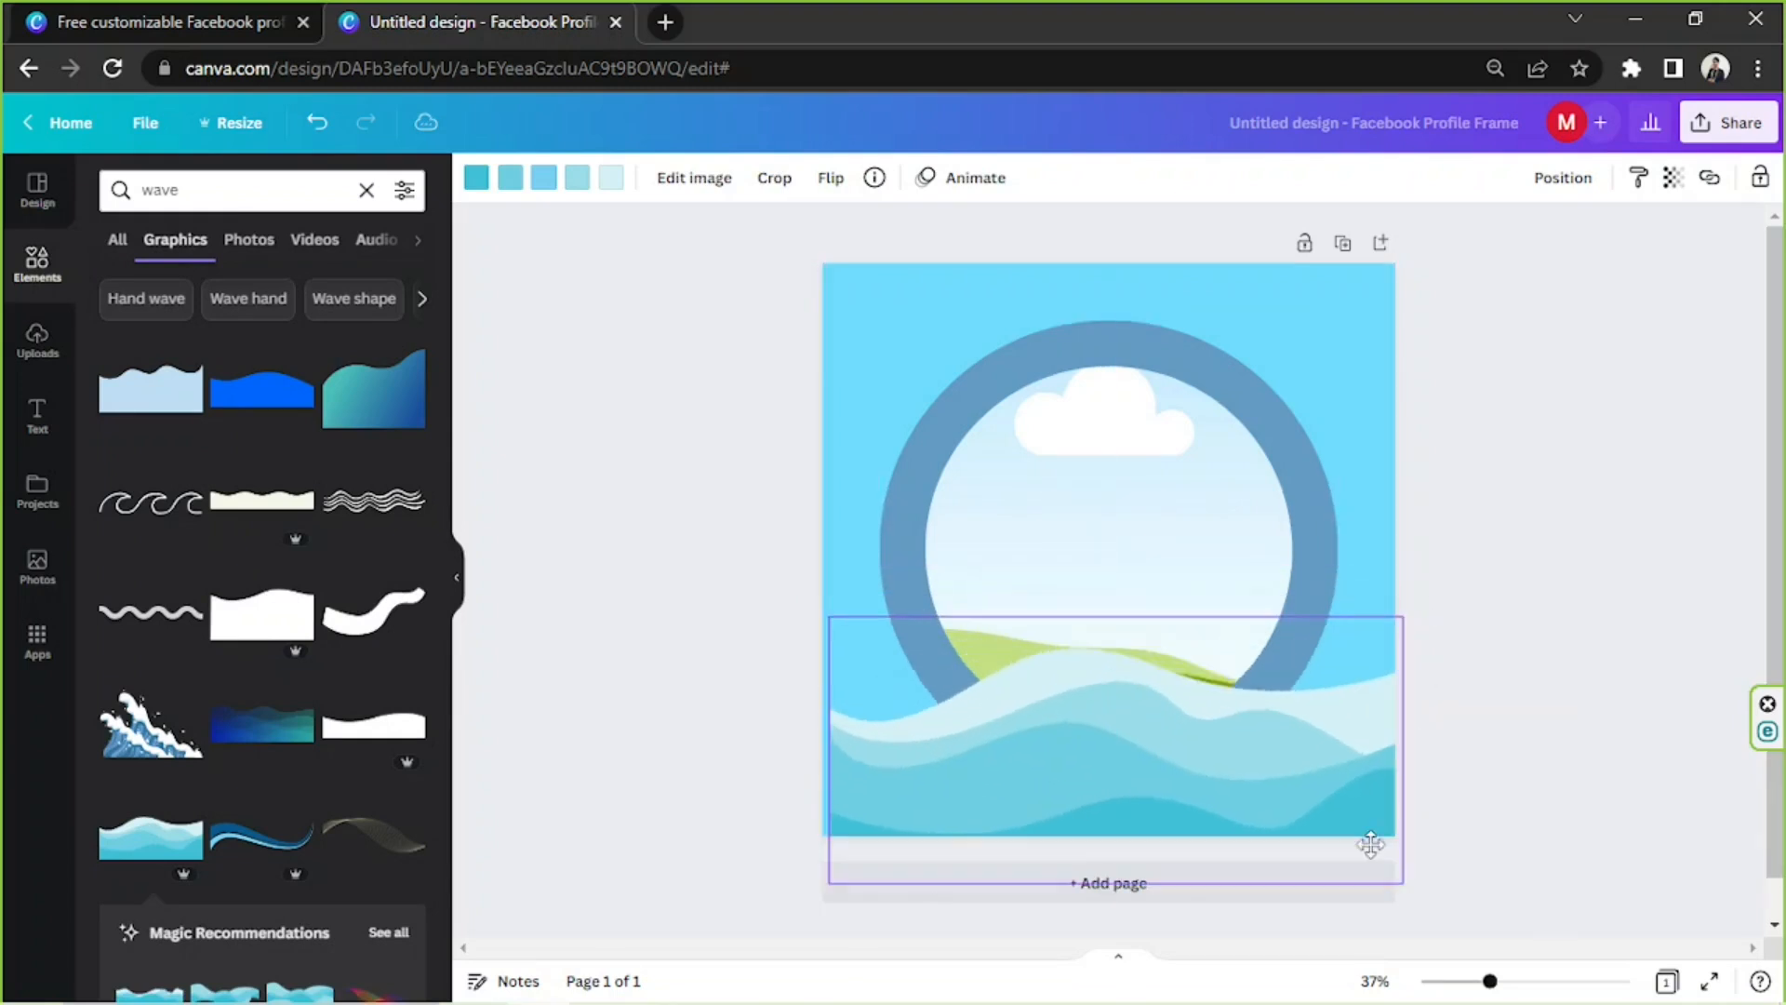
{"action": "left_click", "coordinate": [1111, 724]}
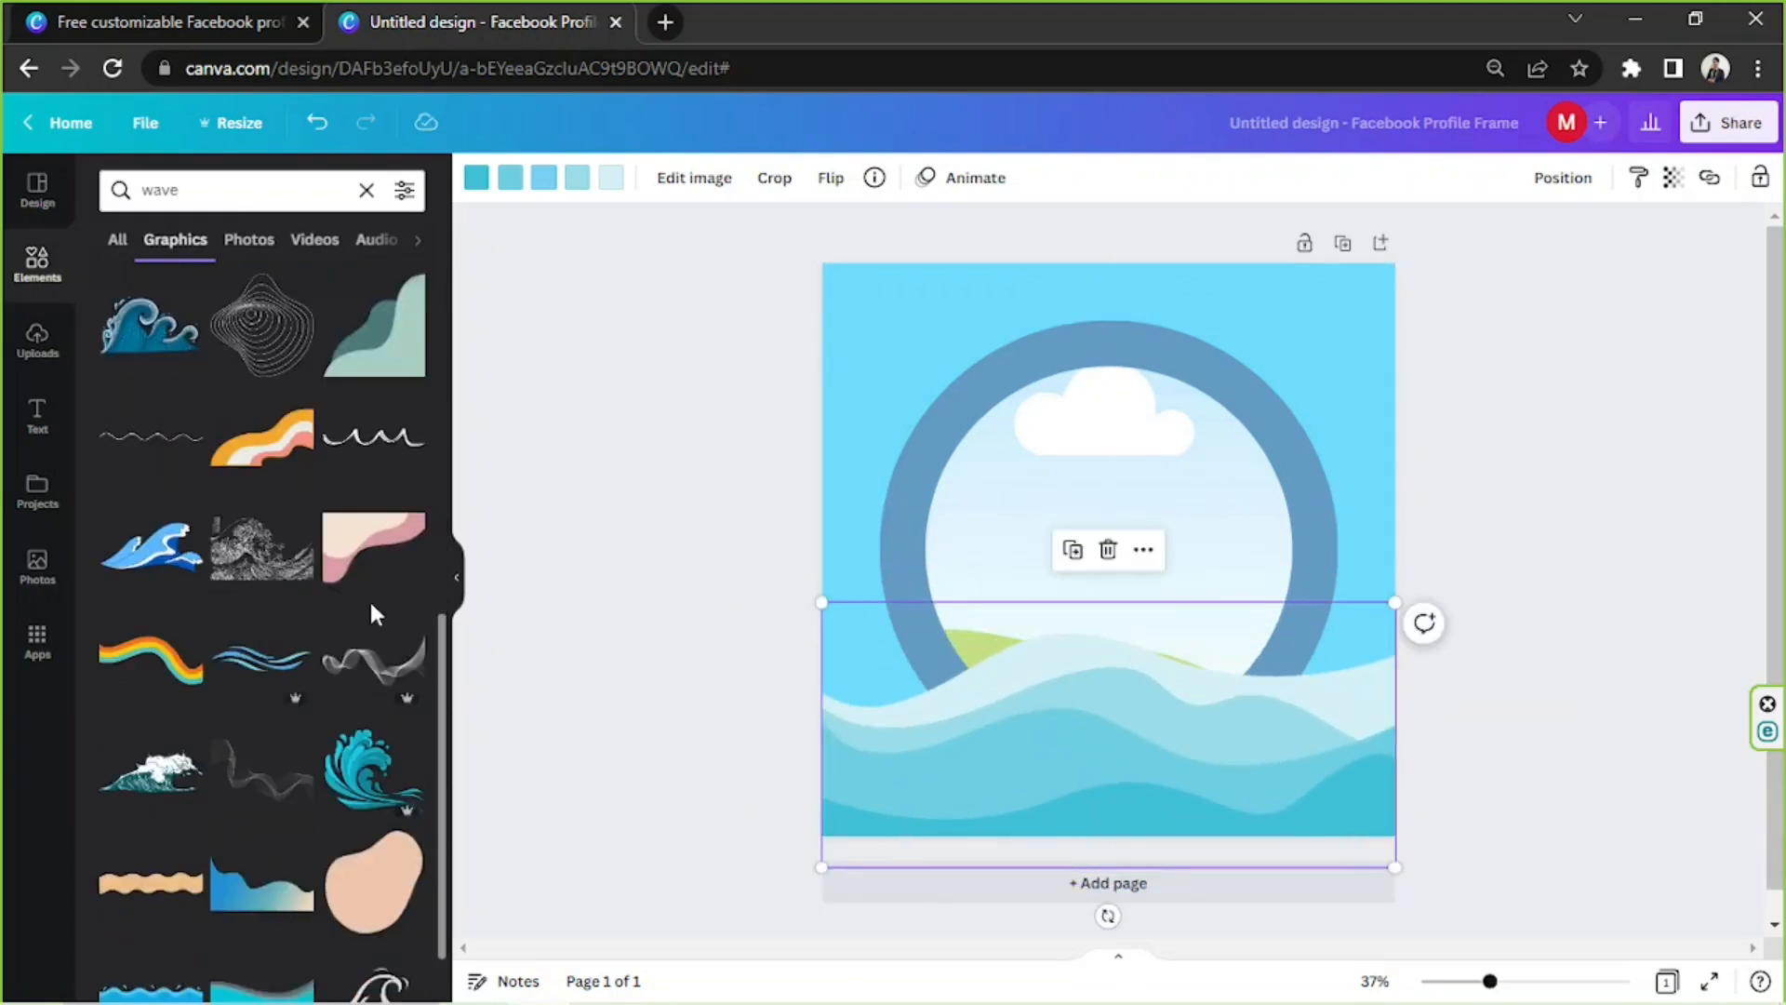
Try other wave graphics and settle on a plain white wave across the bottom.
{"action": "scroll", "scroll_direction": "down", "scroll_amount": 3}
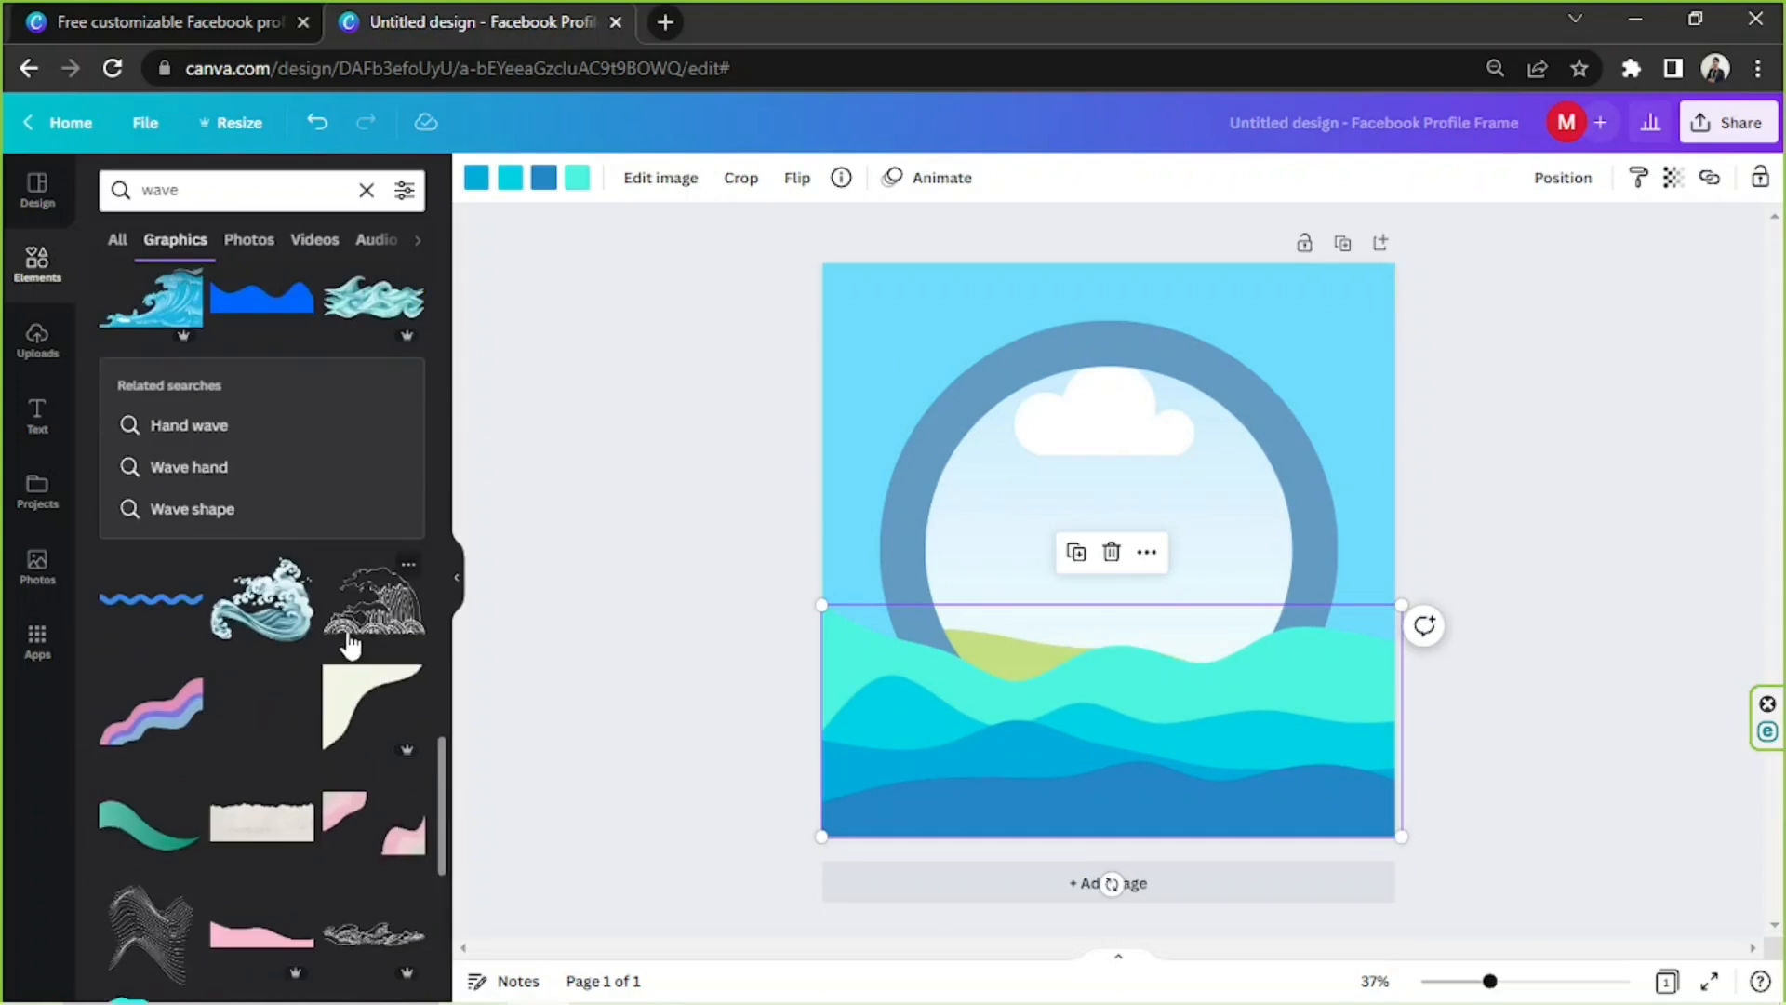
{"action": "scroll", "scroll_direction": "down", "scroll_amount": 3}
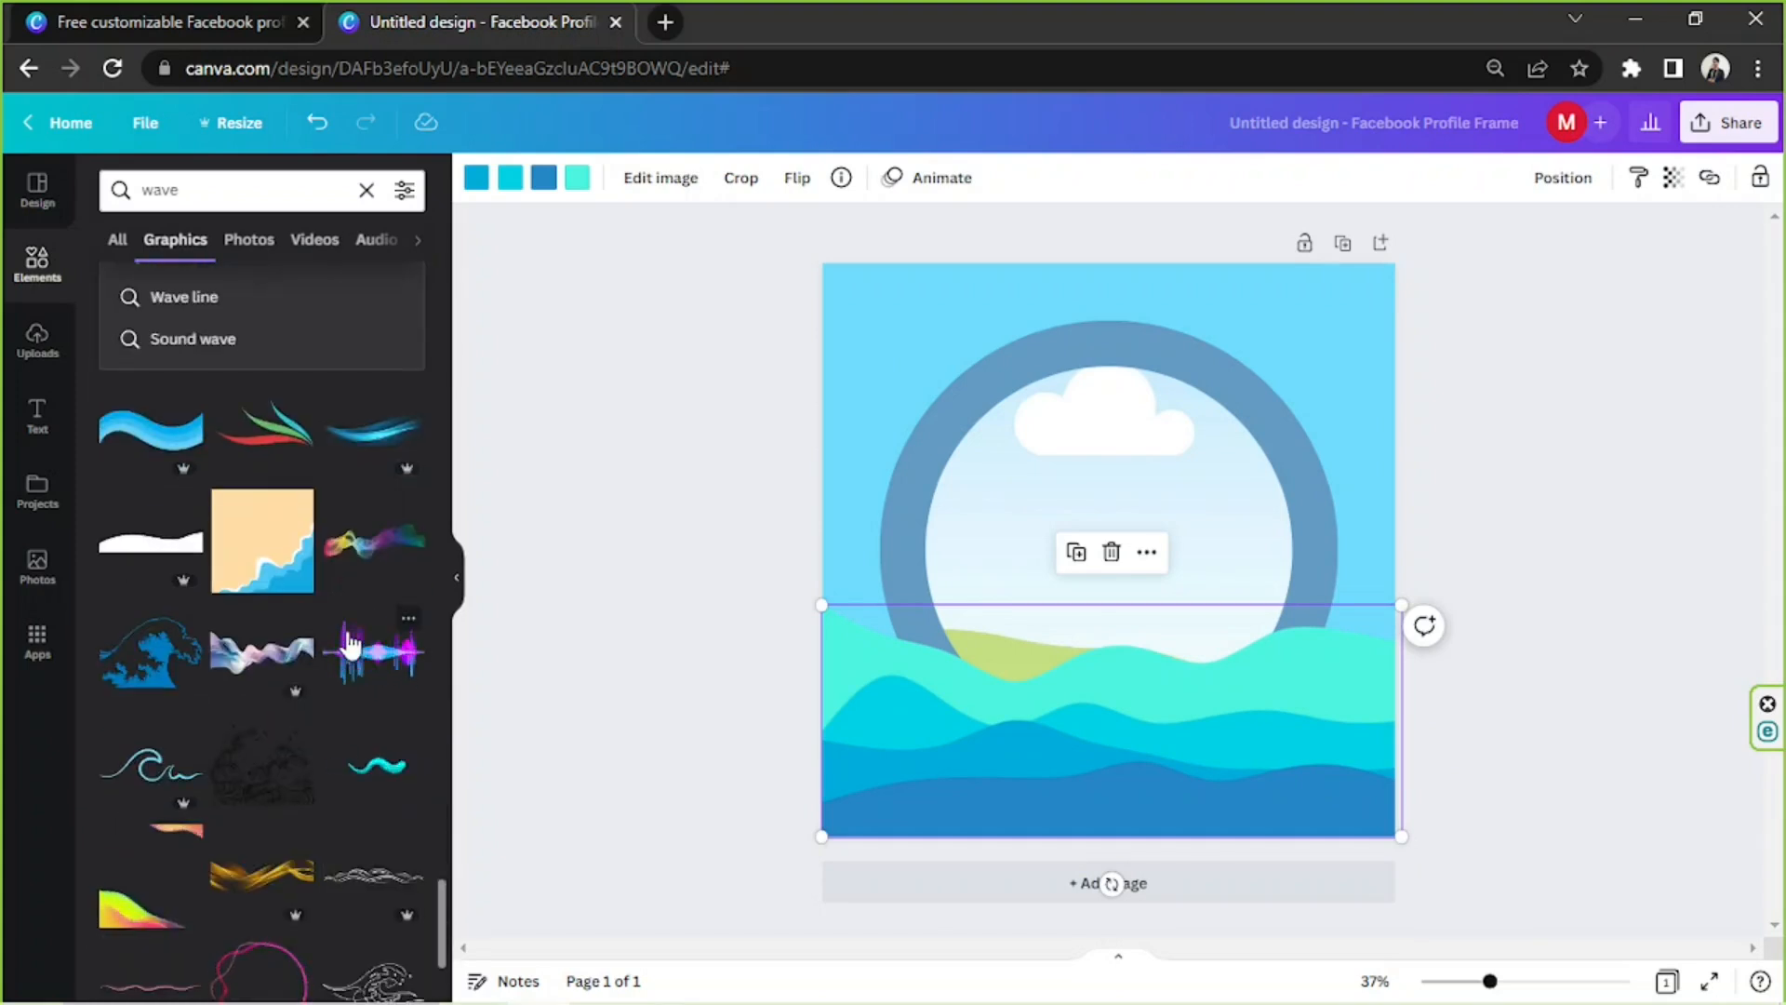
{"action": "scroll", "scroll_direction": "down", "scroll_amount": 3}
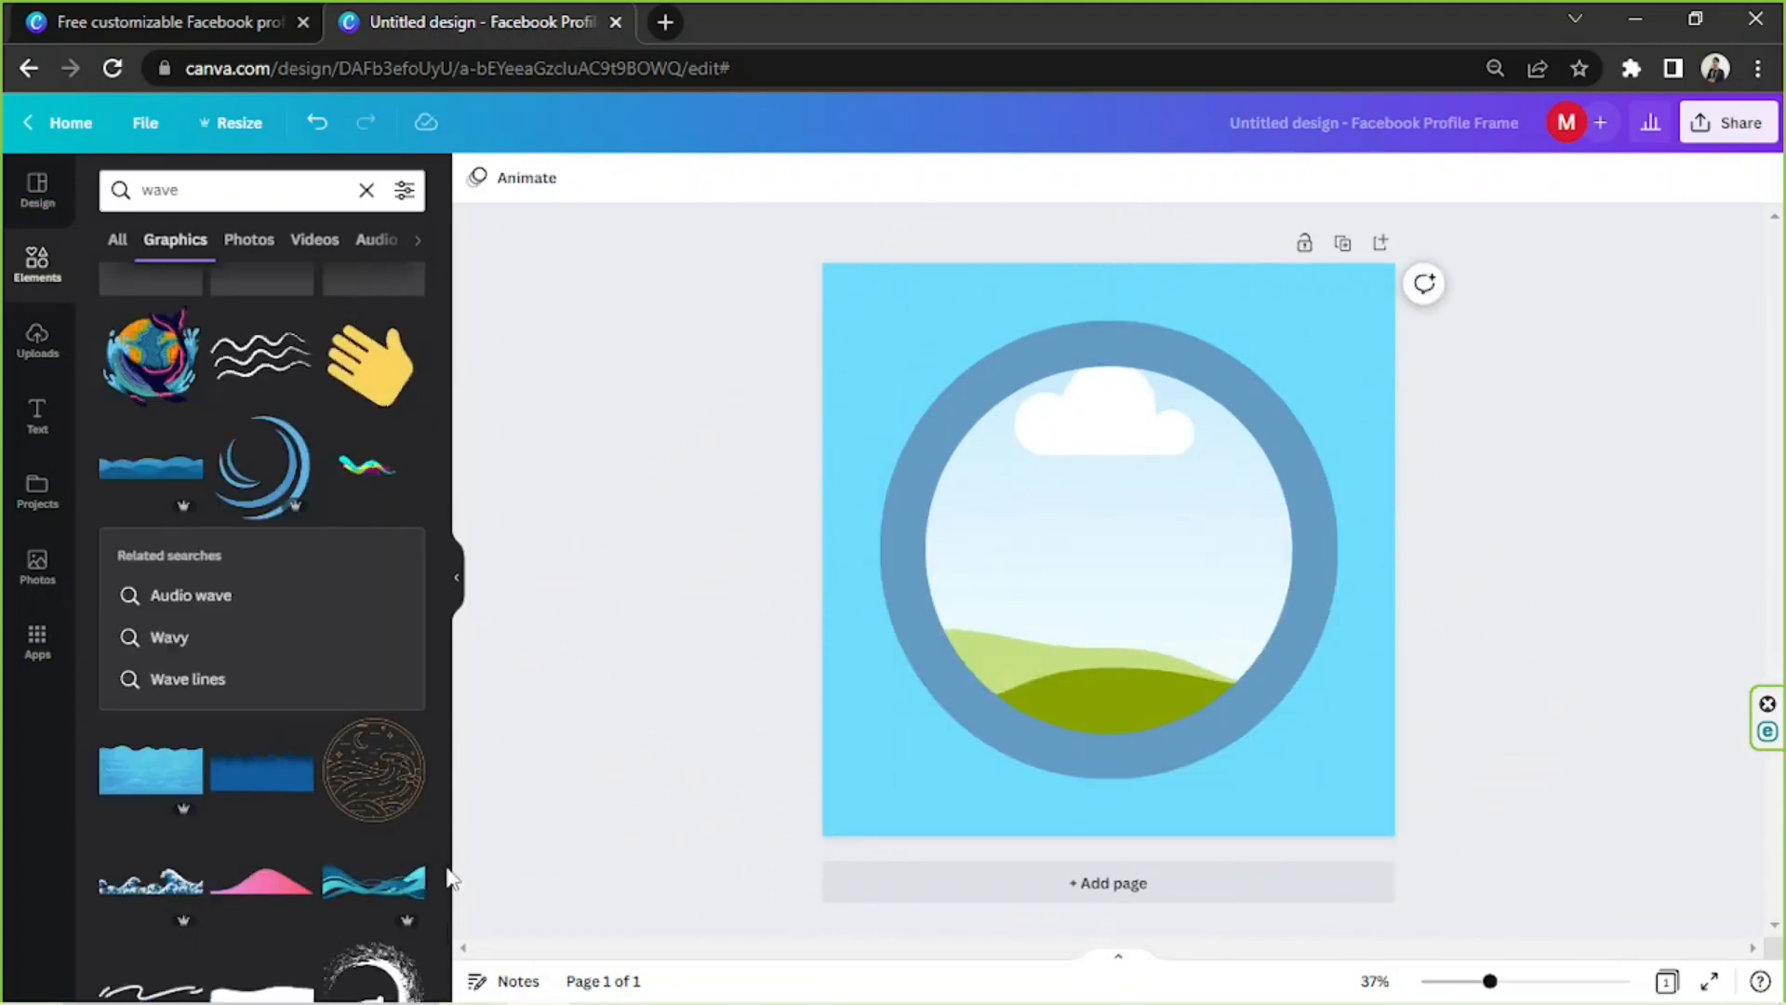
{"action": "scroll", "scroll_direction": "down", "scroll_amount": 3}
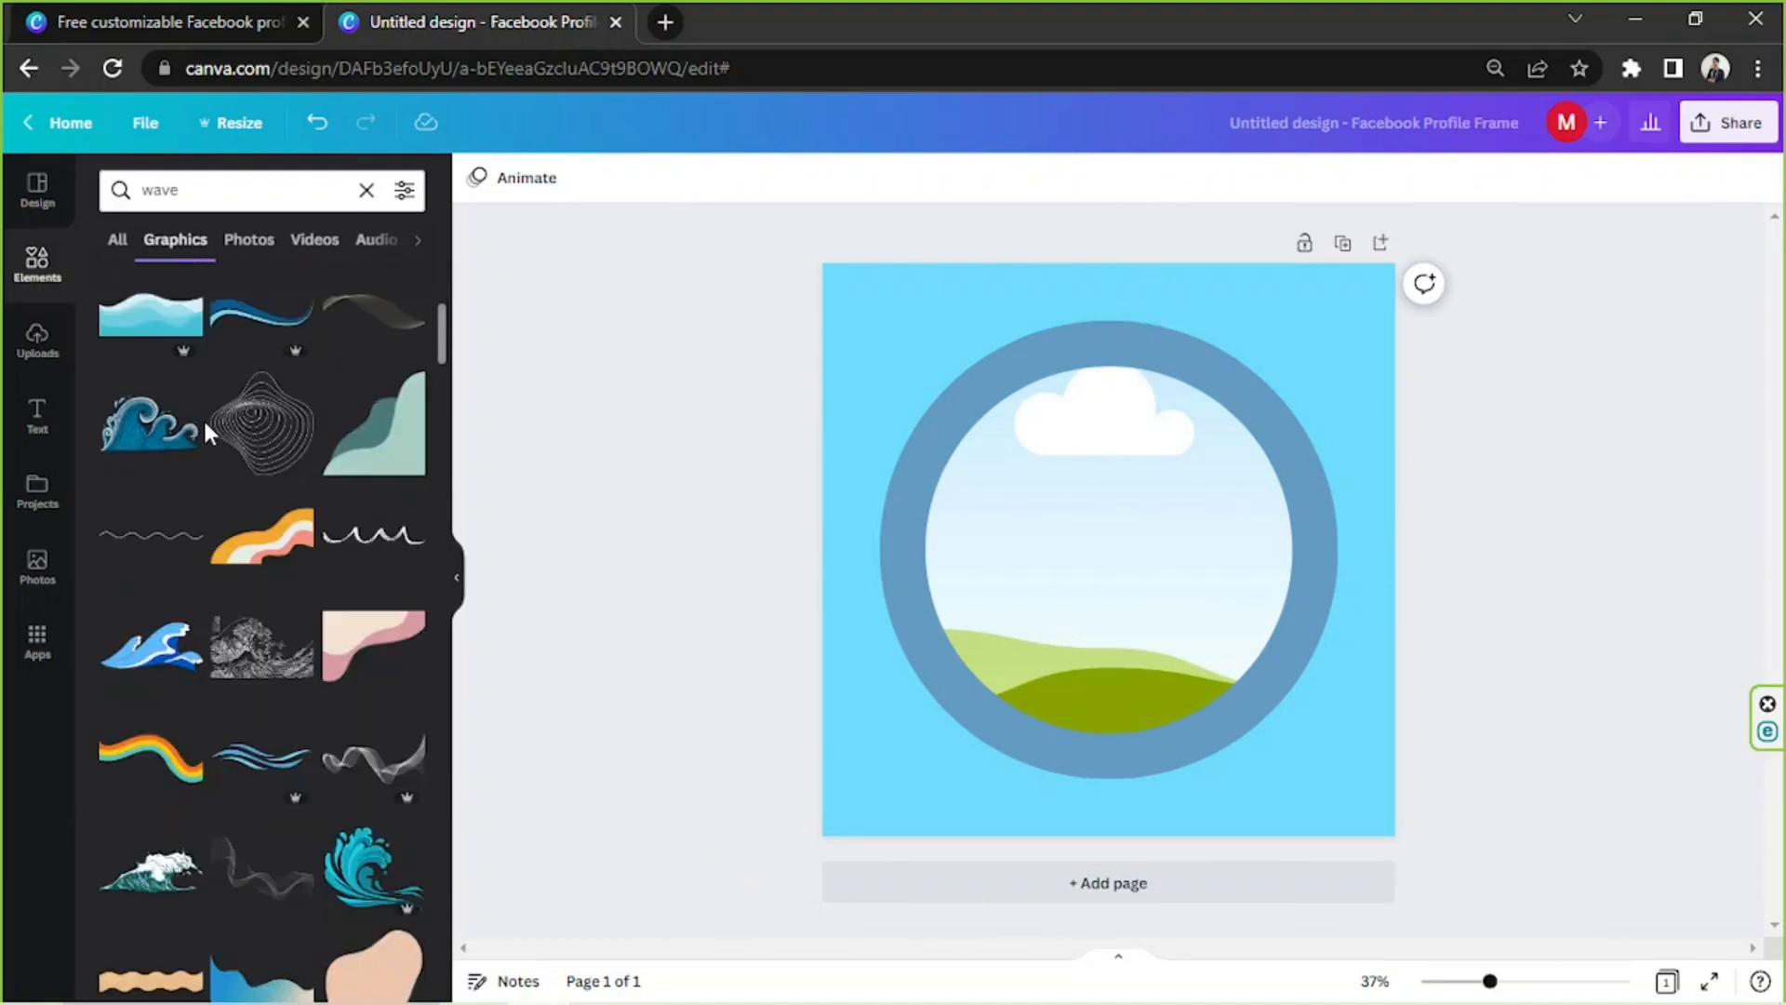
{"action": "scroll", "scroll_direction": "down", "scroll_amount": 3}
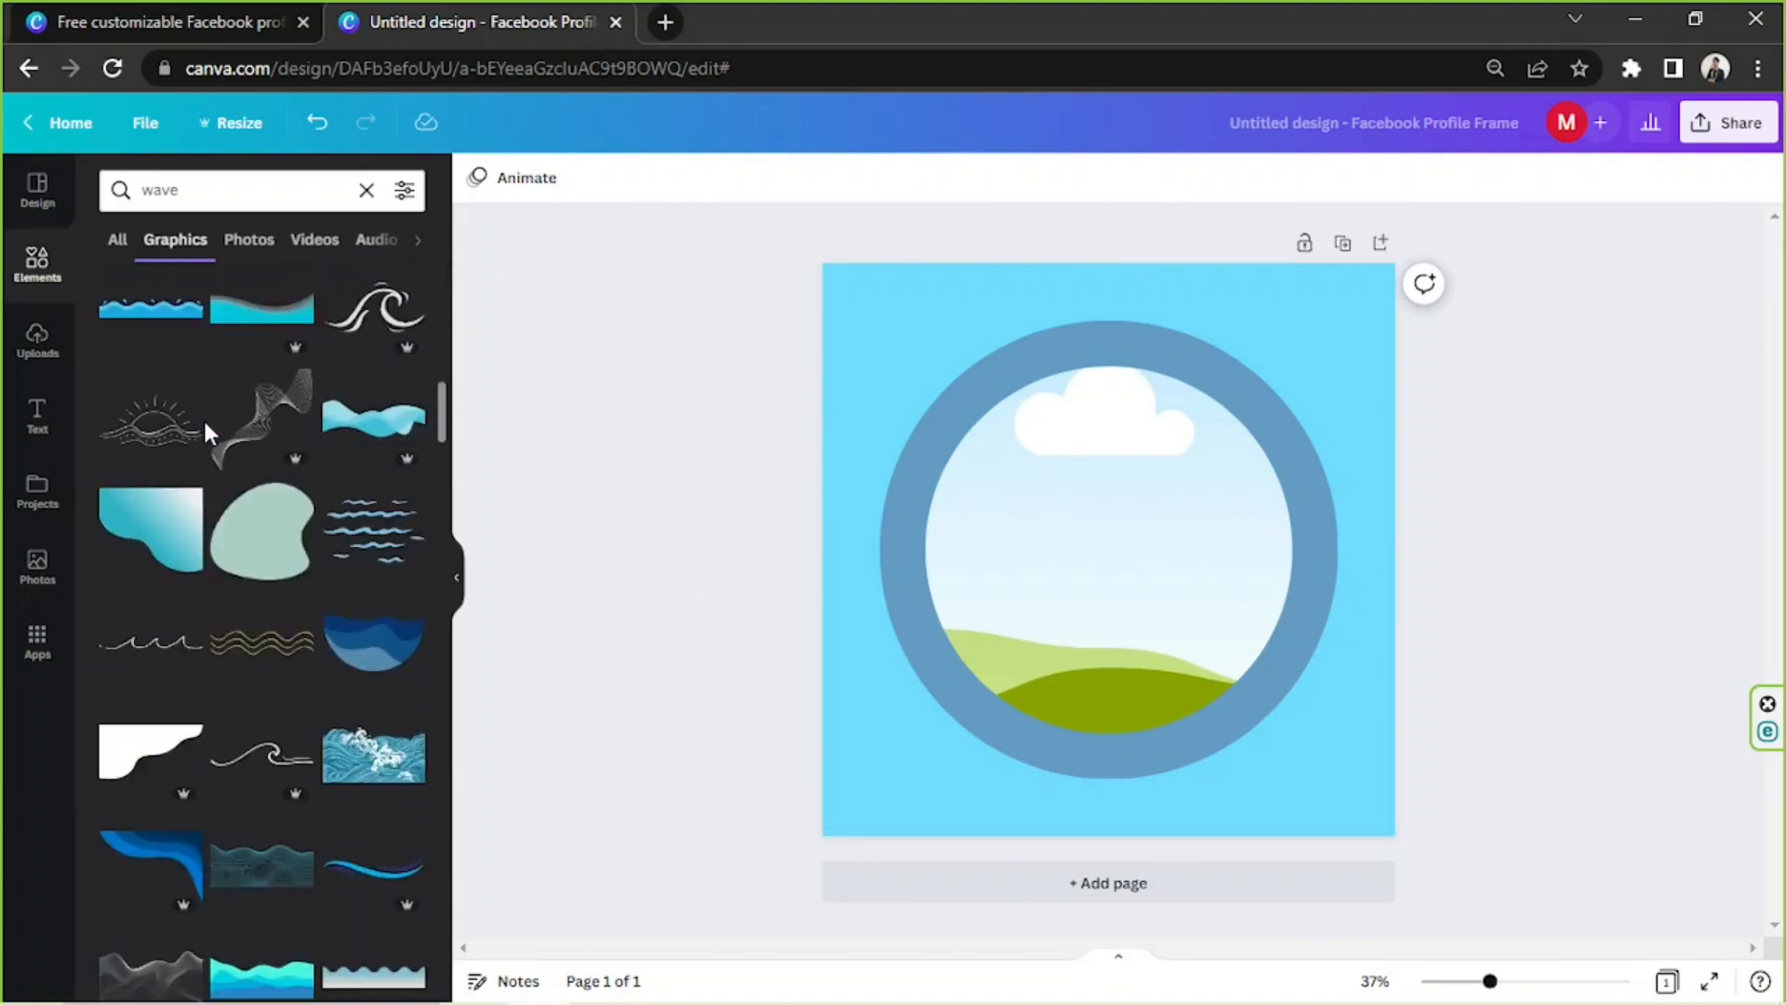
{"action": "left_click", "coordinate": [374, 421]}
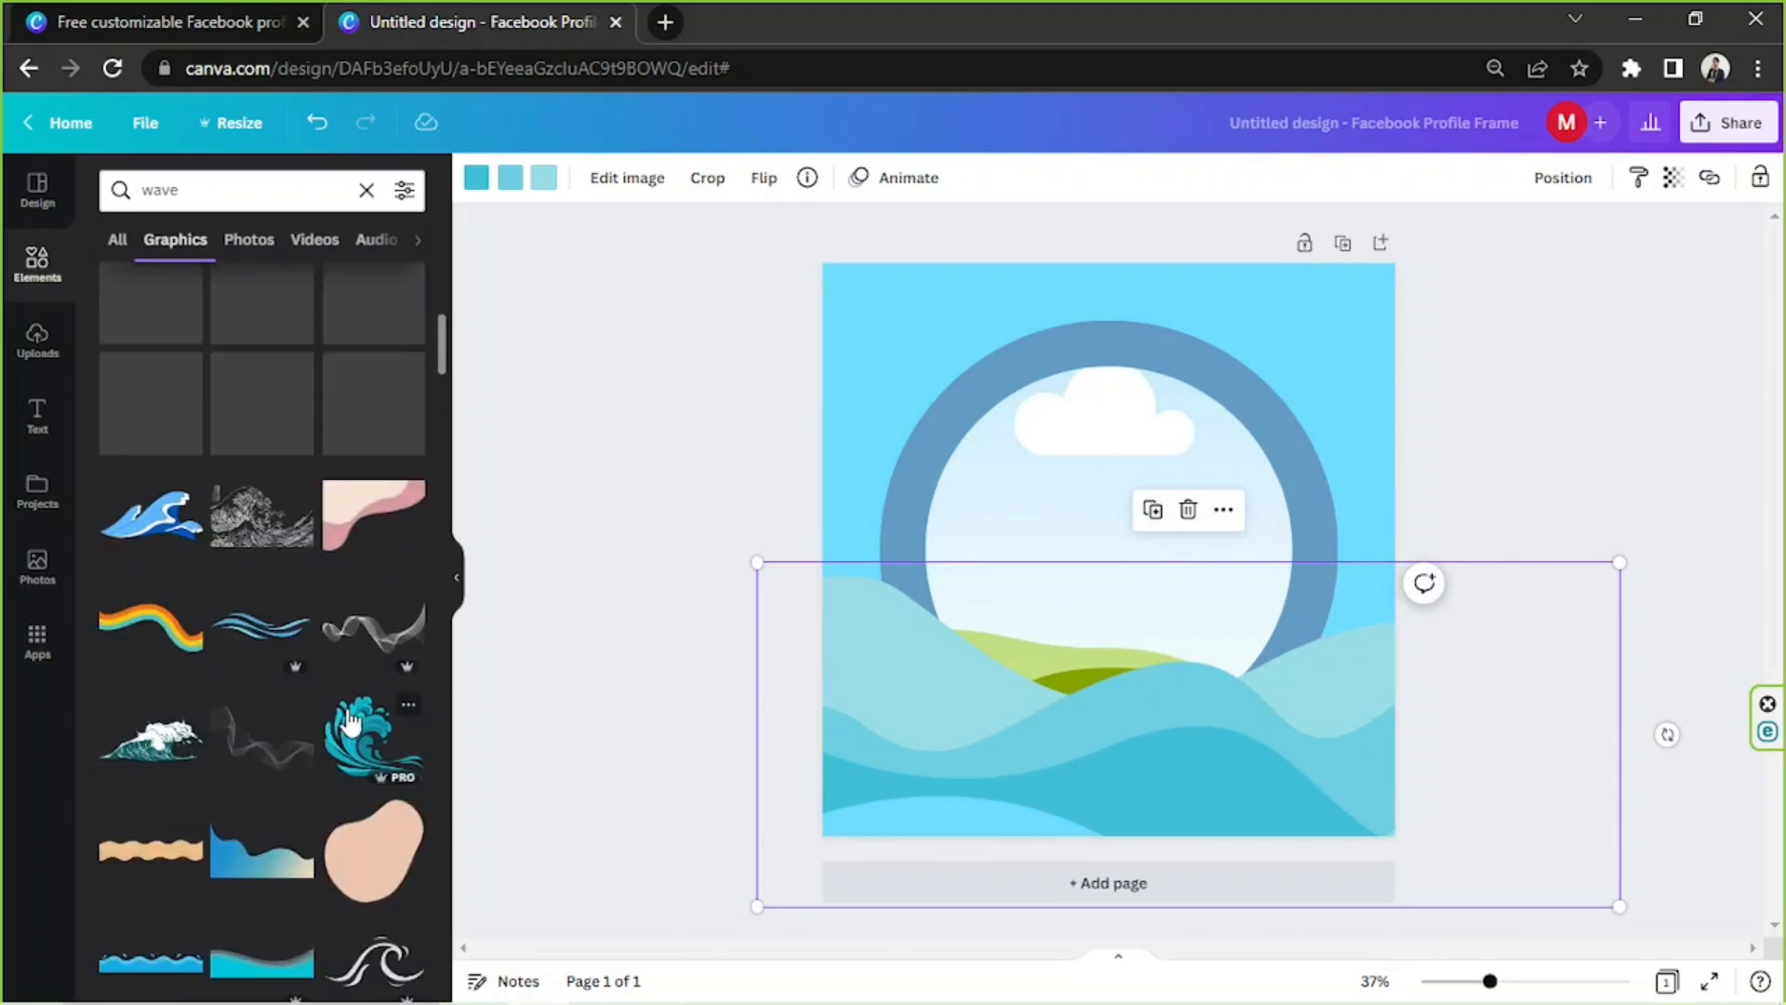
{"action": "left_click", "coordinate": [1187, 509]}
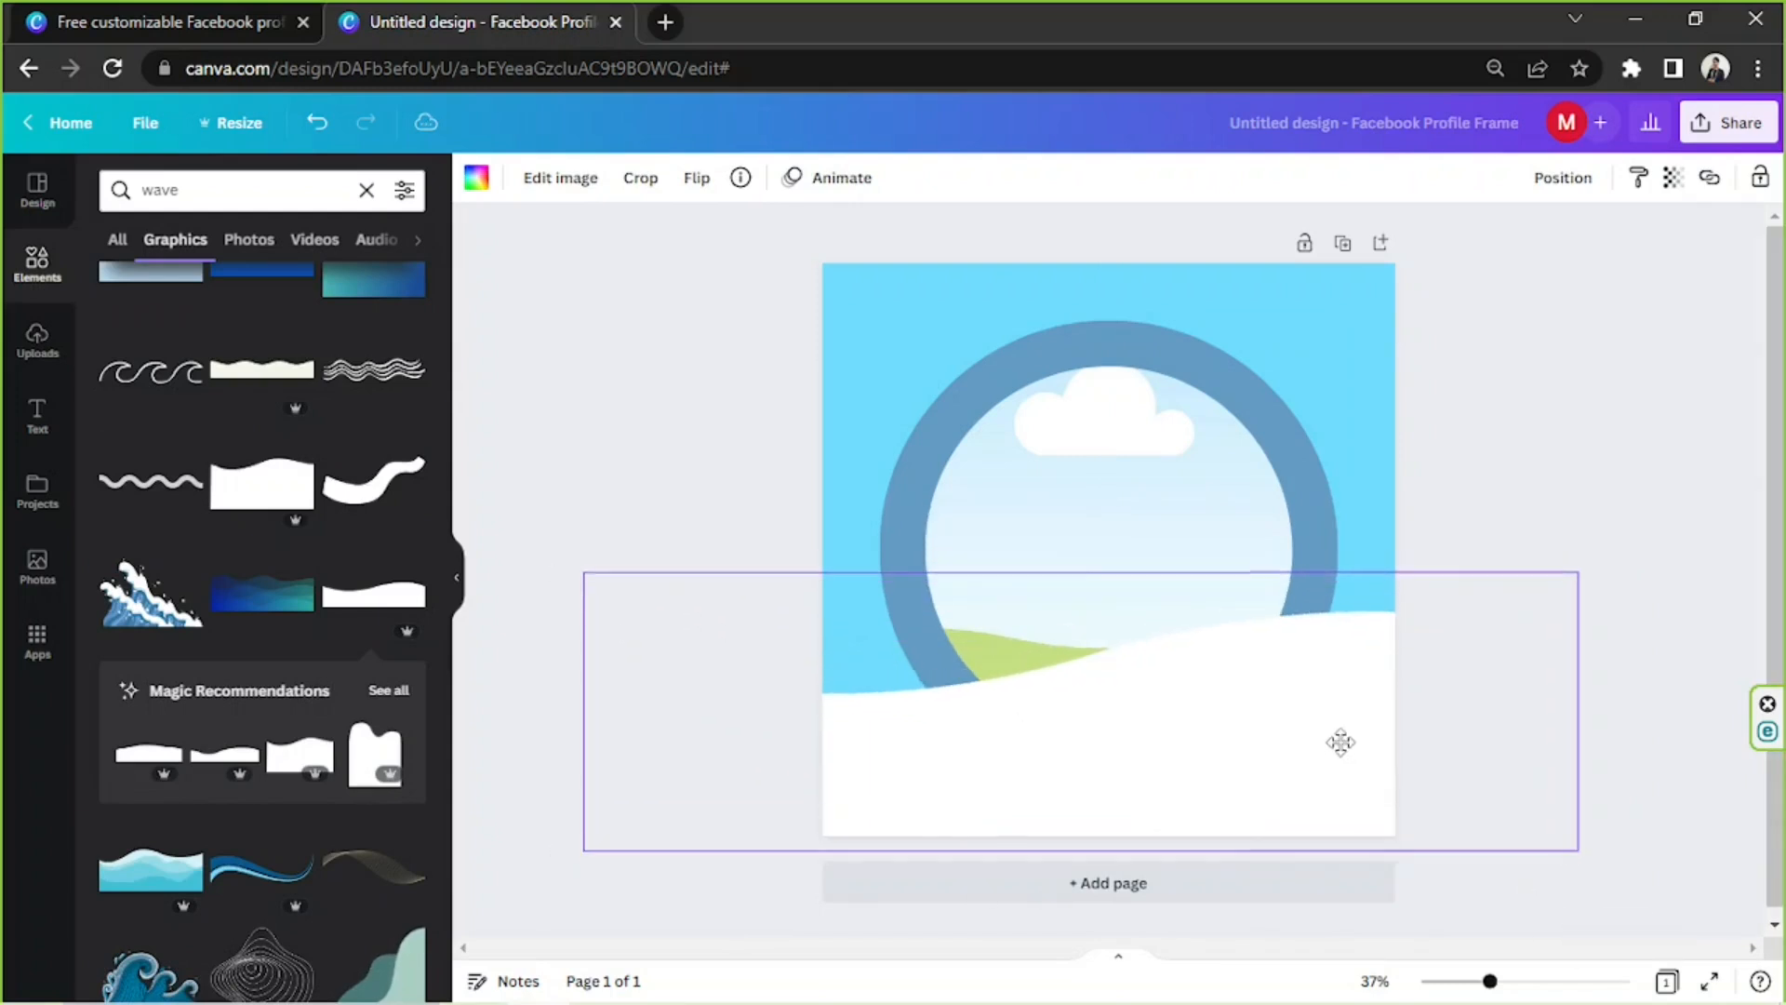
Tint the white wave through the colour gradient to ocean blue #2BA6CD.
{"action": "left_click", "coordinate": [477, 176]}
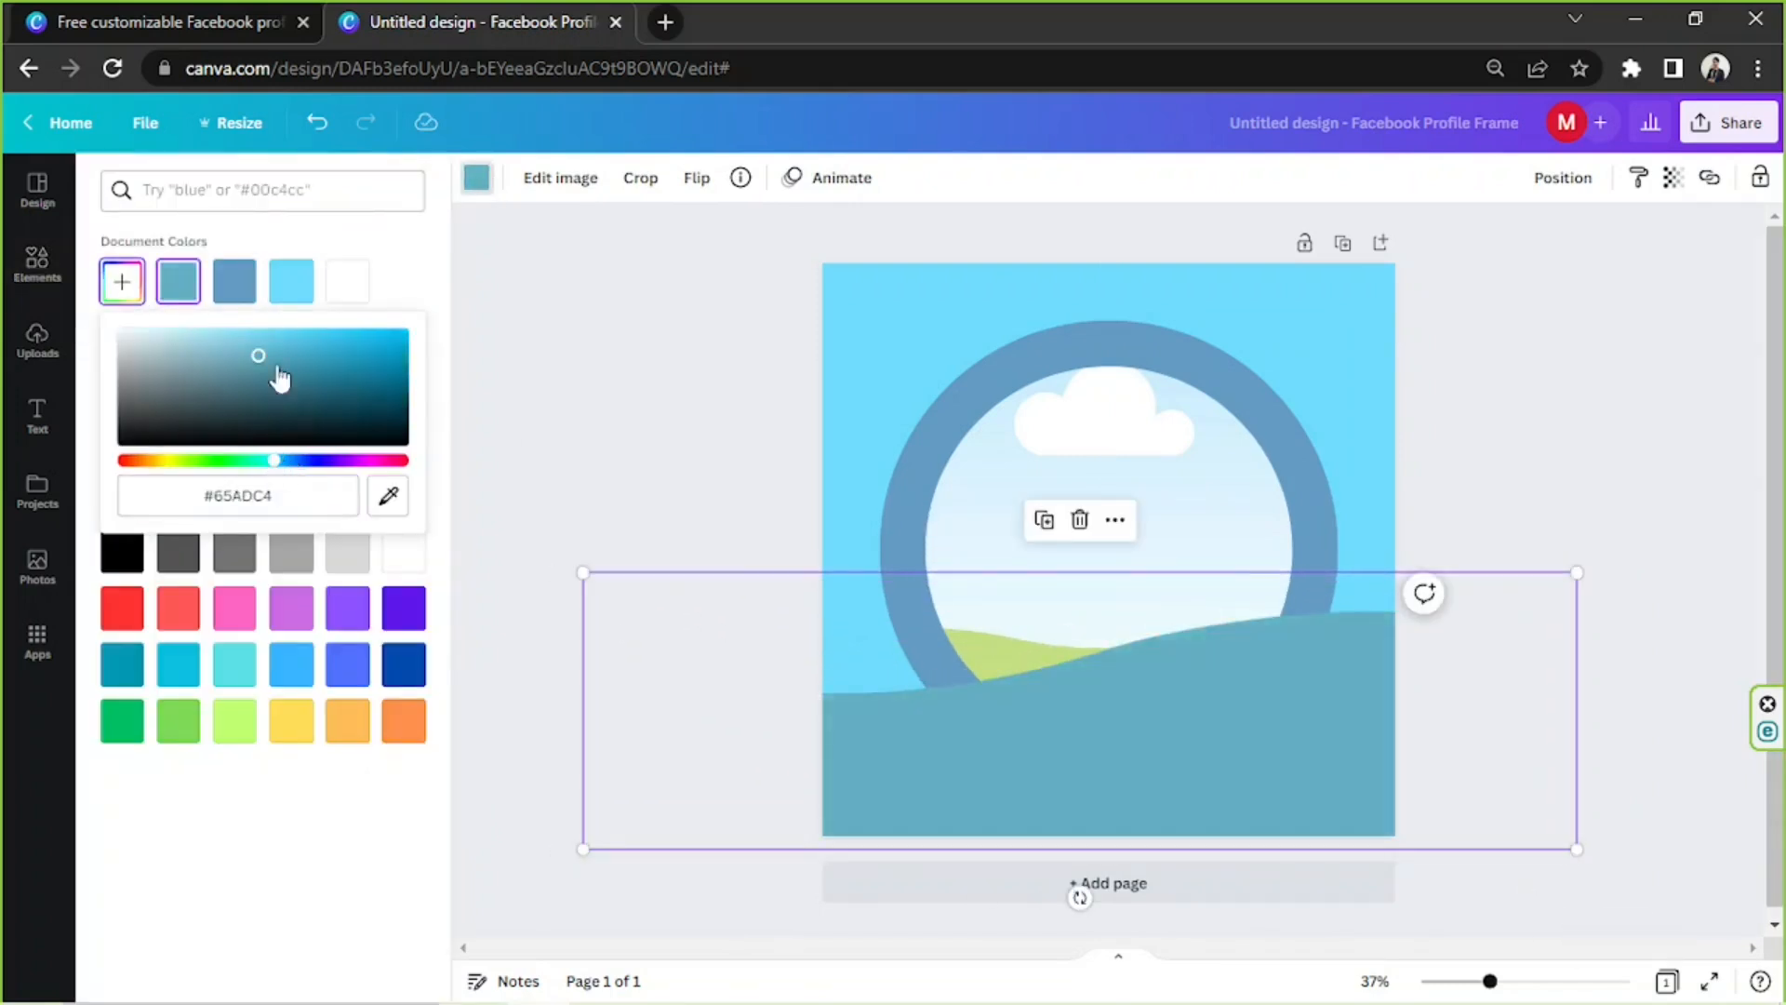
{"action": "left_click_drag", "start_coordinate": [259, 355], "coordinate": [366, 335]}
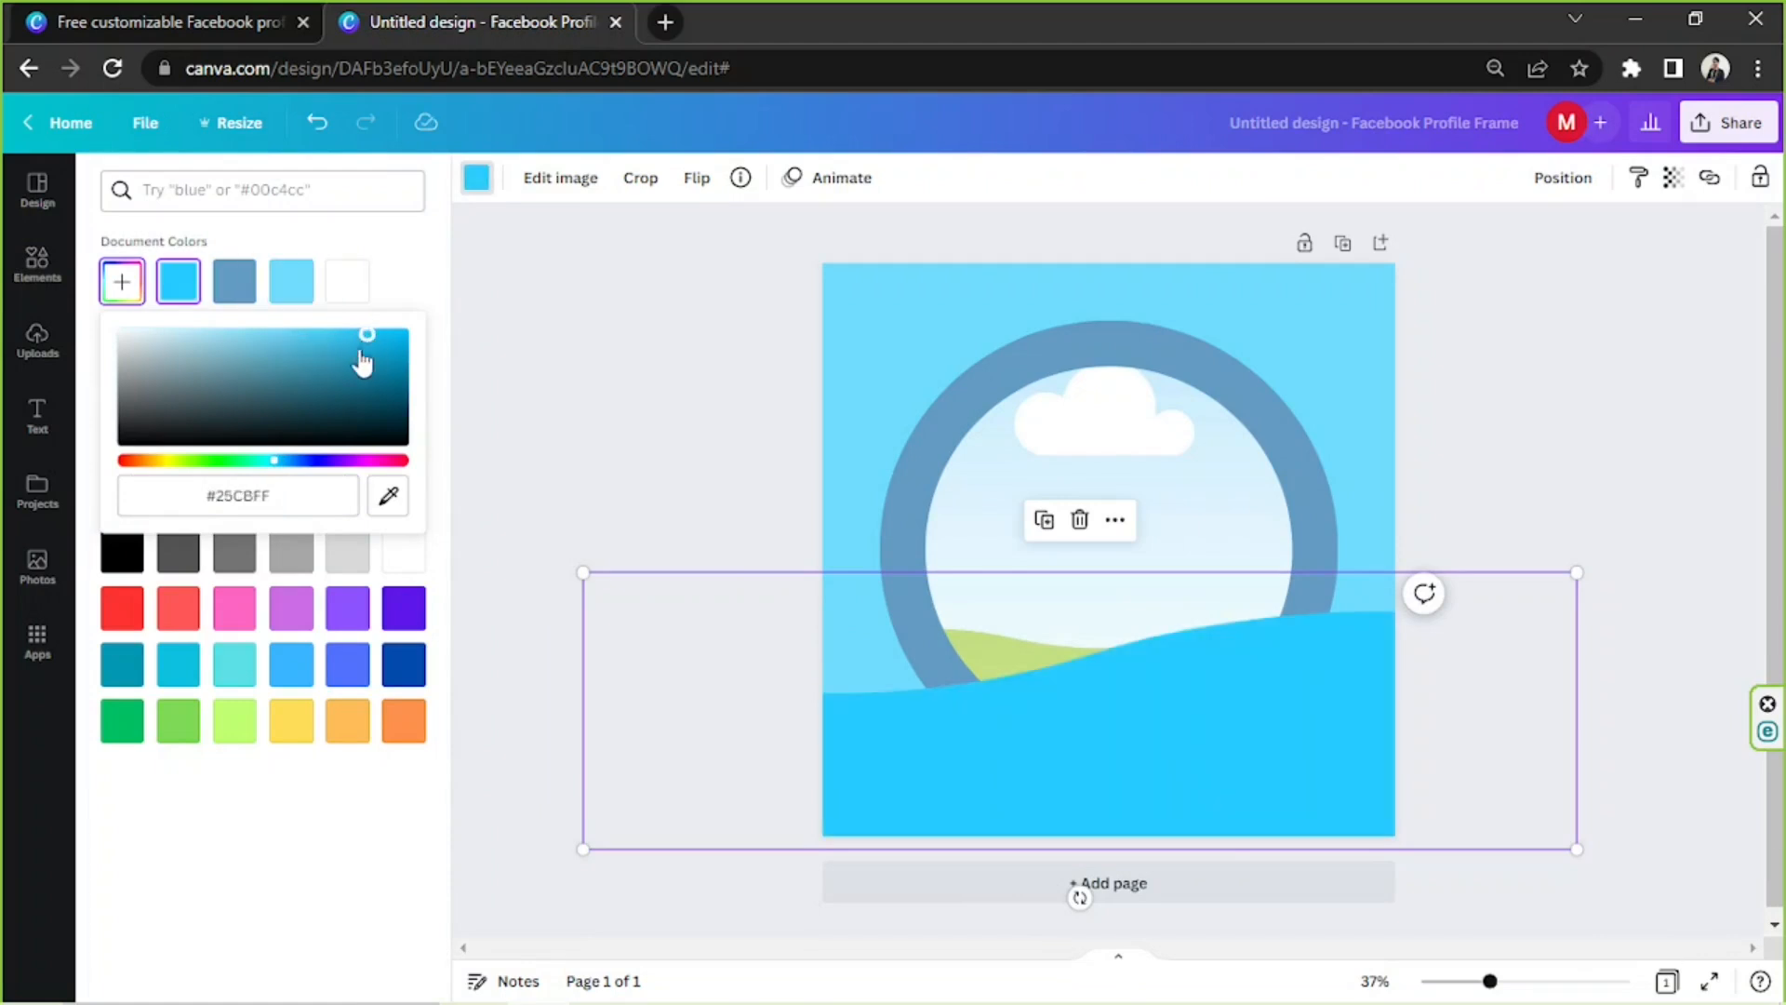
{"action": "mouse_move", "coordinate": [353, 379]}
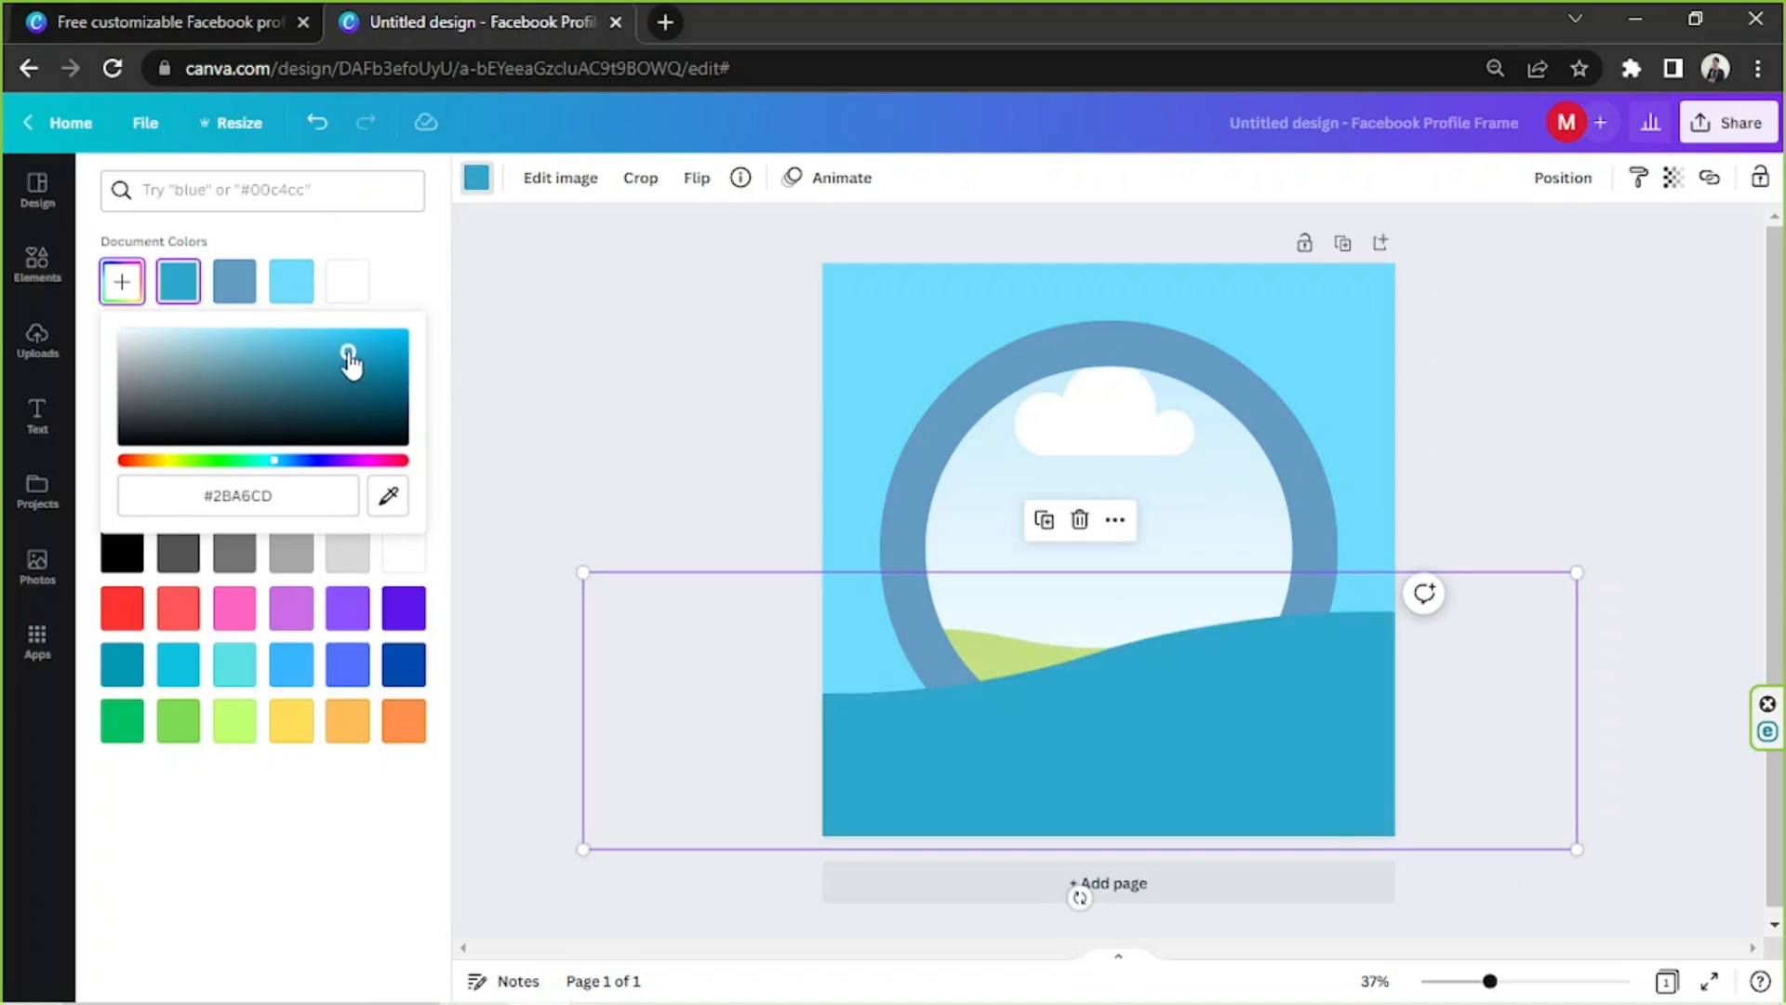
{"action": "left_click_drag", "start_coordinate": [350, 356], "coordinate": [344, 350]}
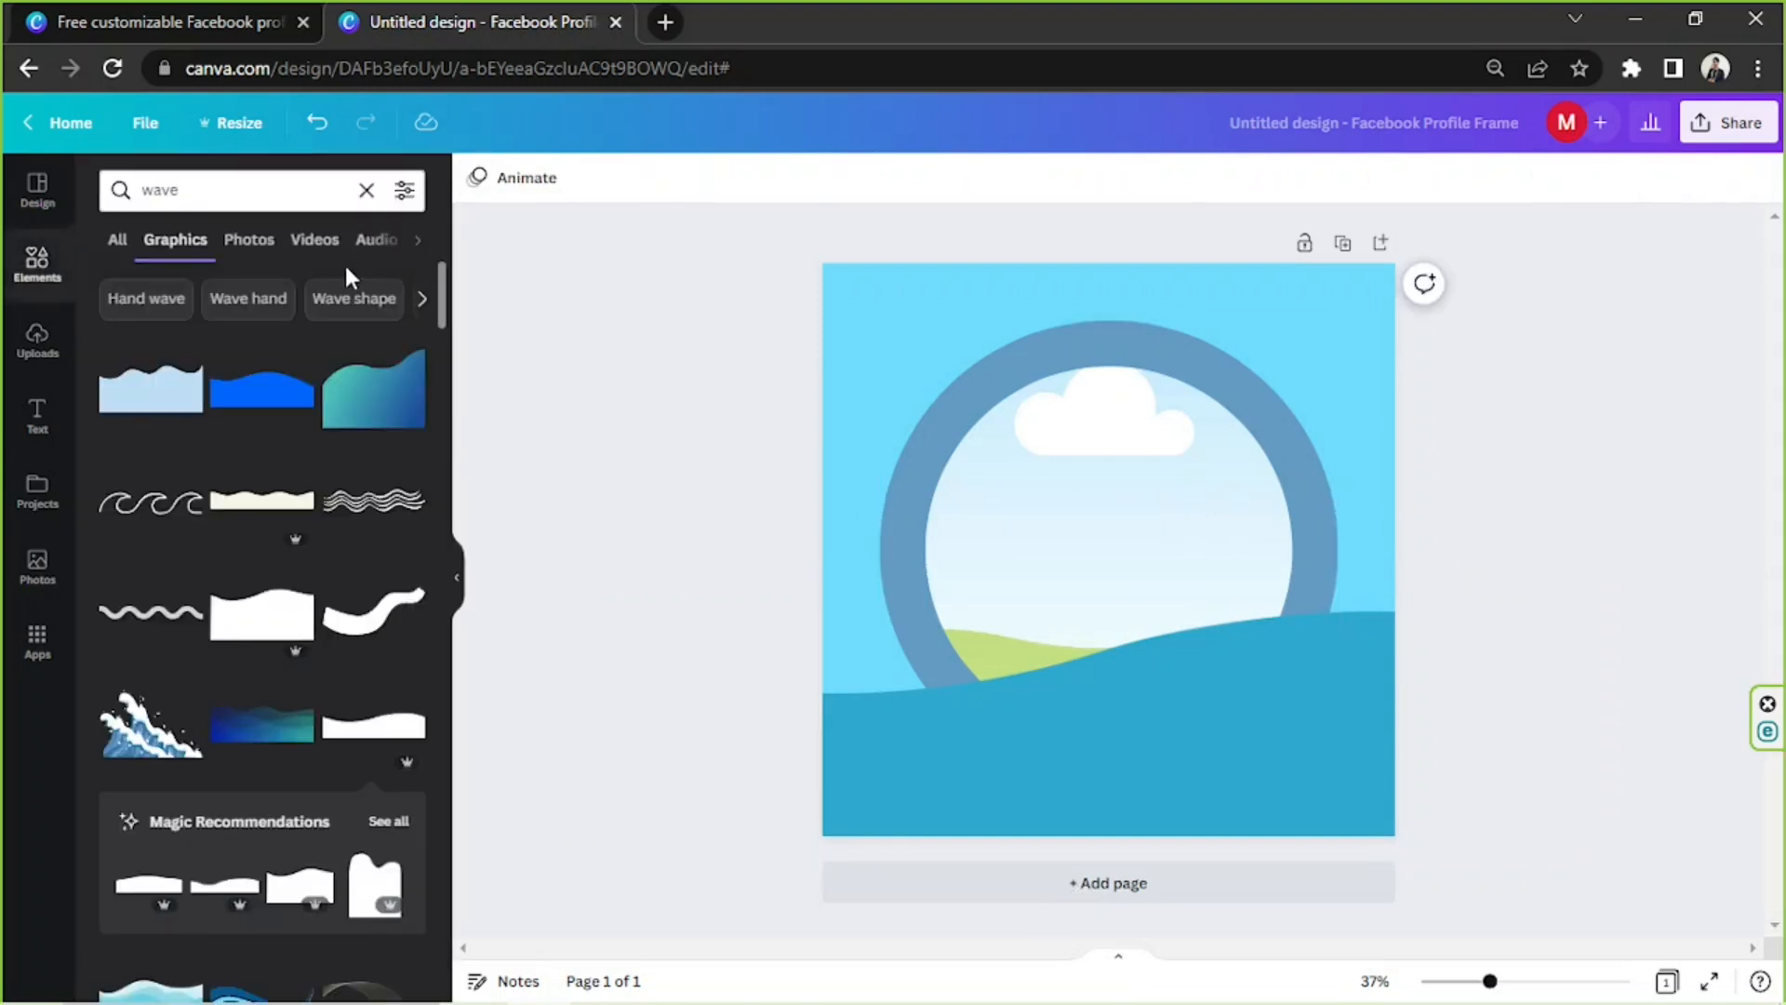
Search 'island' and add the palm-tree island graphic at the ring's lower left.
{"action": "type", "text": "island"}
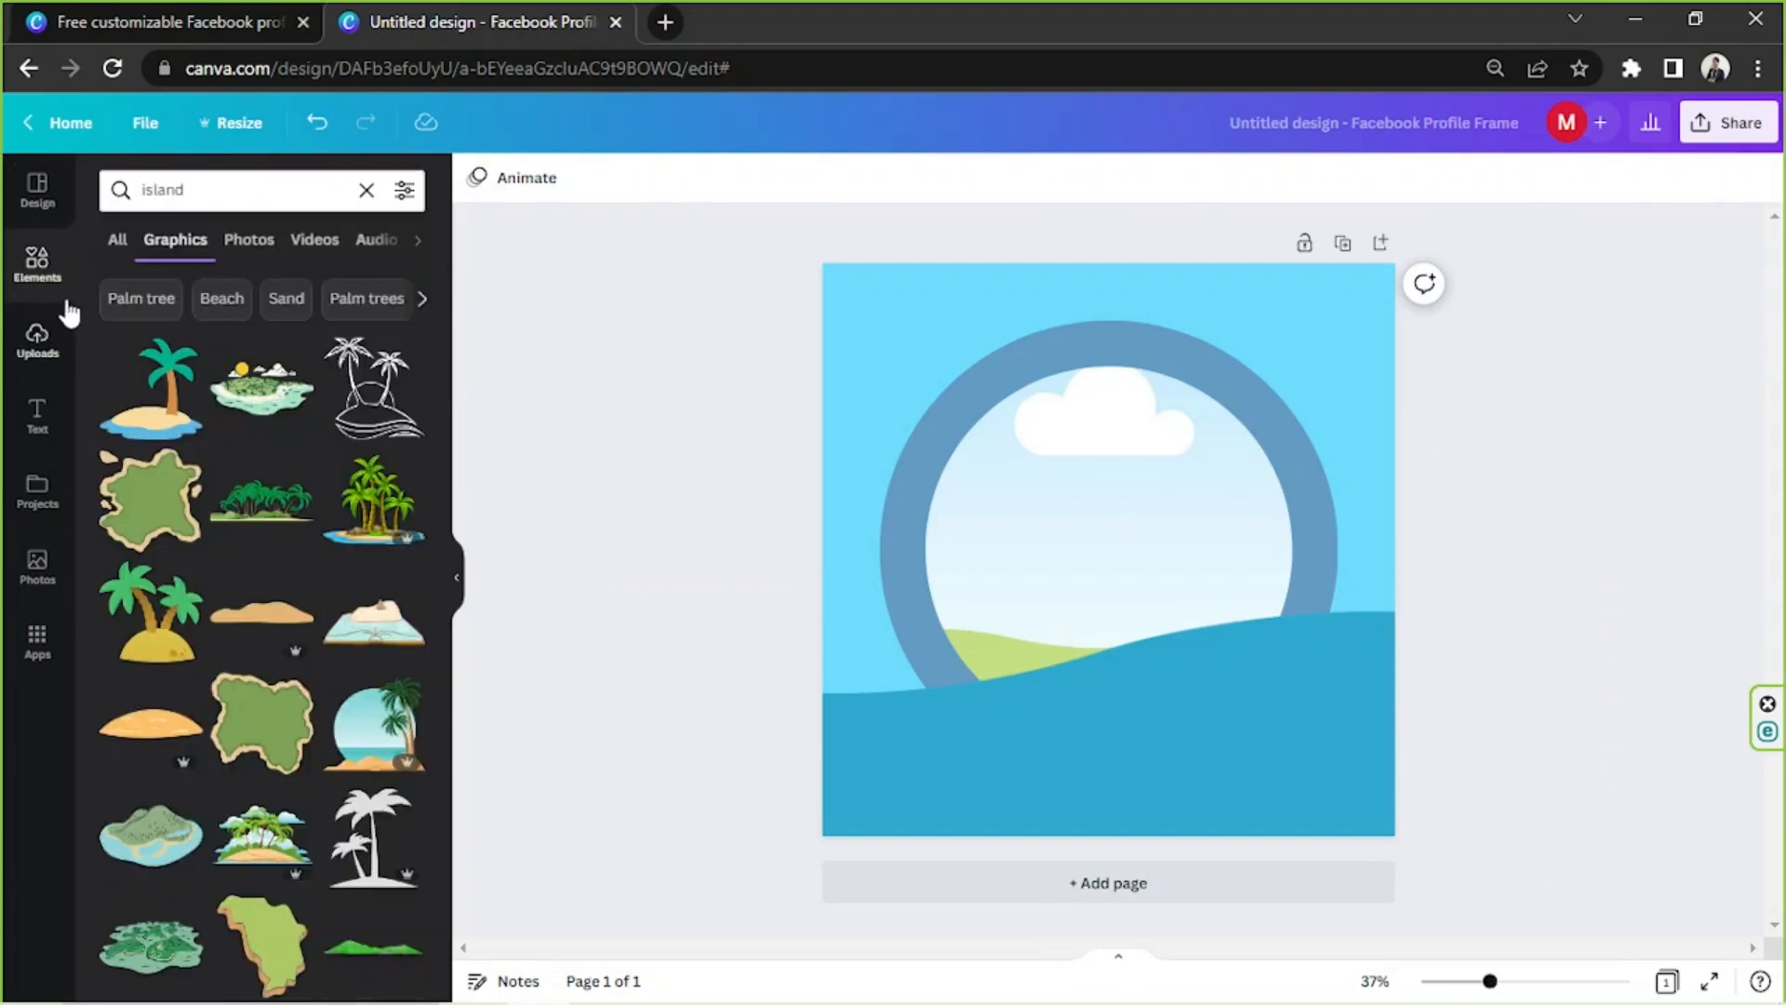
{"action": "left_click", "coordinate": [149, 386]}
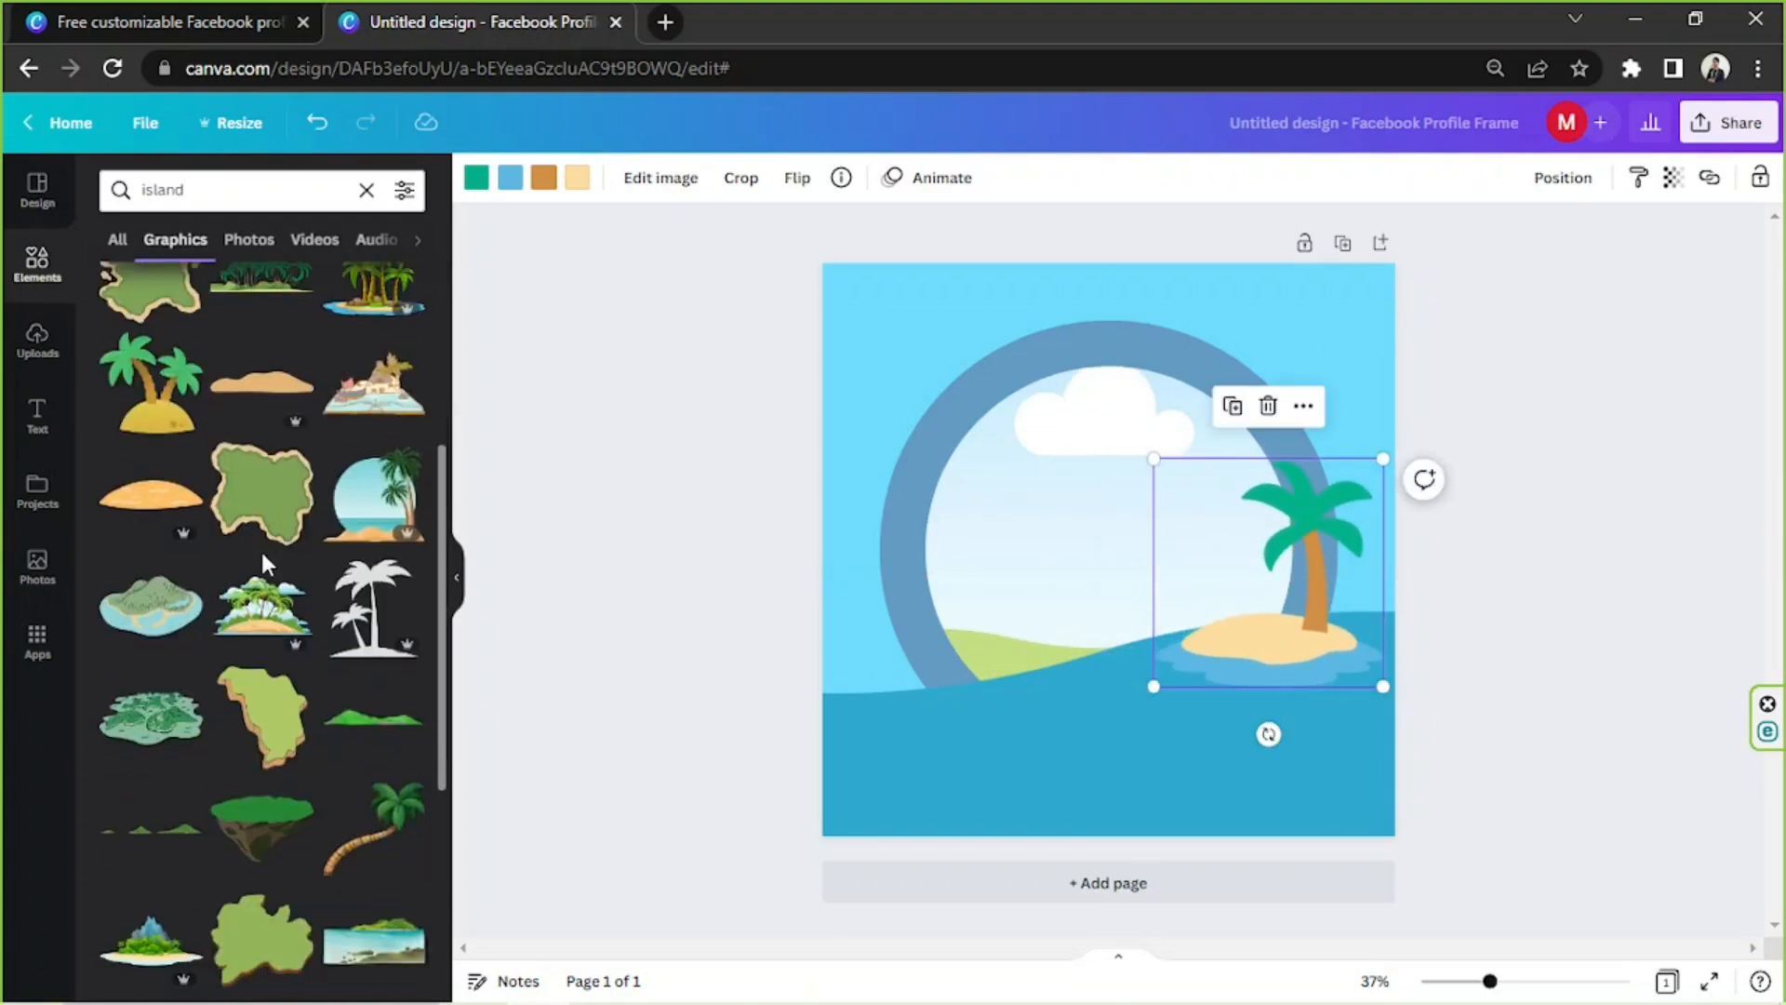
{"action": "scroll", "scroll_direction": "down", "scroll_amount": 3}
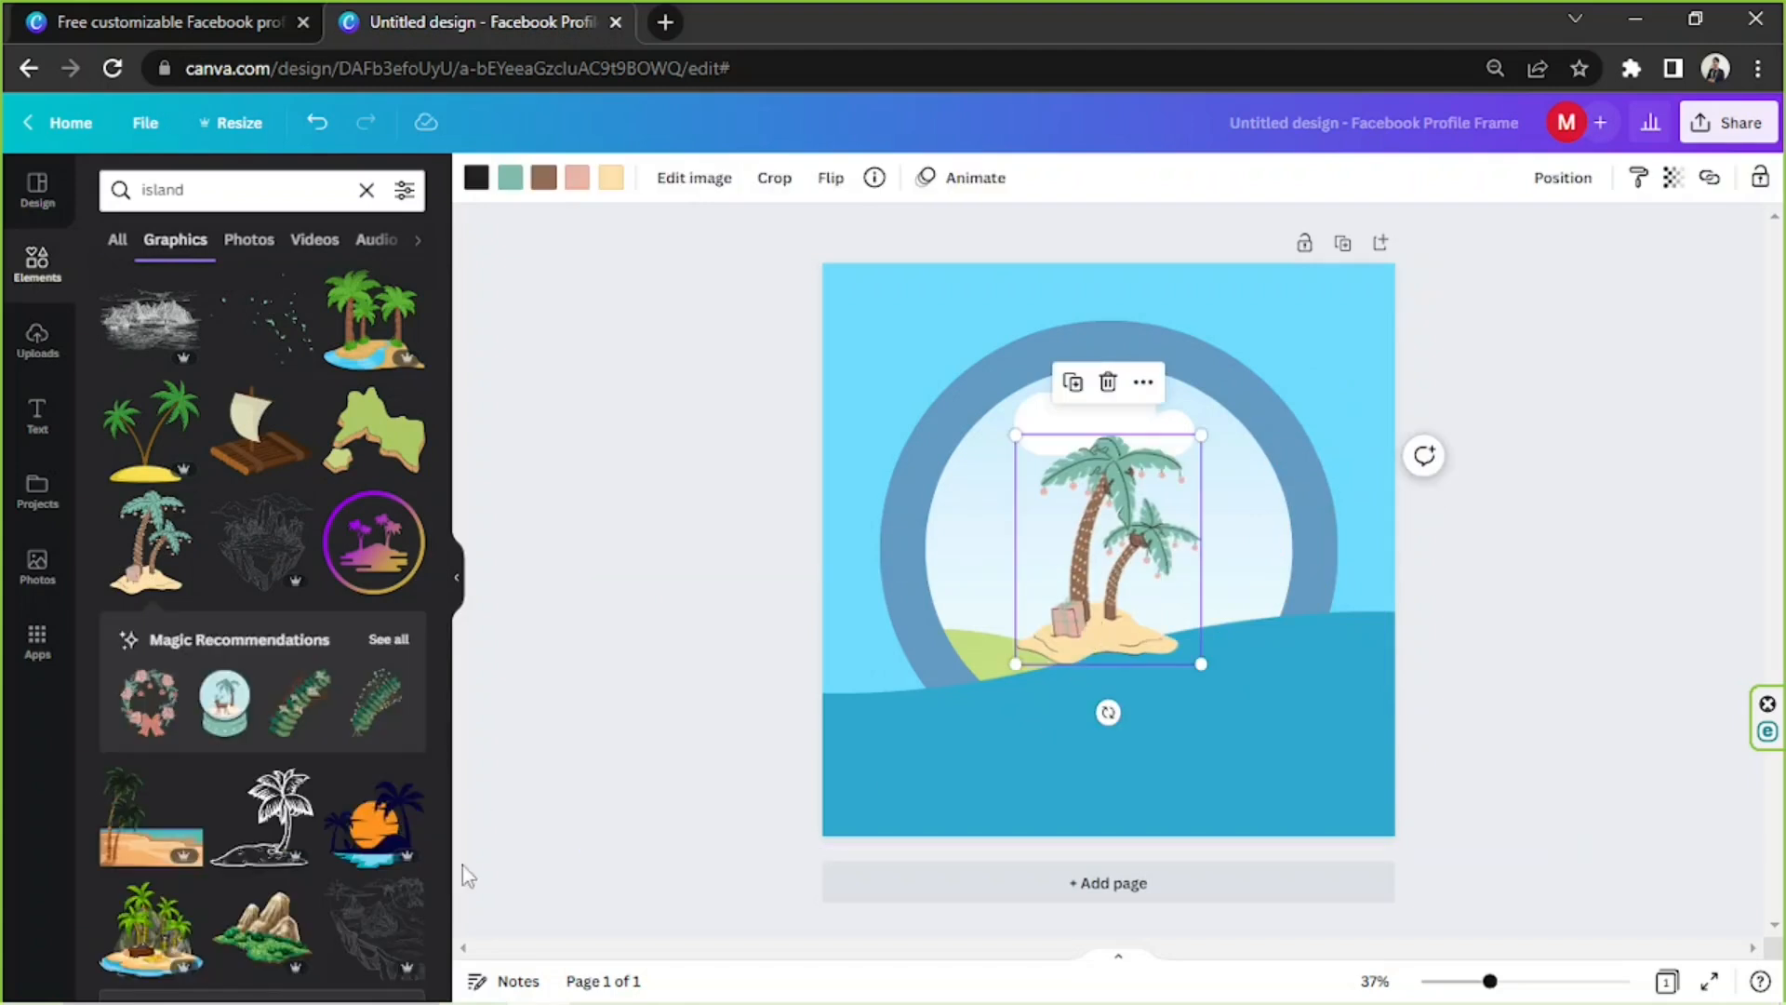
{"action": "scroll", "scroll_direction": "down", "scroll_amount": 3}
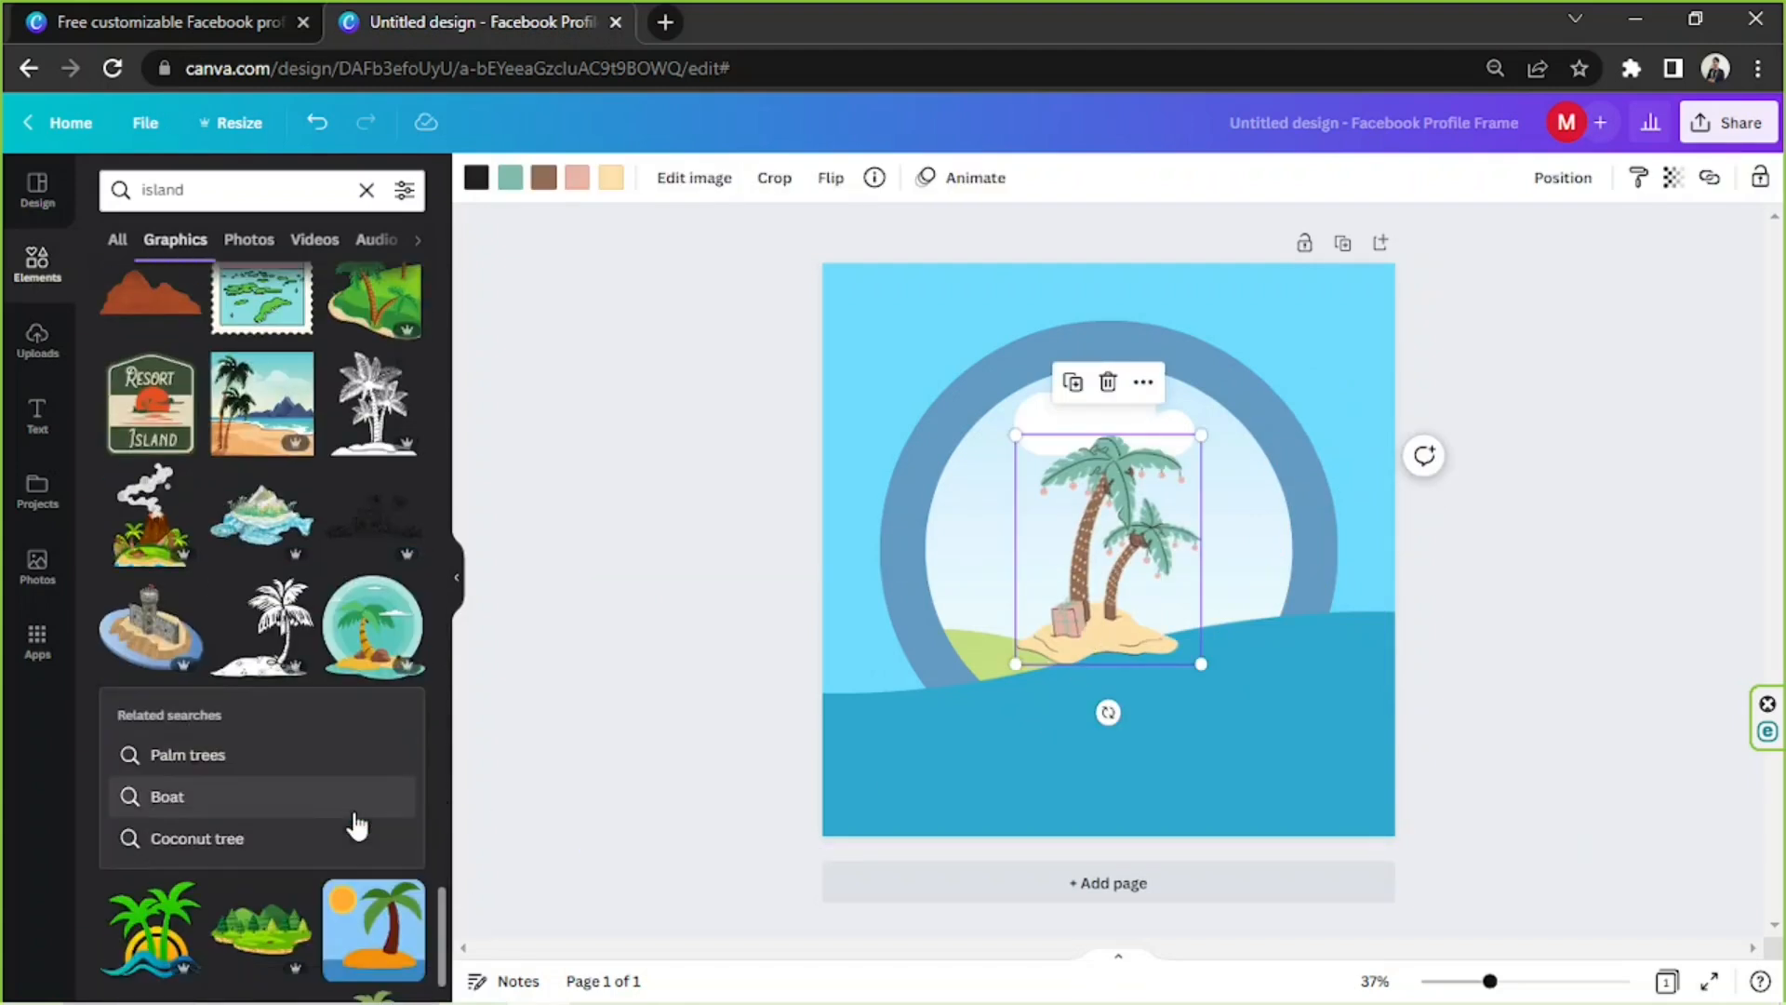
{"action": "scroll", "scroll_direction": "down", "scroll_amount": 3}
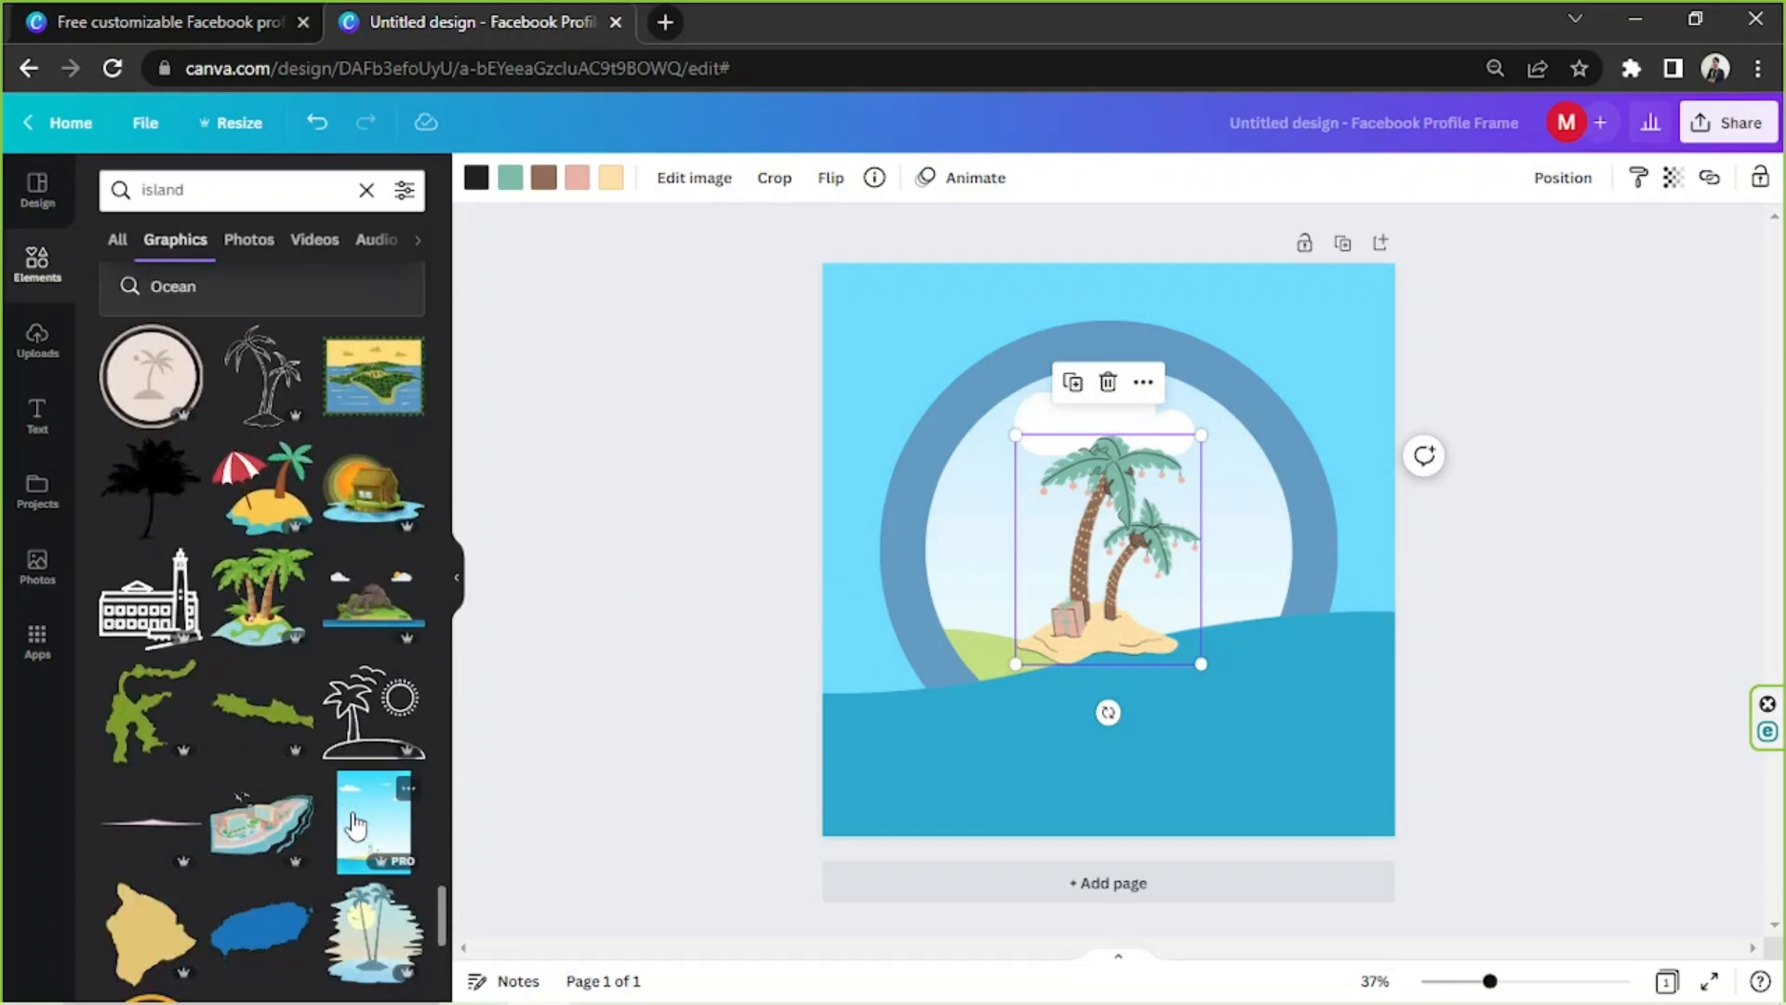
{"action": "scroll", "scroll_direction": "down", "scroll_amount": 3}
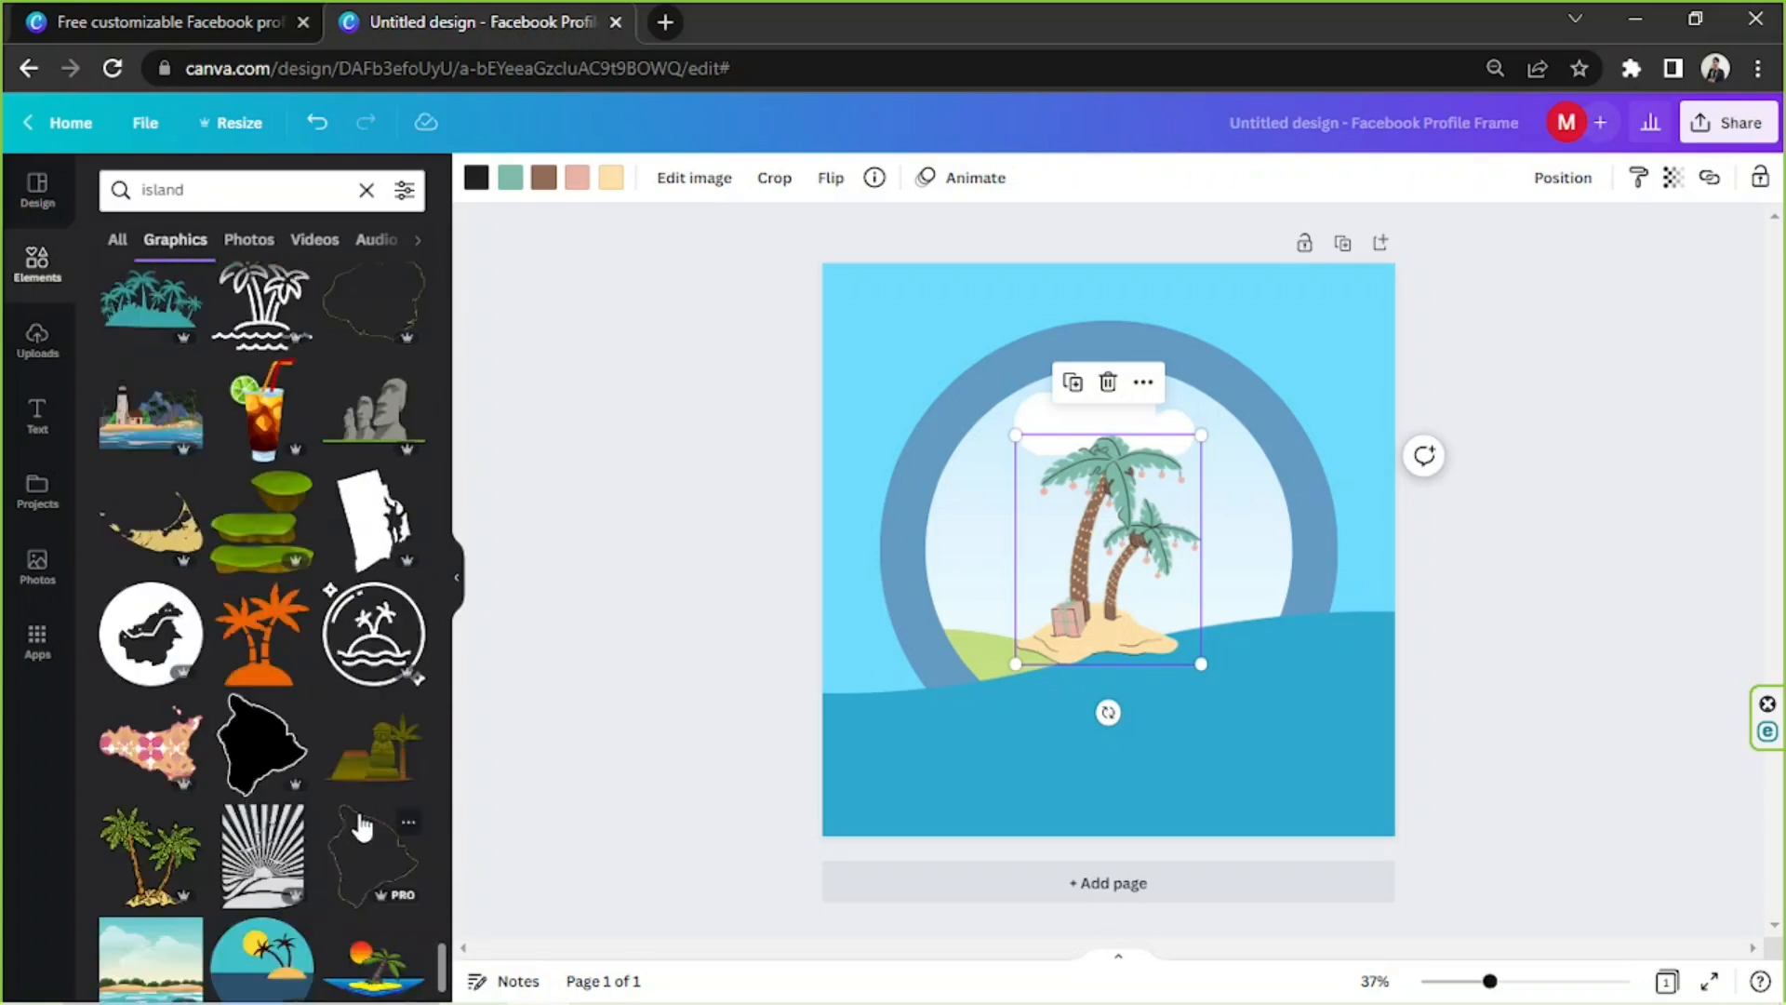
Browse further results and search elements for 'rosemallows' orange flowers.
{"action": "scroll", "scroll_direction": "down", "scroll_amount": 3}
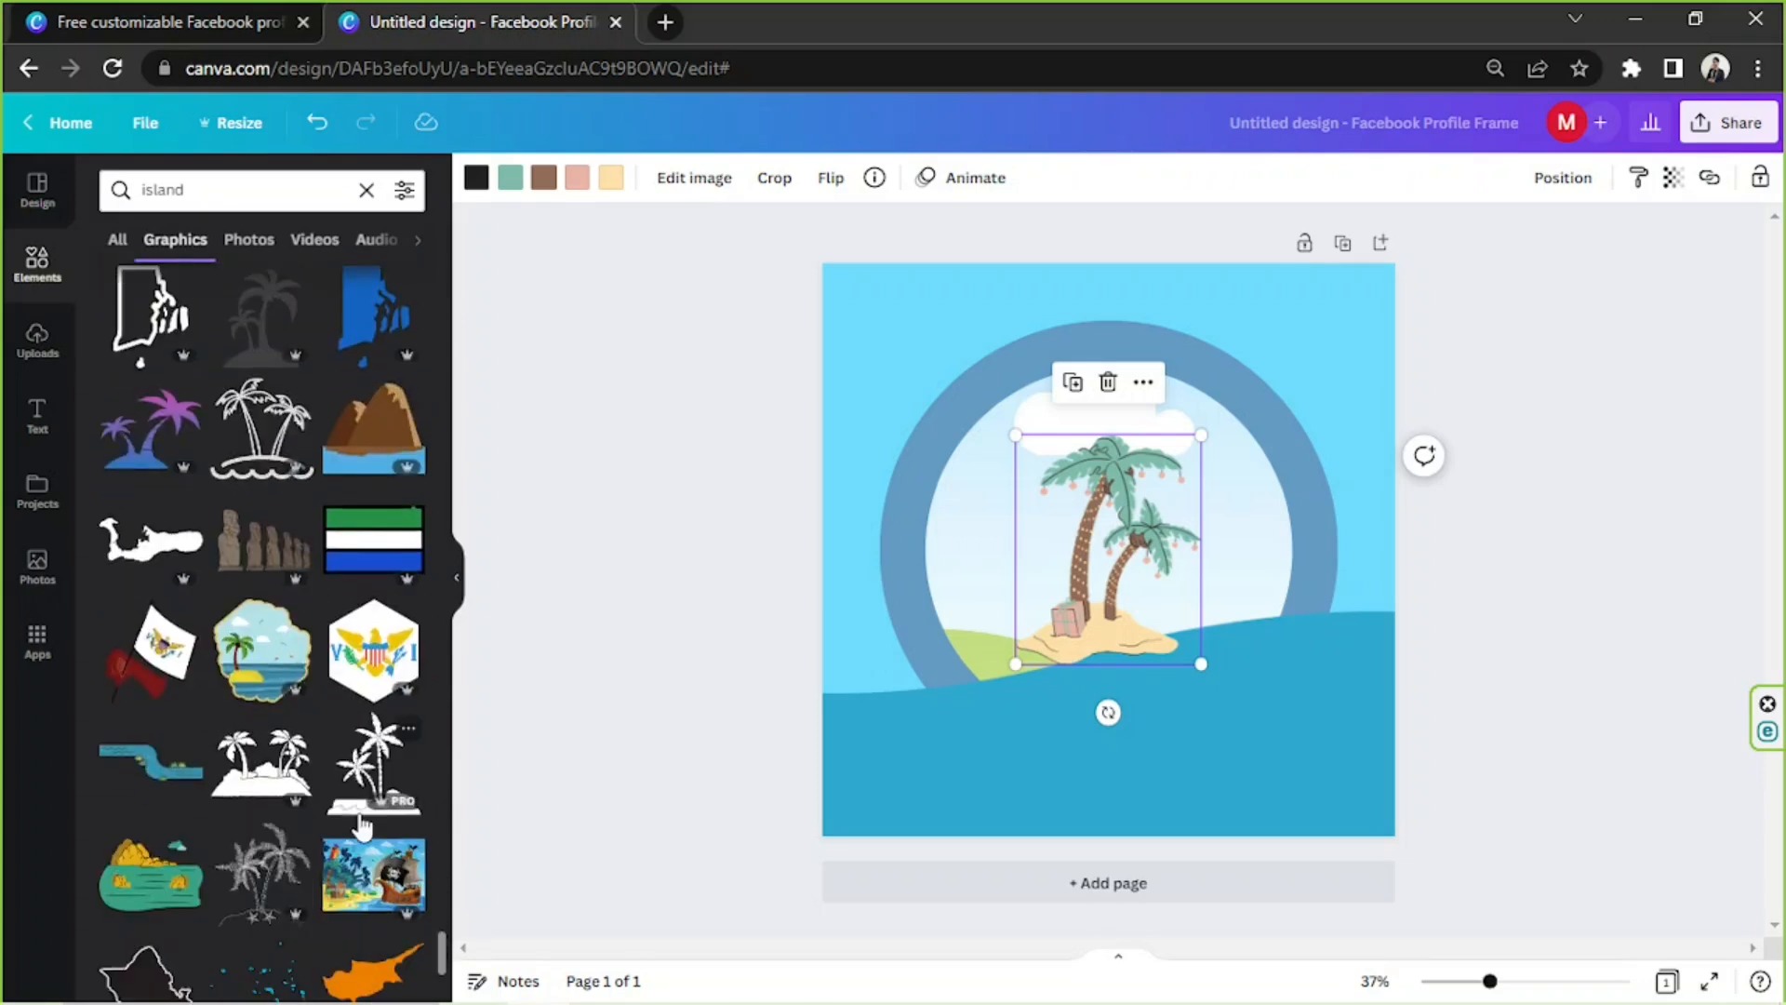
{"action": "scroll", "scroll_direction": "down", "scroll_amount": 3}
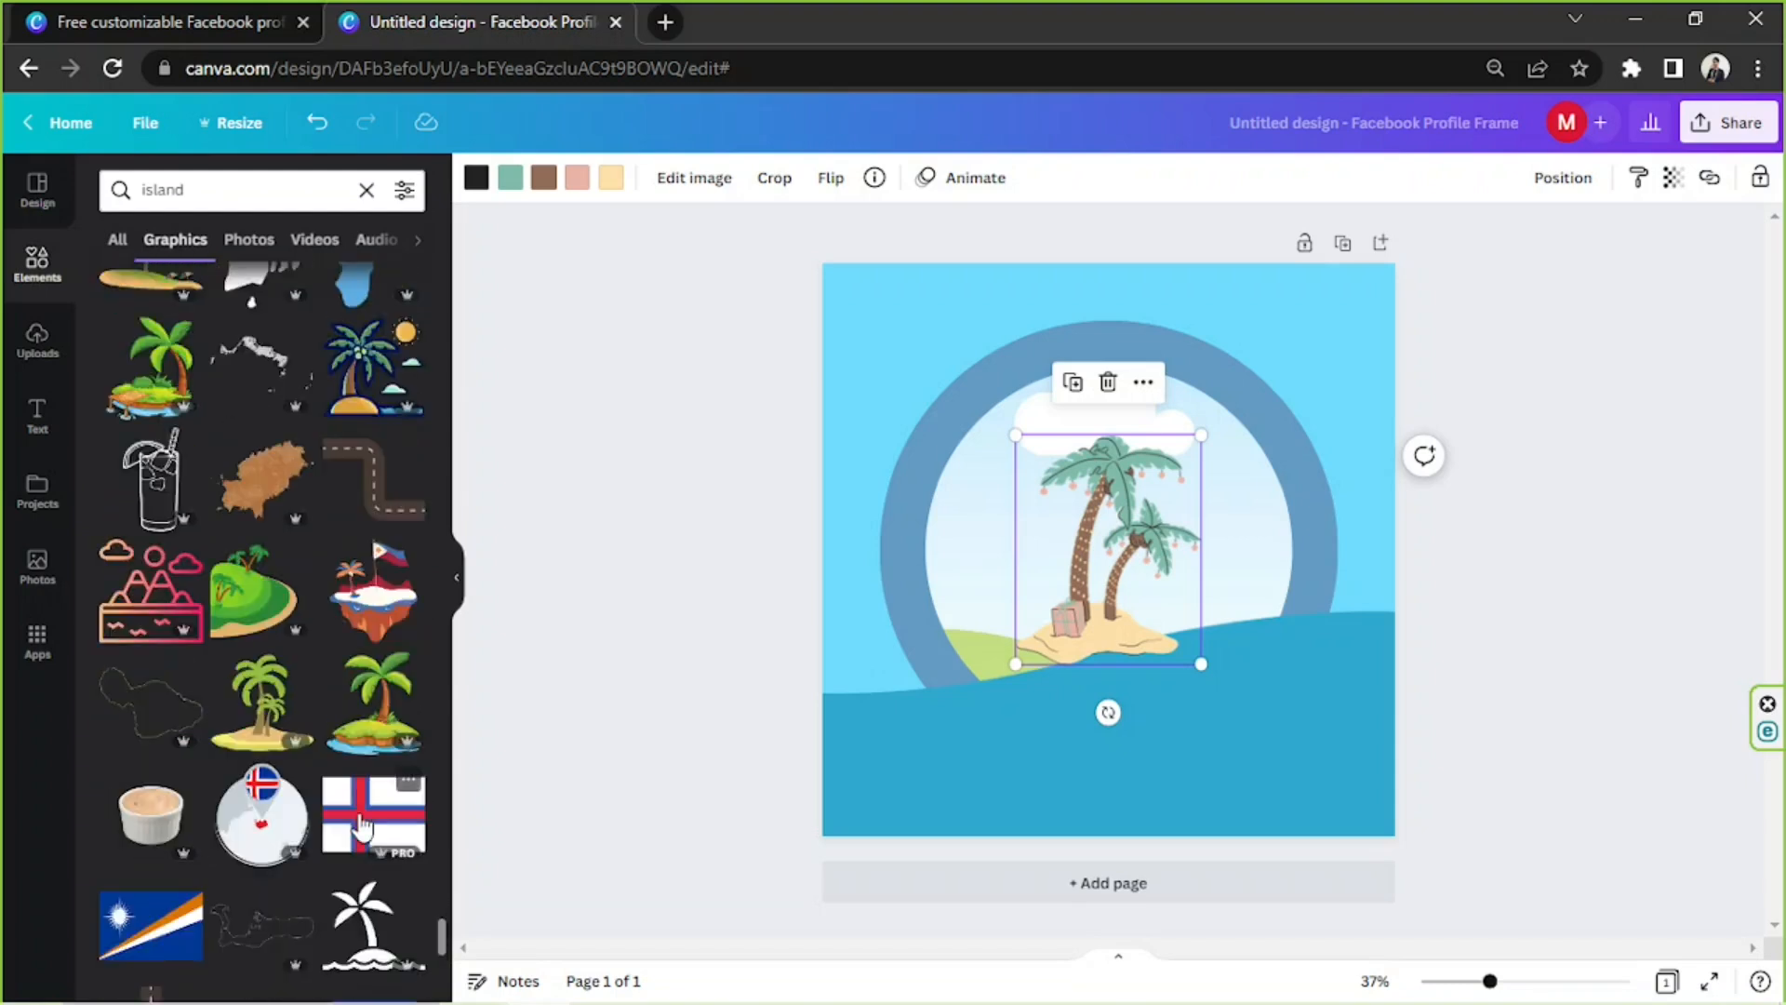
{"action": "scroll", "scroll_direction": "down", "scroll_amount": 3}
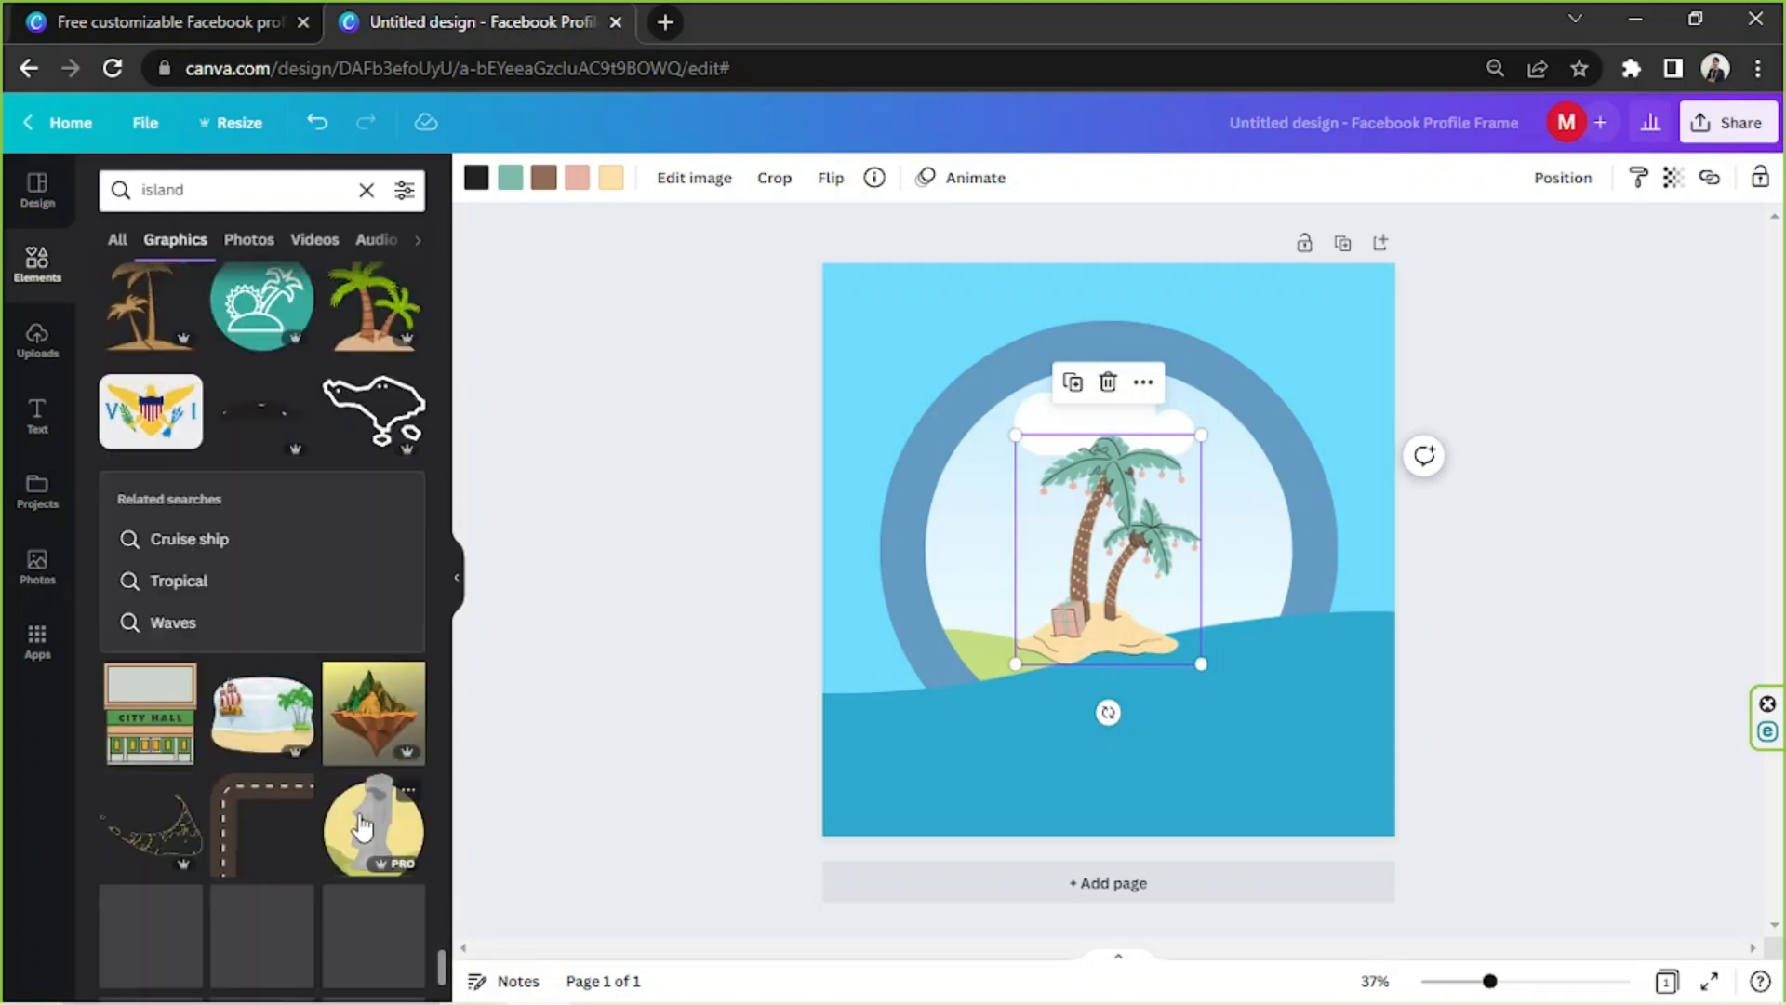
{"action": "scroll", "scroll_direction": "down", "scroll_amount": 3}
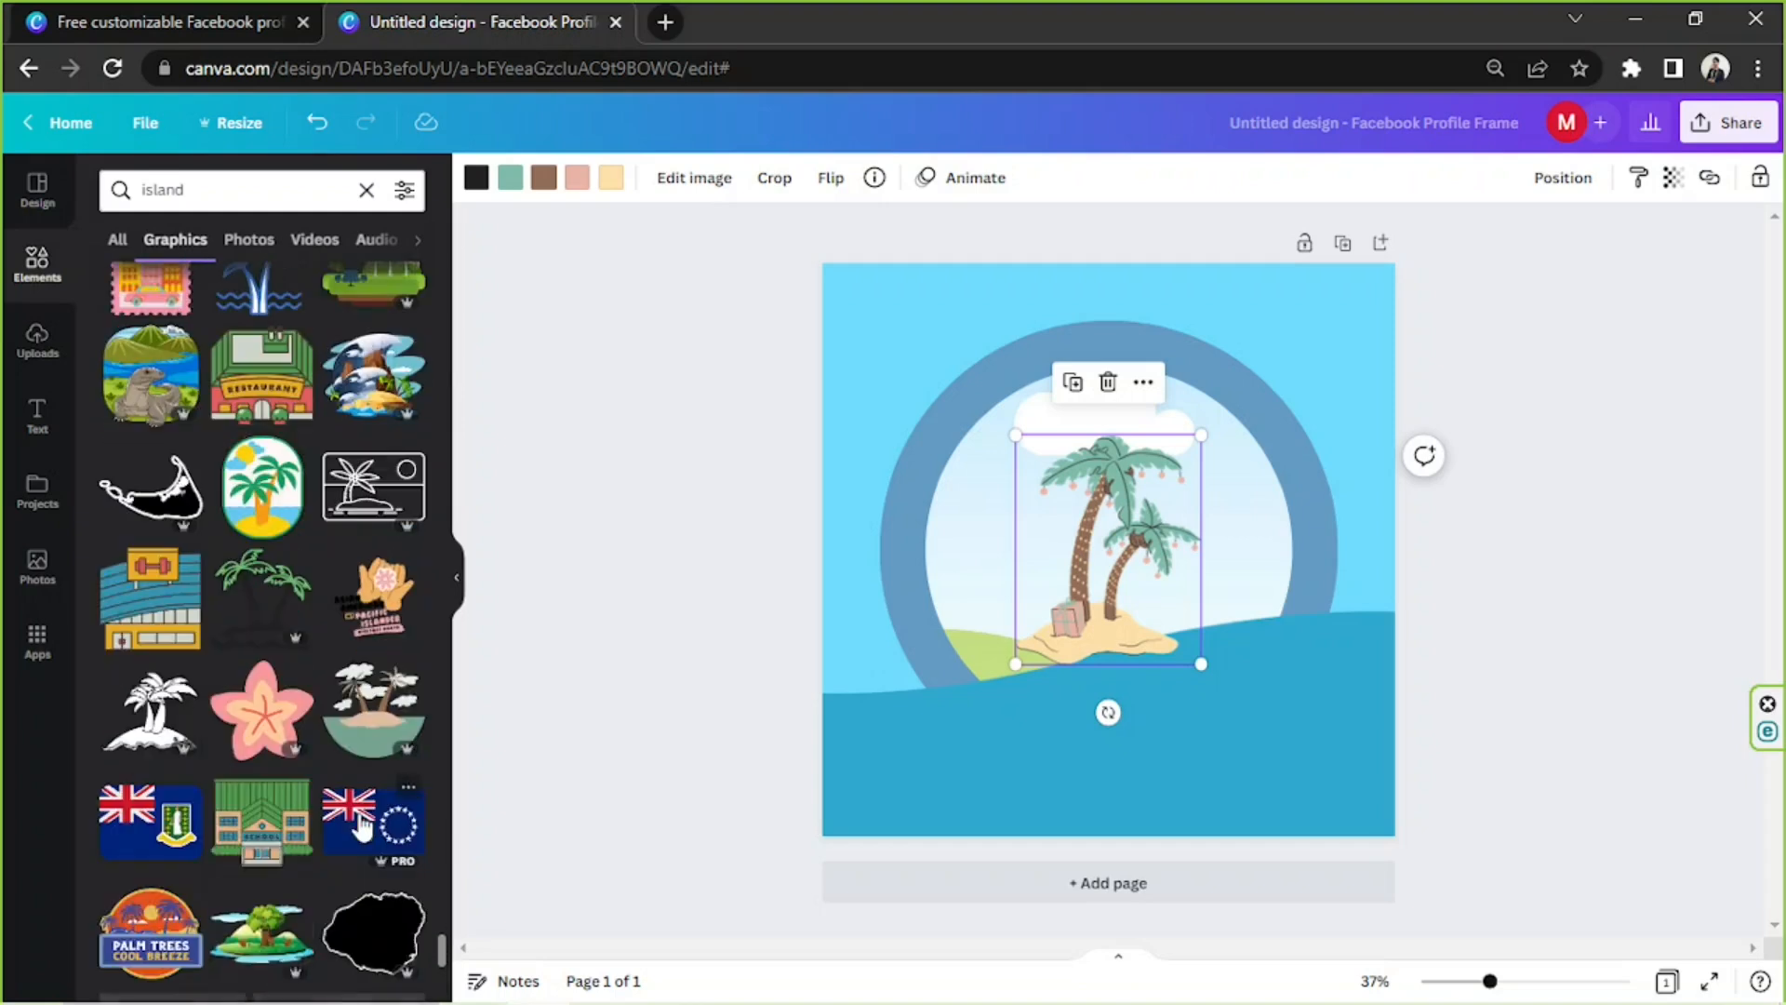
{"action": "left_click", "coordinate": [1562, 177]}
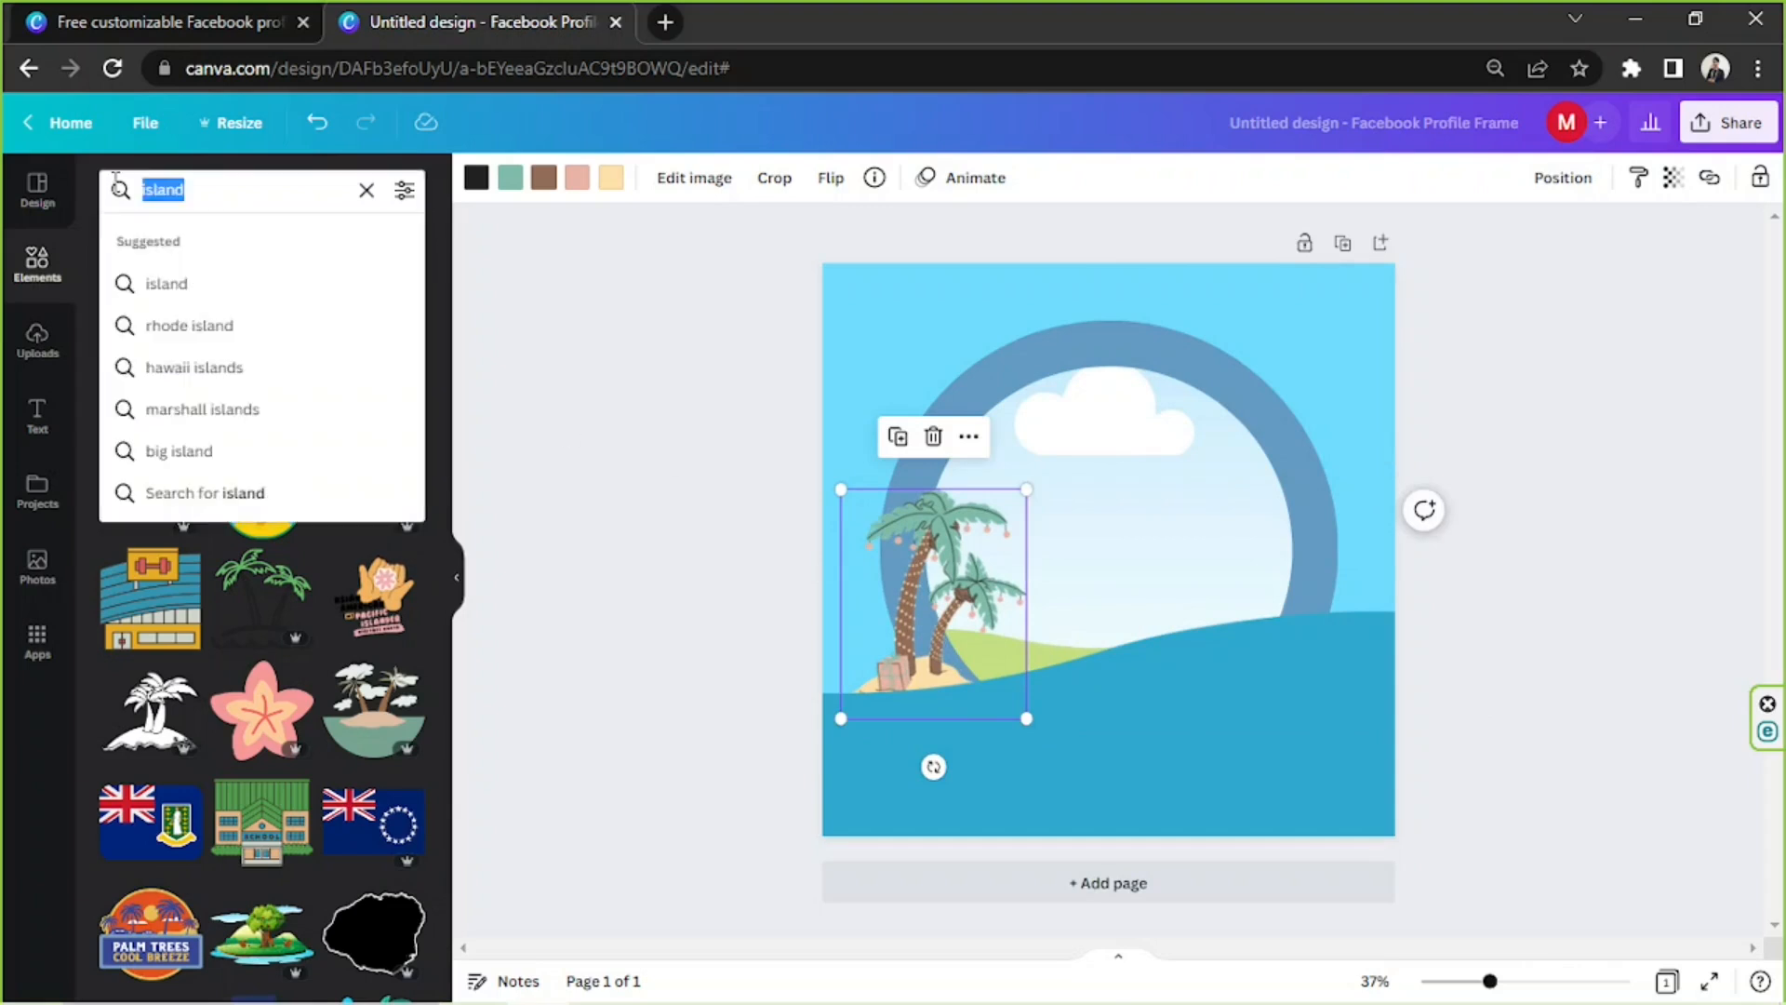
{"action": "type", "text": "rosemallows"}
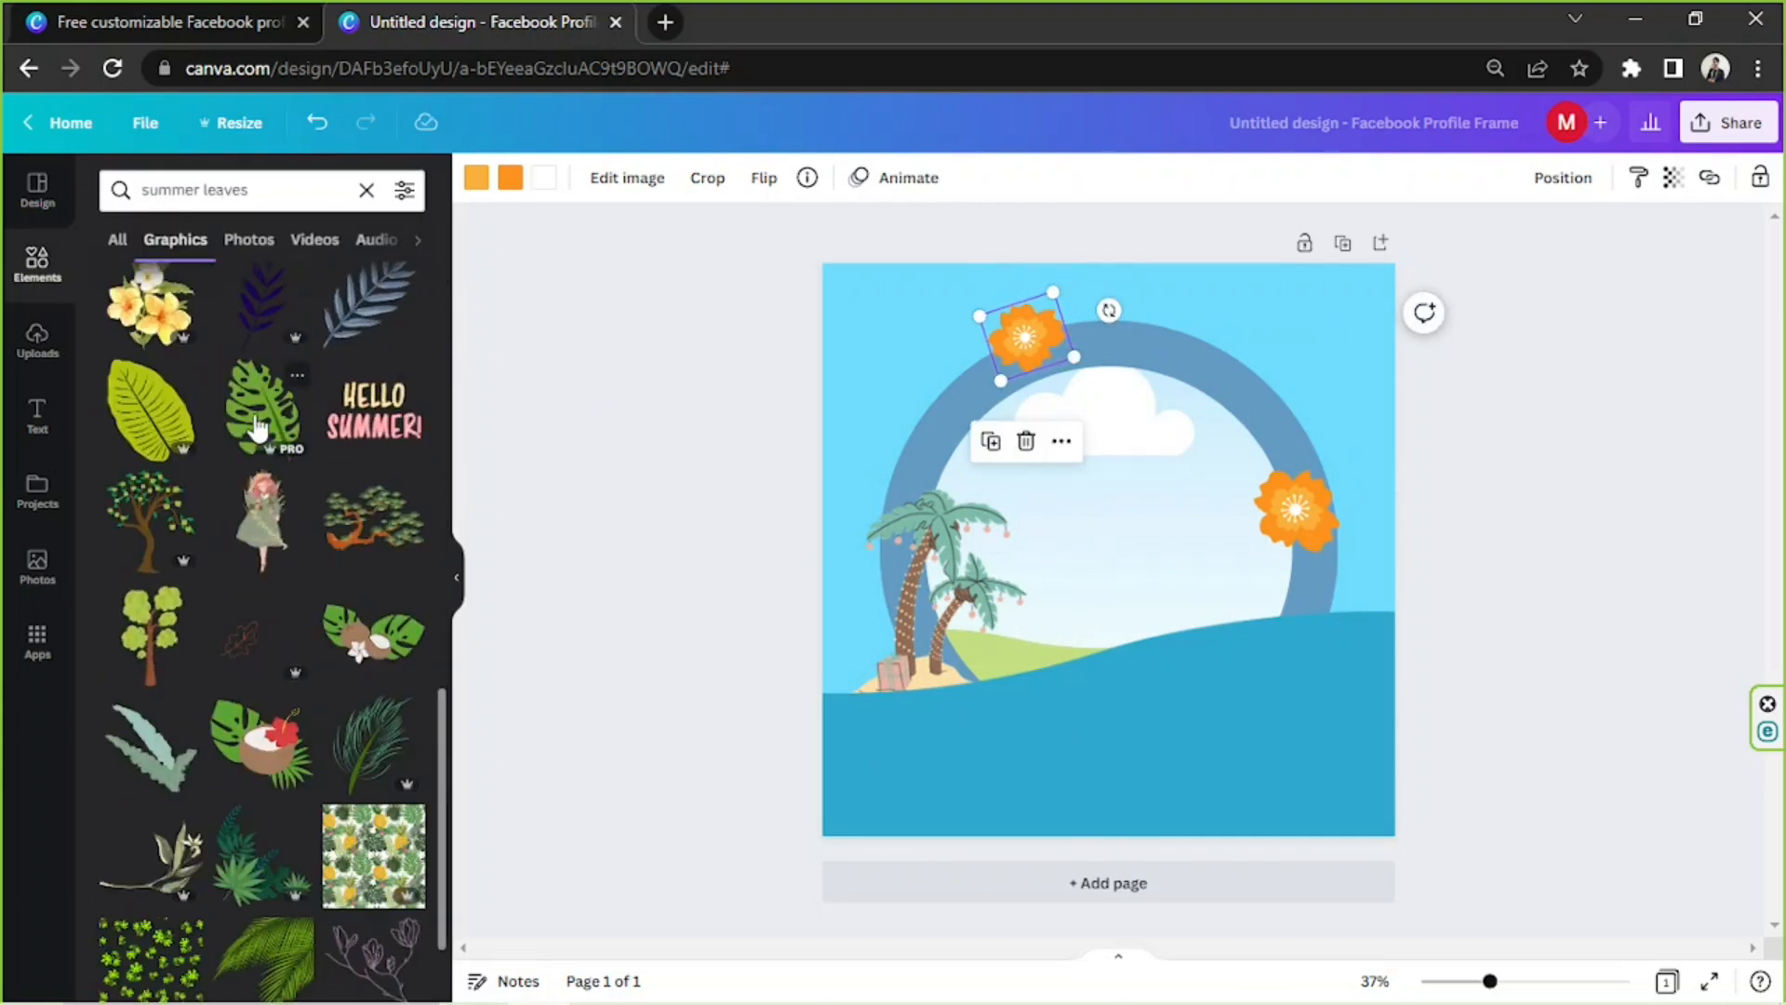
Add two dark green monstera leaves and place them behind the orange flowers.
{"action": "left_click", "coordinate": [258, 407]}
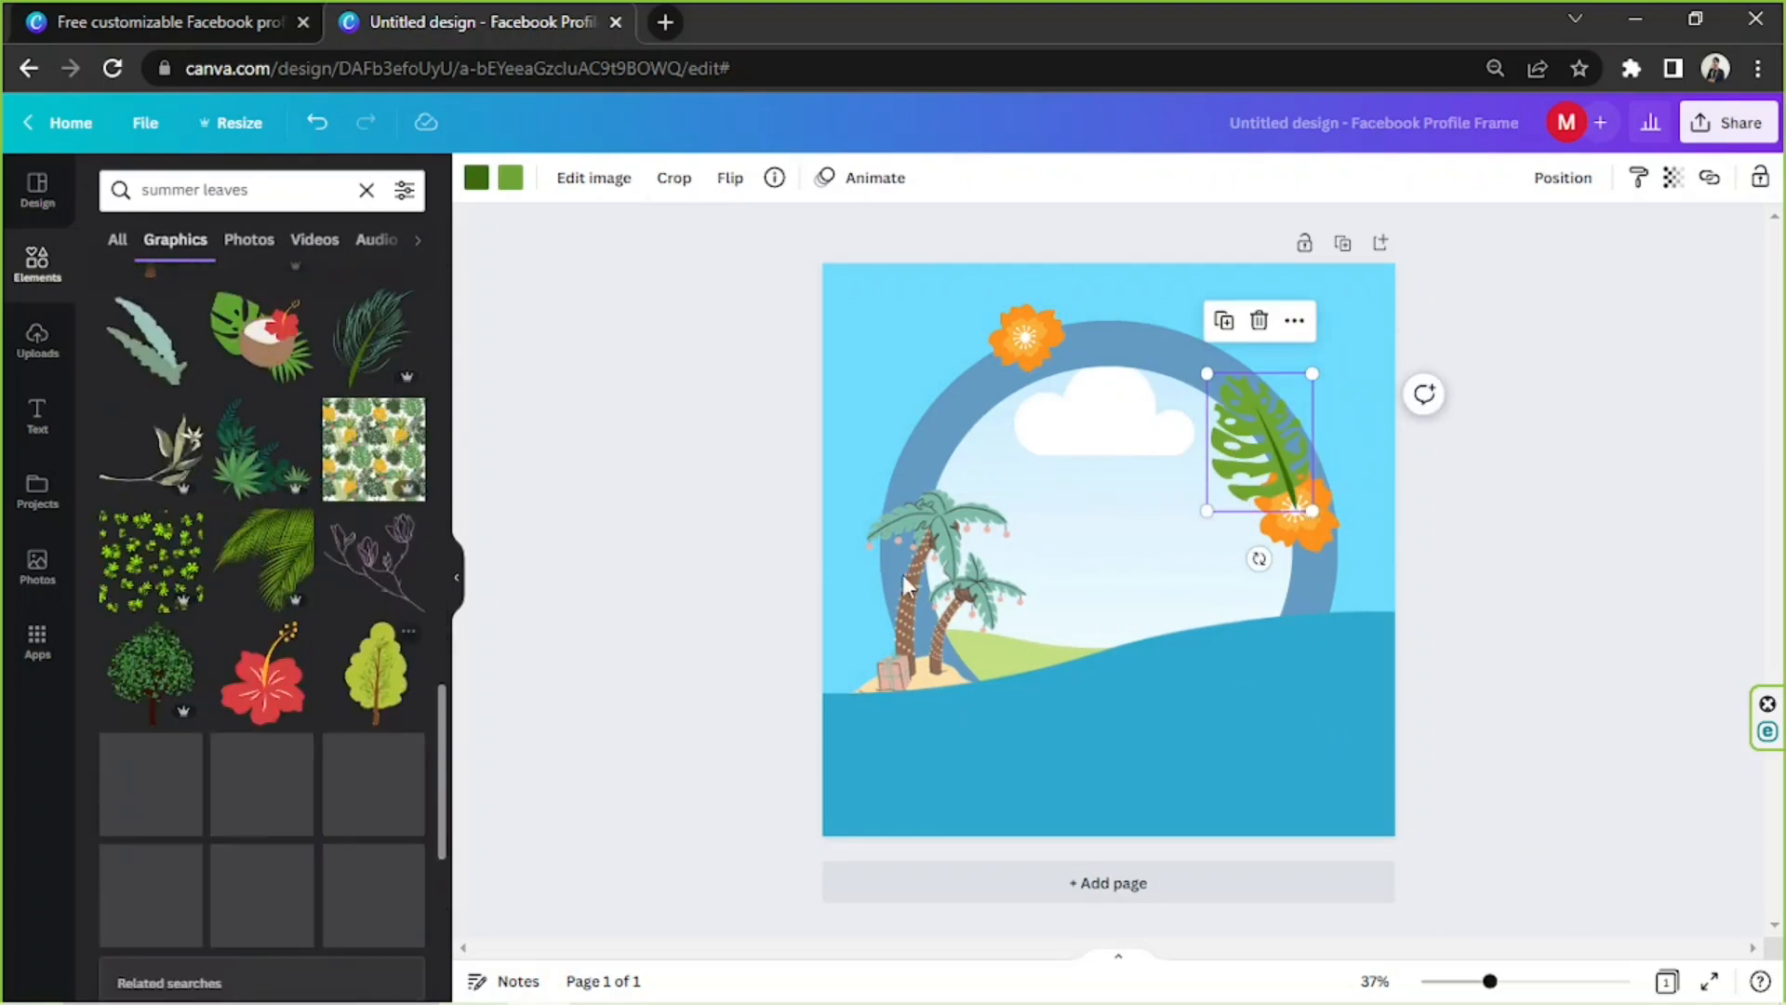
{"action": "scroll", "scroll_direction": "down", "scroll_amount": 3}
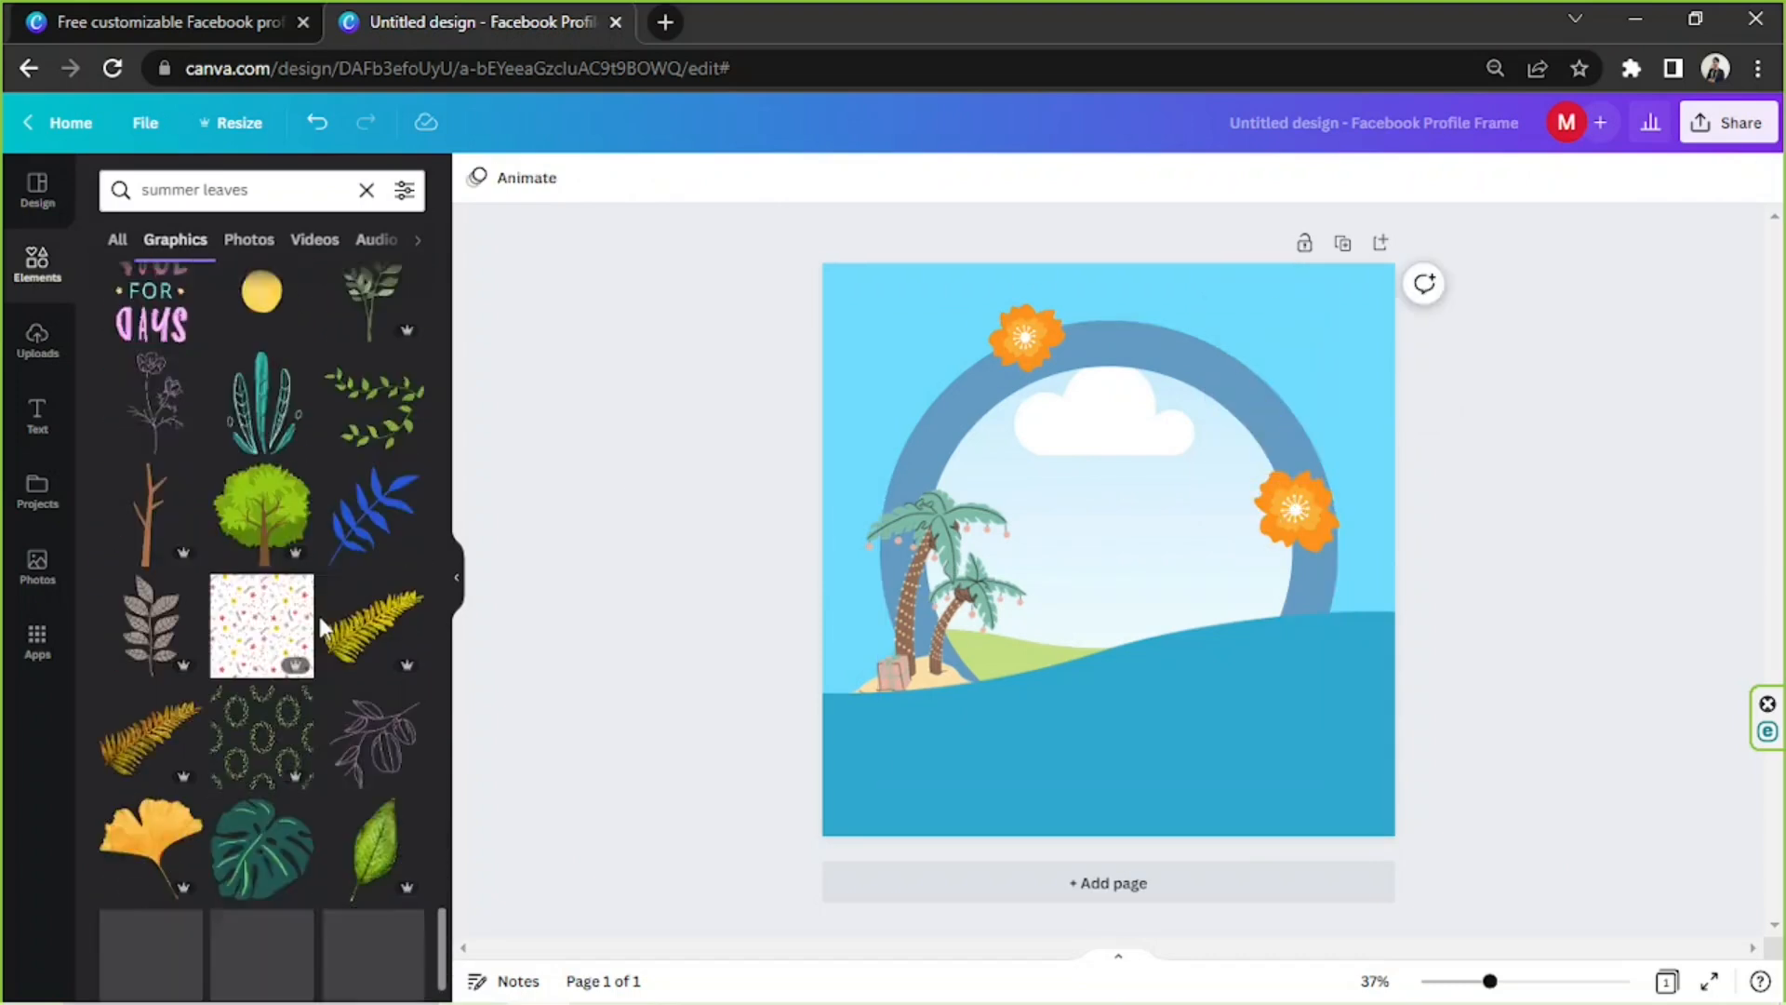
{"action": "left_click", "coordinate": [261, 848]}
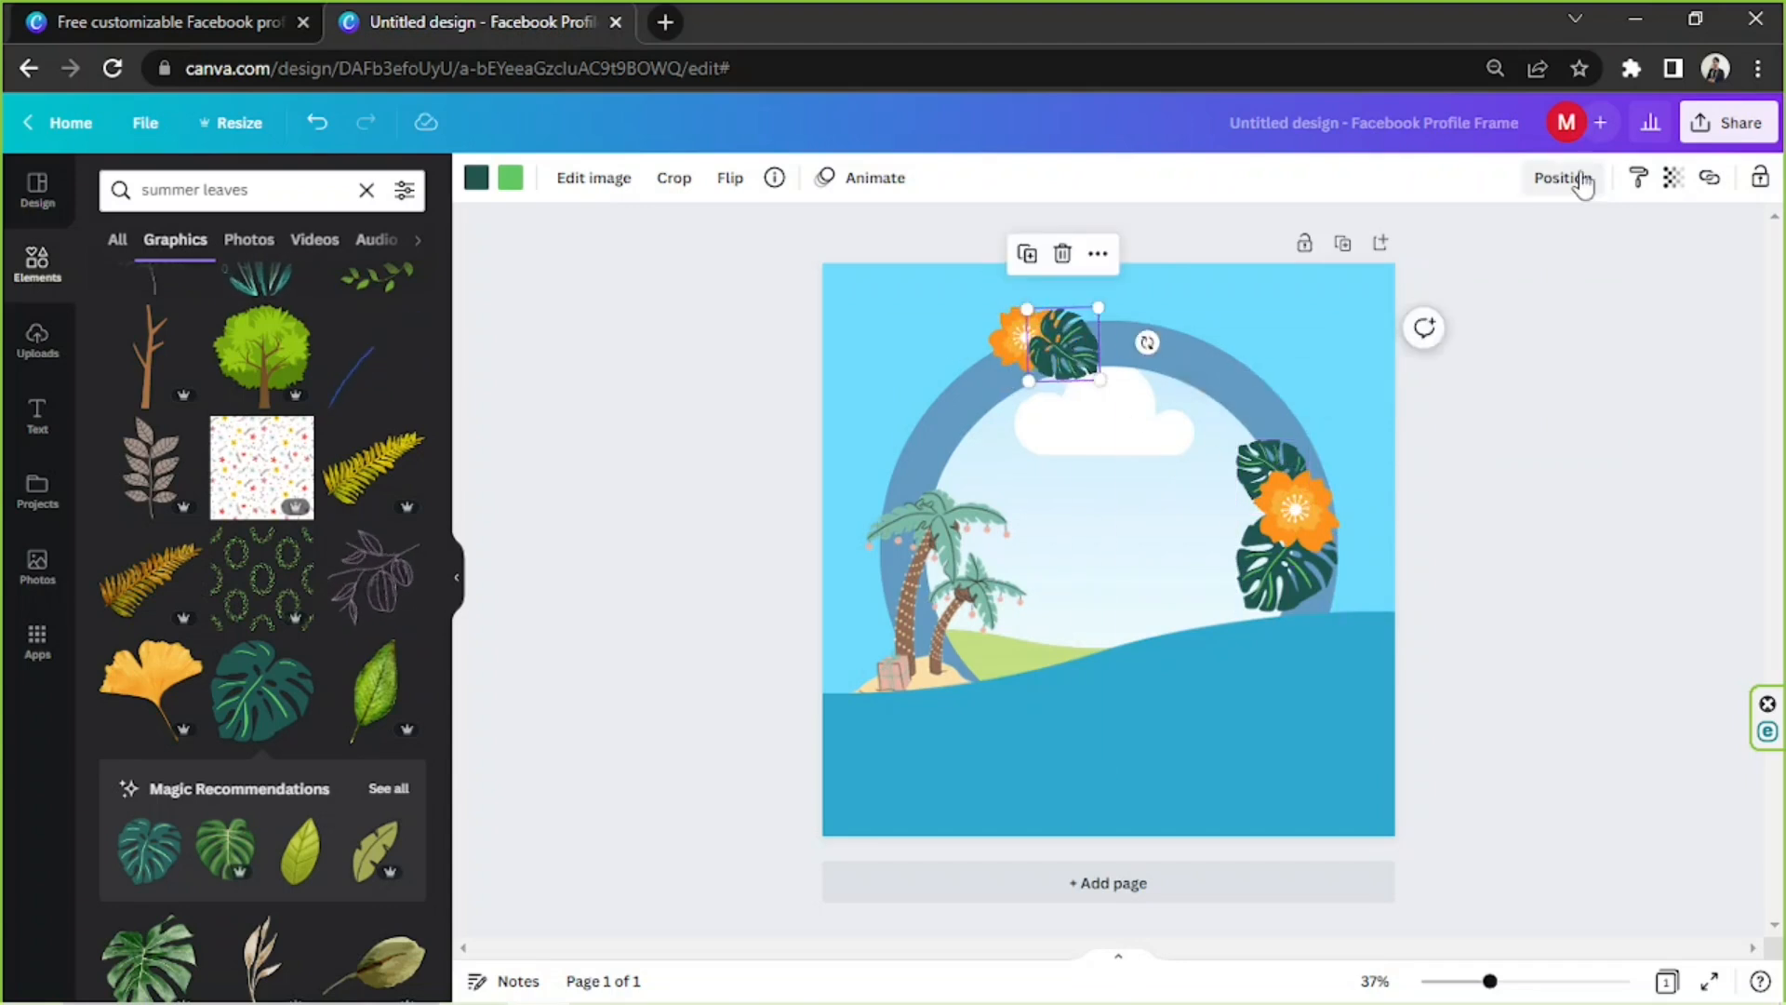
{"action": "scroll", "scroll_direction": "down", "scroll_amount": 3}
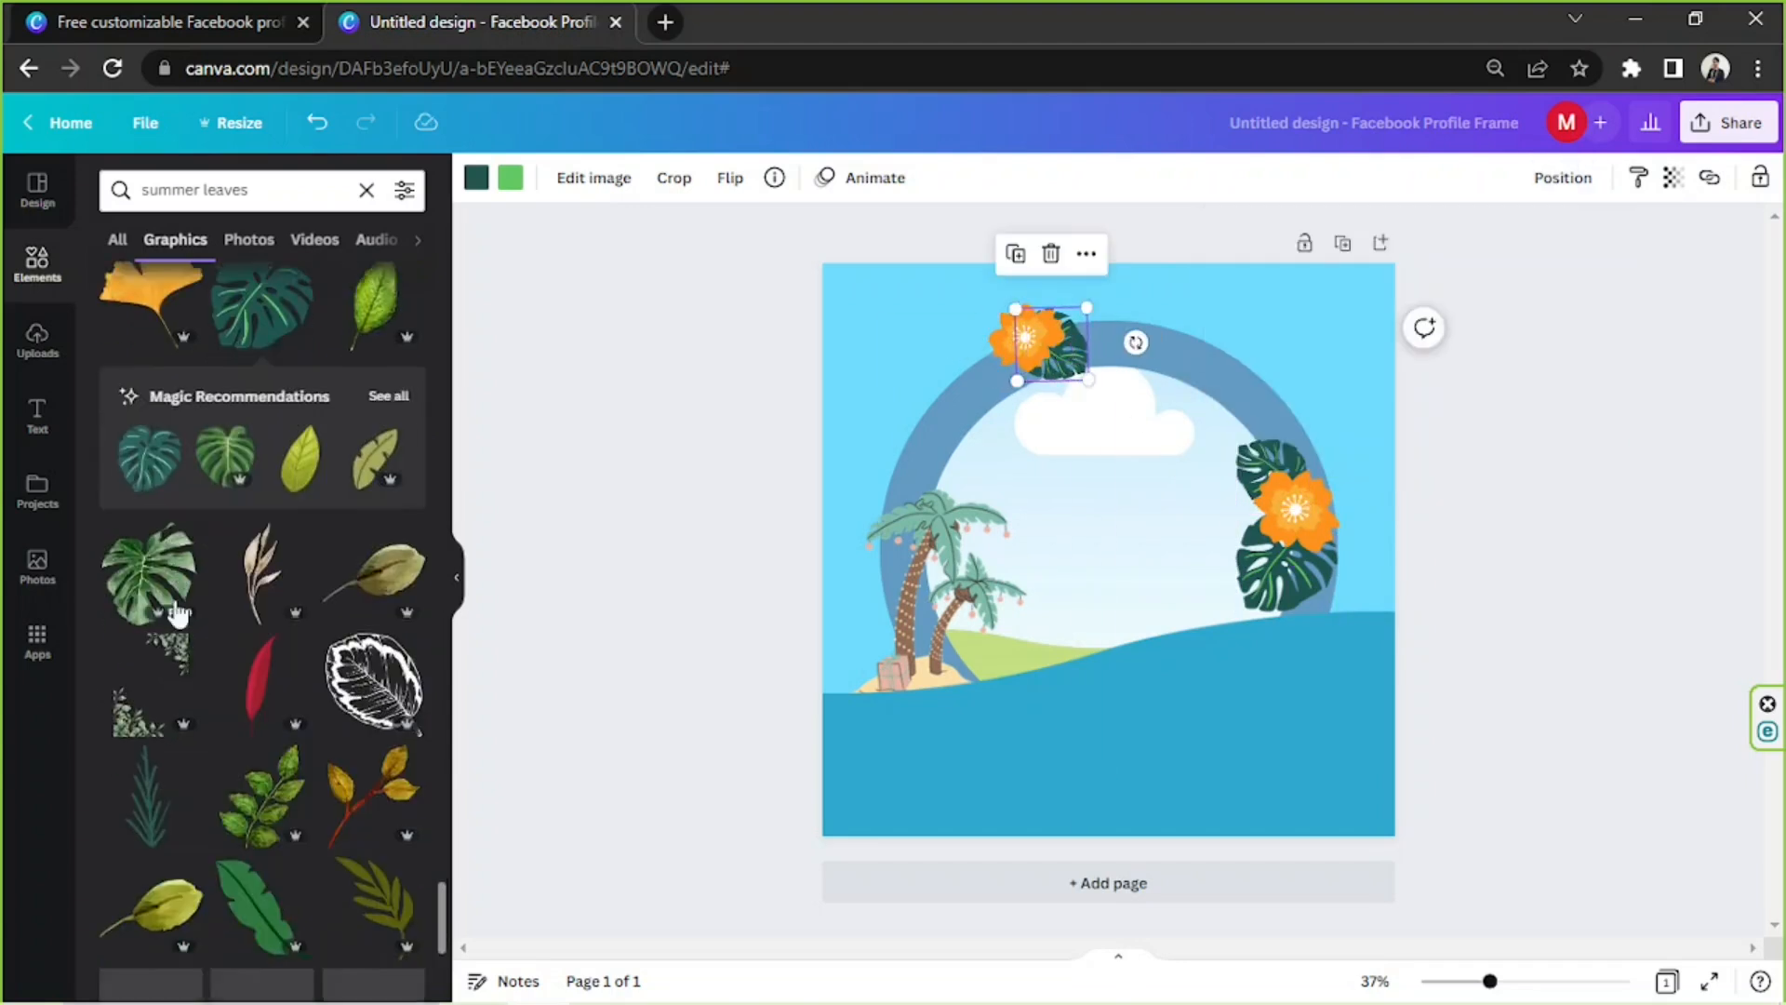
{"action": "scroll", "scroll_direction": "down", "scroll_amount": 3}
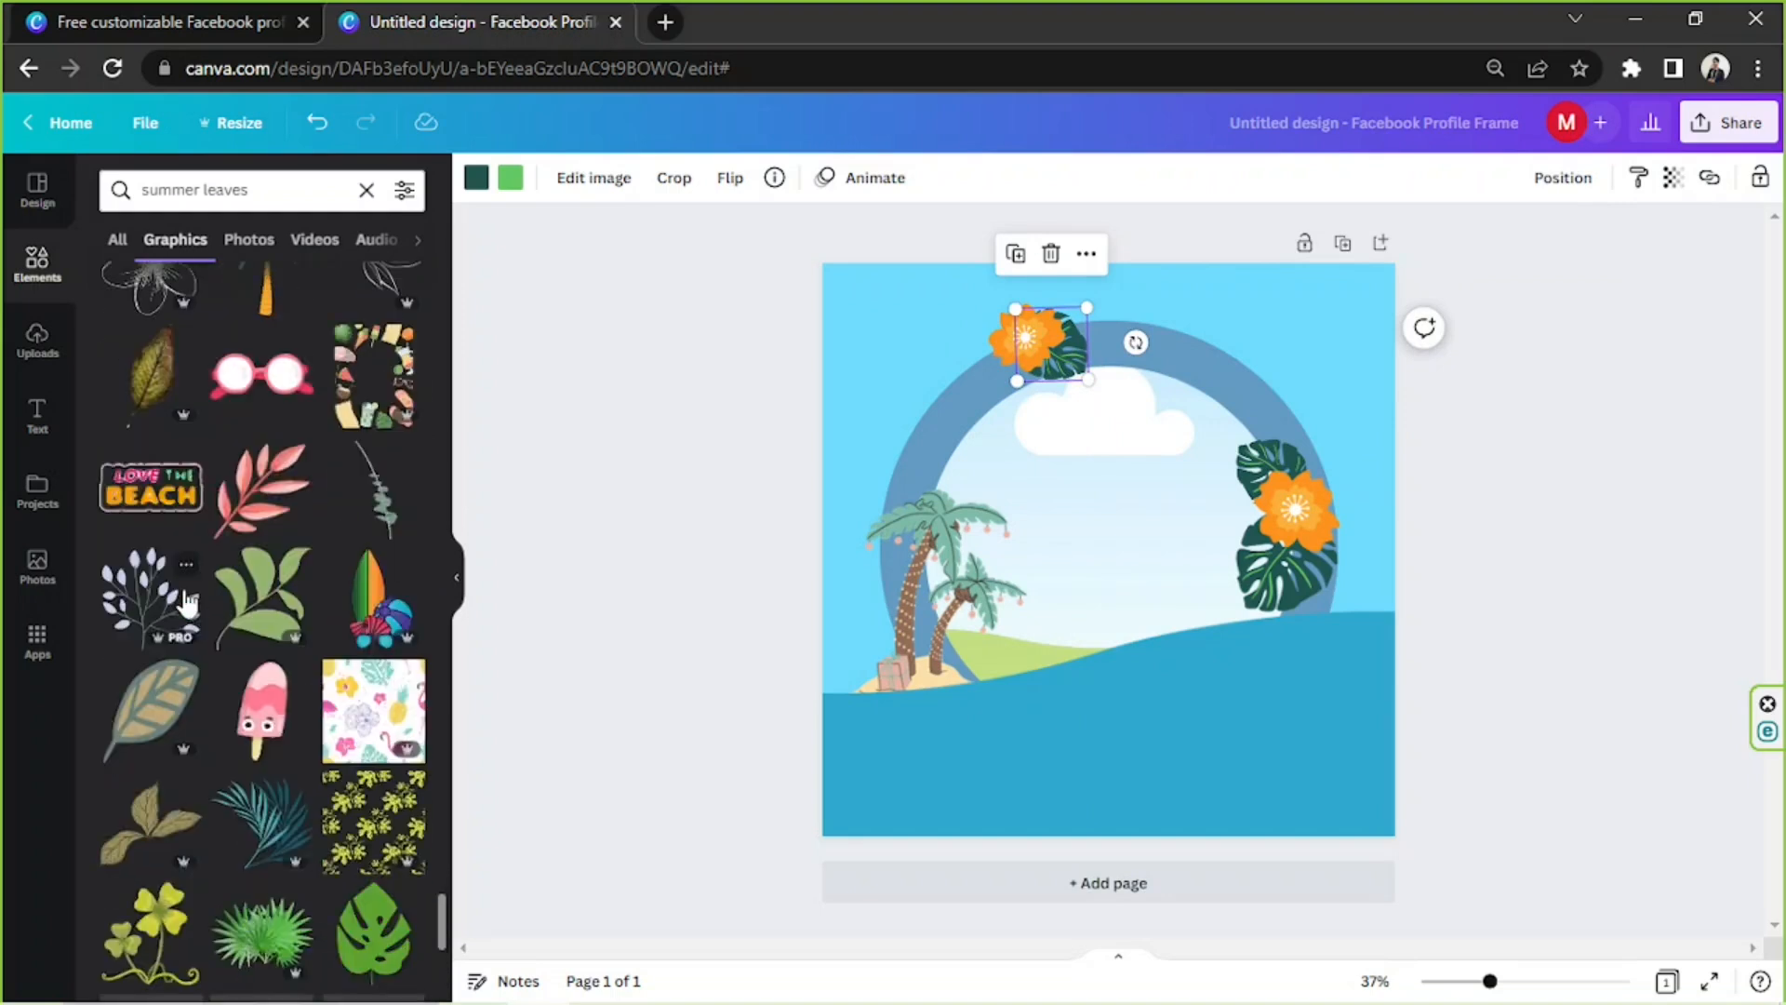
{"action": "scroll", "scroll_direction": "down", "scroll_amount": 3}
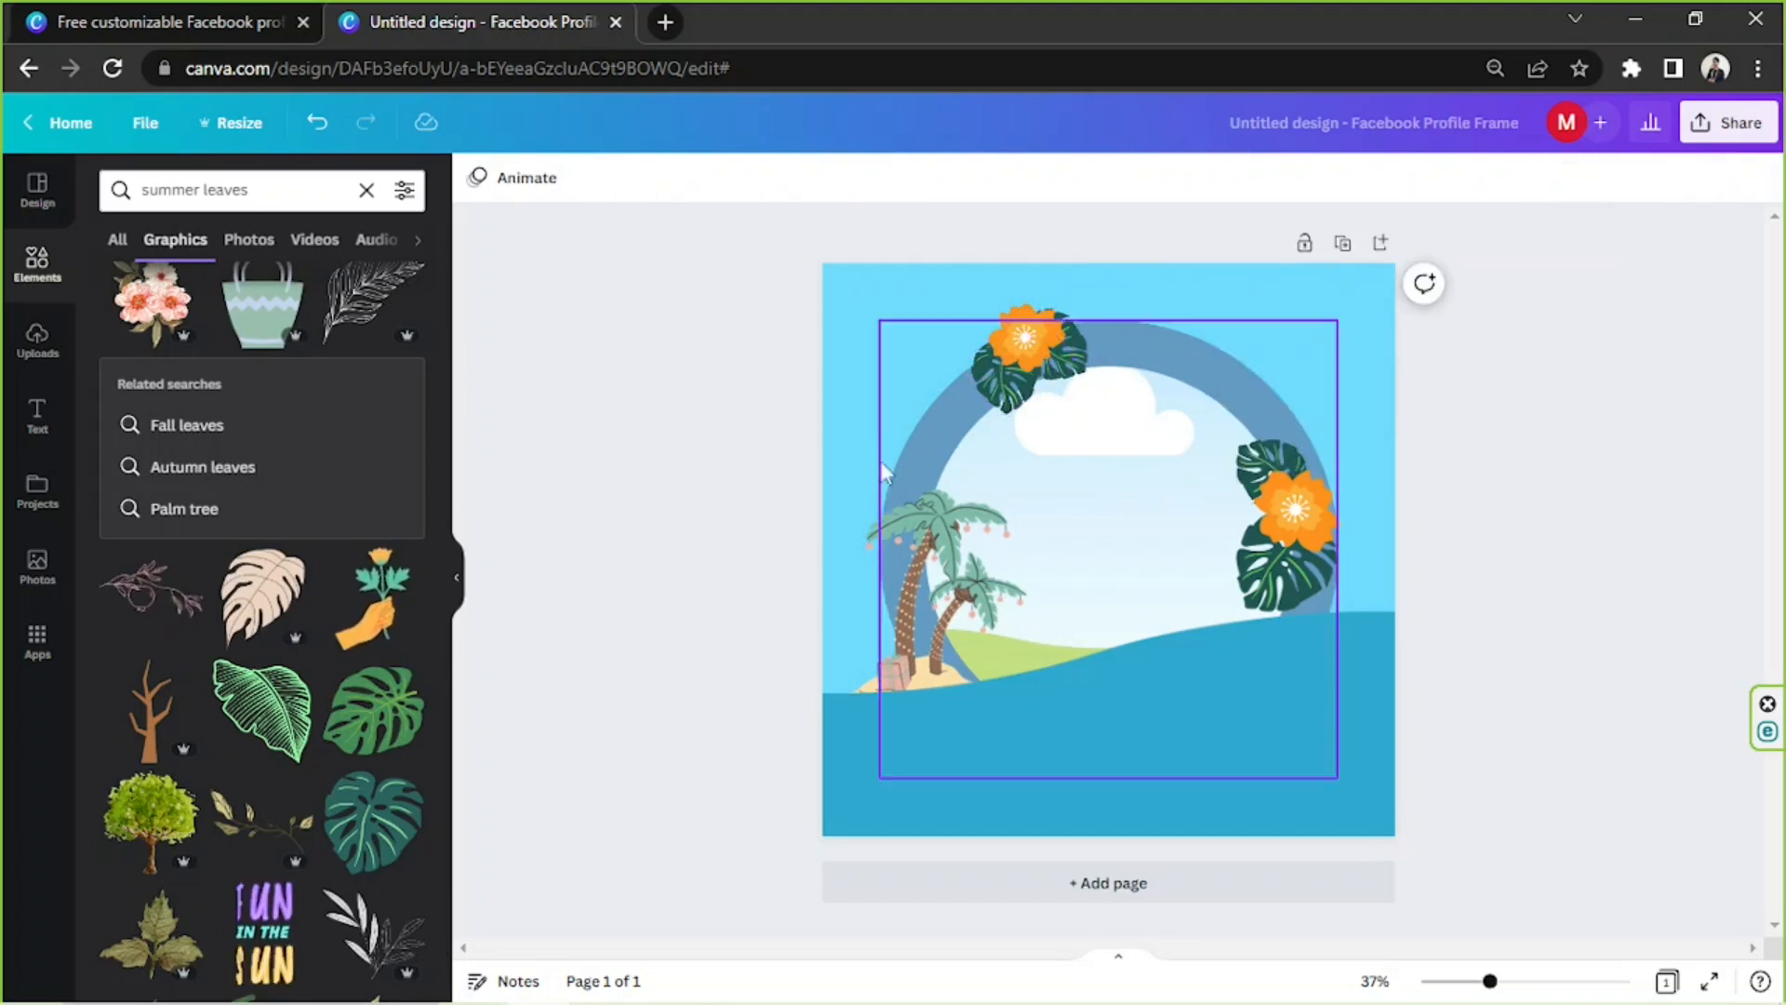
{"action": "left_click", "coordinate": [934, 558]}
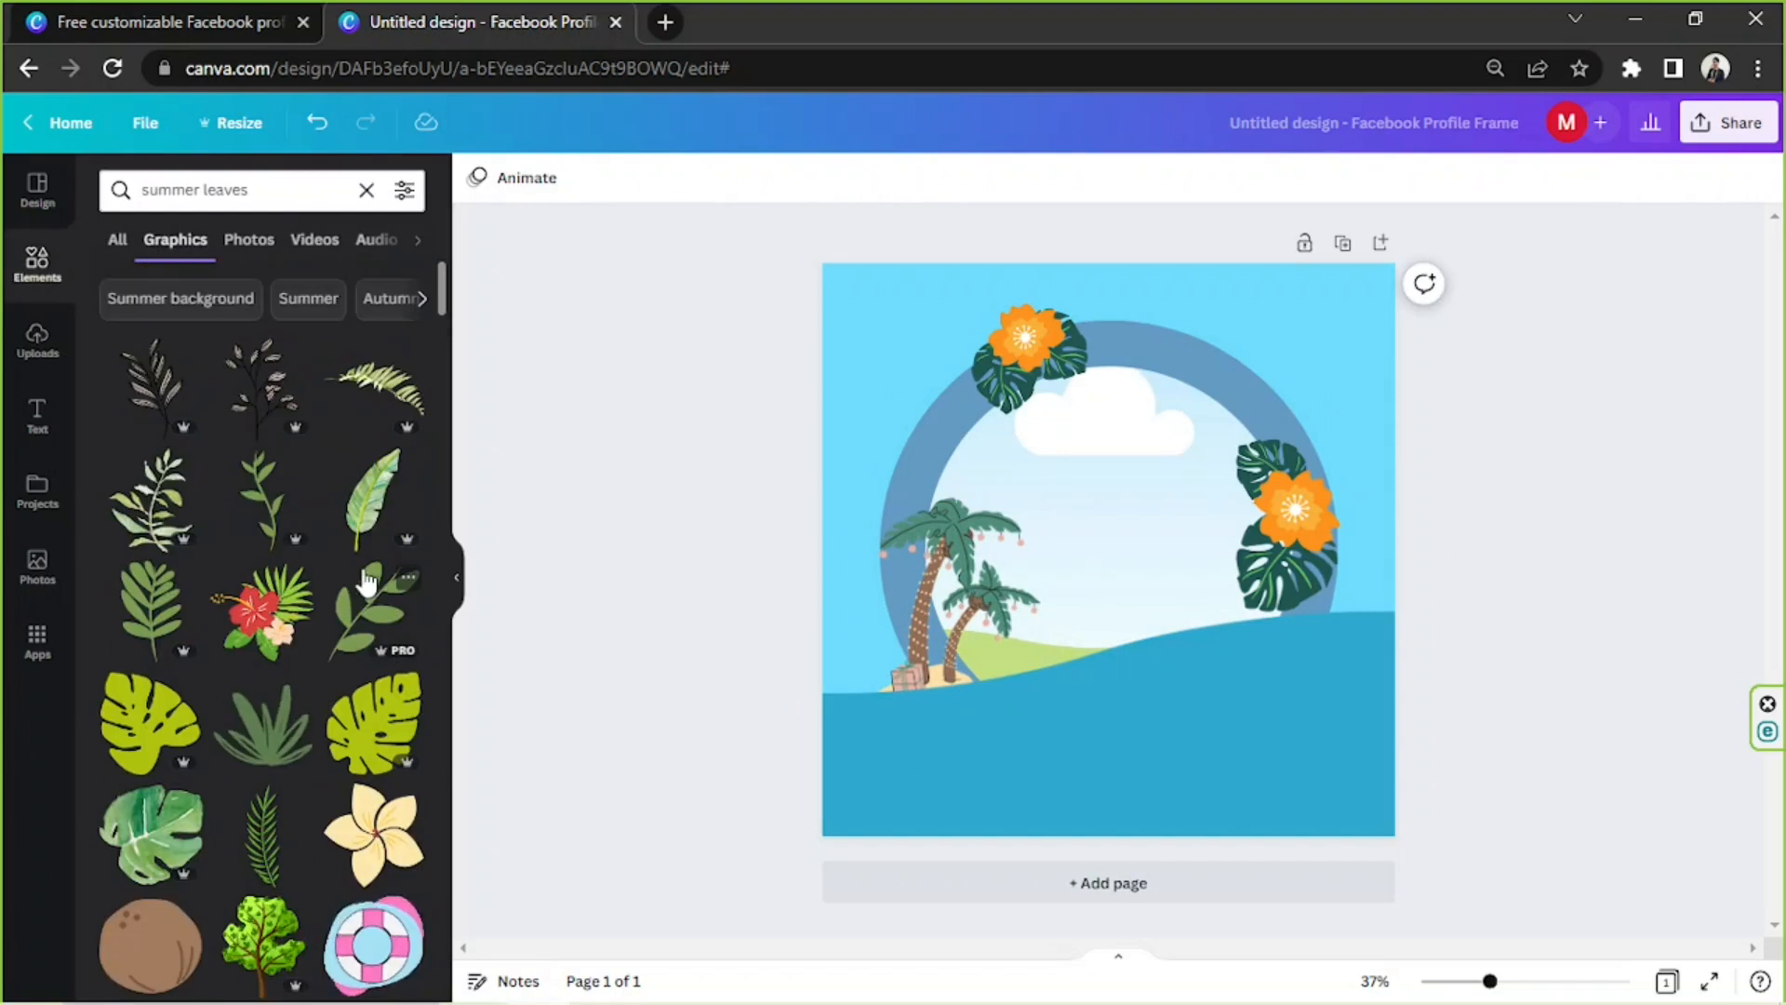
{"action": "left_click", "coordinate": [1105, 752]}
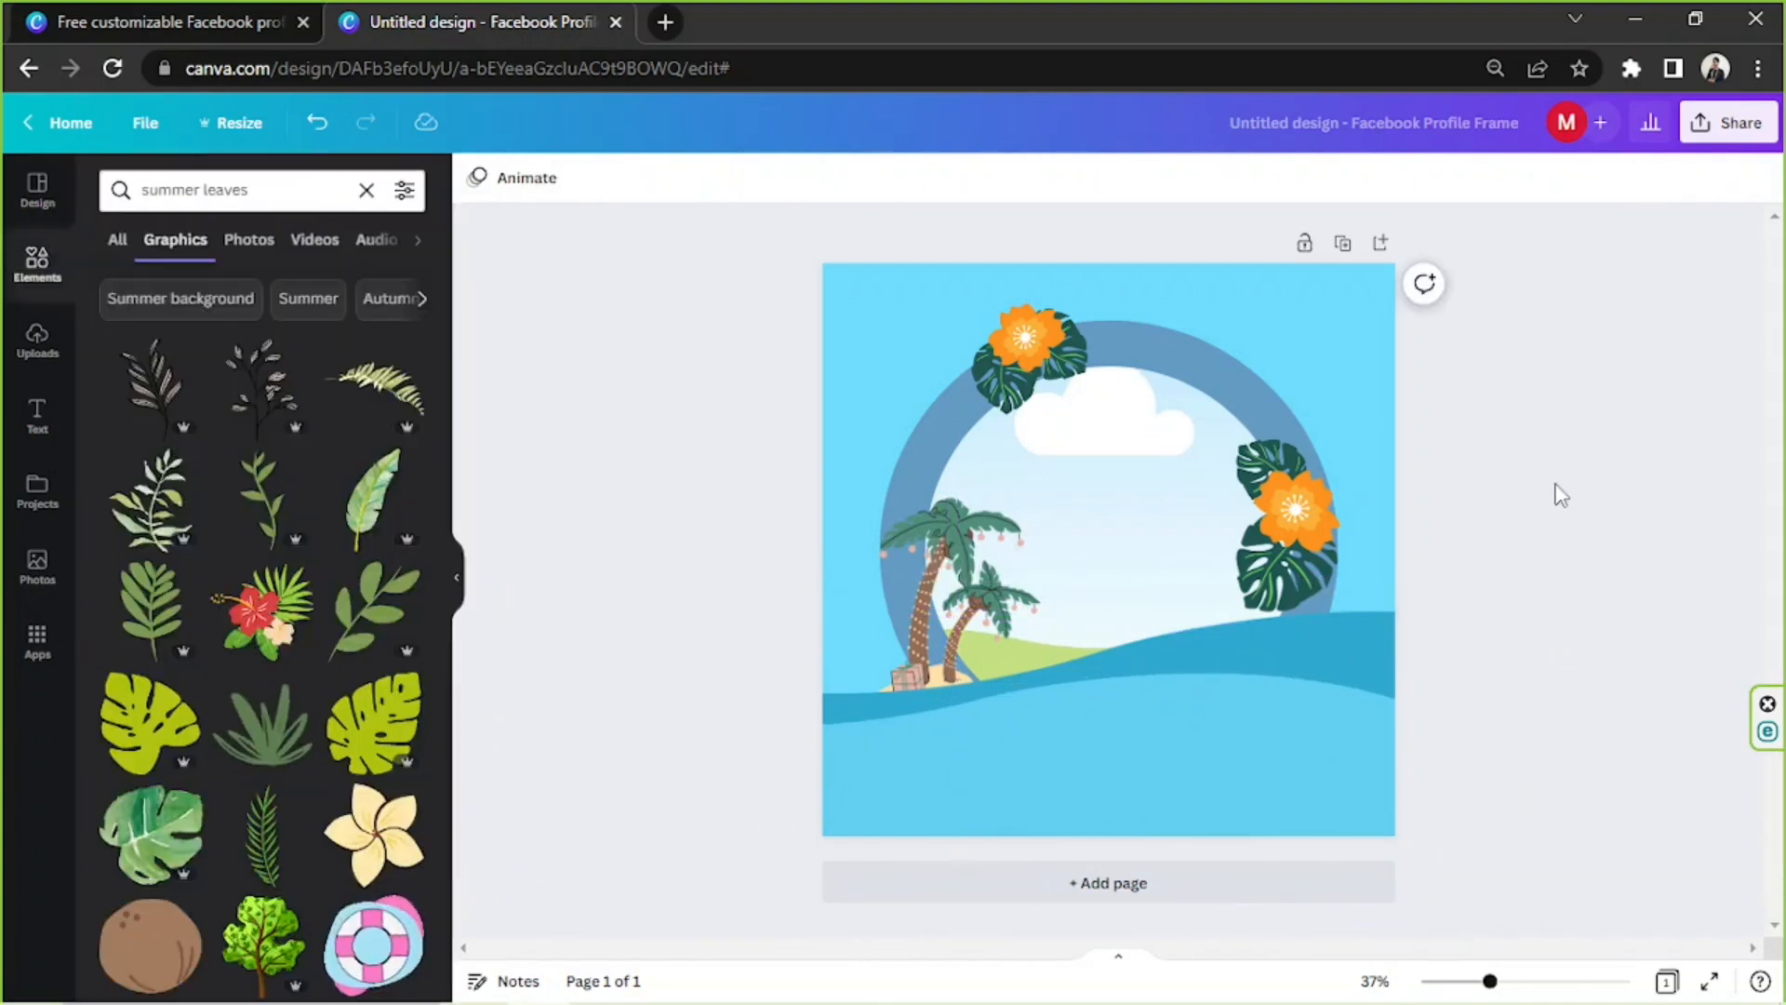
{"action": "mouse_move", "coordinate": [456, 300]}
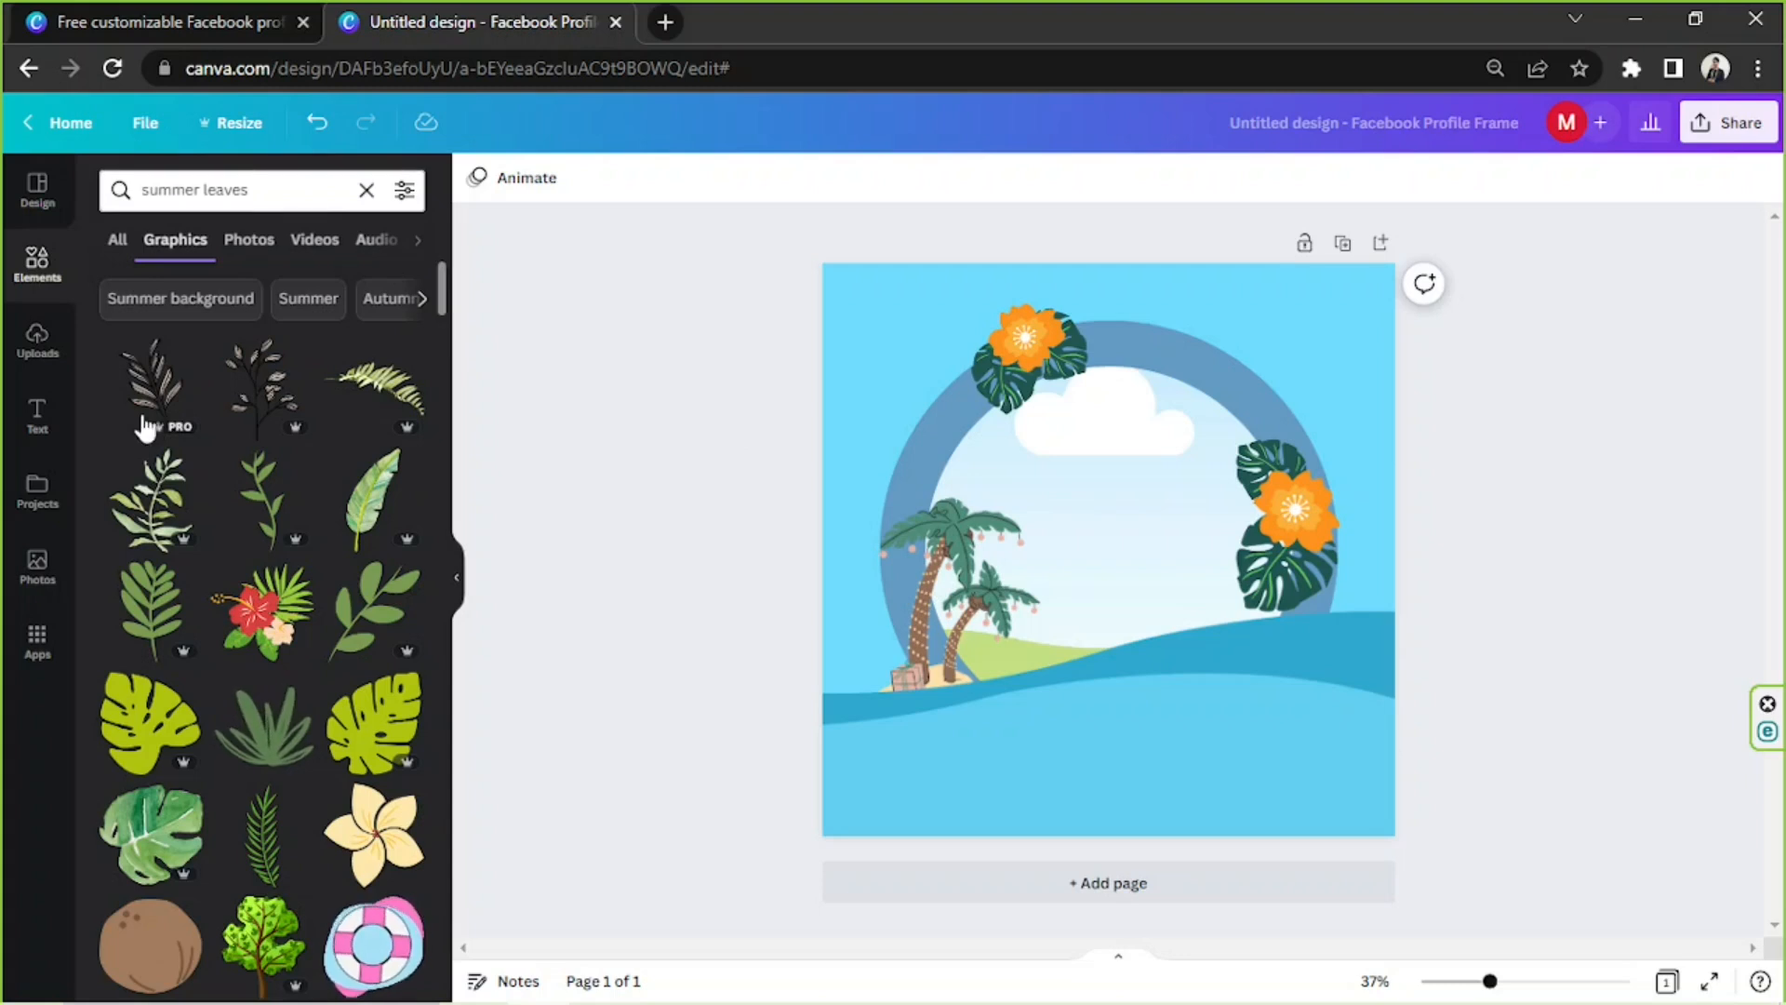
Add a 'Summer' text box and set its font to AC Safe.
{"action": "left_click", "coordinate": [37, 415]}
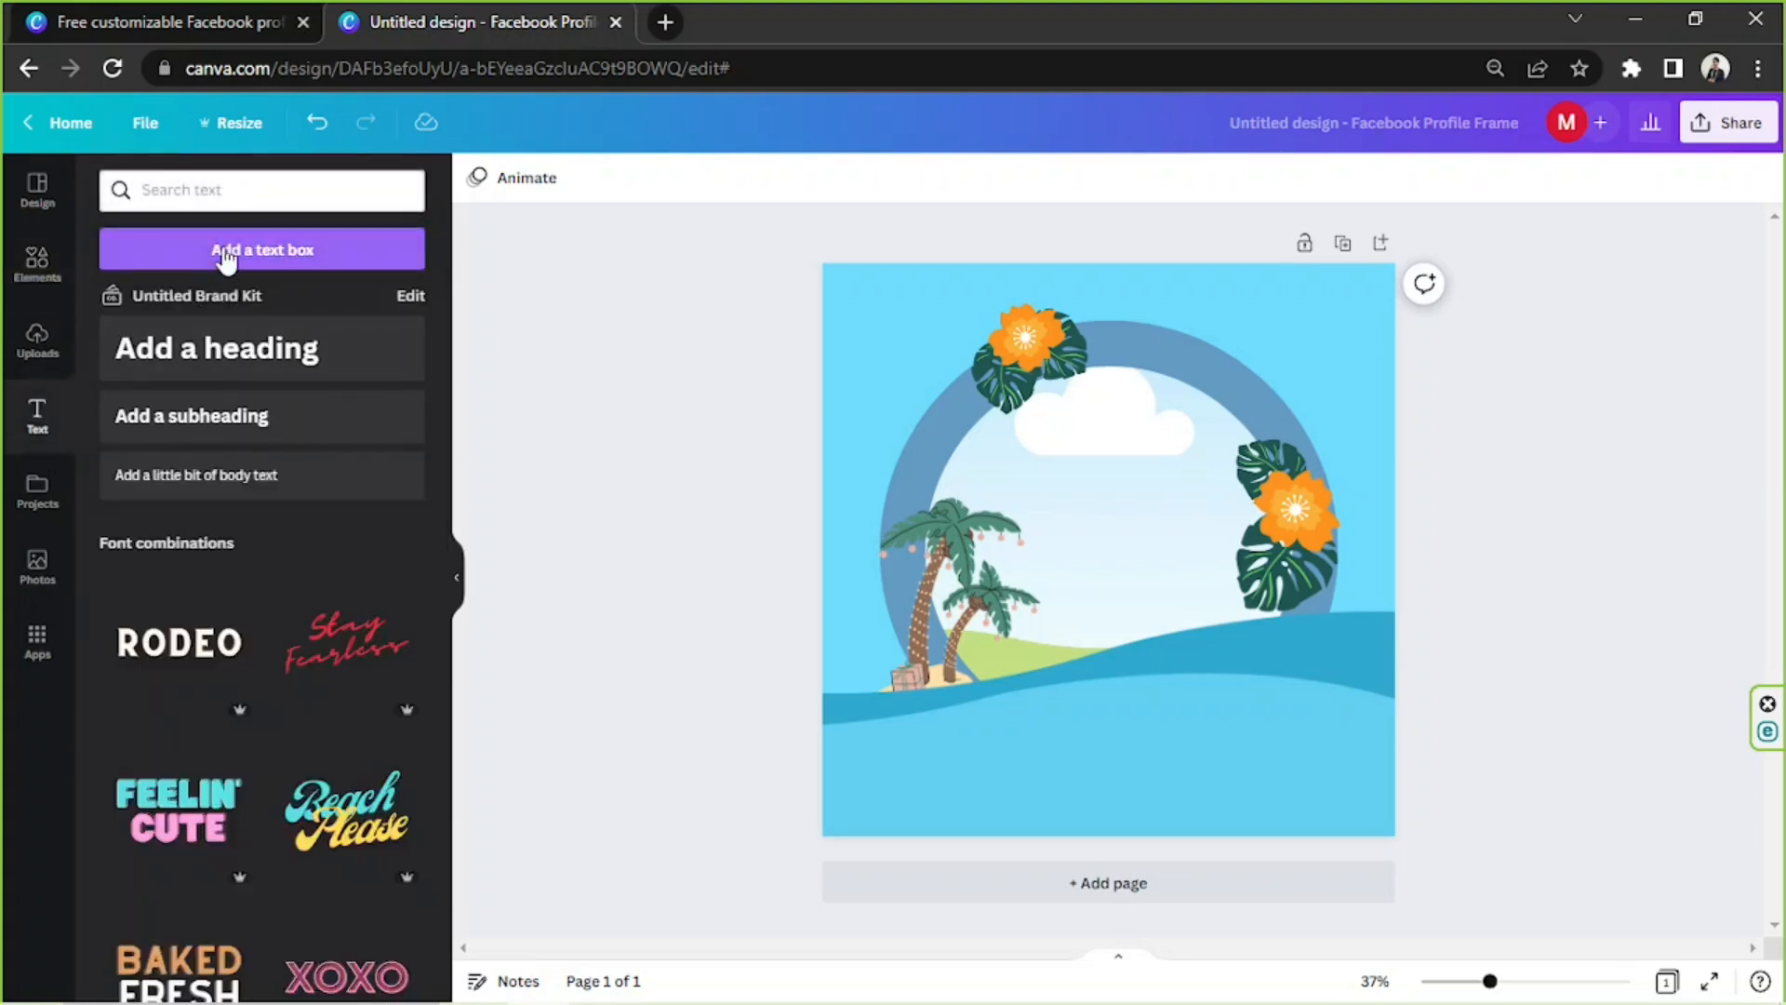
{"action": "left_click", "coordinate": [260, 250]}
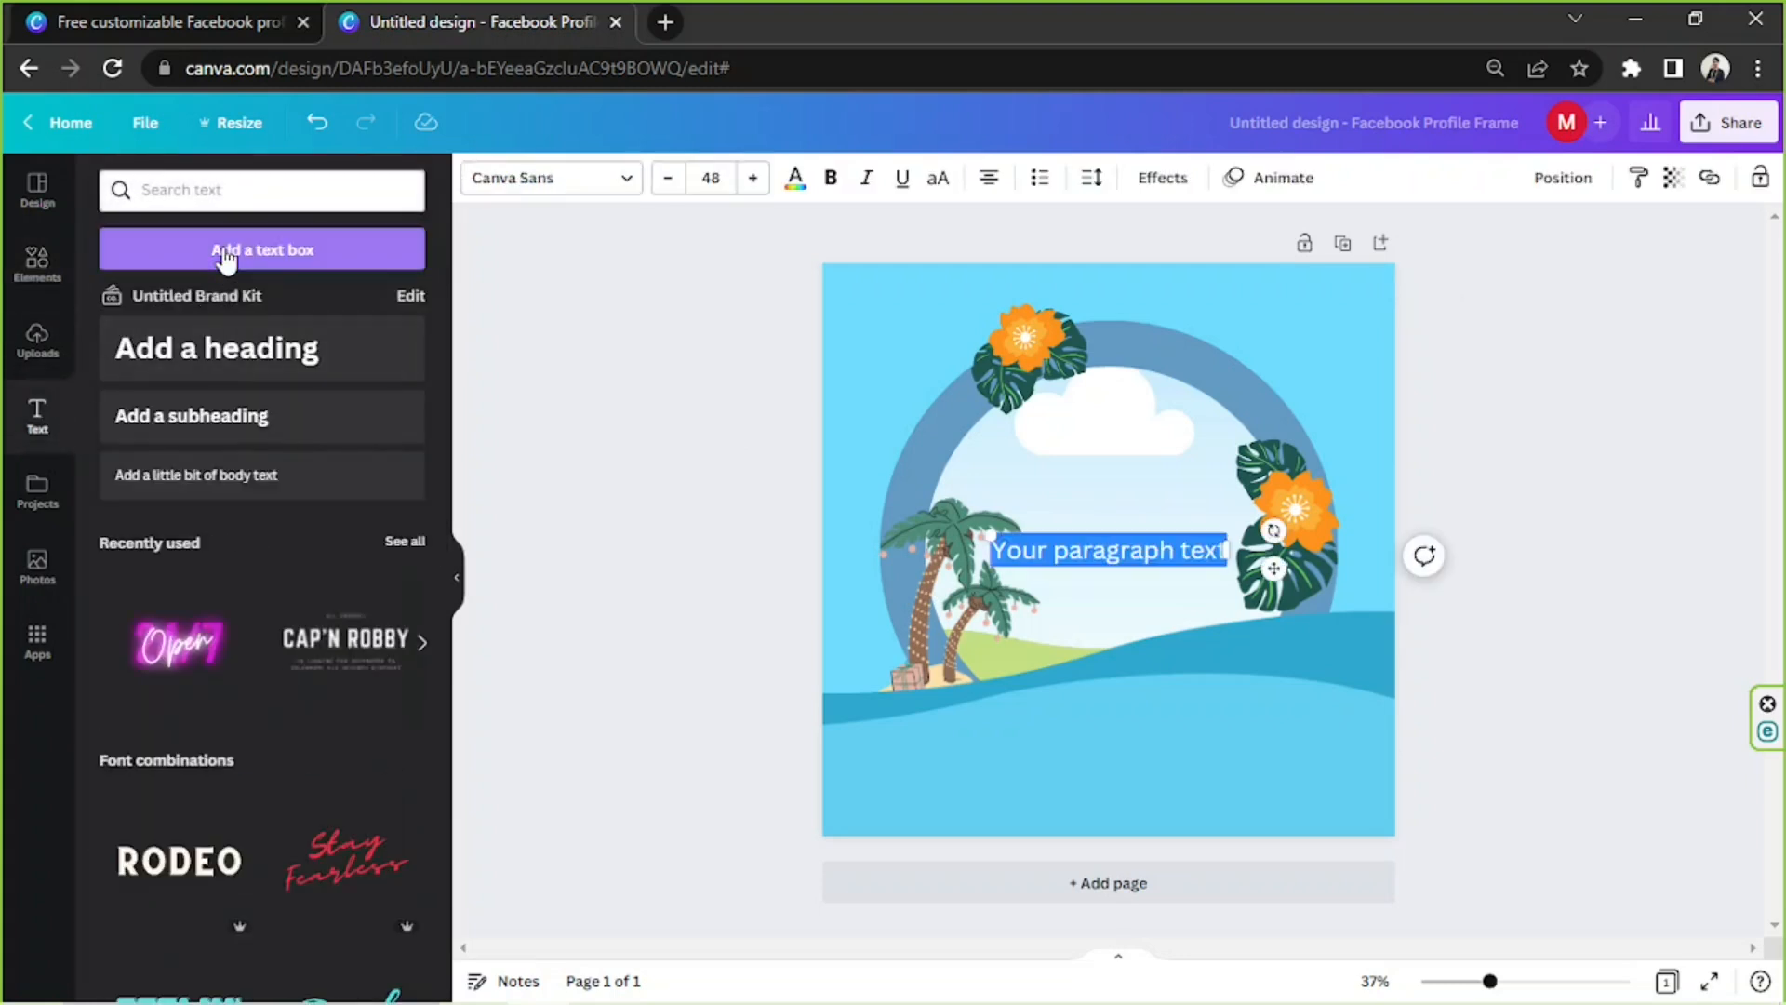
{"action": "type", "text": "Summer"}
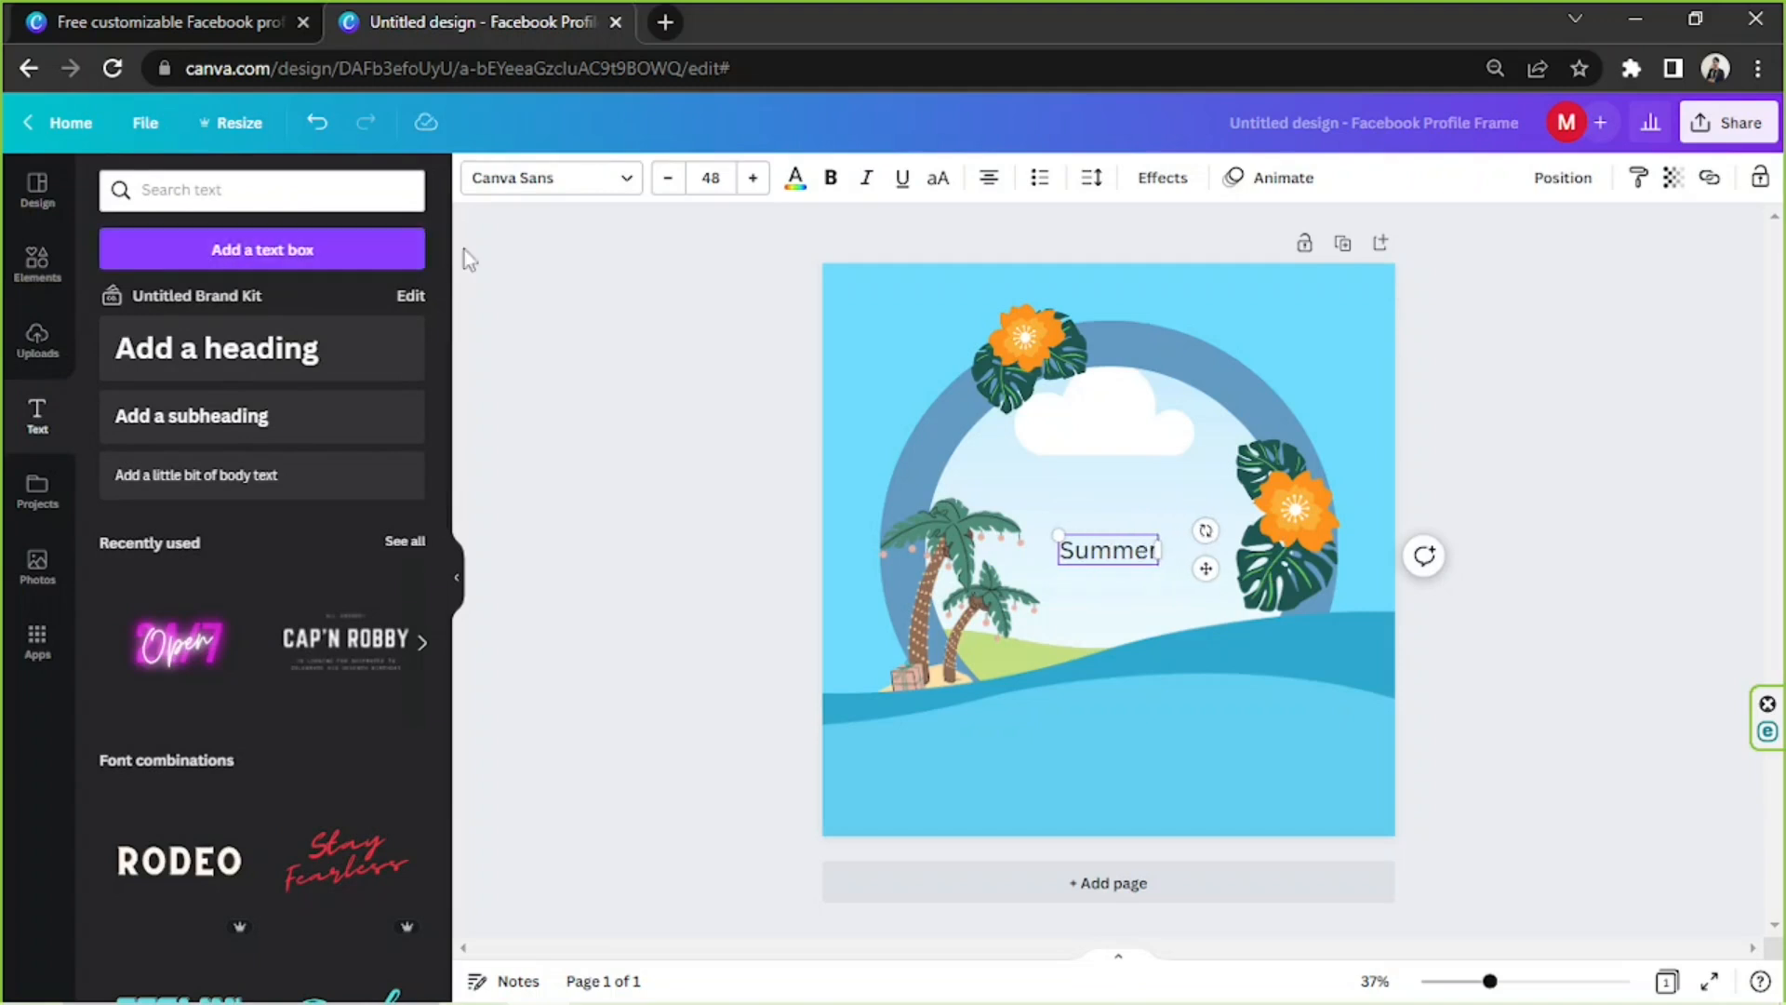
{"action": "left_click", "coordinate": [544, 177]}
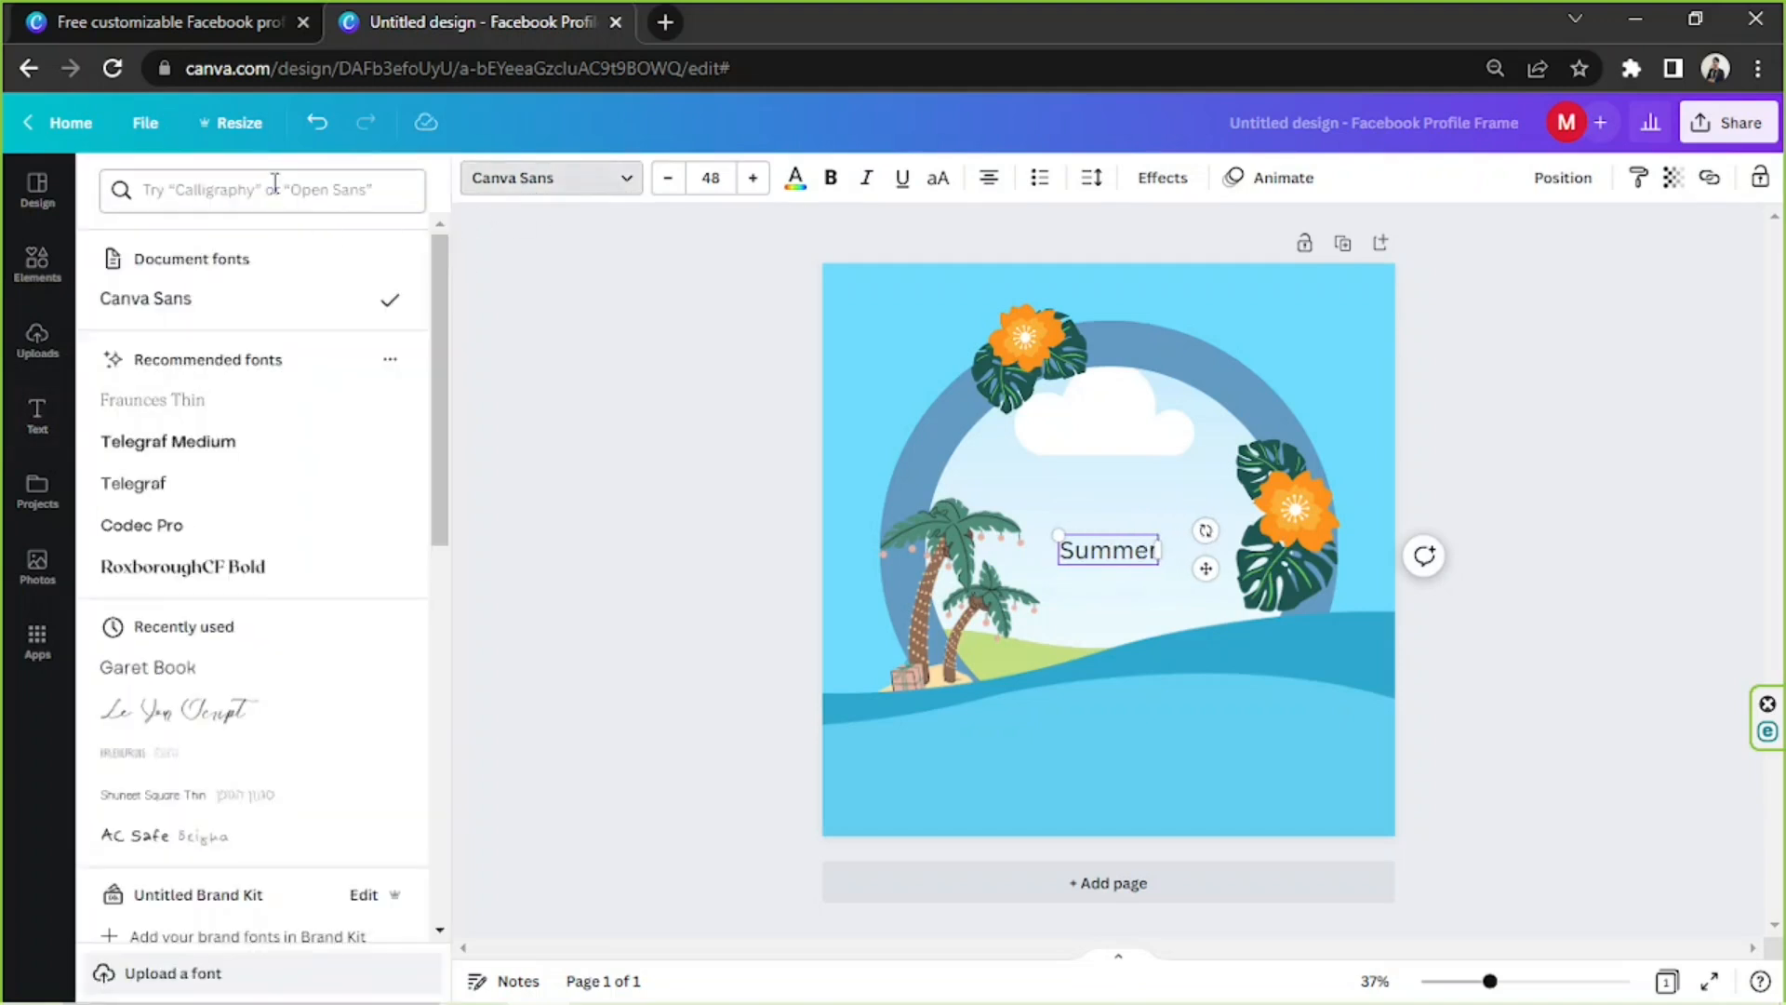
{"action": "left_click", "coordinate": [176, 710]}
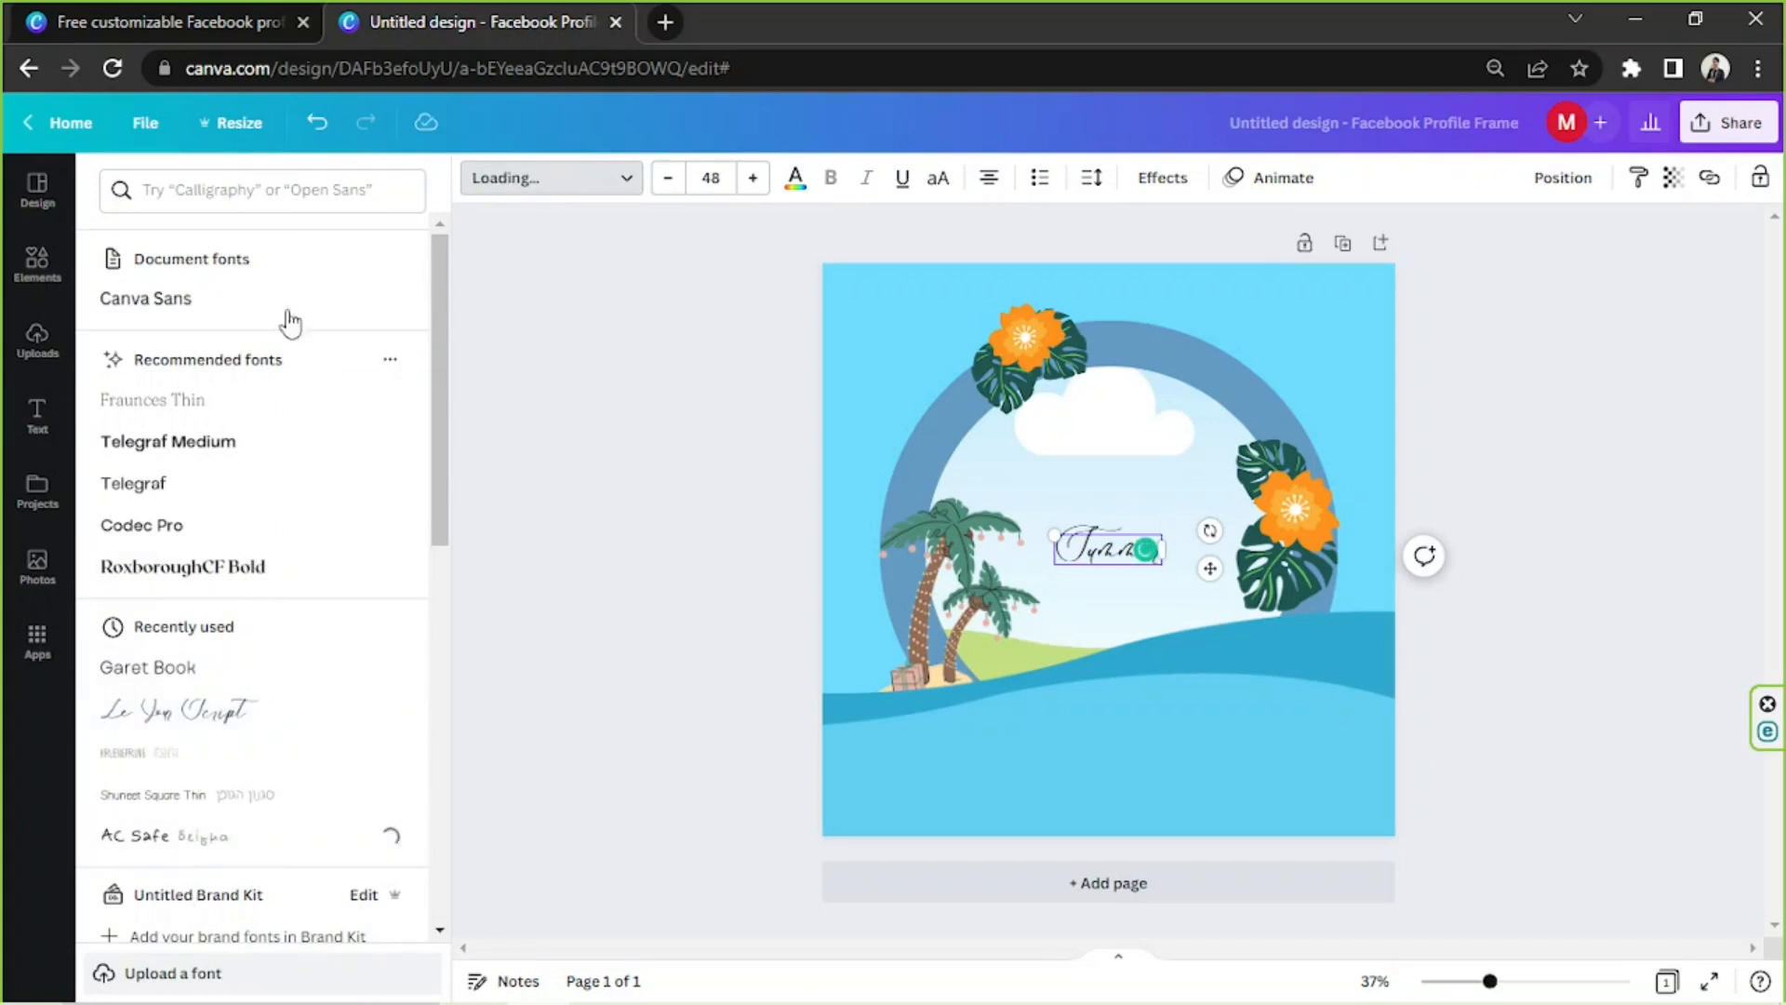
{"action": "left_click", "coordinate": [151, 835]}
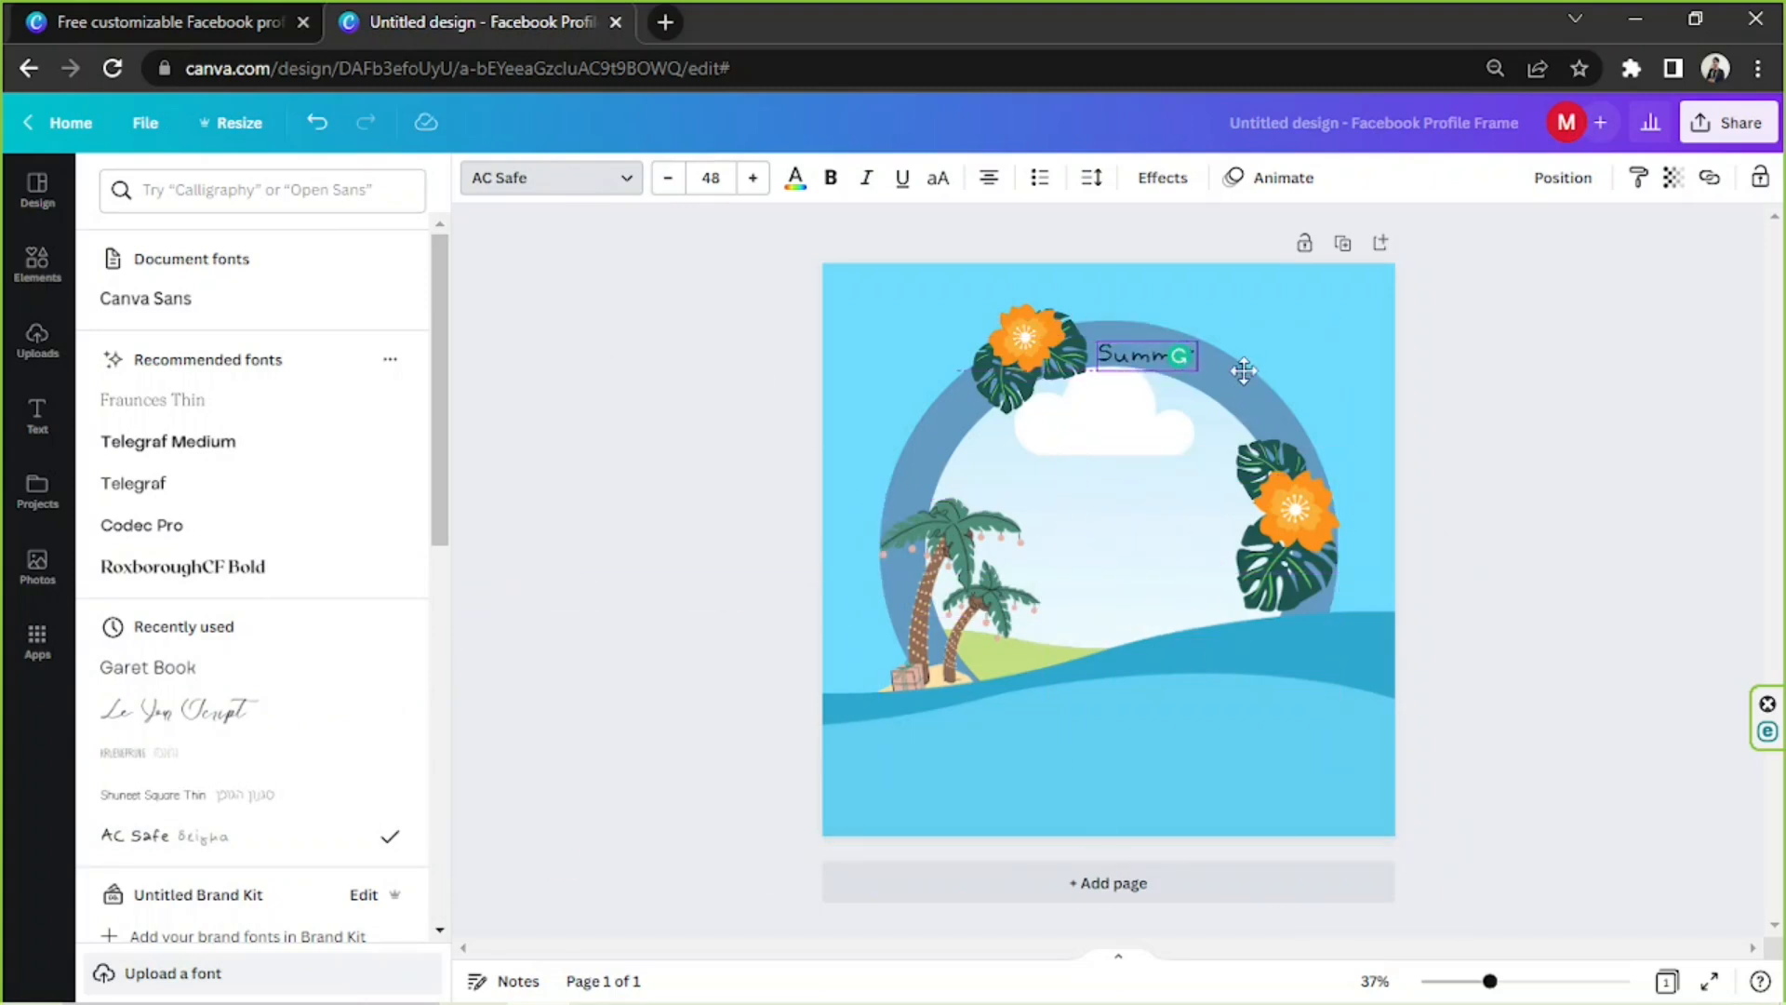
Apply the Curve effect to 'Summer' and enlarge it to size 92.
{"action": "left_click", "coordinate": [1161, 176]}
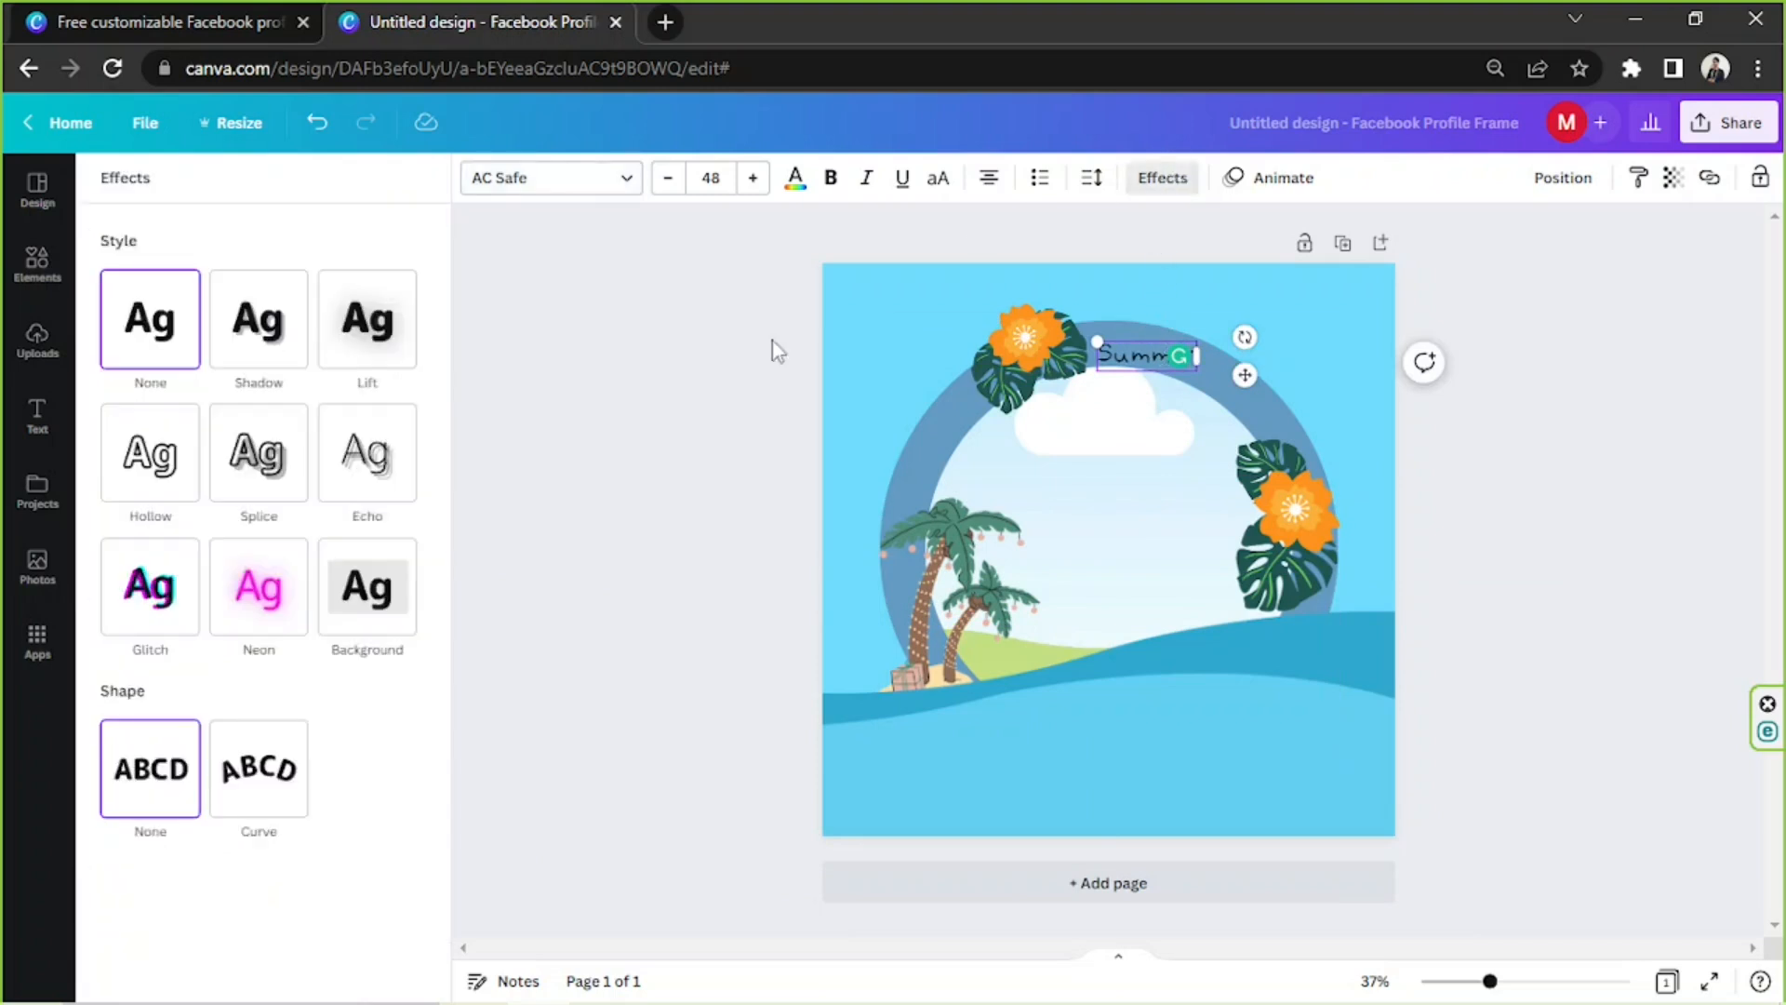
{"action": "mouse_move", "coordinate": [1090, 182]}
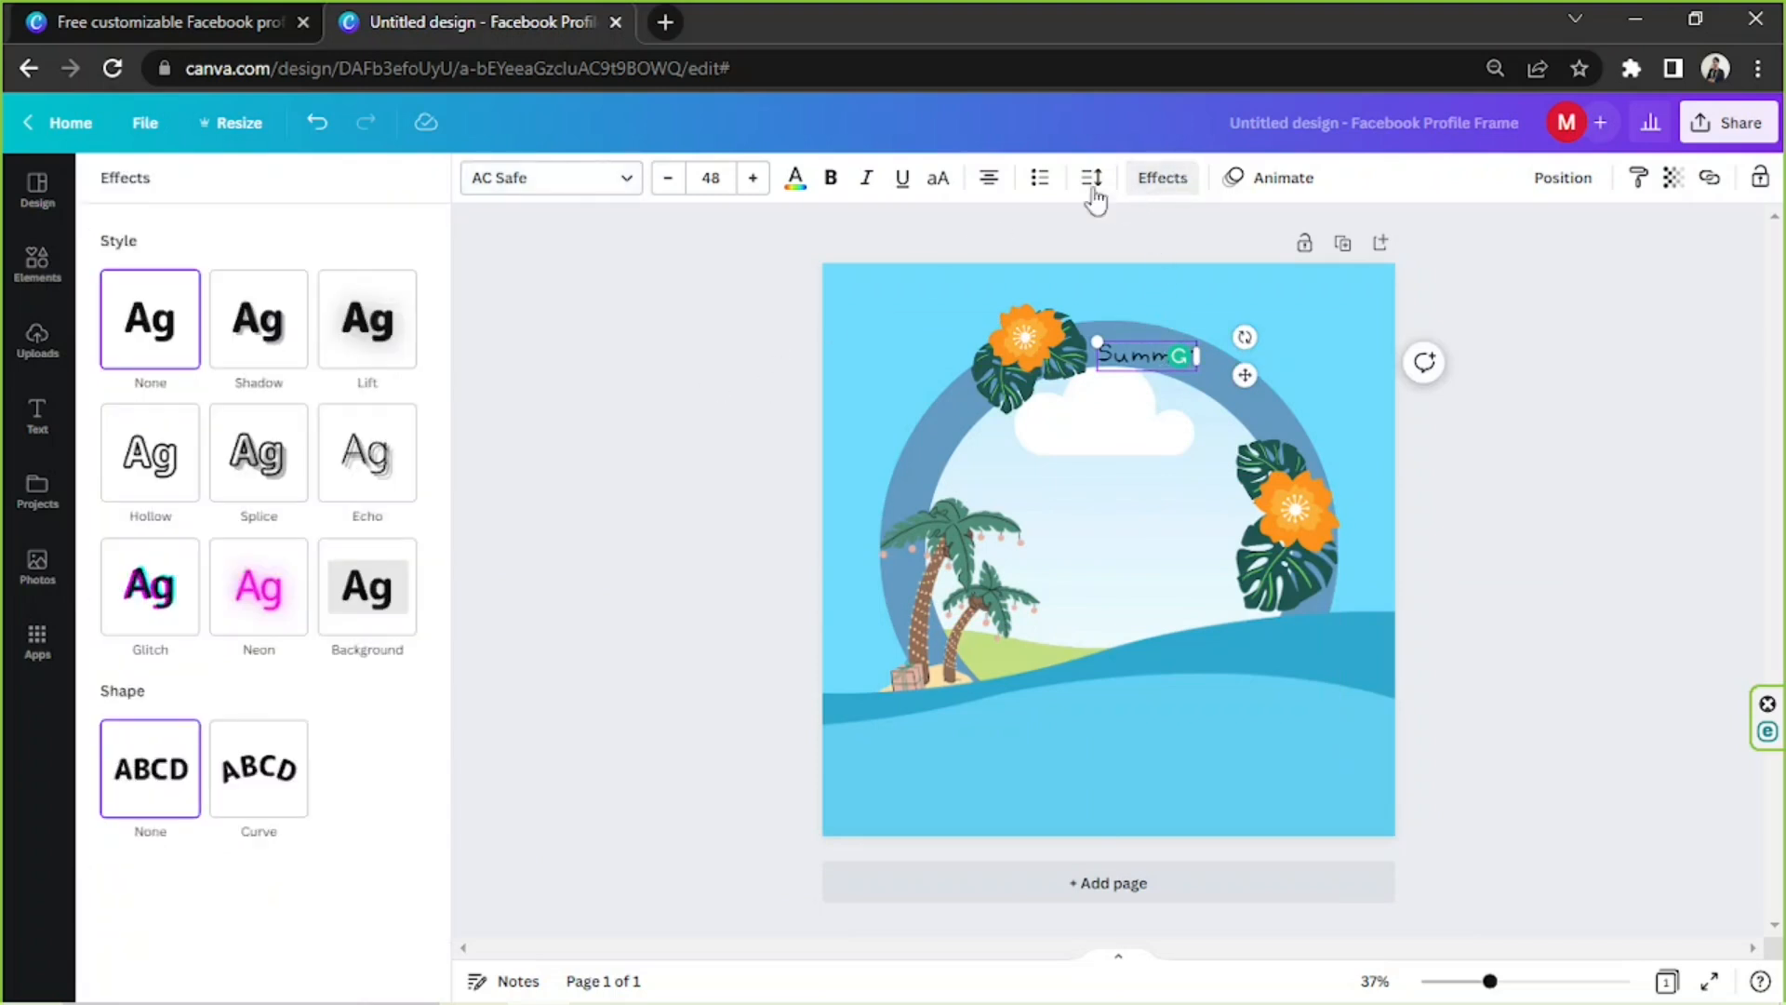
{"action": "left_click", "coordinate": [259, 767]}
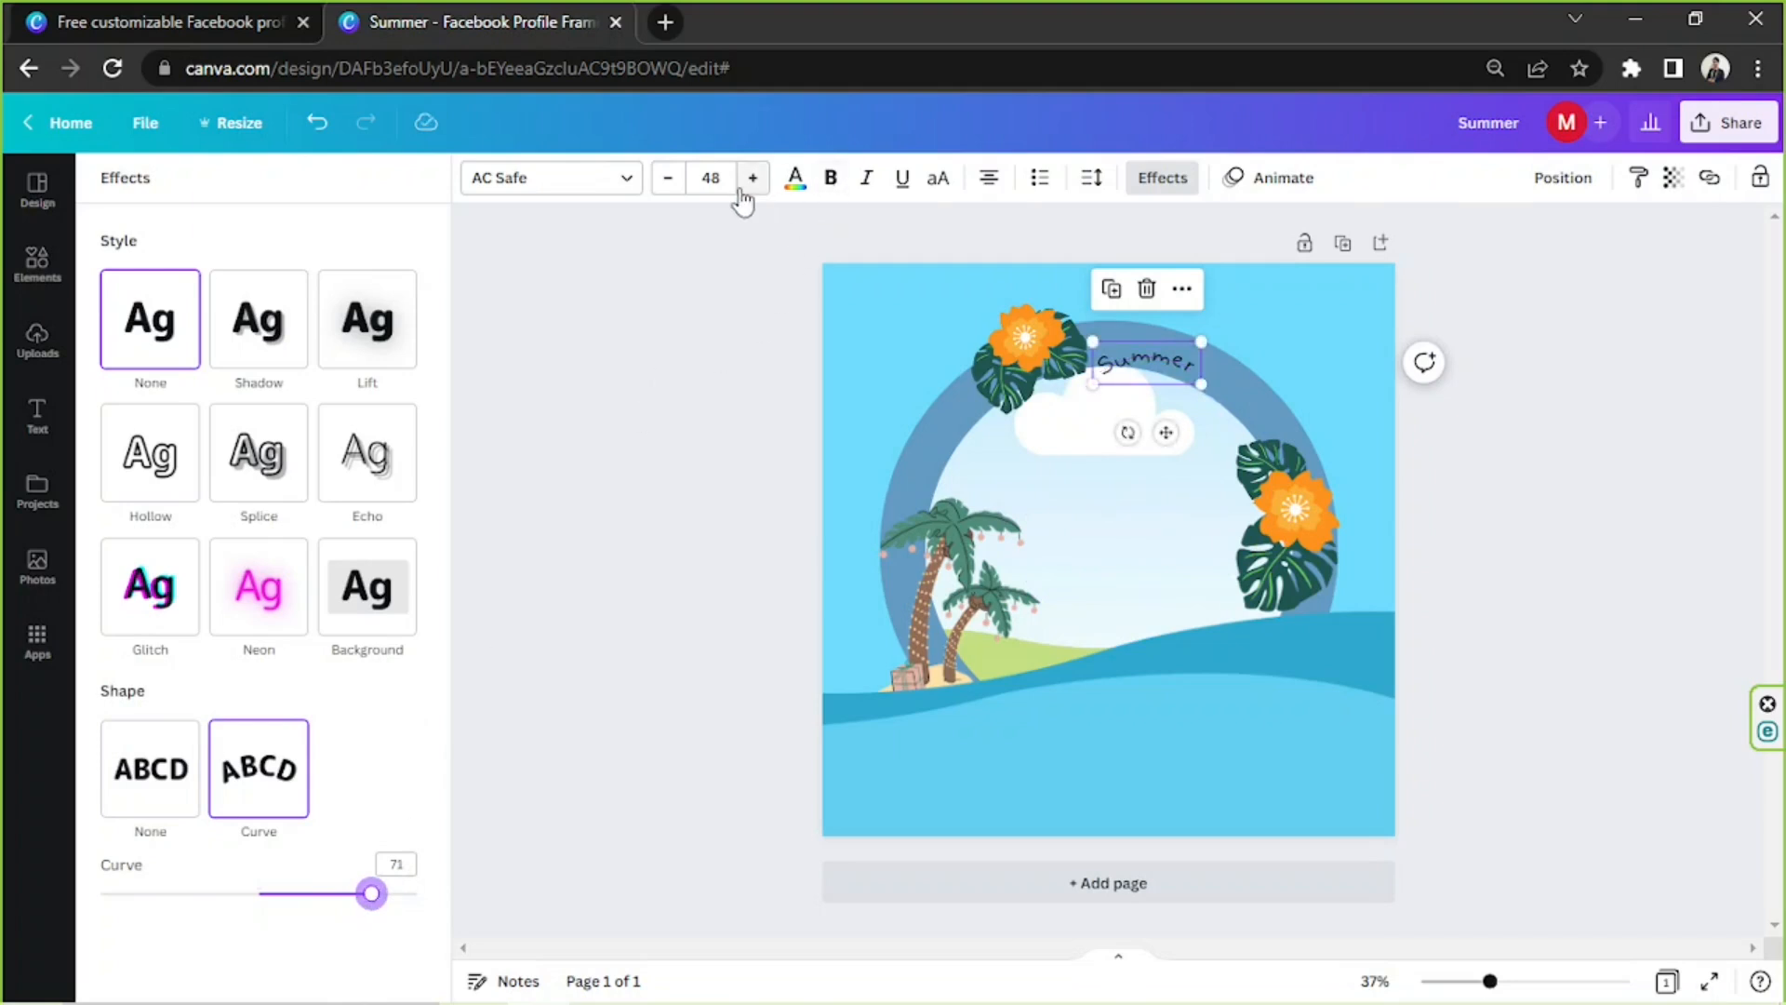
{"action": "left_click", "coordinate": [752, 177]}
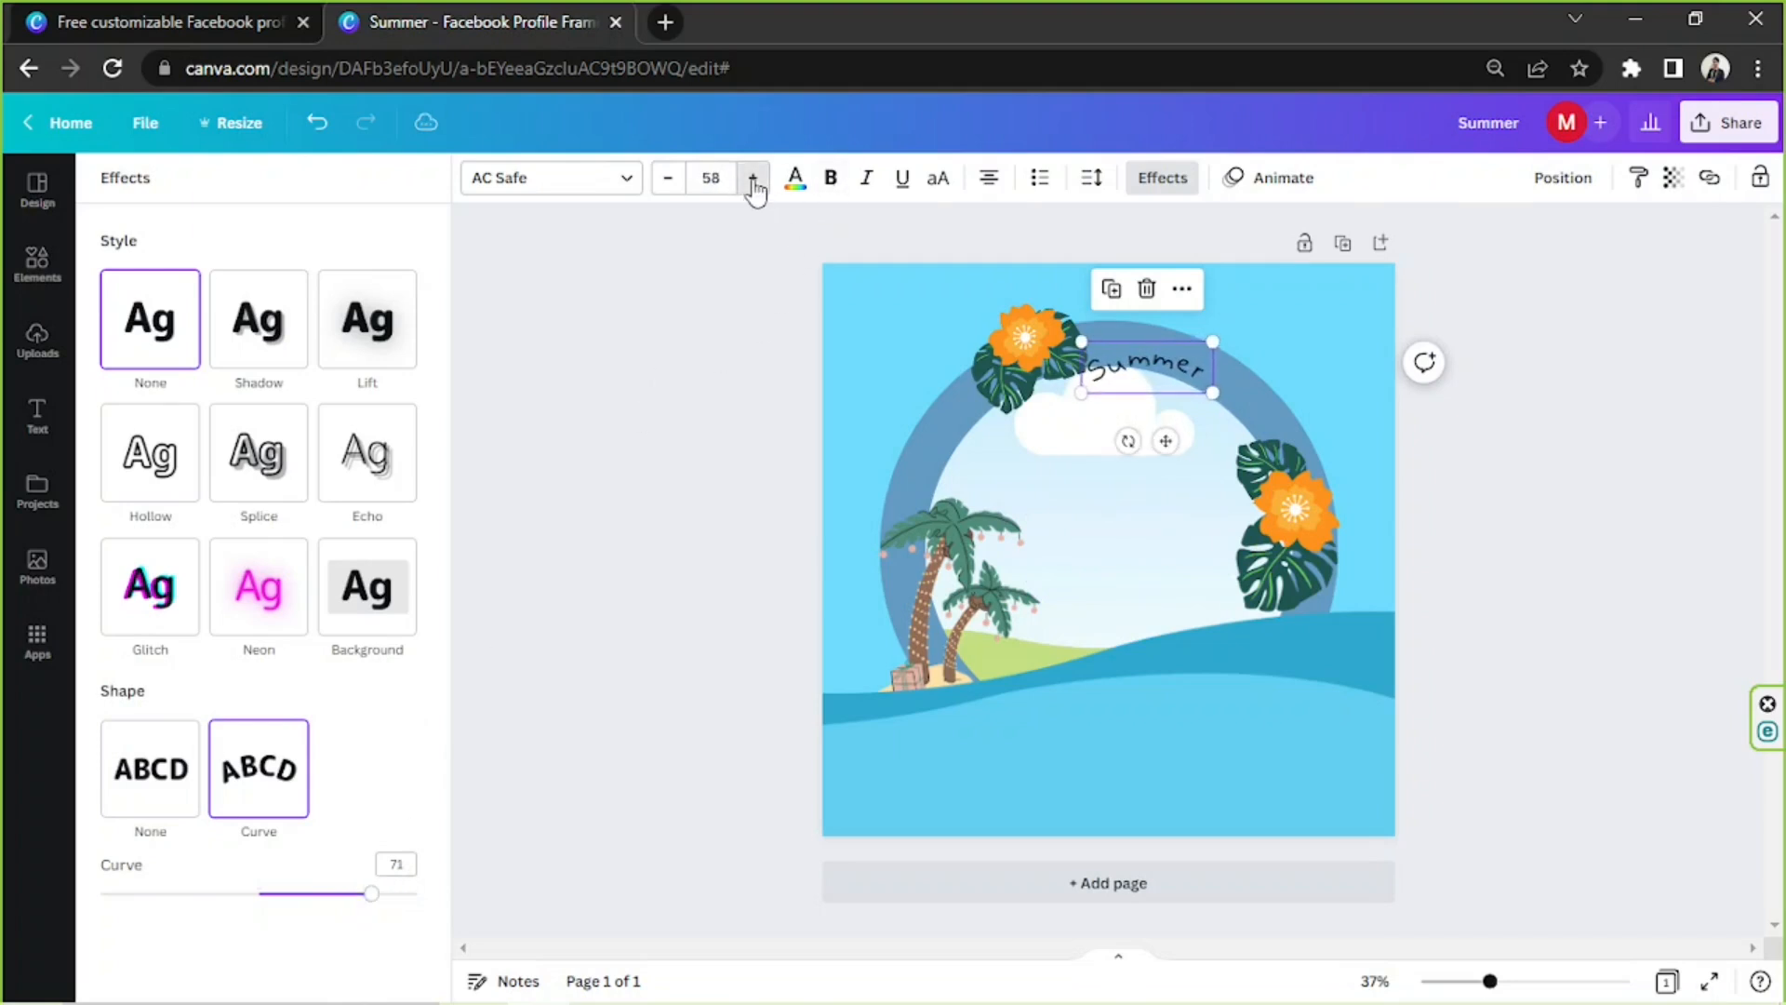
{"action": "left_click", "coordinate": [754, 178]}
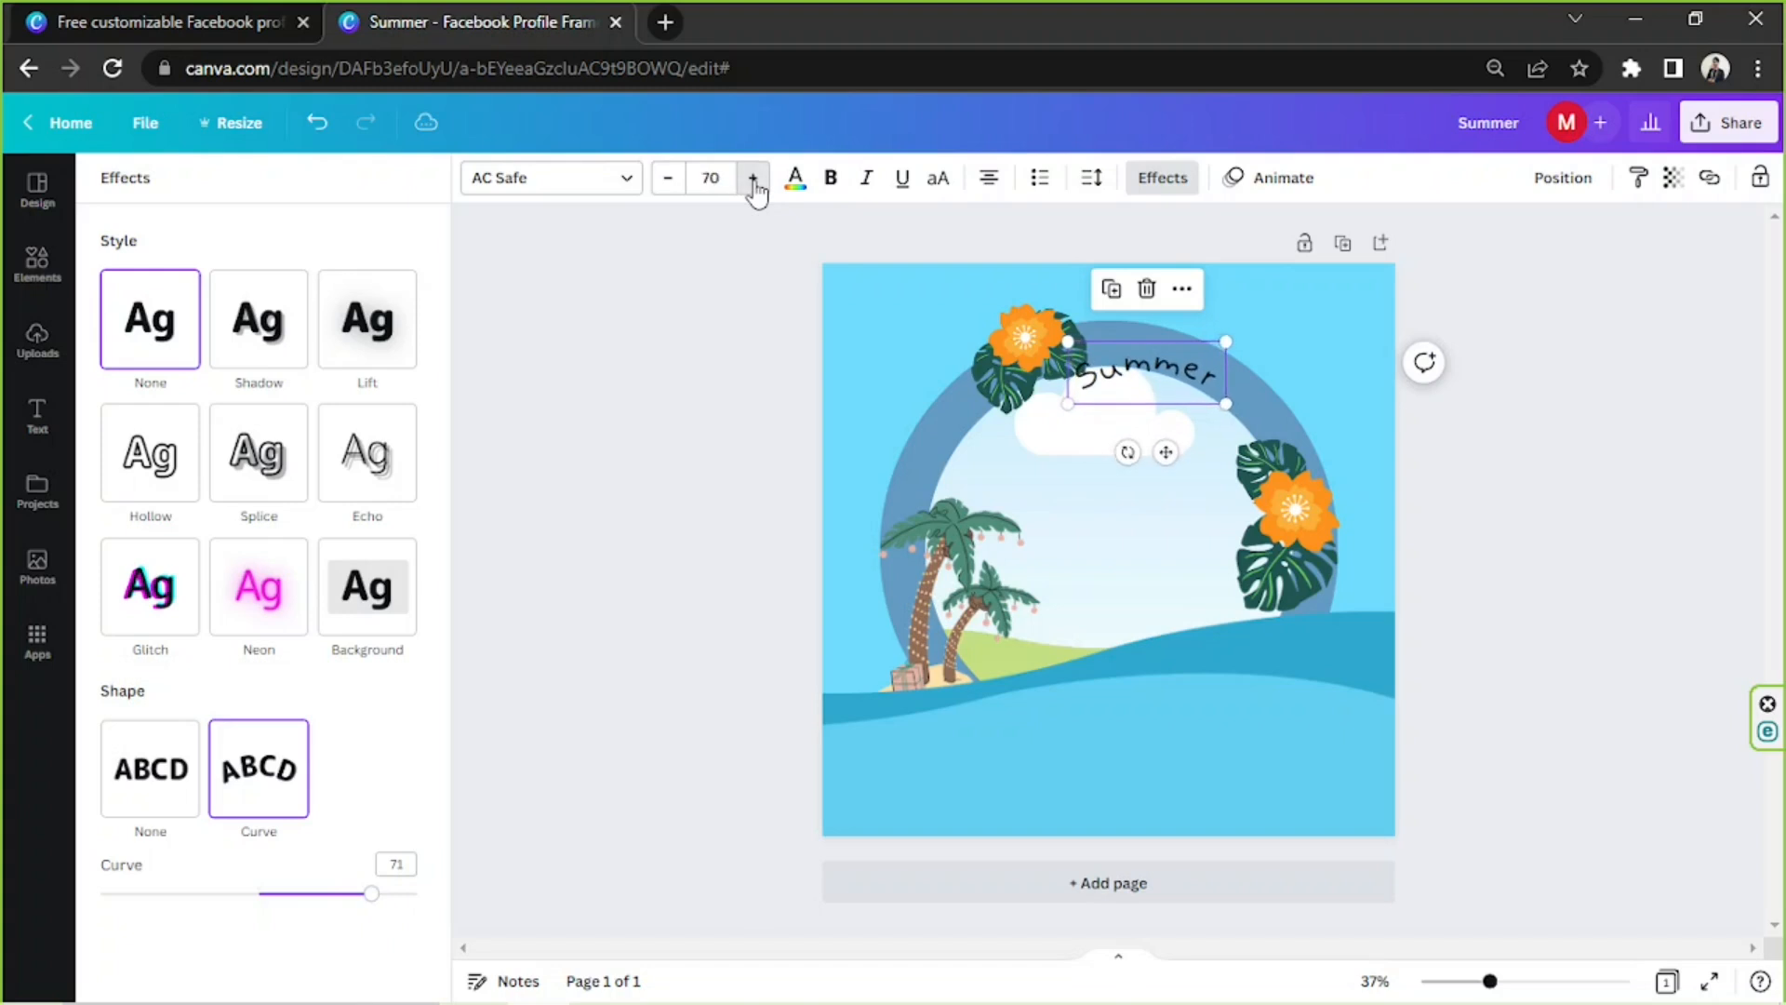
{"action": "left_click", "coordinate": [753, 178]}
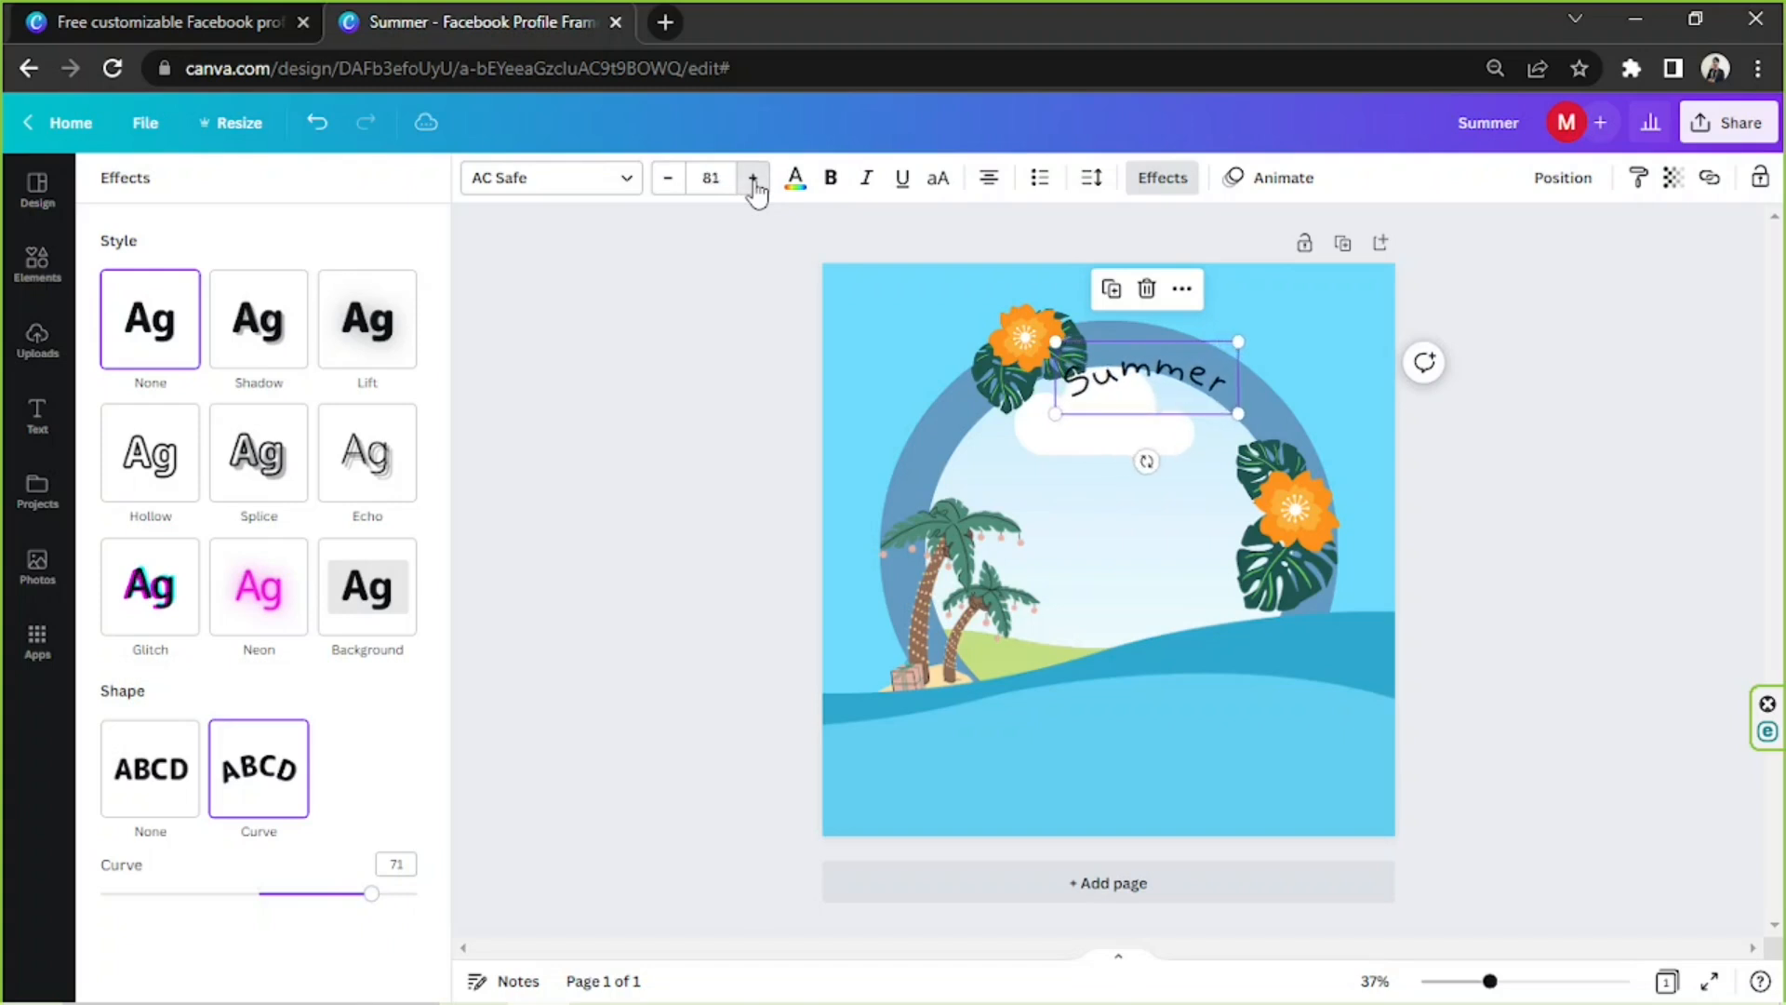
{"action": "left_click", "coordinate": [755, 178]}
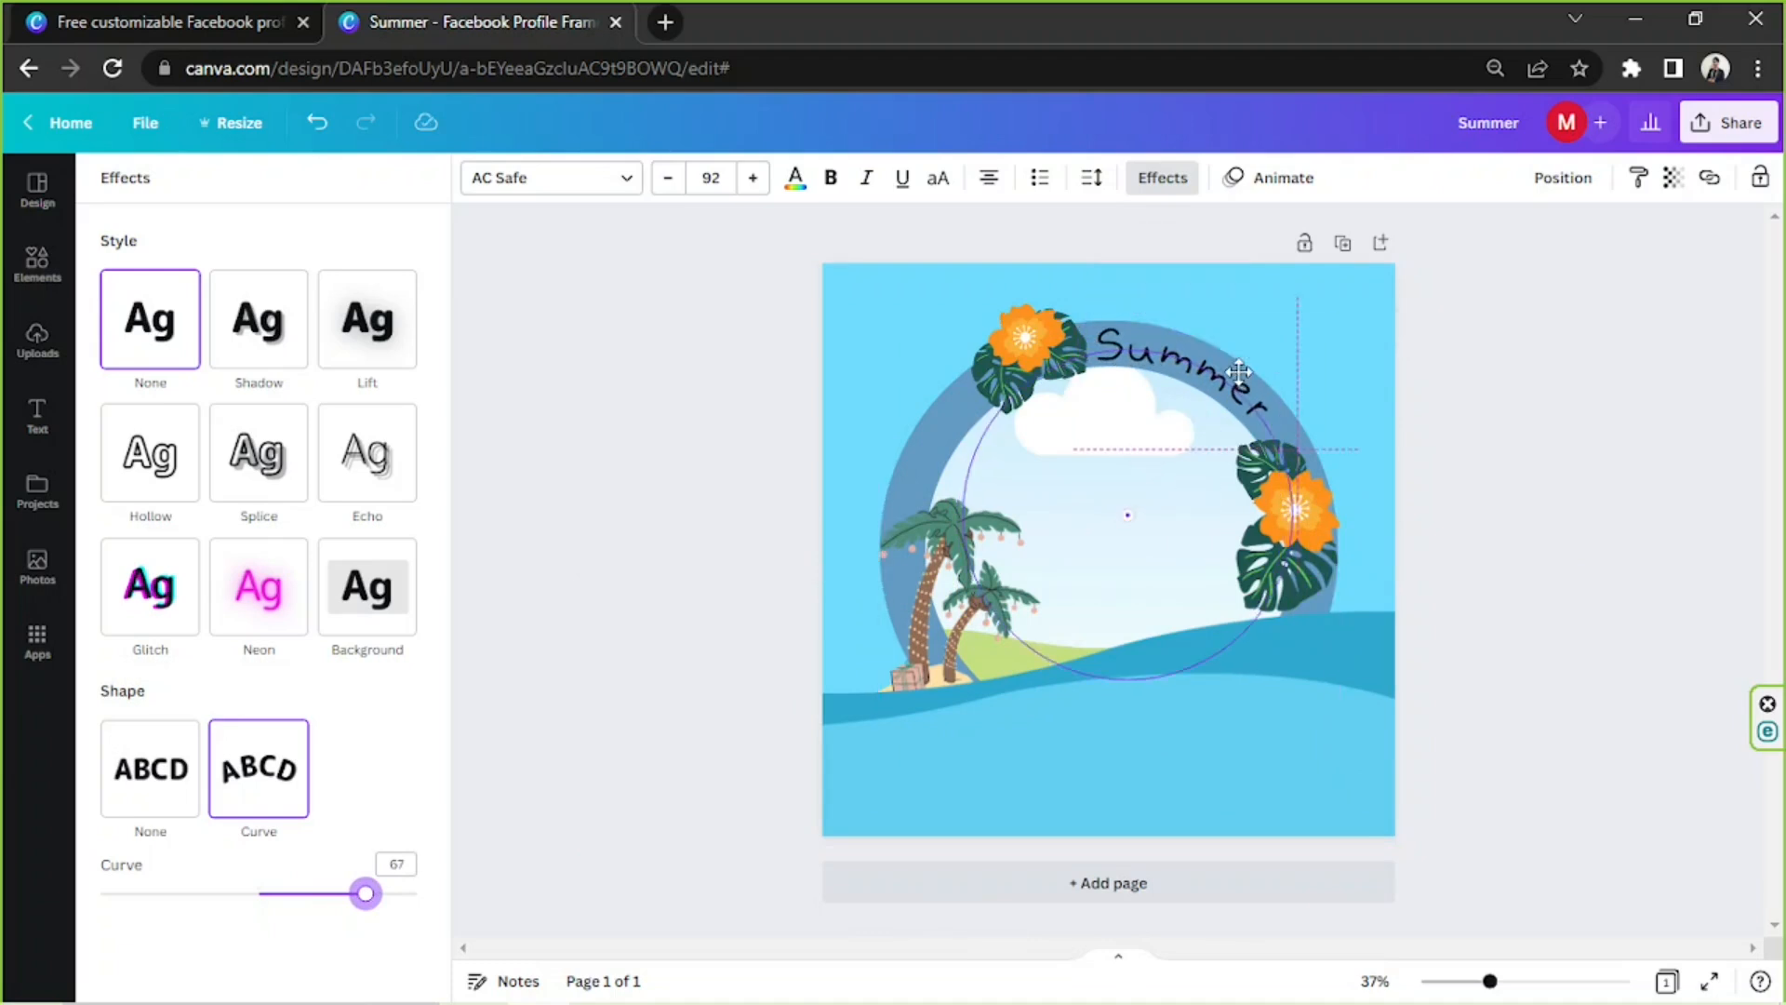
{"action": "left_click", "coordinate": [36, 416]}
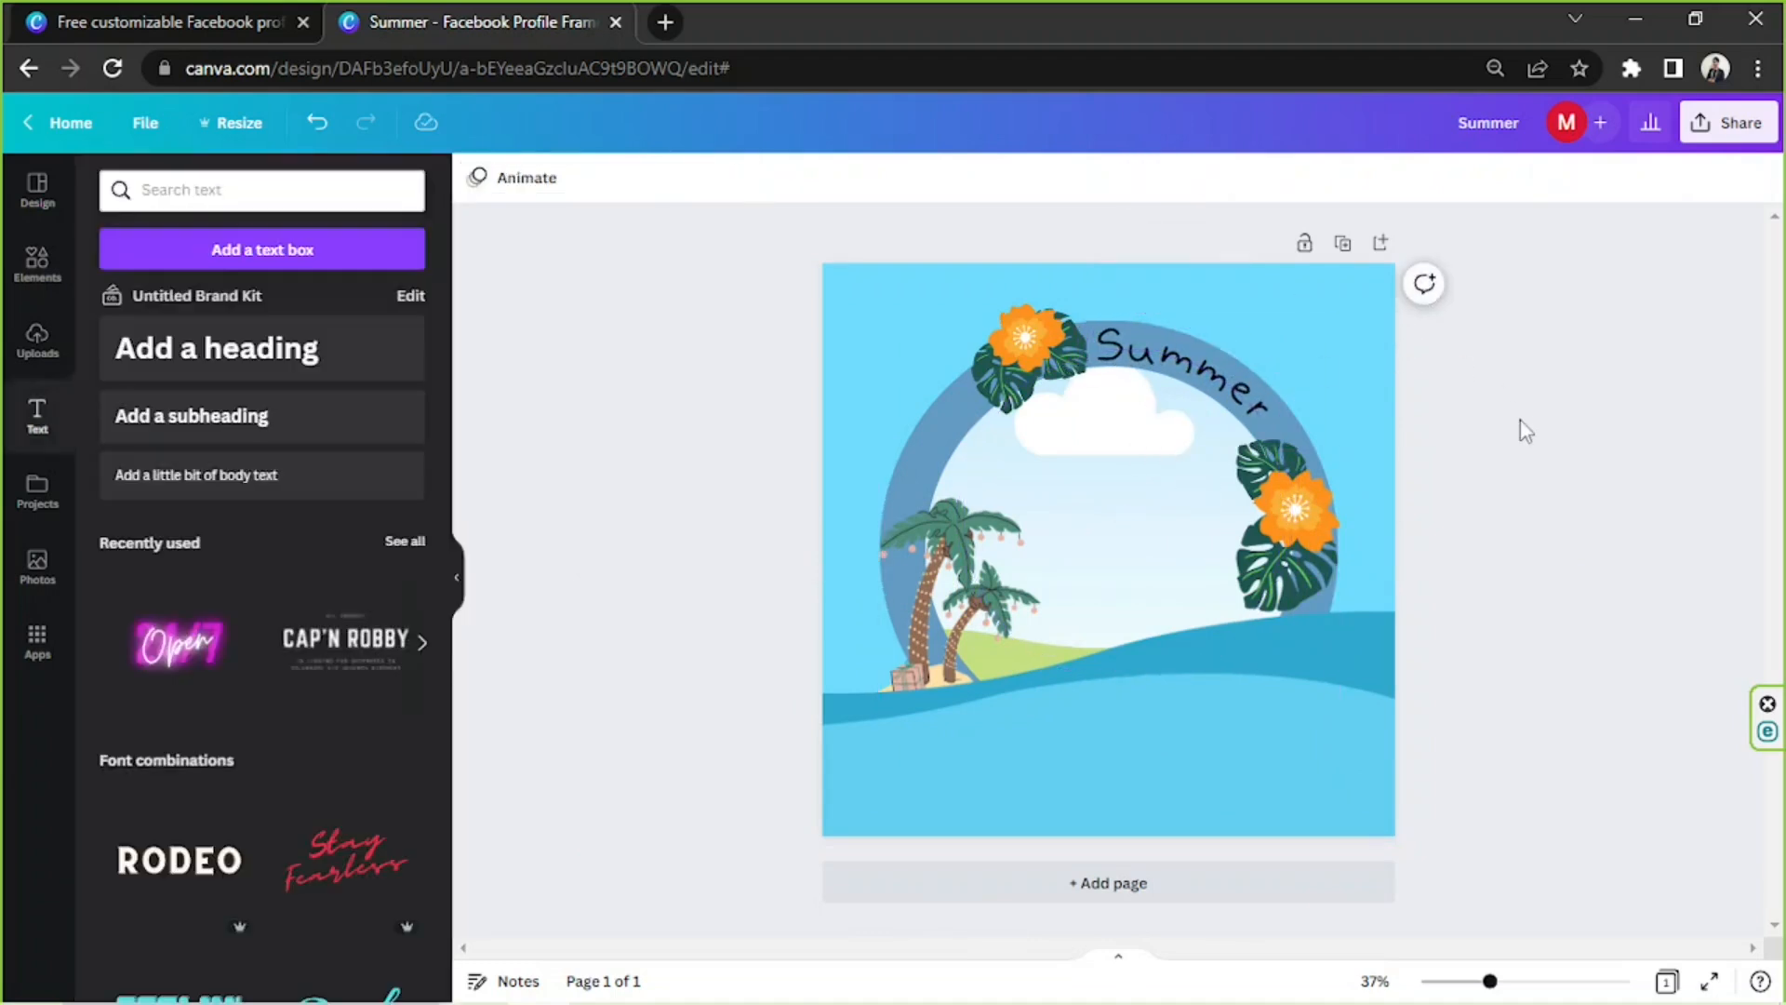
Recolour the ring graphic orange.
{"action": "left_click", "coordinate": [1107, 546]}
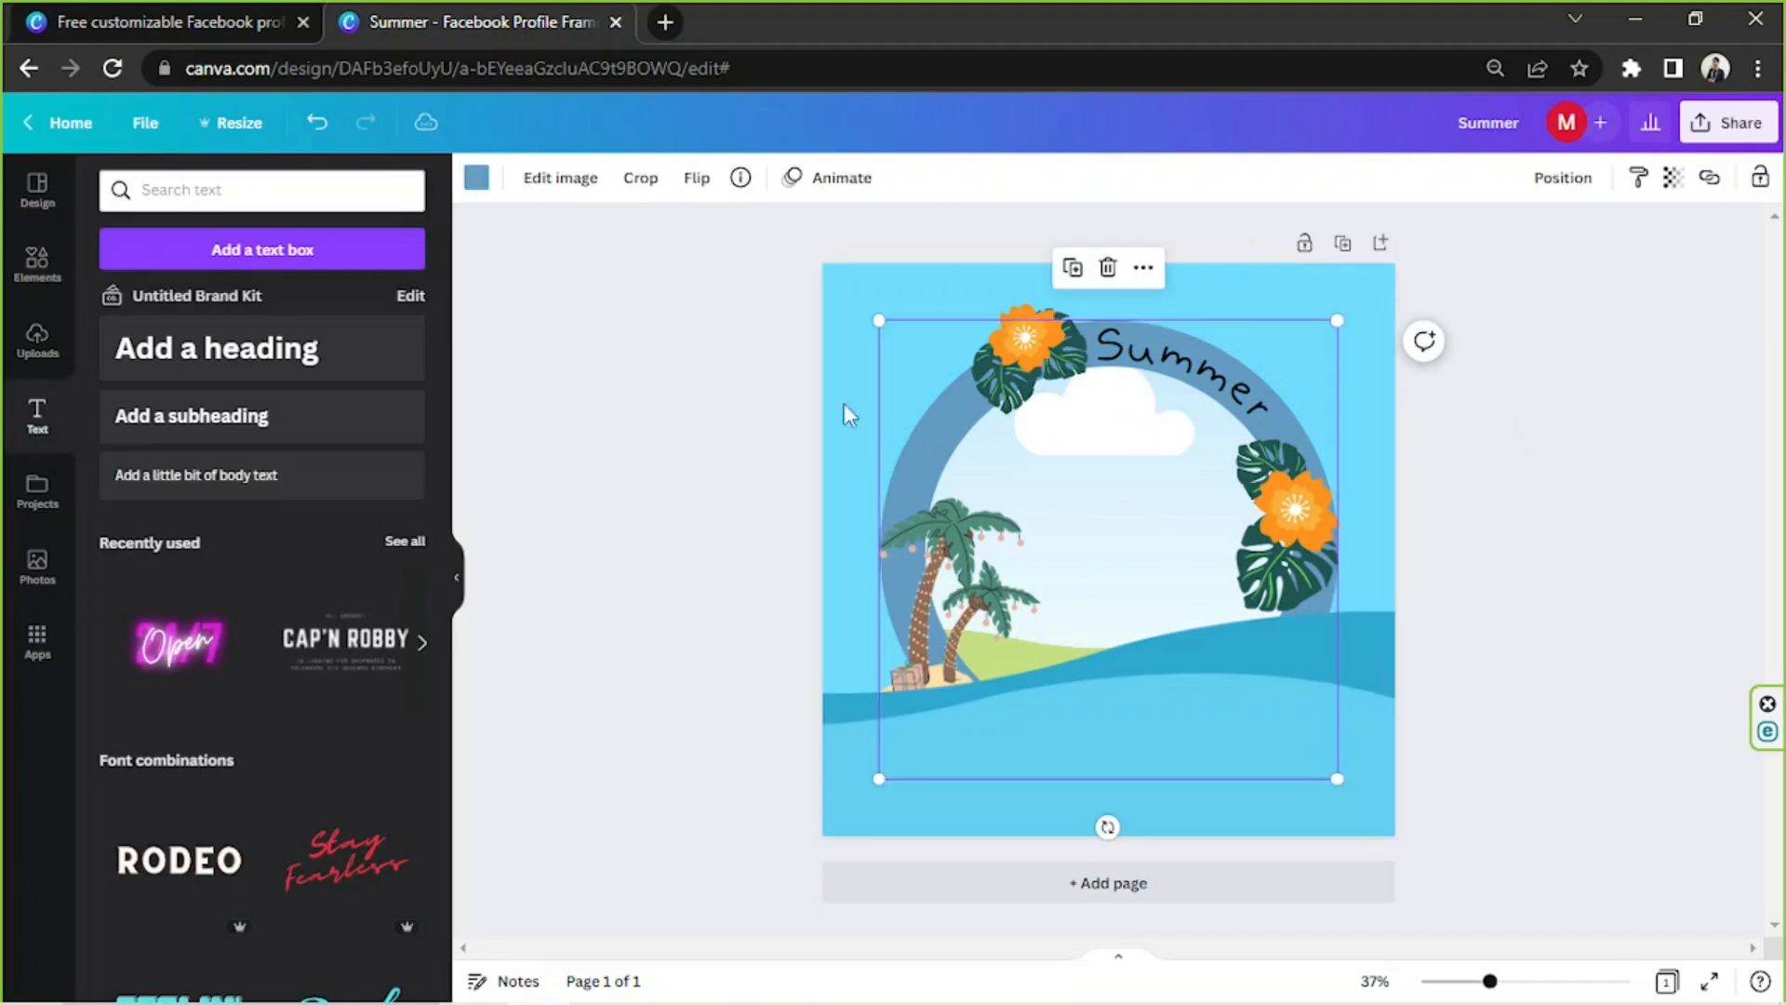
{"action": "left_click", "coordinate": [476, 177]}
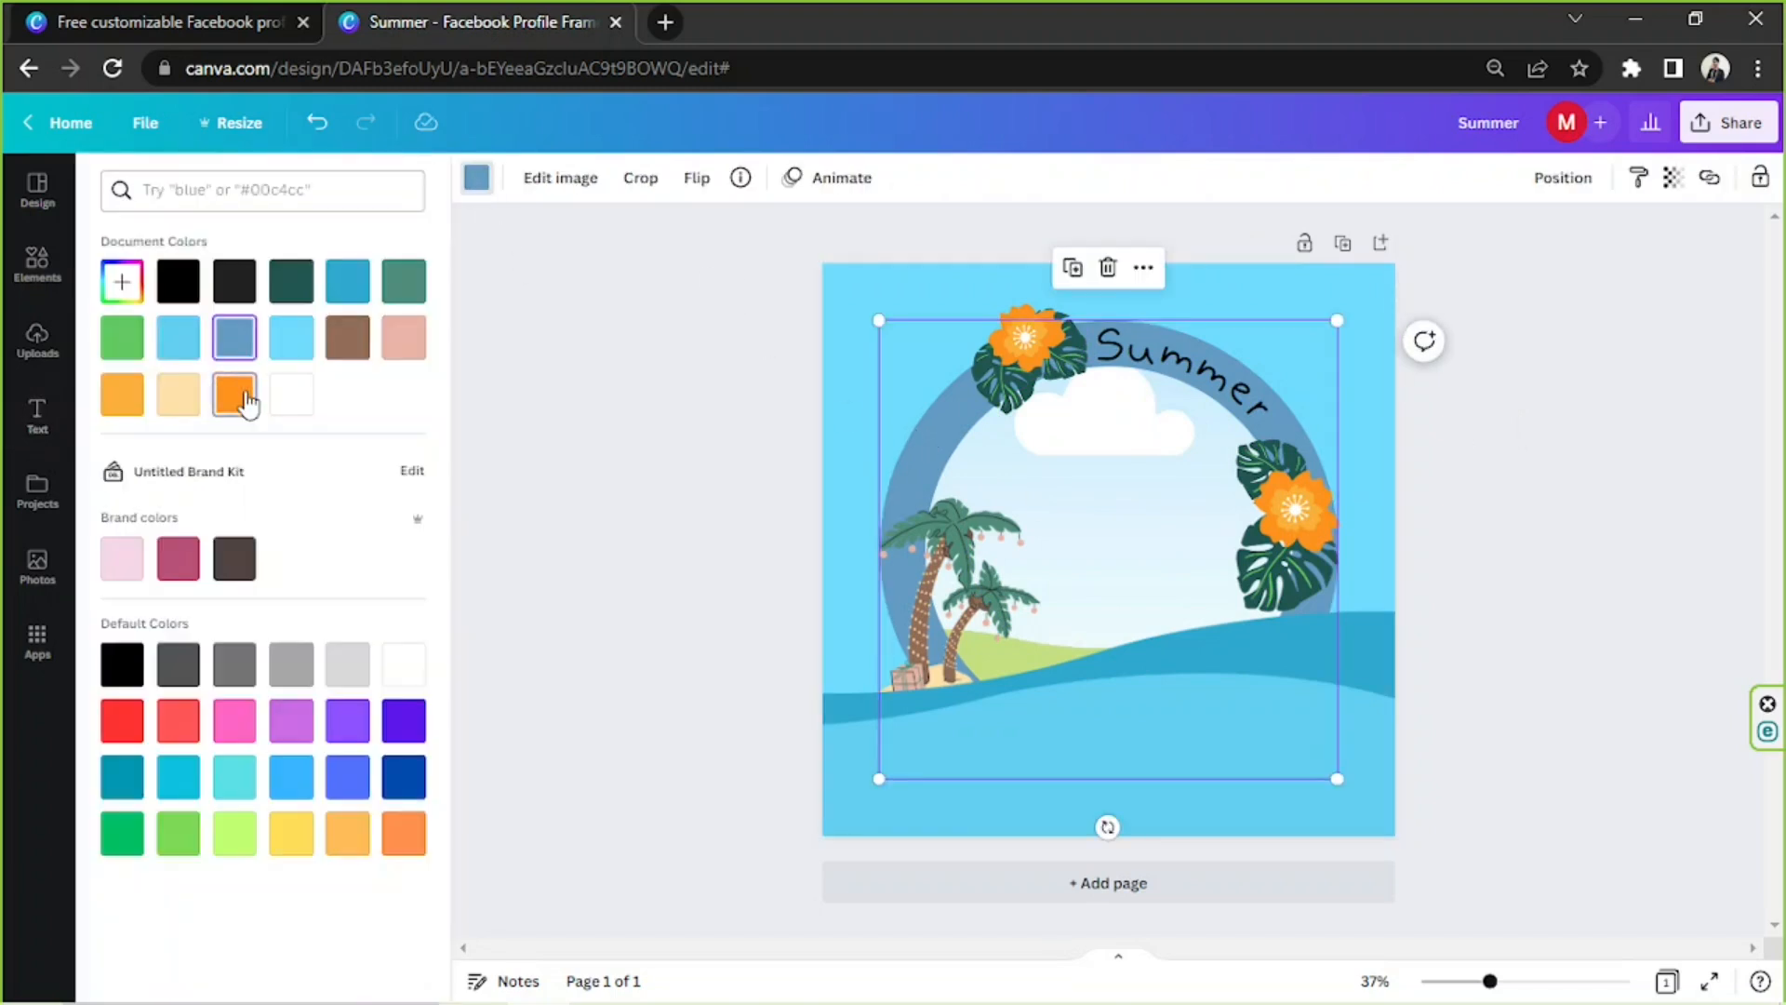
{"action": "left_click", "coordinate": [234, 393]}
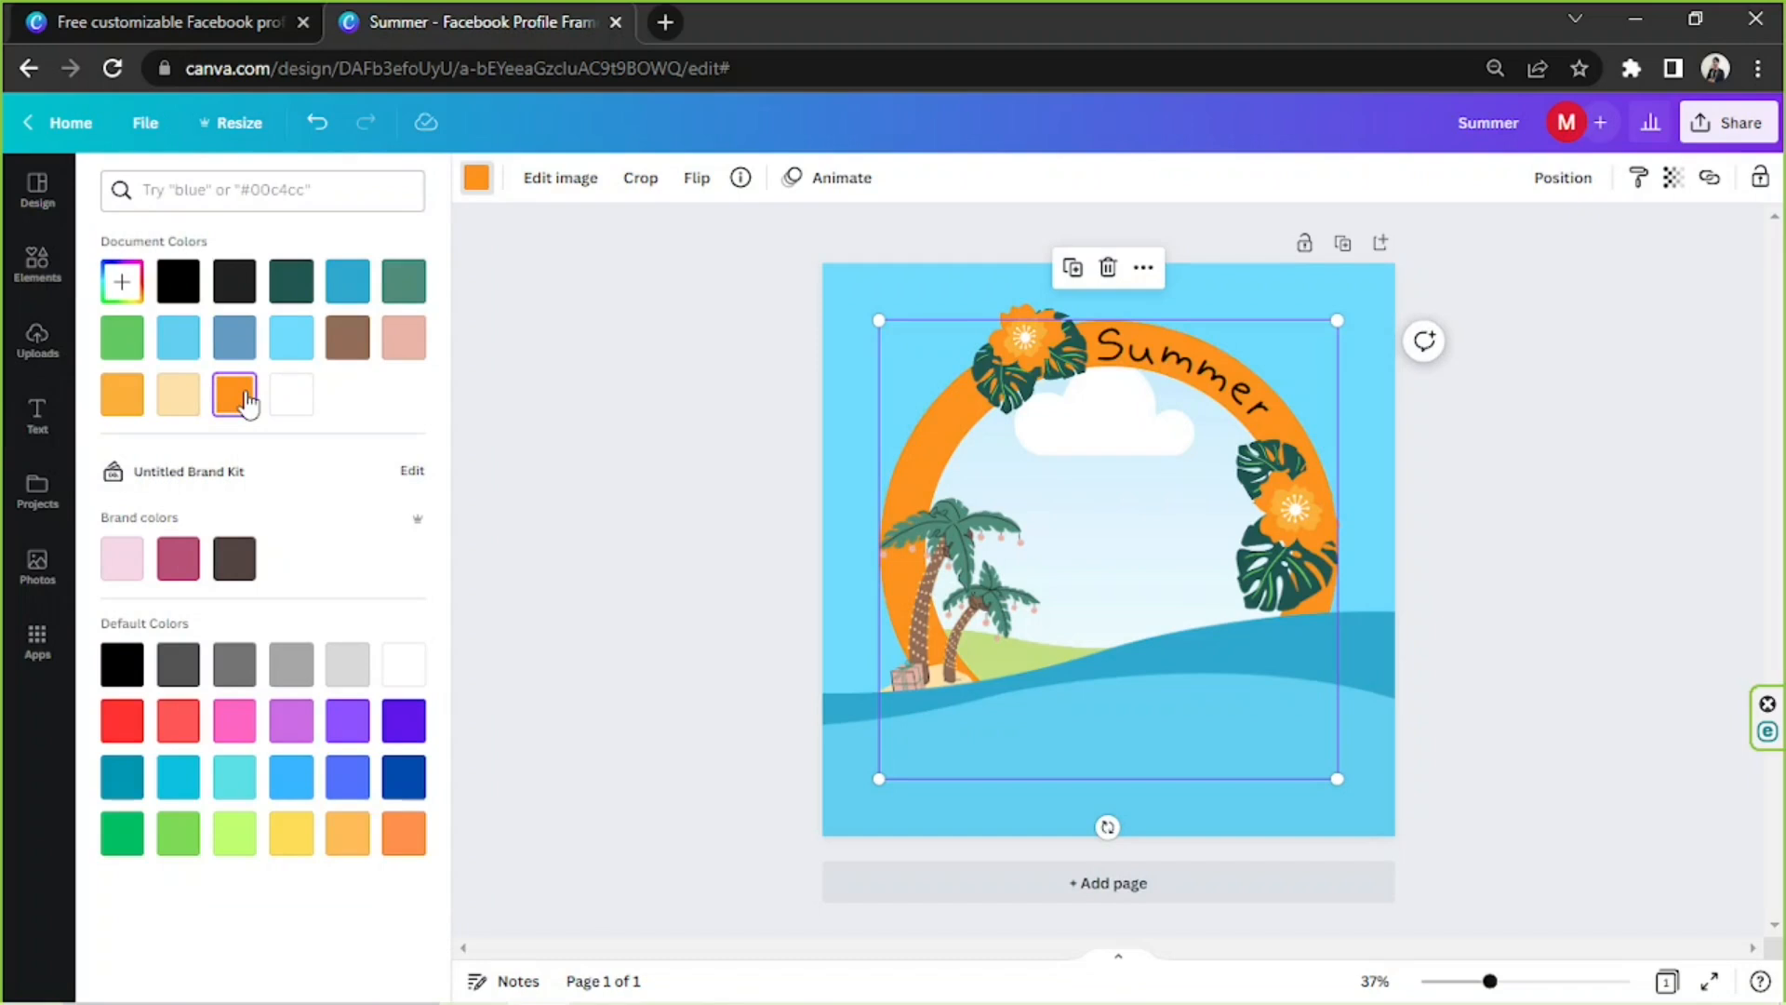
Make the right-hand flower pale cream and the top flower pink.
{"action": "left_click", "coordinate": [1287, 518]}
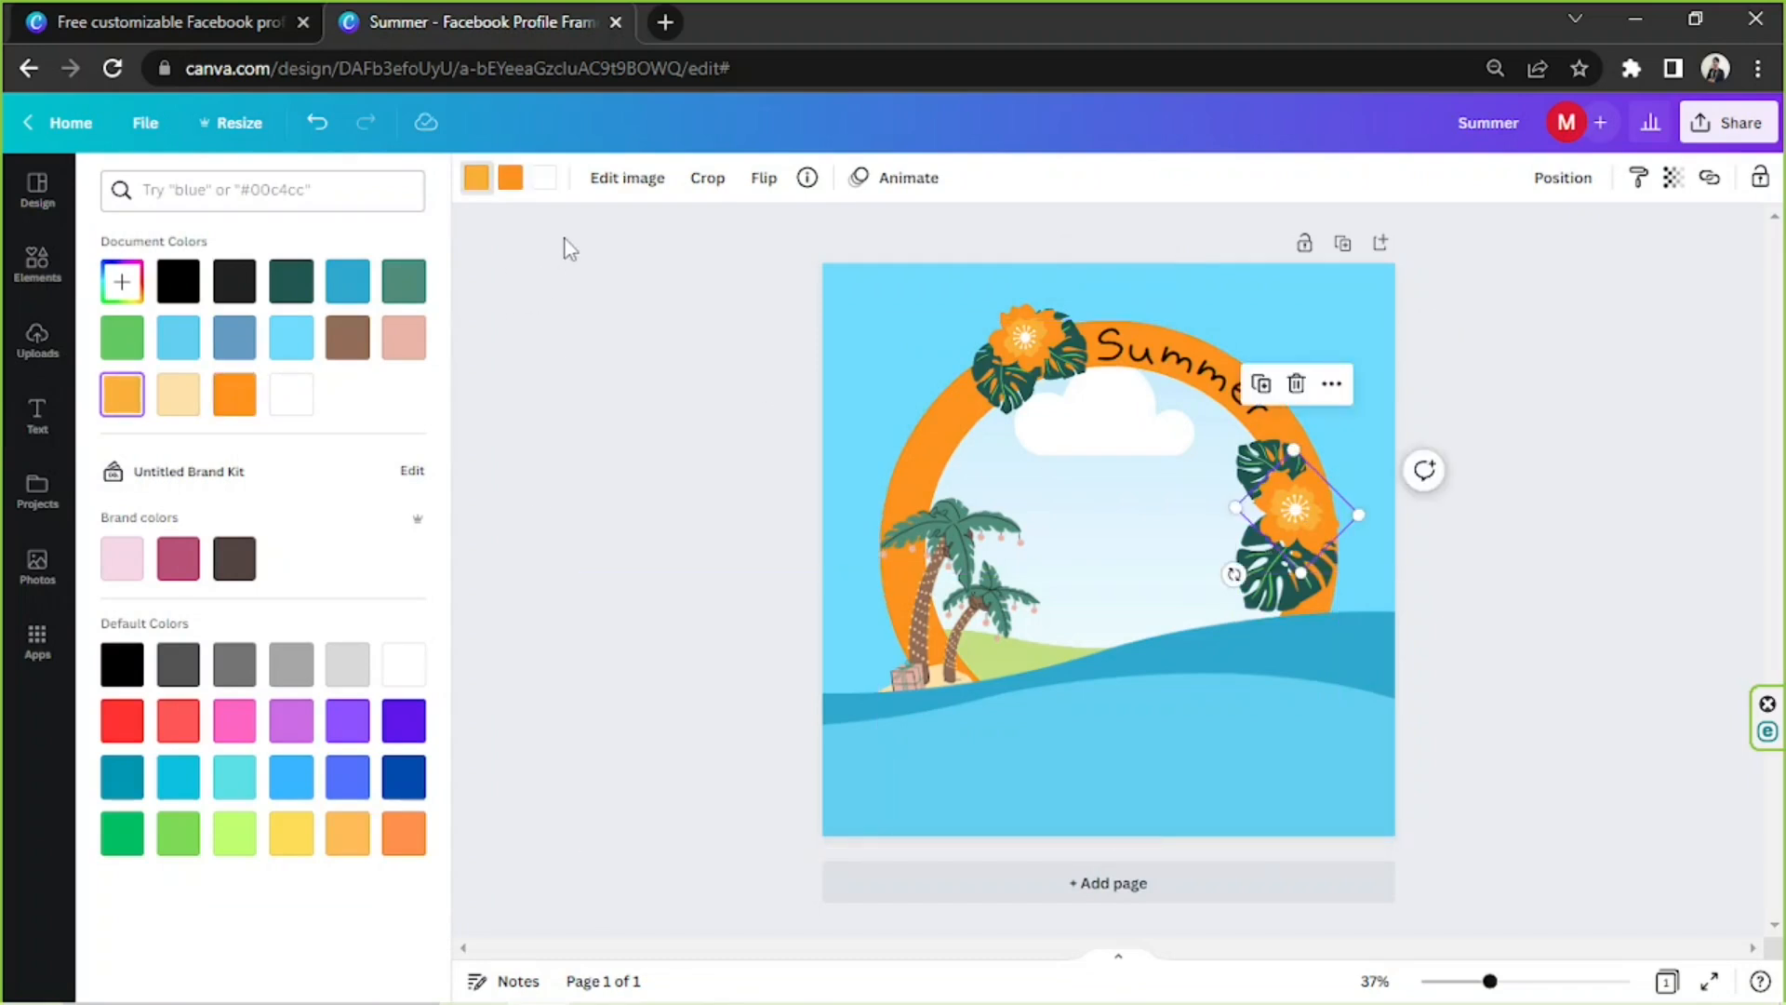
{"action": "mouse_move", "coordinate": [511, 176]}
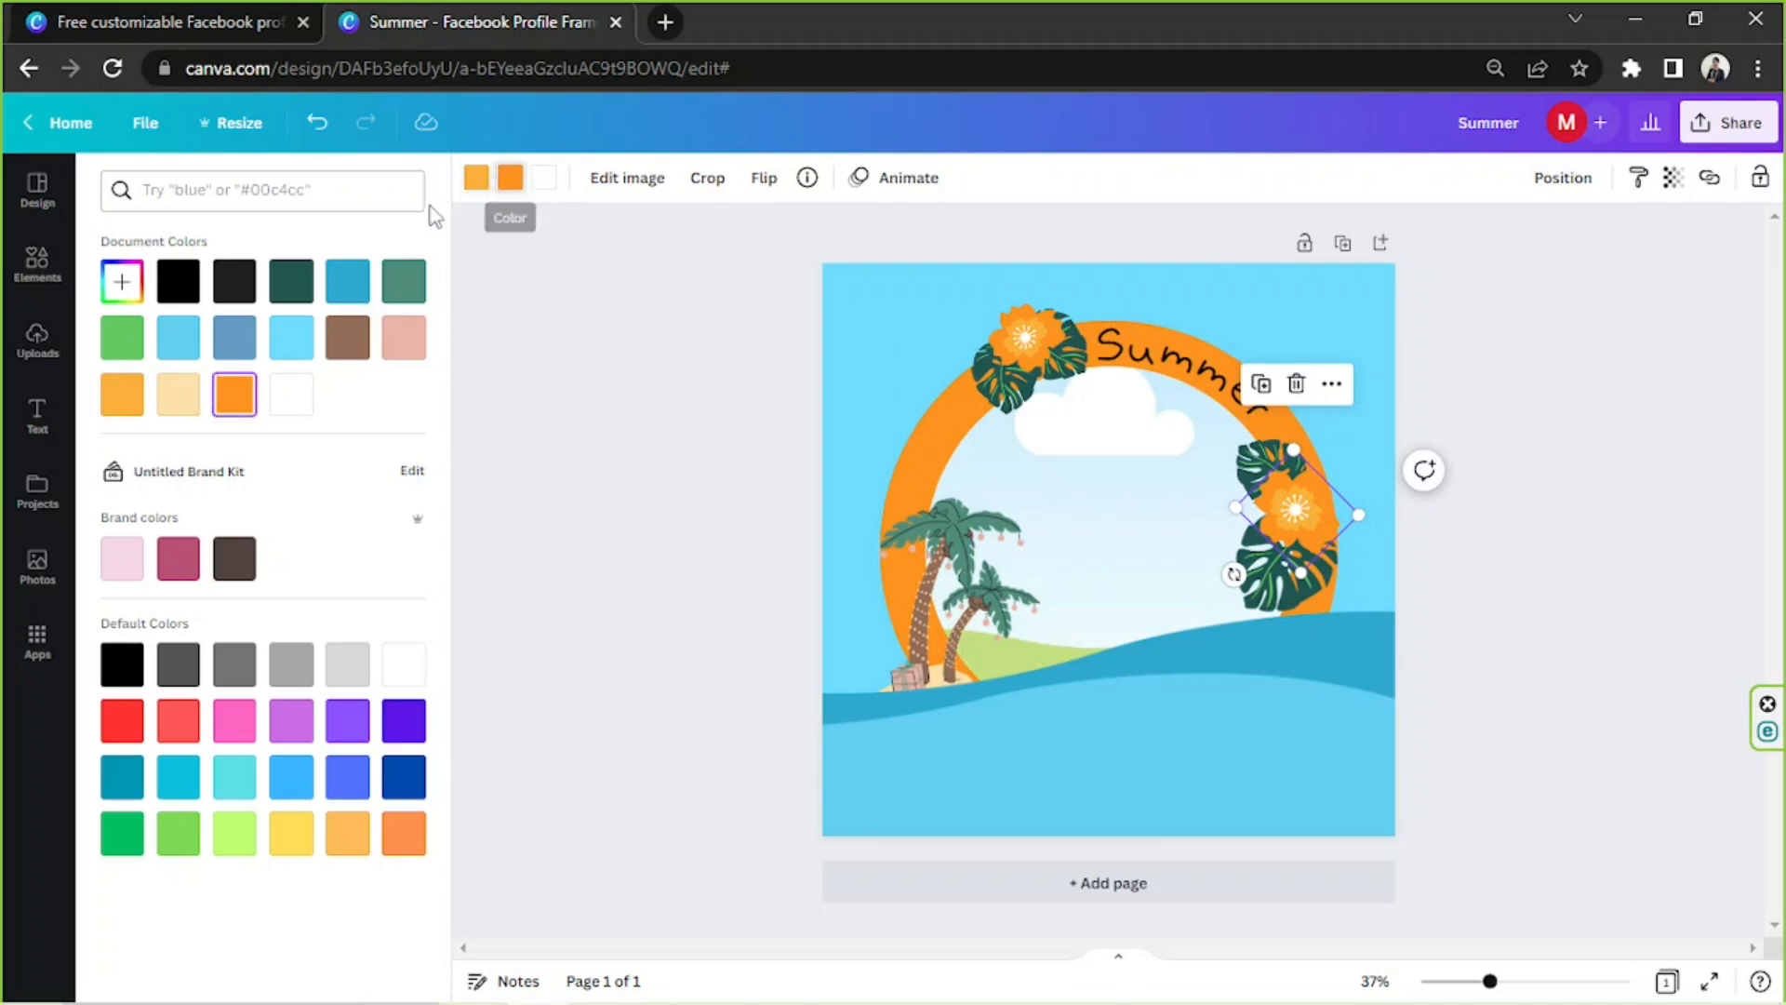
{"action": "left_click", "coordinate": [178, 394]}
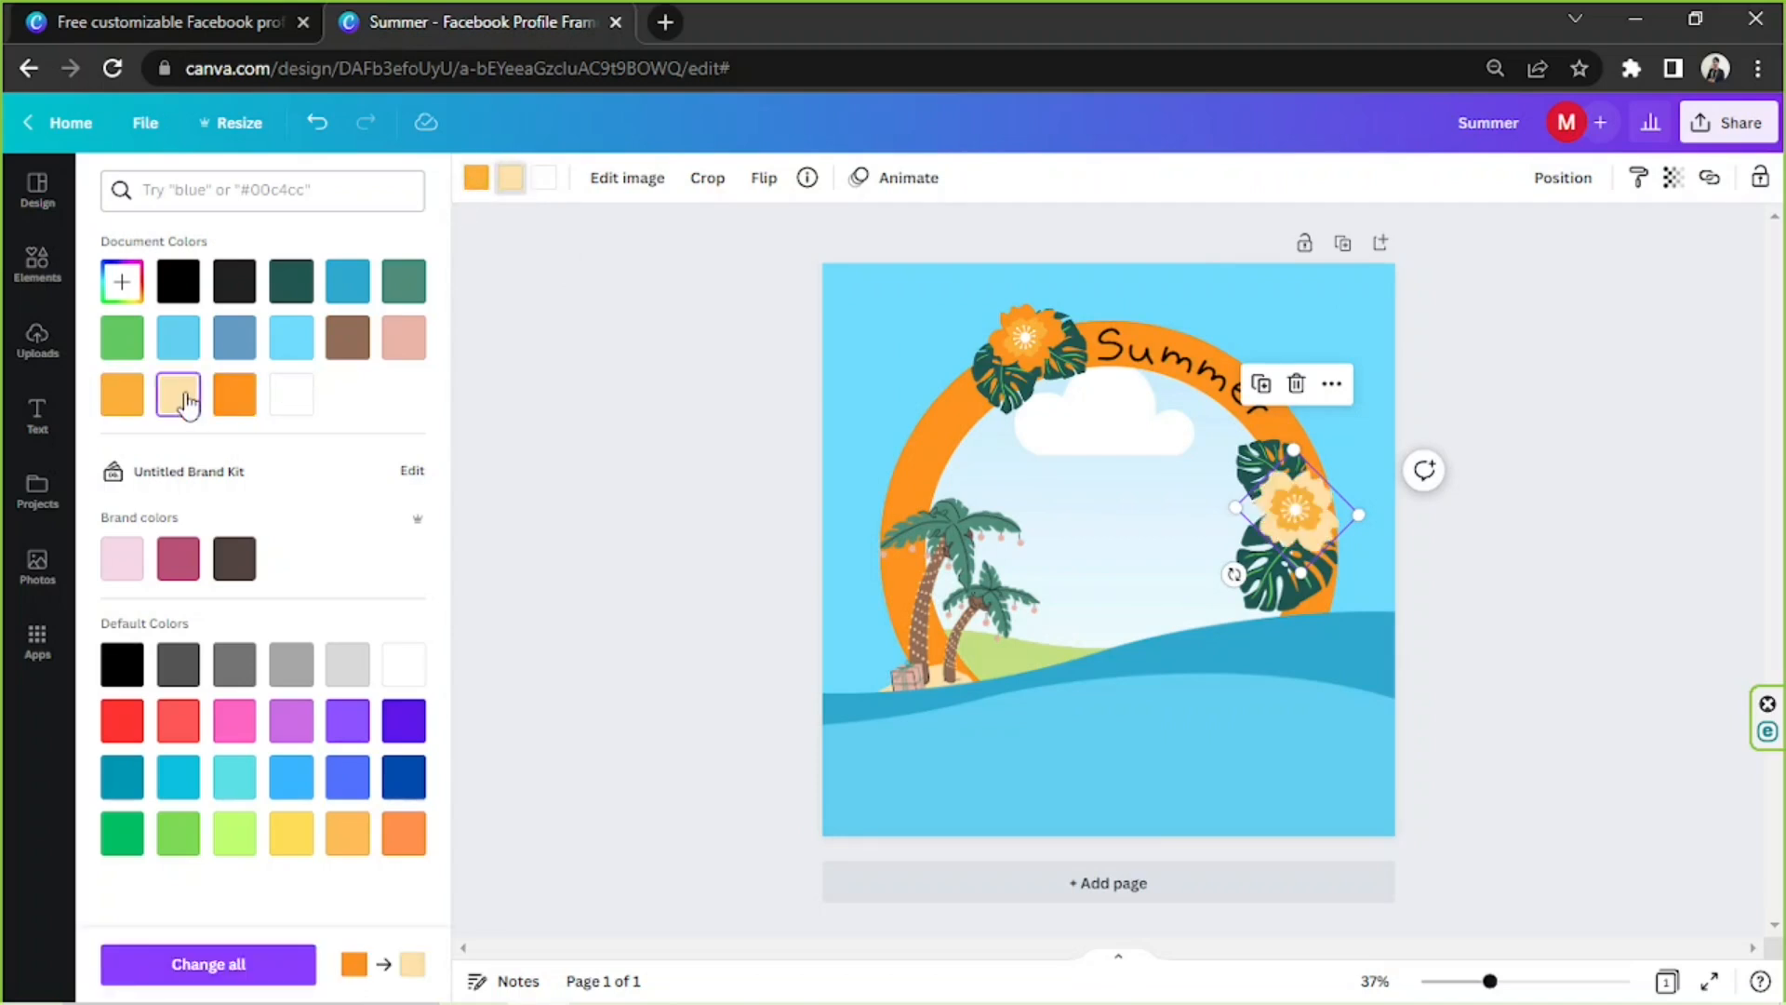
{"action": "left_click", "coordinate": [121, 394]}
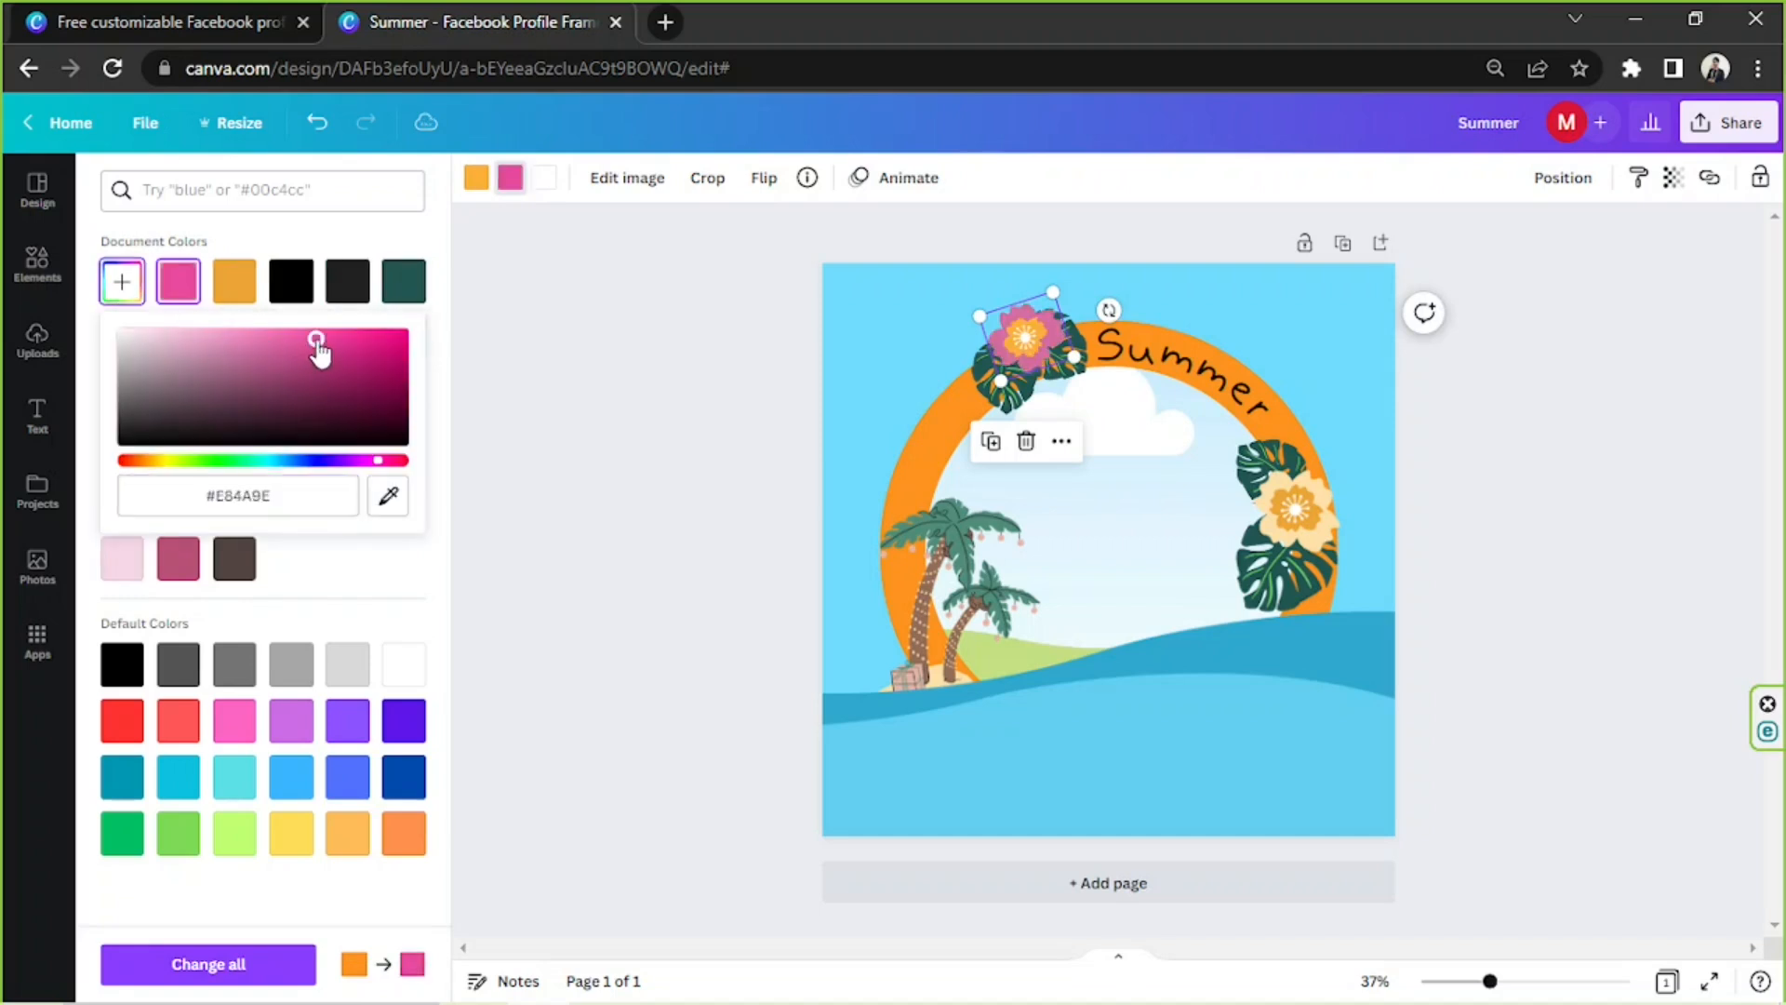
{"action": "left_click", "coordinate": [121, 280]}
{"action": "type", "text": "Can't wai"}
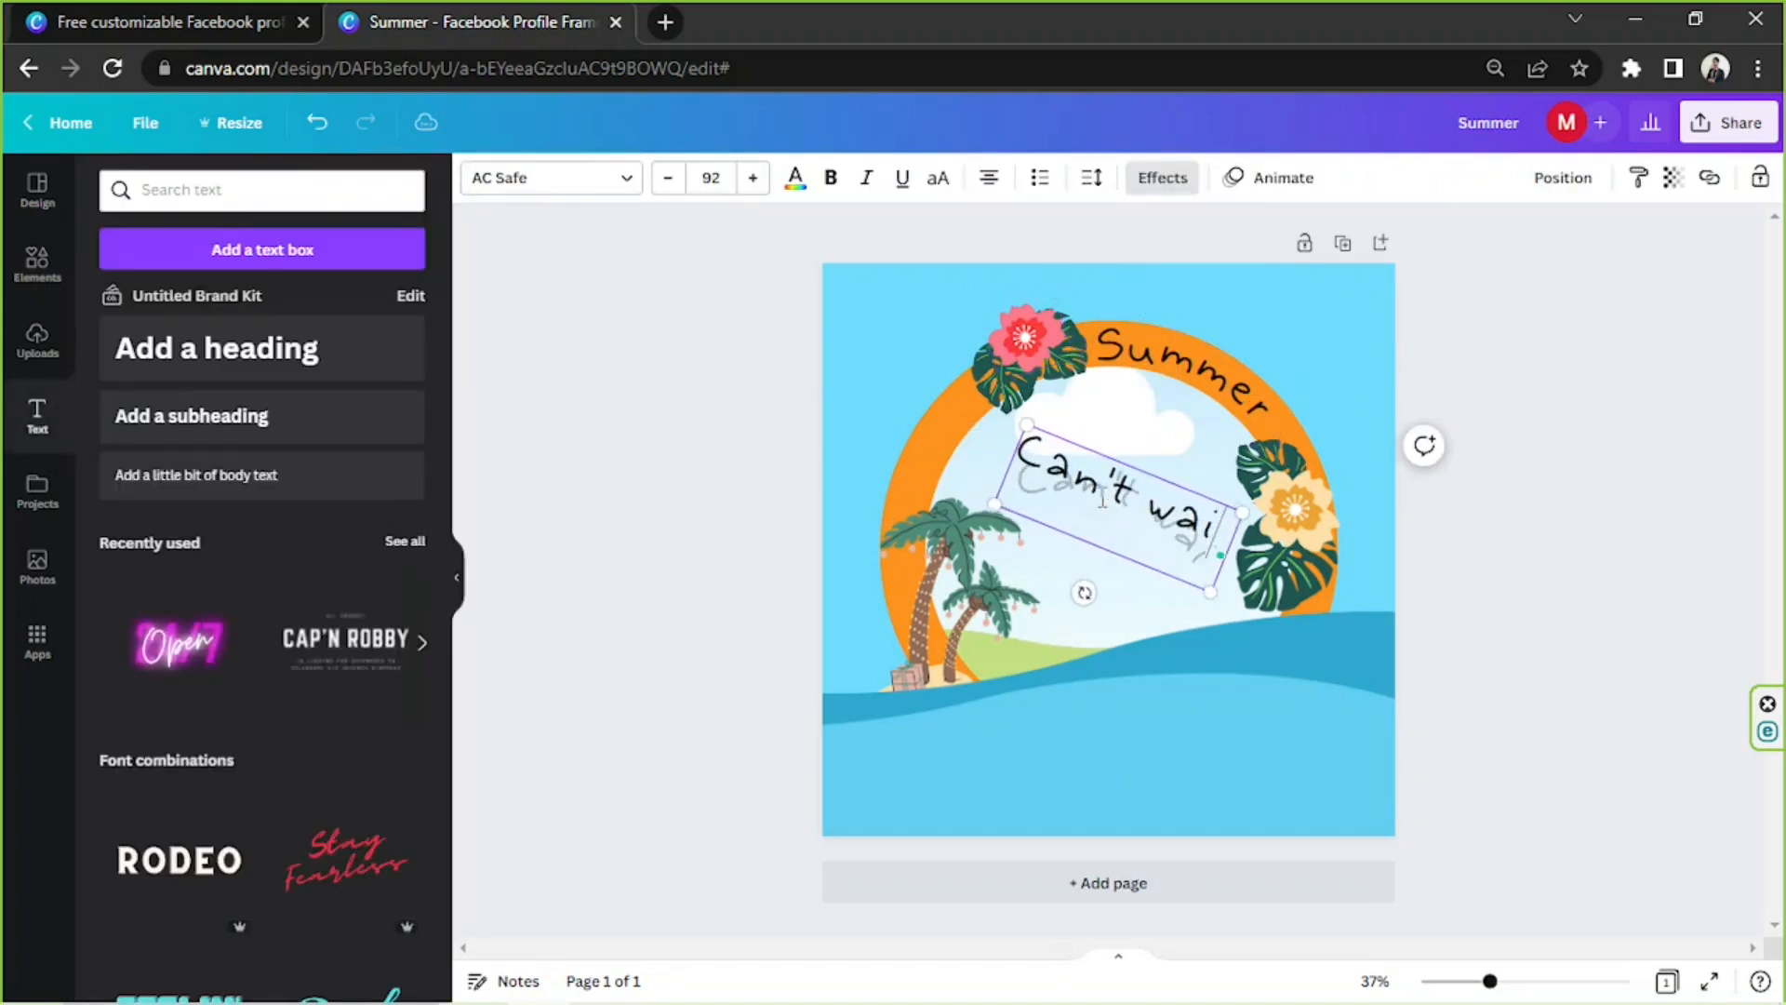
Curve the 'Can't wait for' text along the ring's upper-left arc toward 'Summer'.
{"action": "left_click", "coordinate": [1160, 177]}
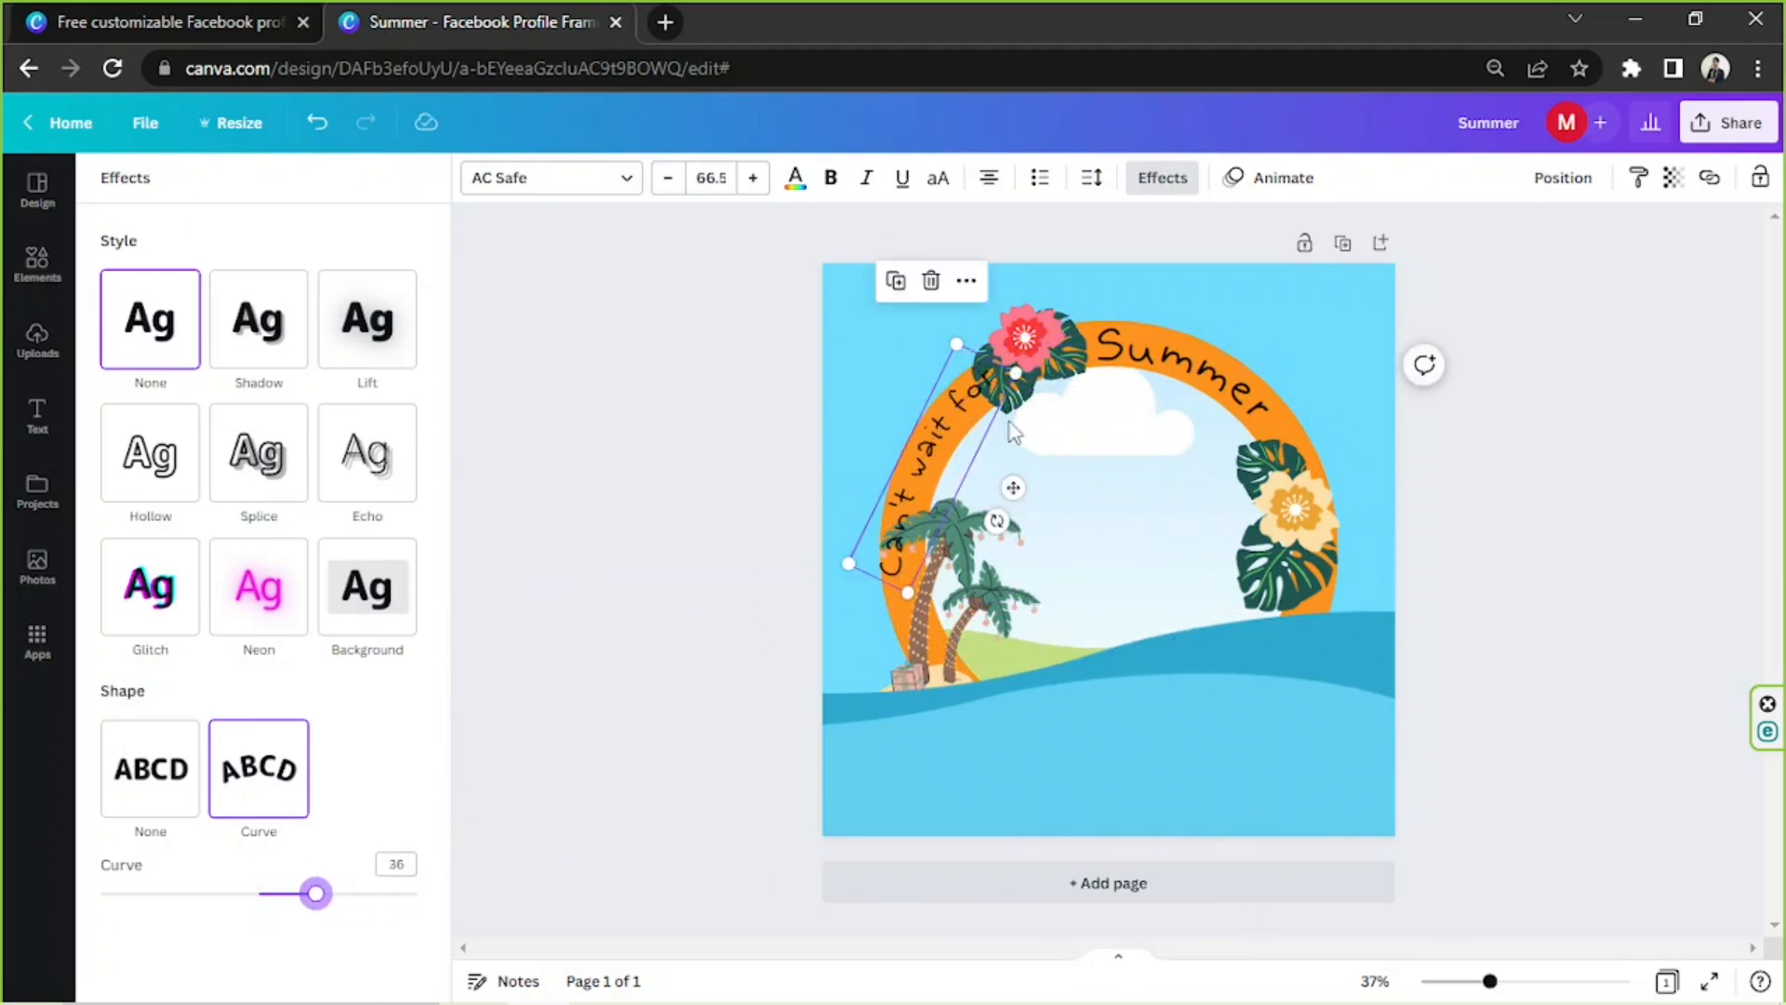
{"action": "left_click", "coordinate": [1304, 558]}
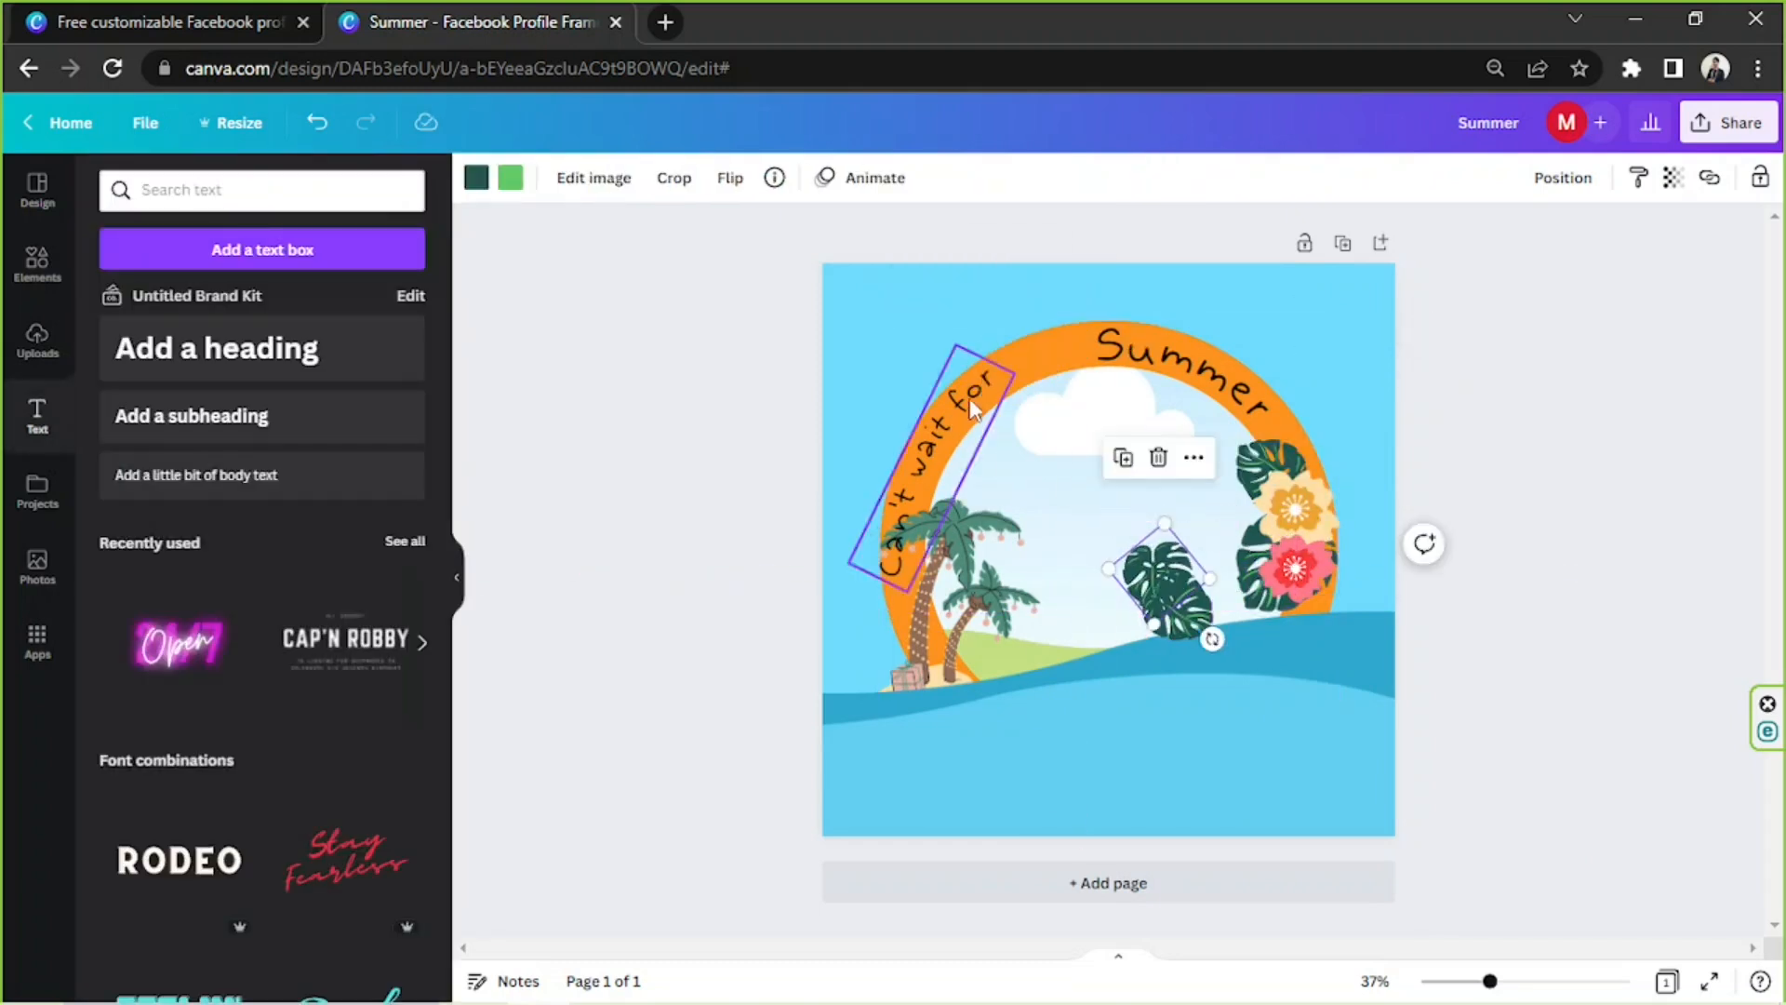
{"action": "left_click", "coordinate": [945, 432]}
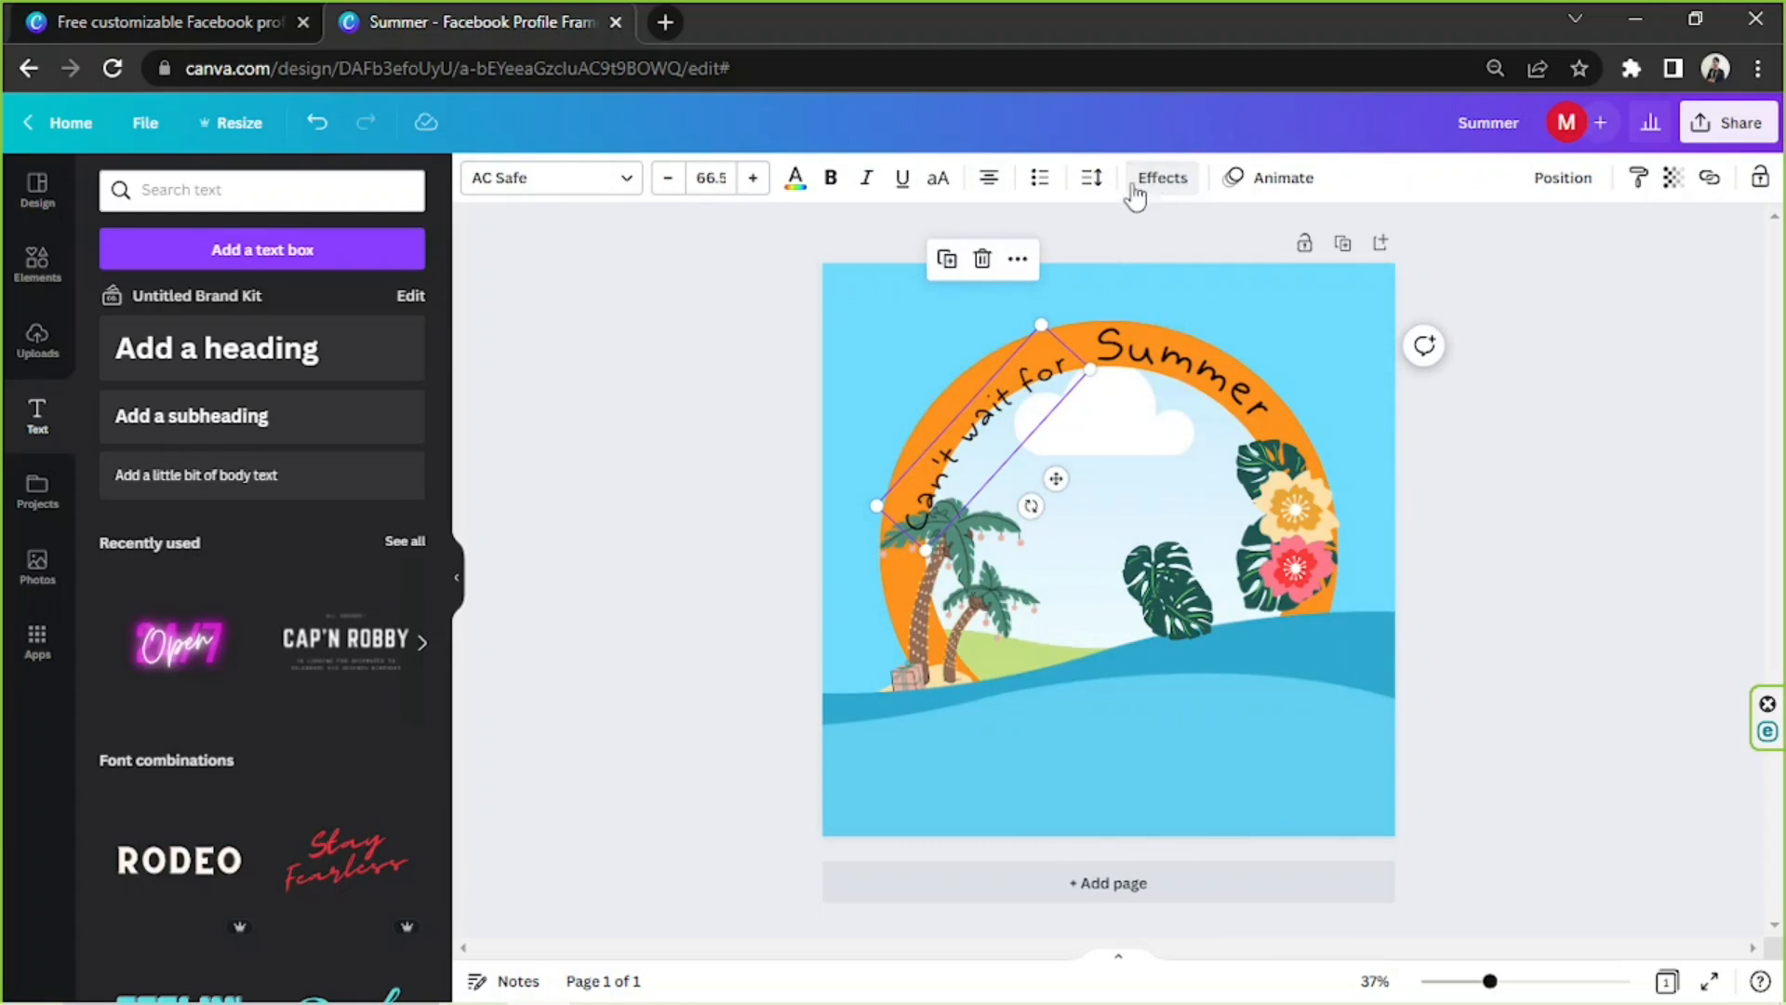
{"action": "left_click", "coordinate": [1160, 177]}
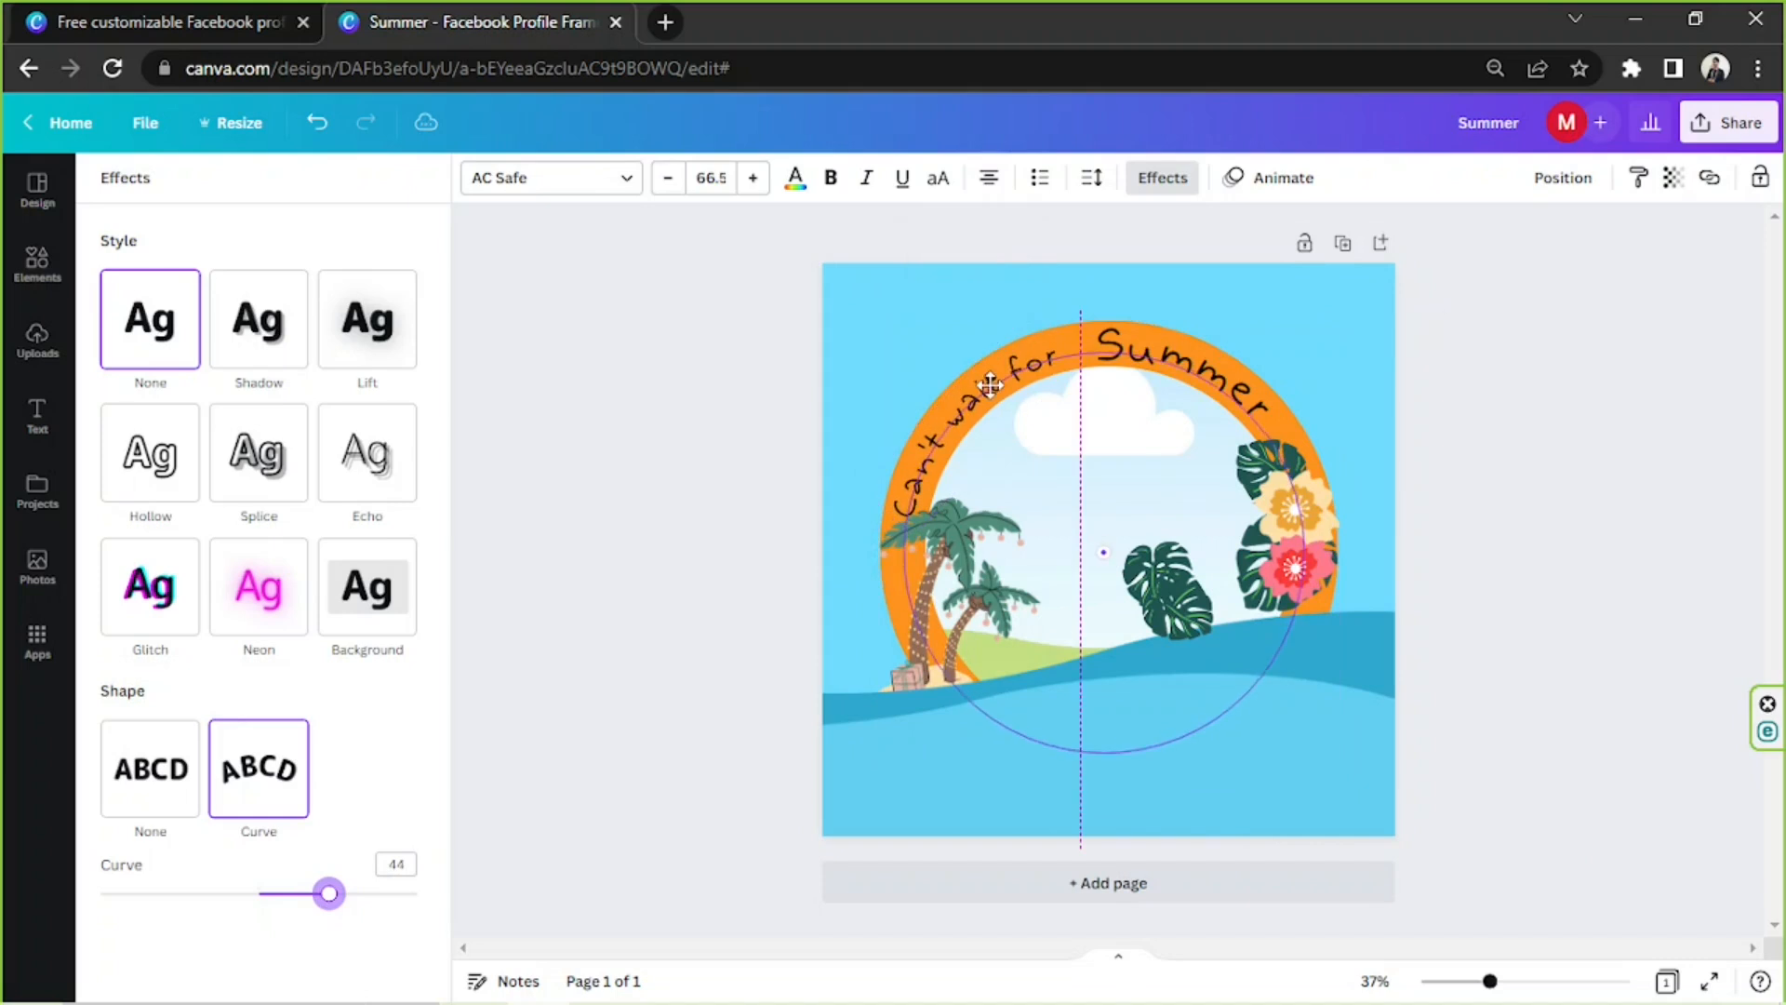
{"action": "left_click", "coordinate": [36, 416]}
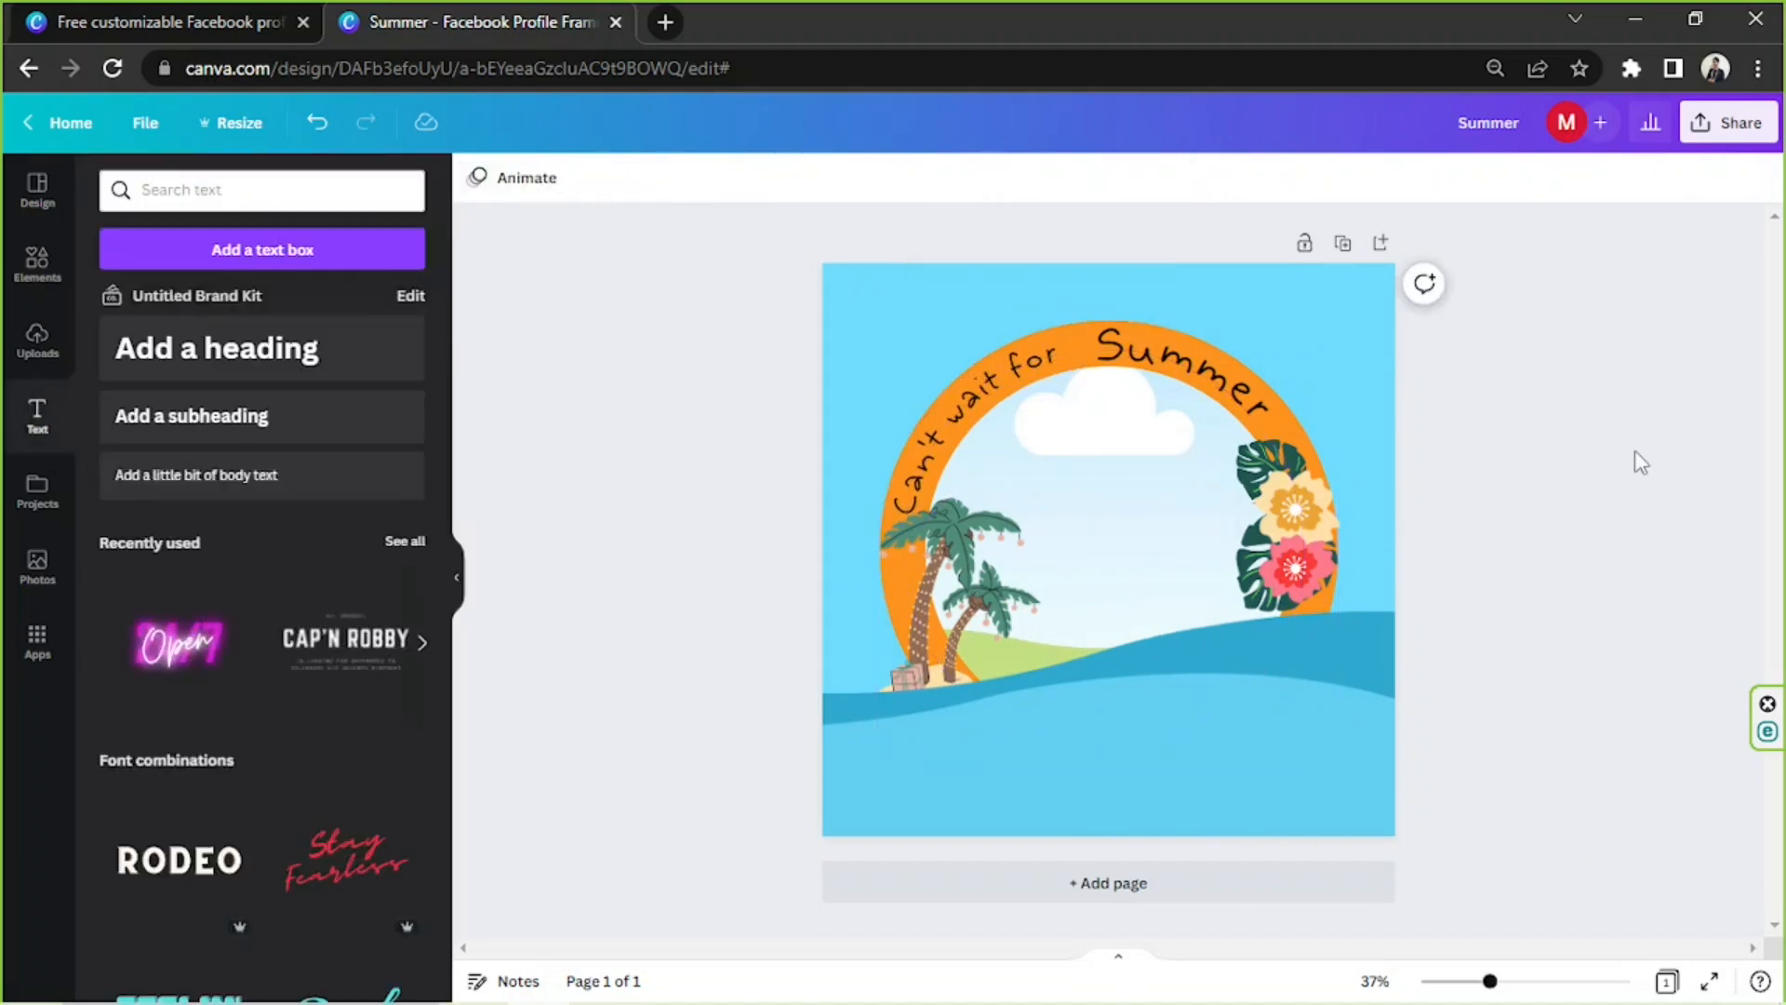
{"action": "mouse_move", "coordinate": [1638, 445]}
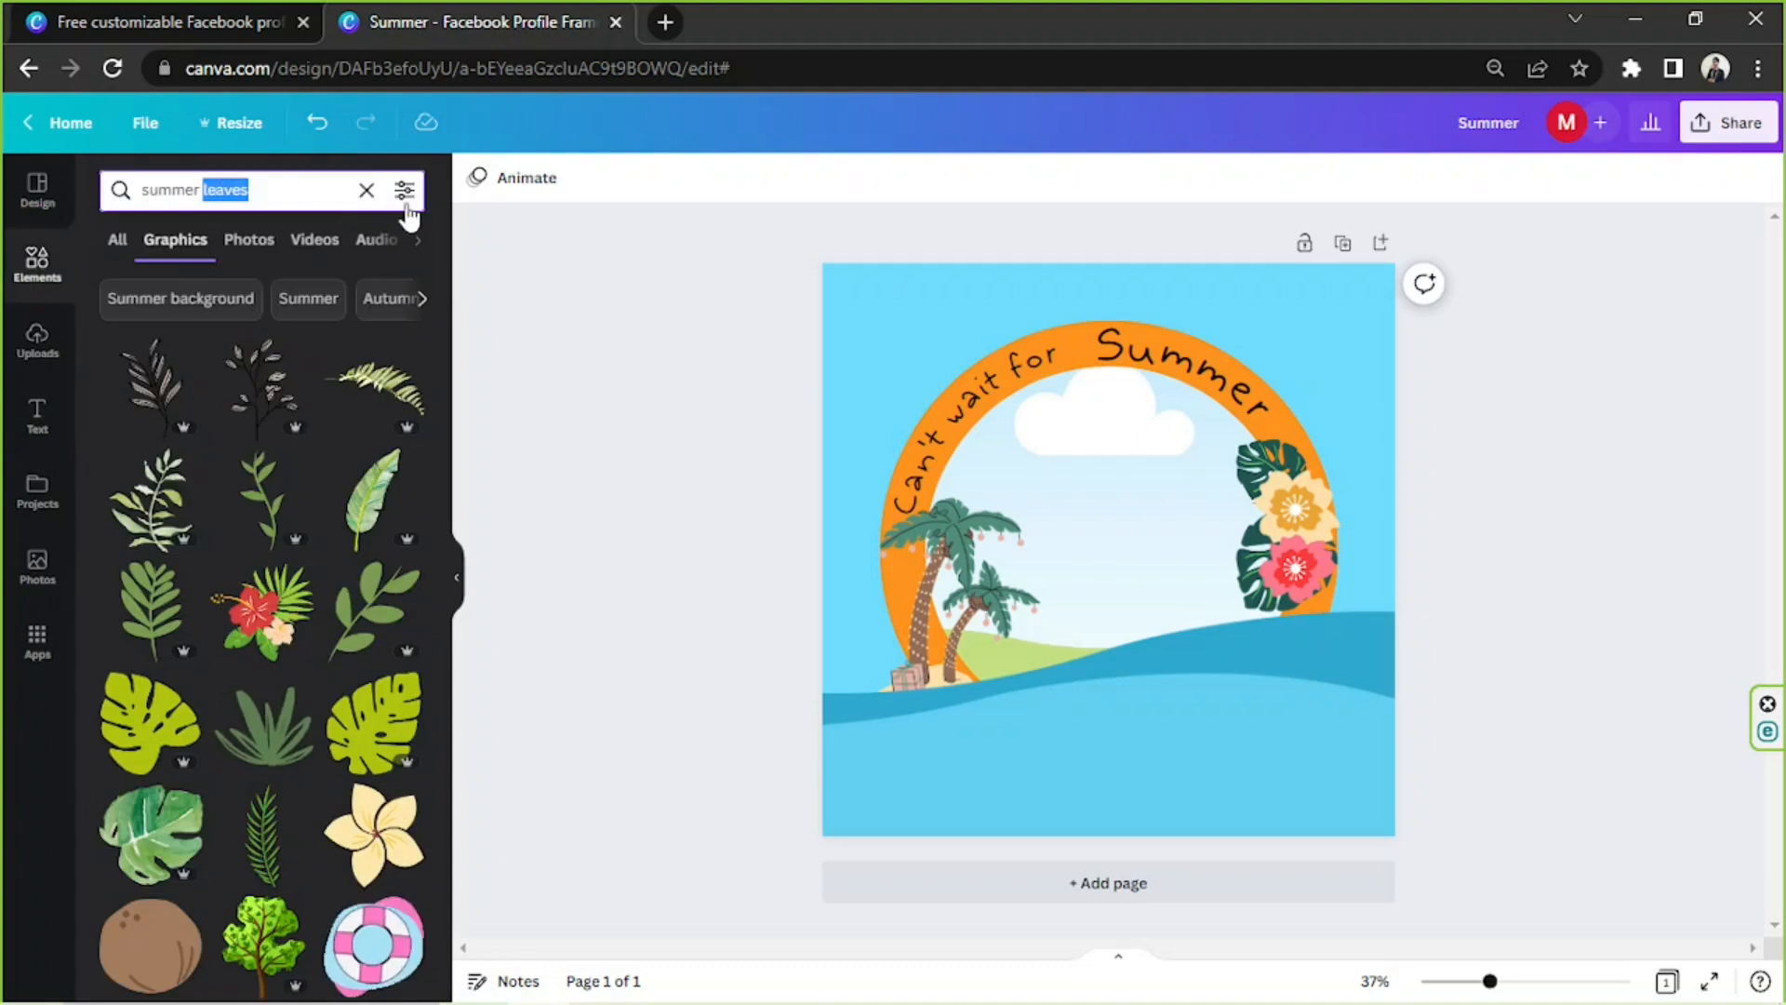
Search photos for 'girl' and drop the woman-in-blue-hat photo into the ring.
{"action": "left_click", "coordinate": [366, 189]}
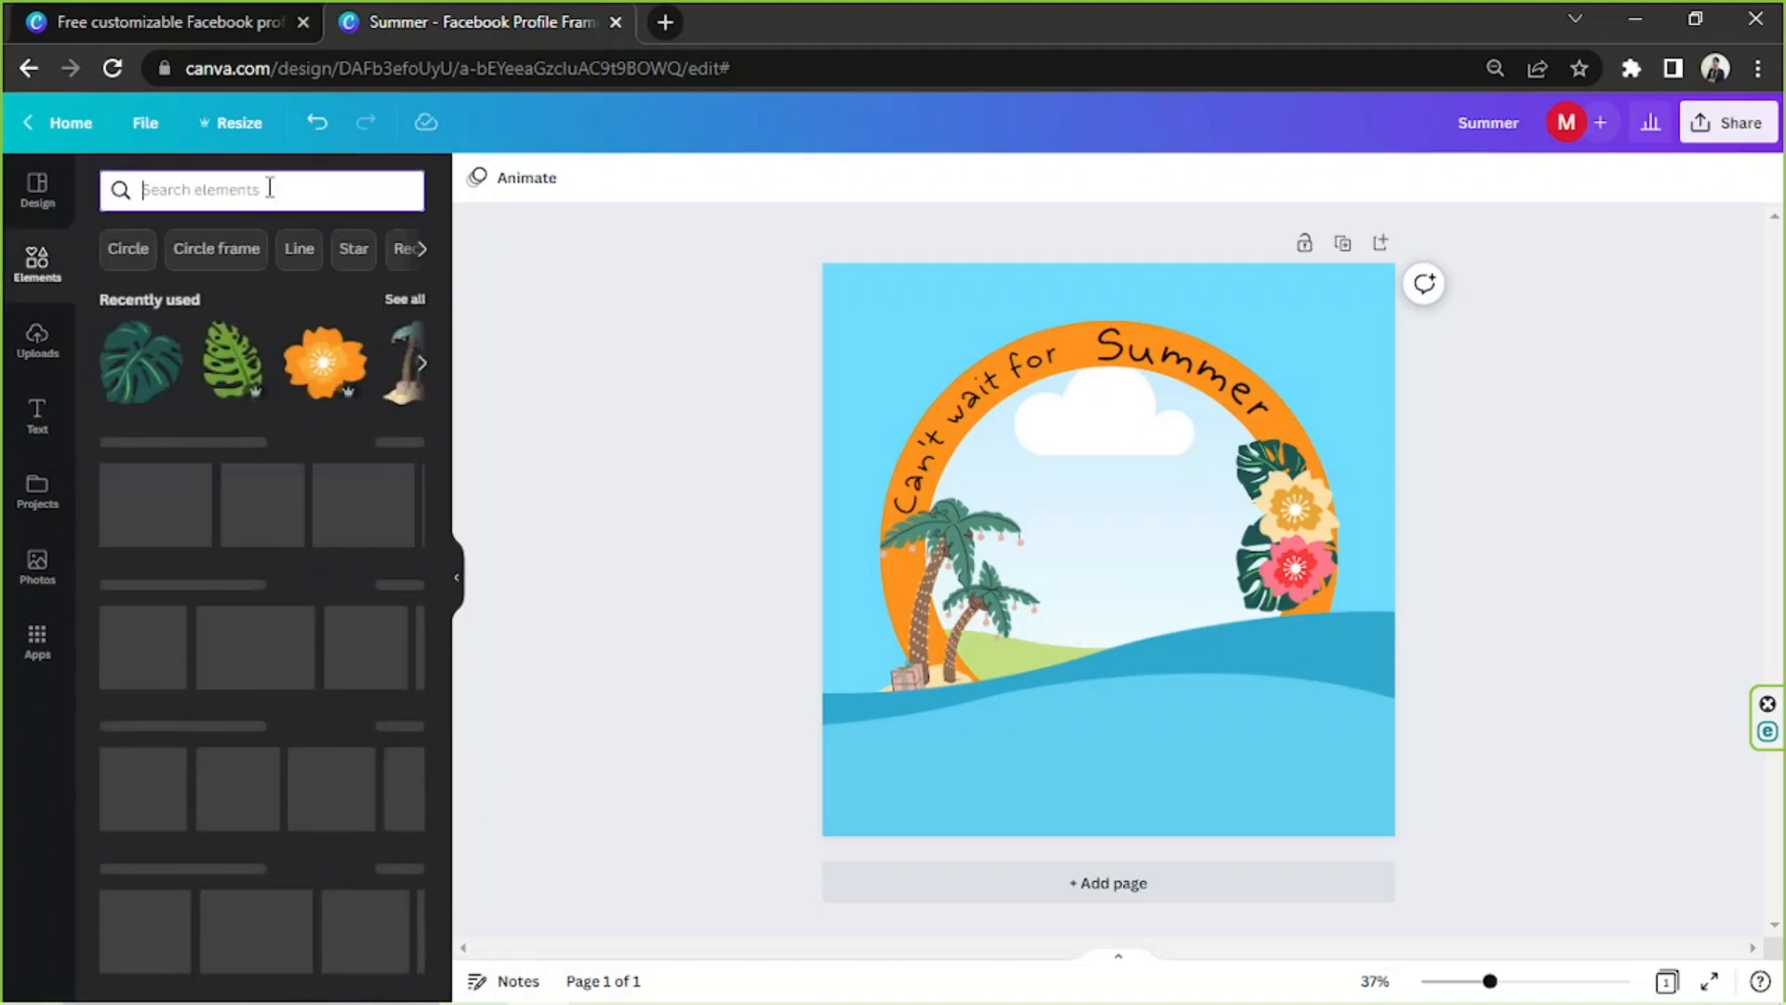
{"action": "type", "text": "girl"}
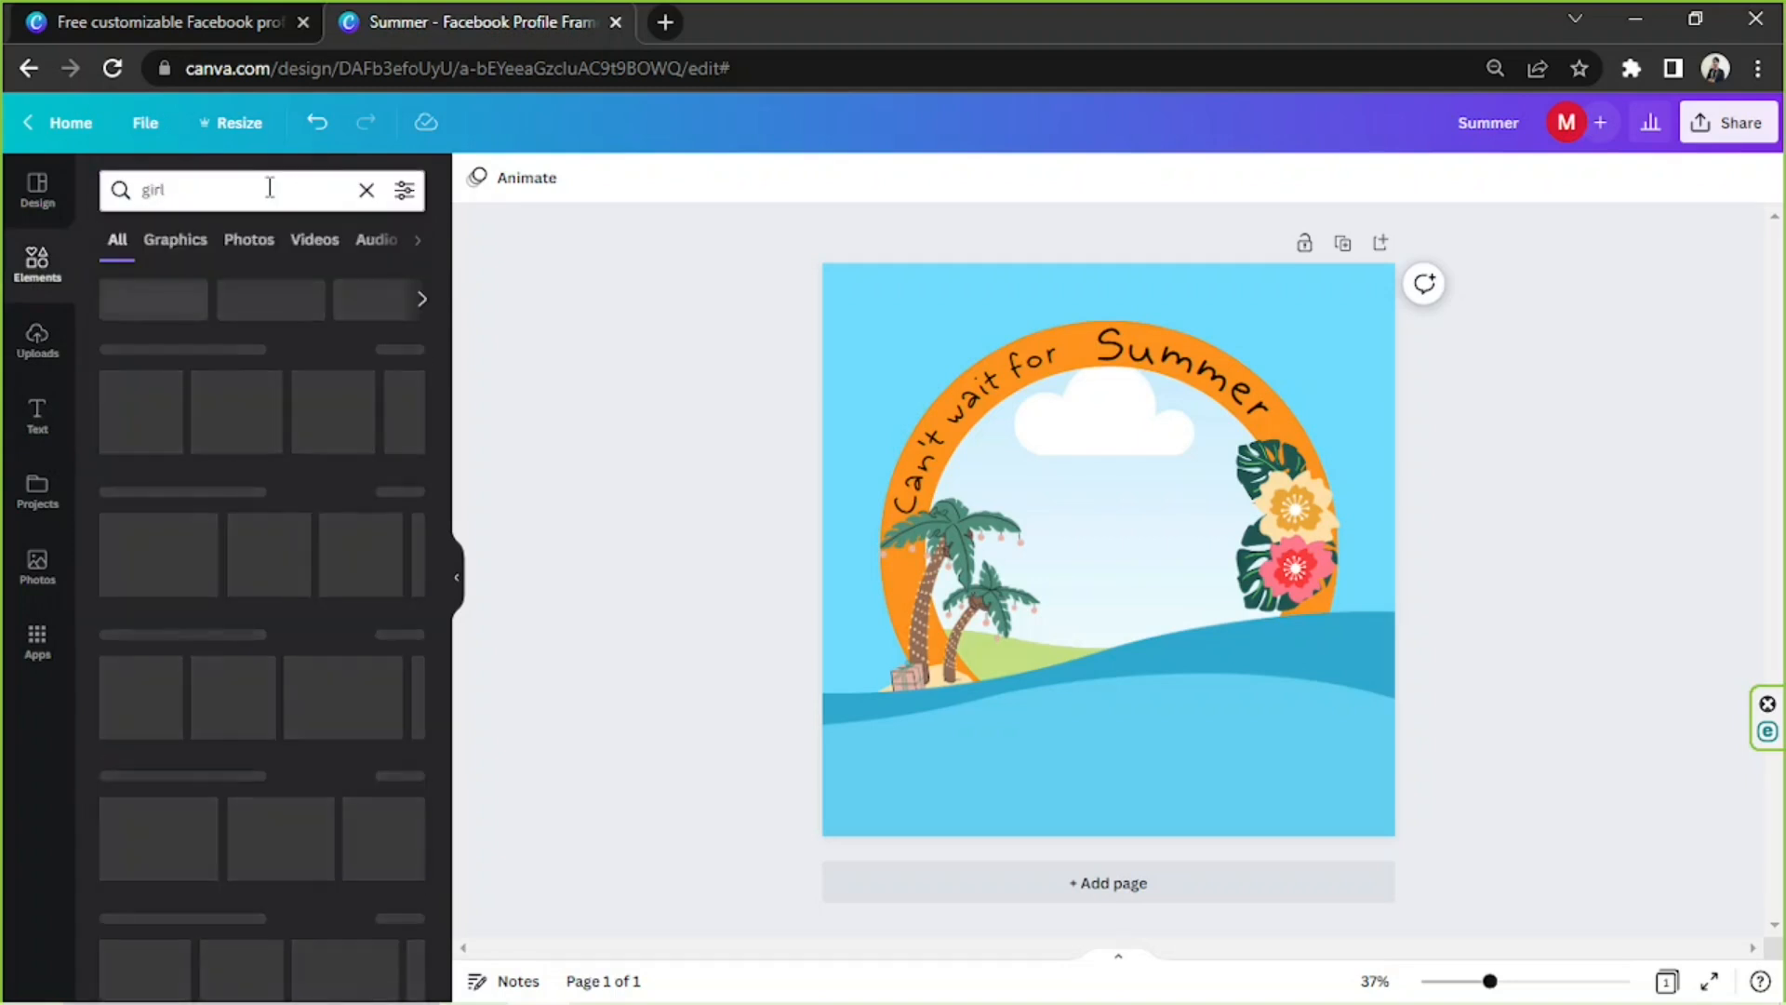
{"action": "left_click", "coordinate": [249, 239]}
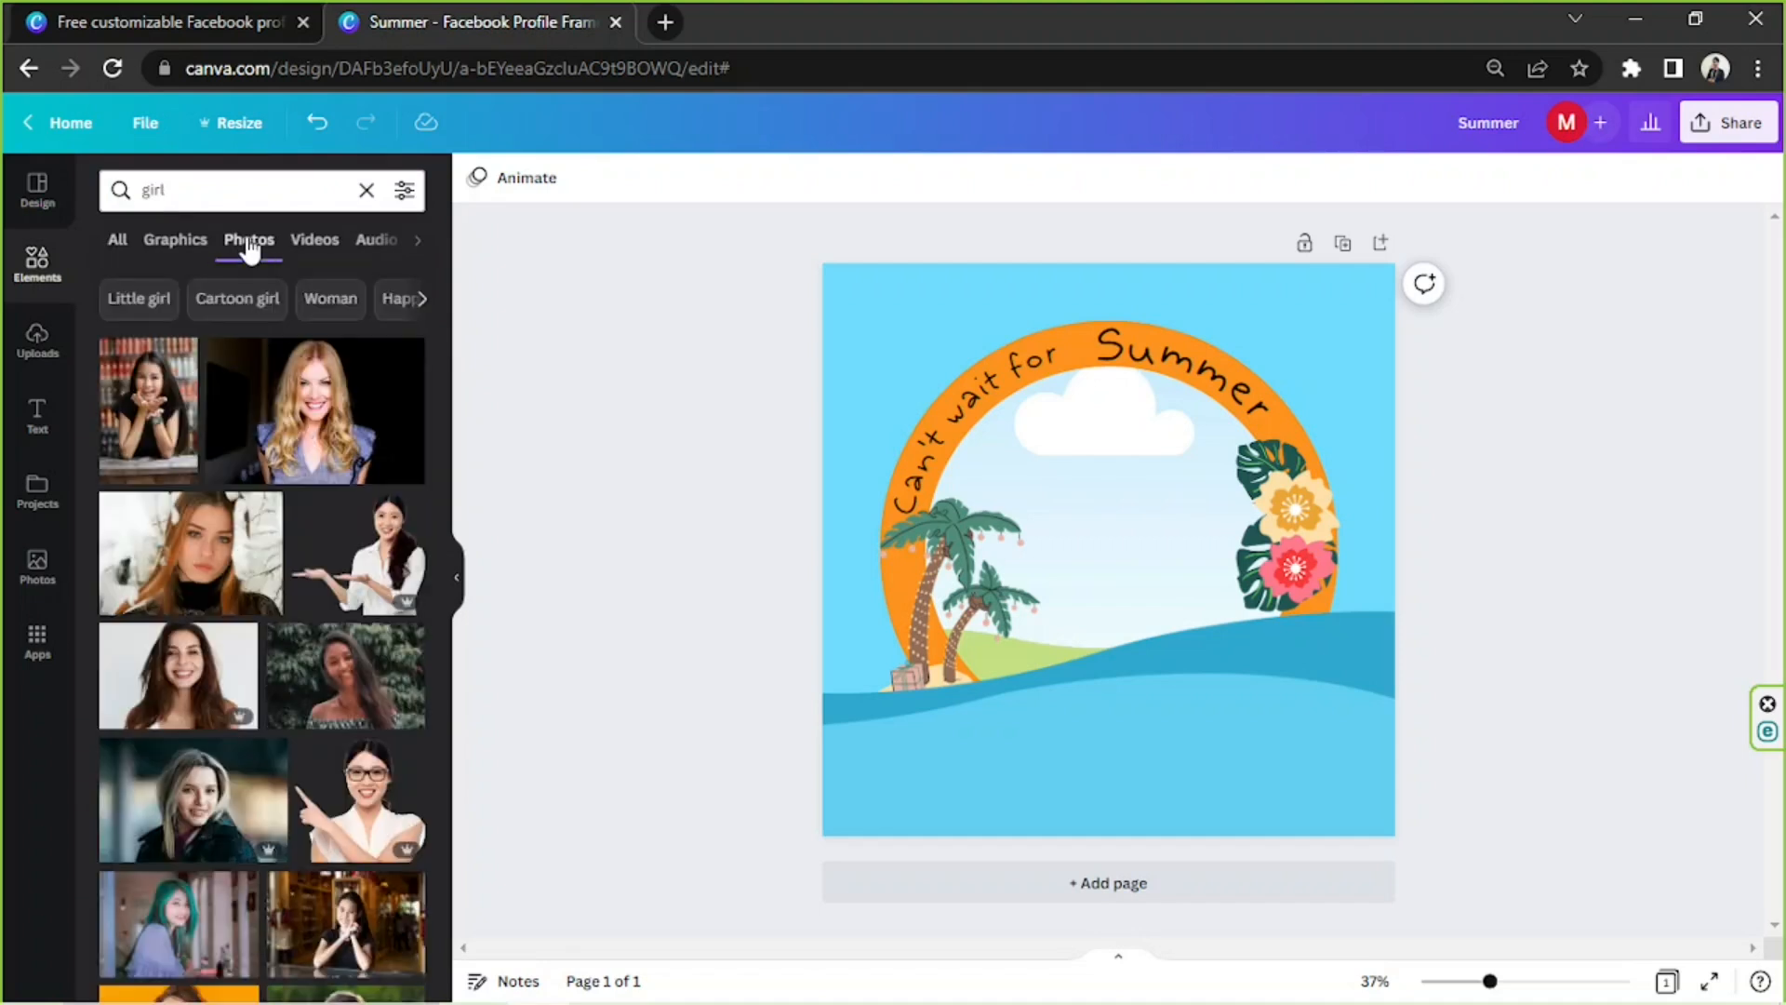
{"action": "scroll", "scroll_direction": "down", "scroll_amount": 3}
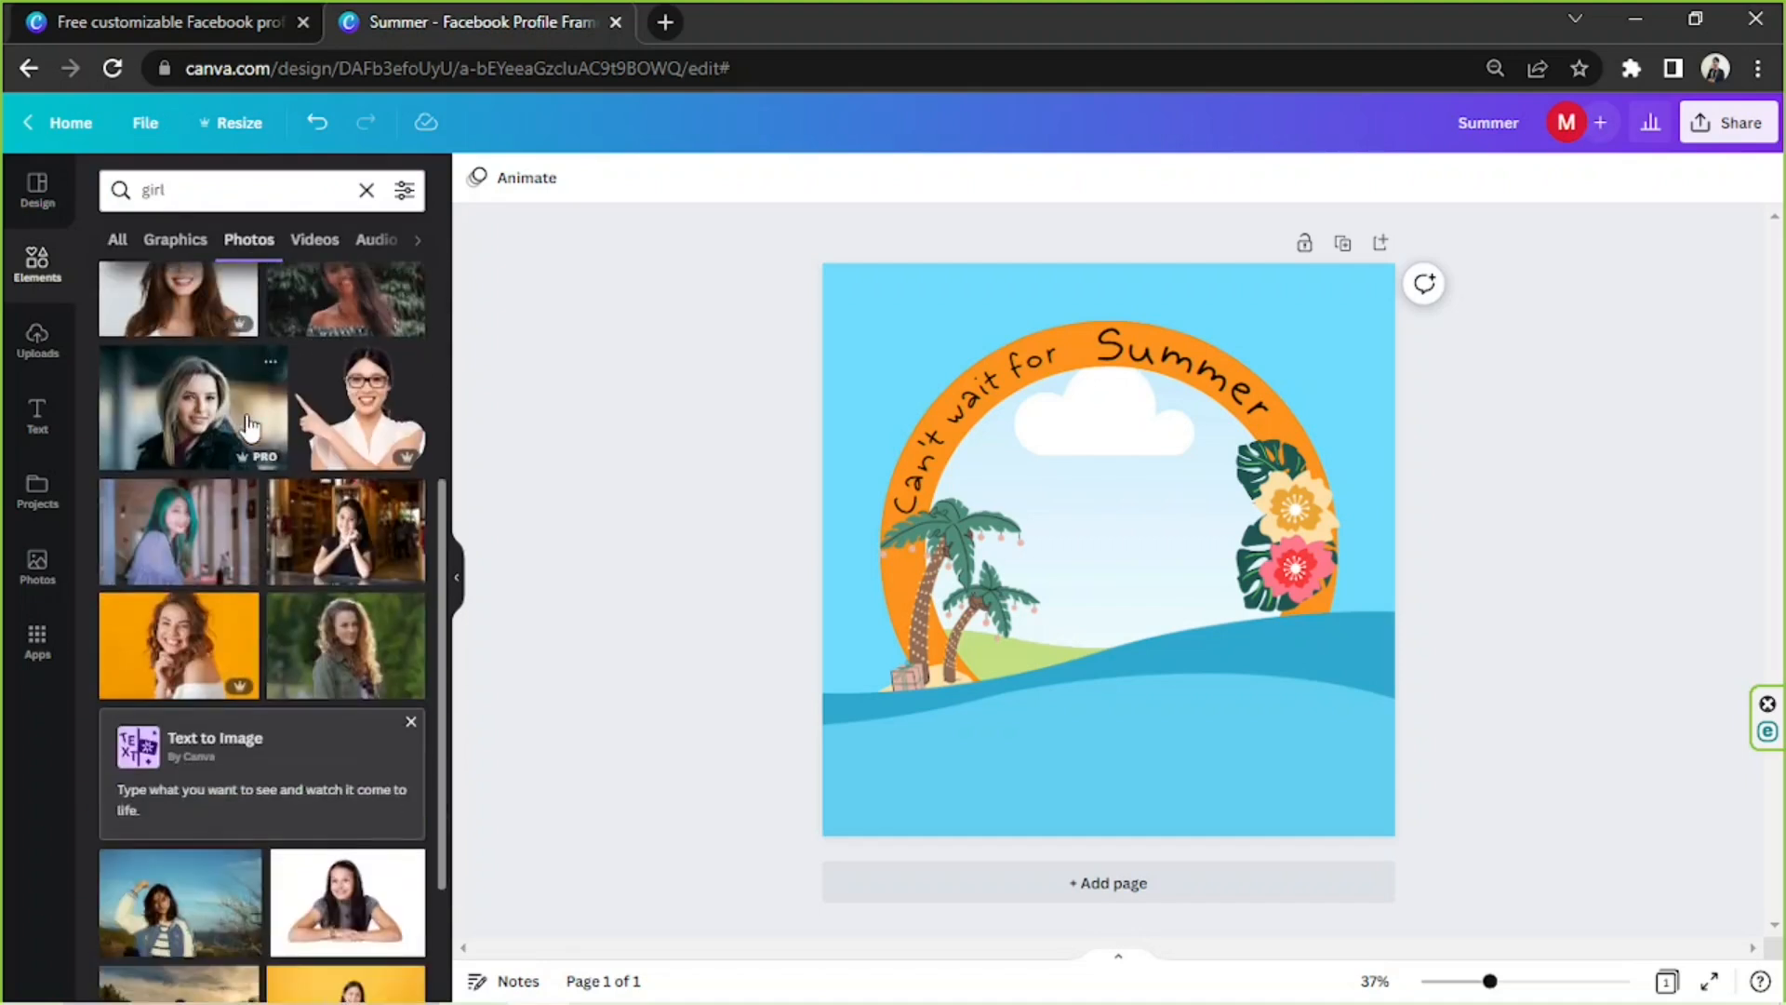
{"action": "scroll", "scroll_direction": "down", "scroll_amount": 3}
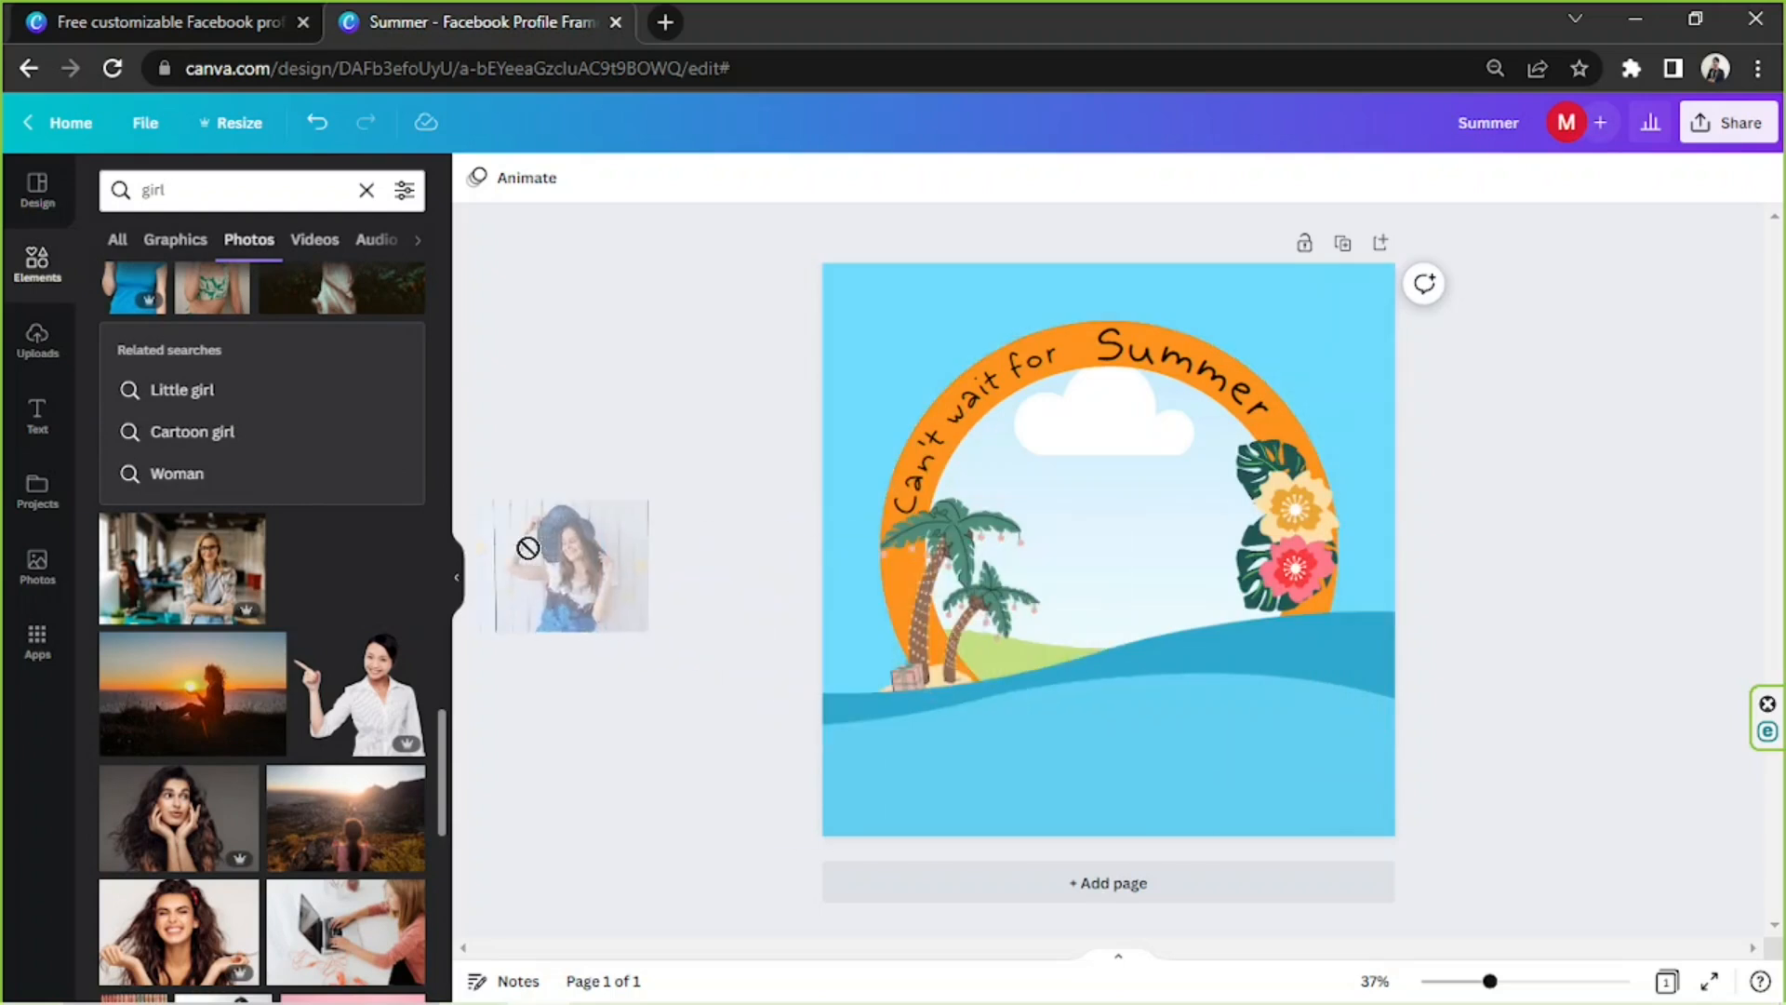
{"action": "left_click", "coordinate": [1139, 442]}
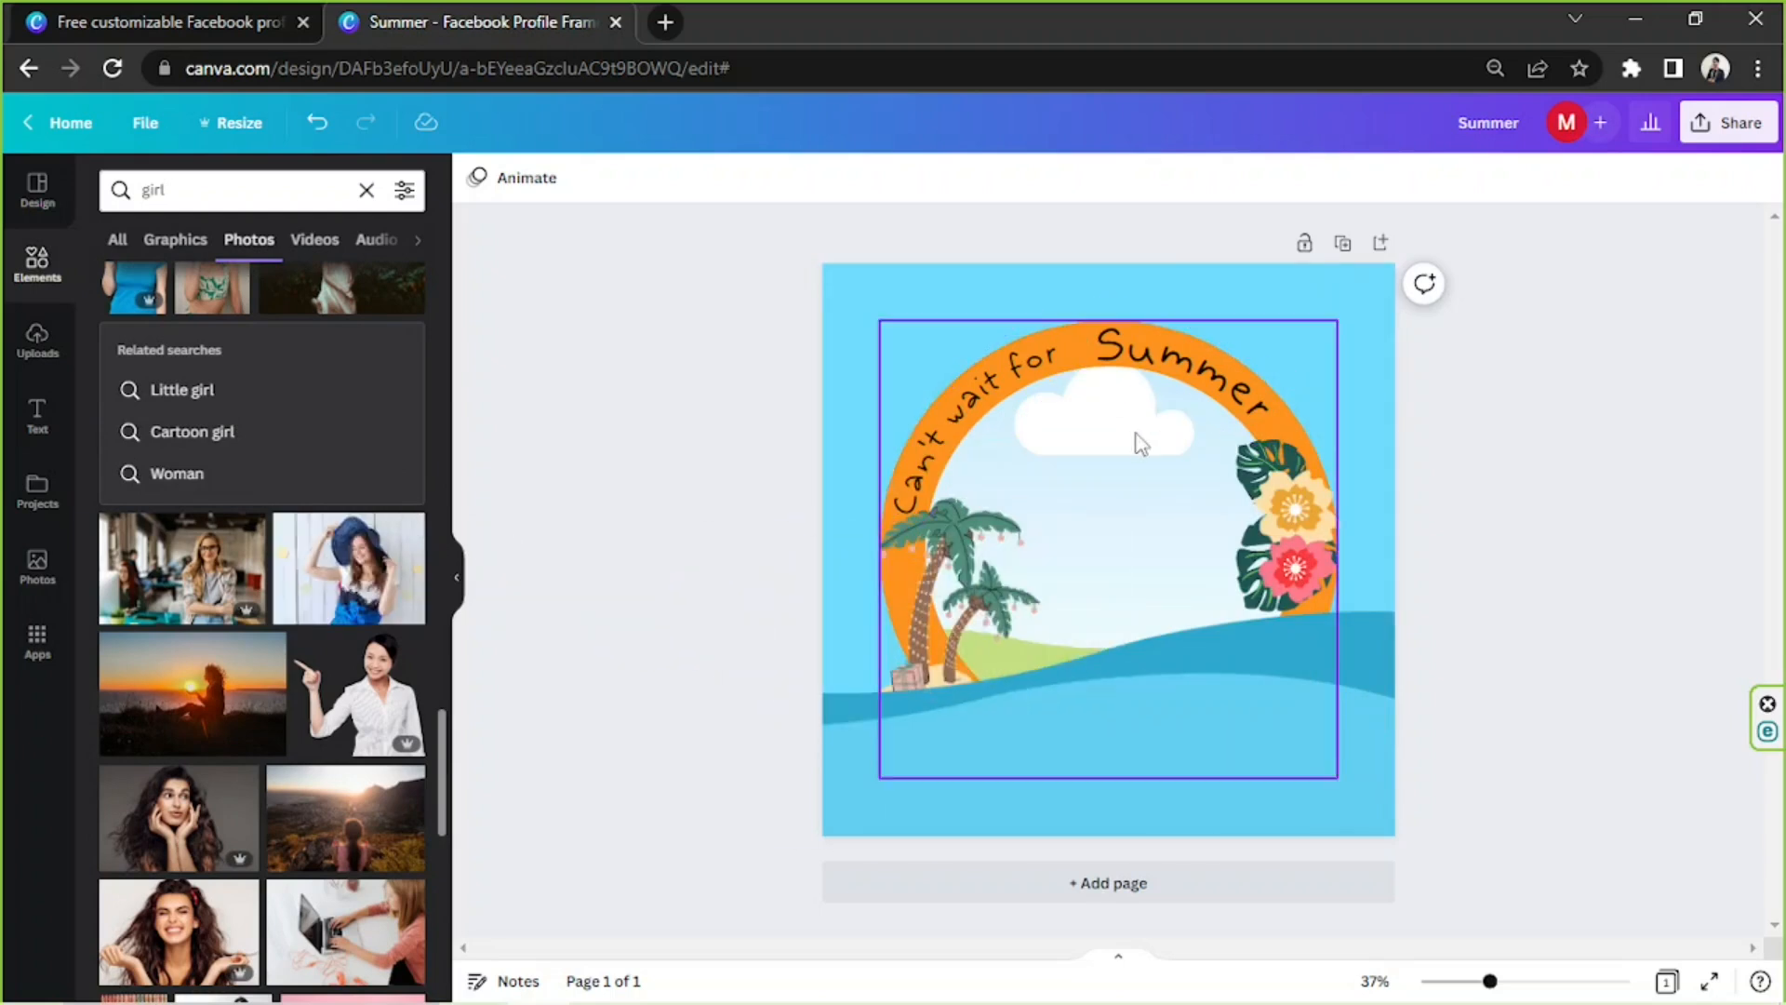
Move the photo's layer order behind the ring frame.
{"action": "left_click", "coordinate": [1561, 178]}
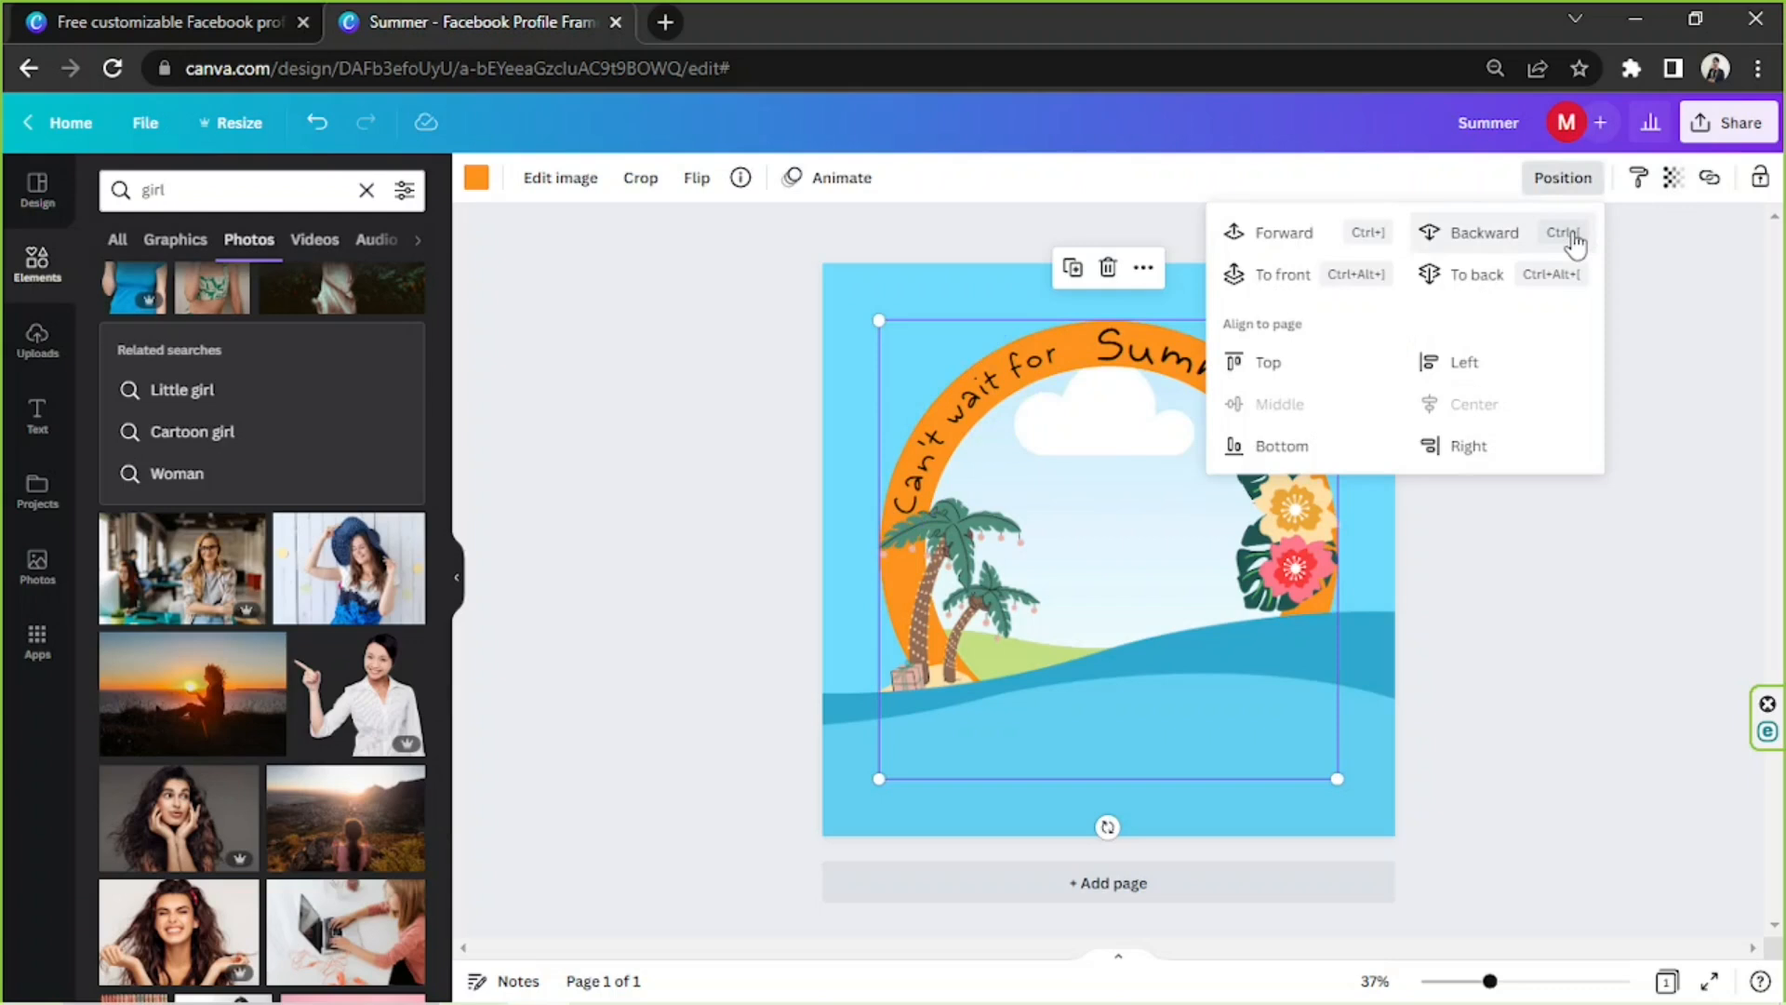
{"action": "left_click", "coordinate": [1485, 233]}
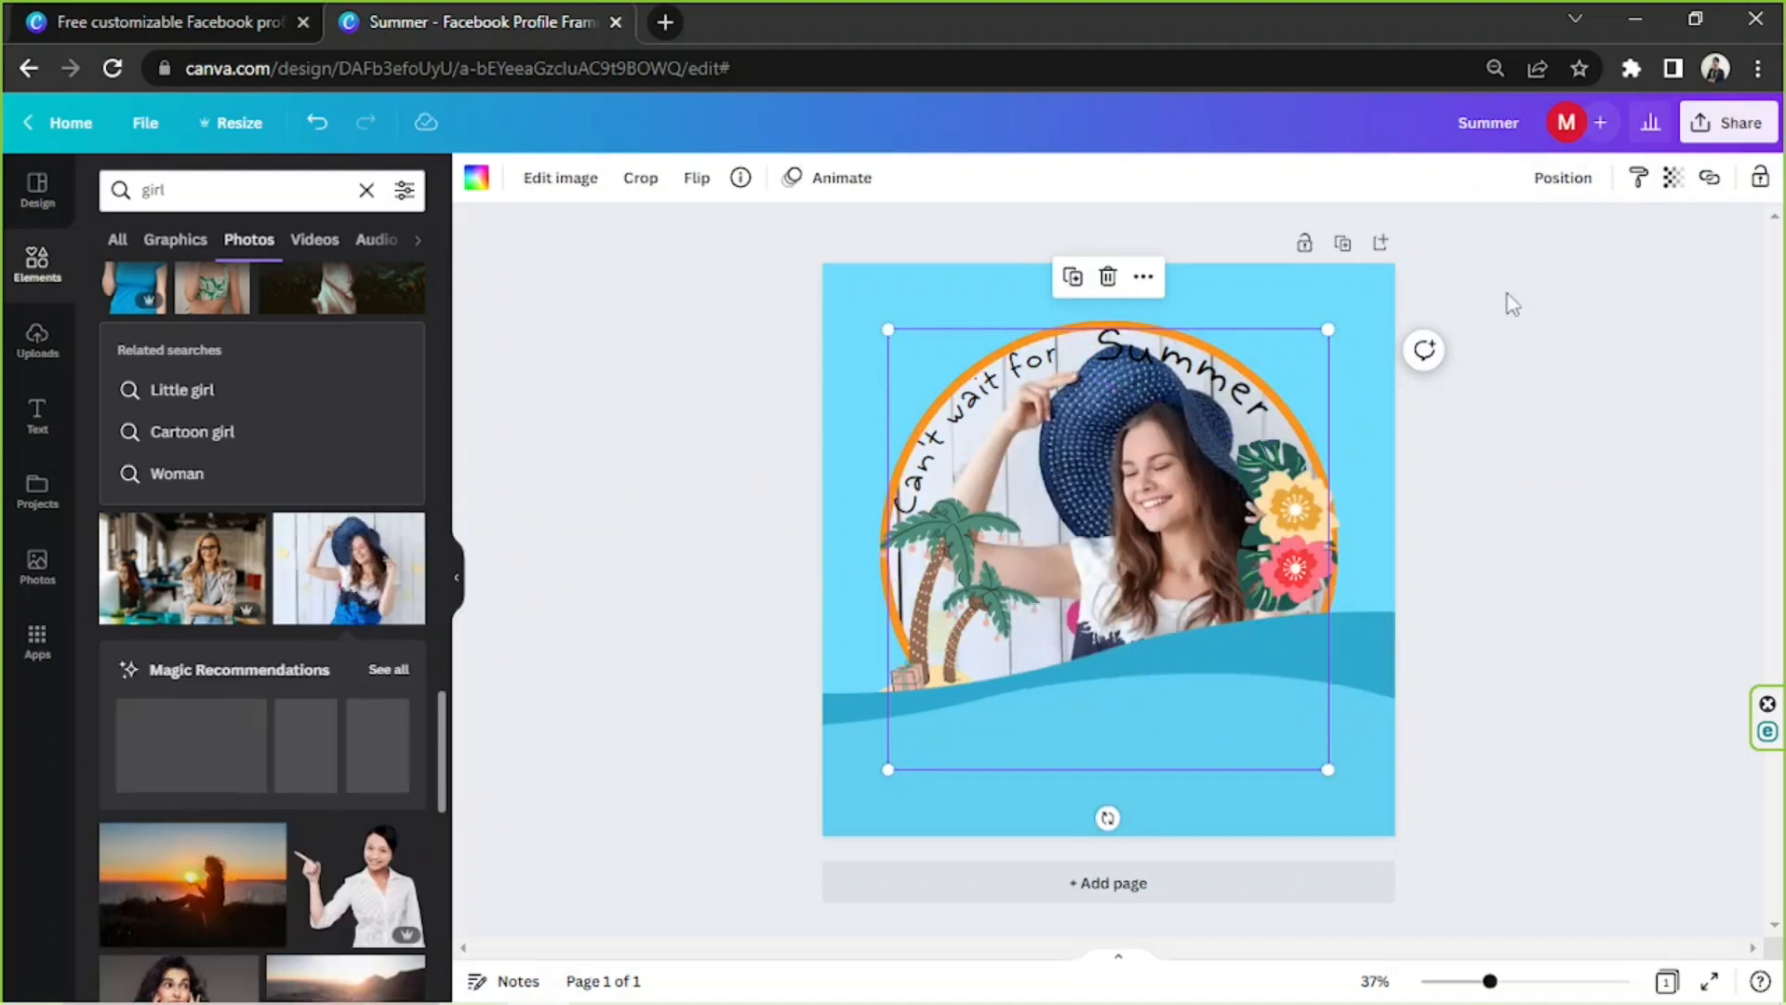
{"action": "left_click", "coordinate": [1561, 177]}
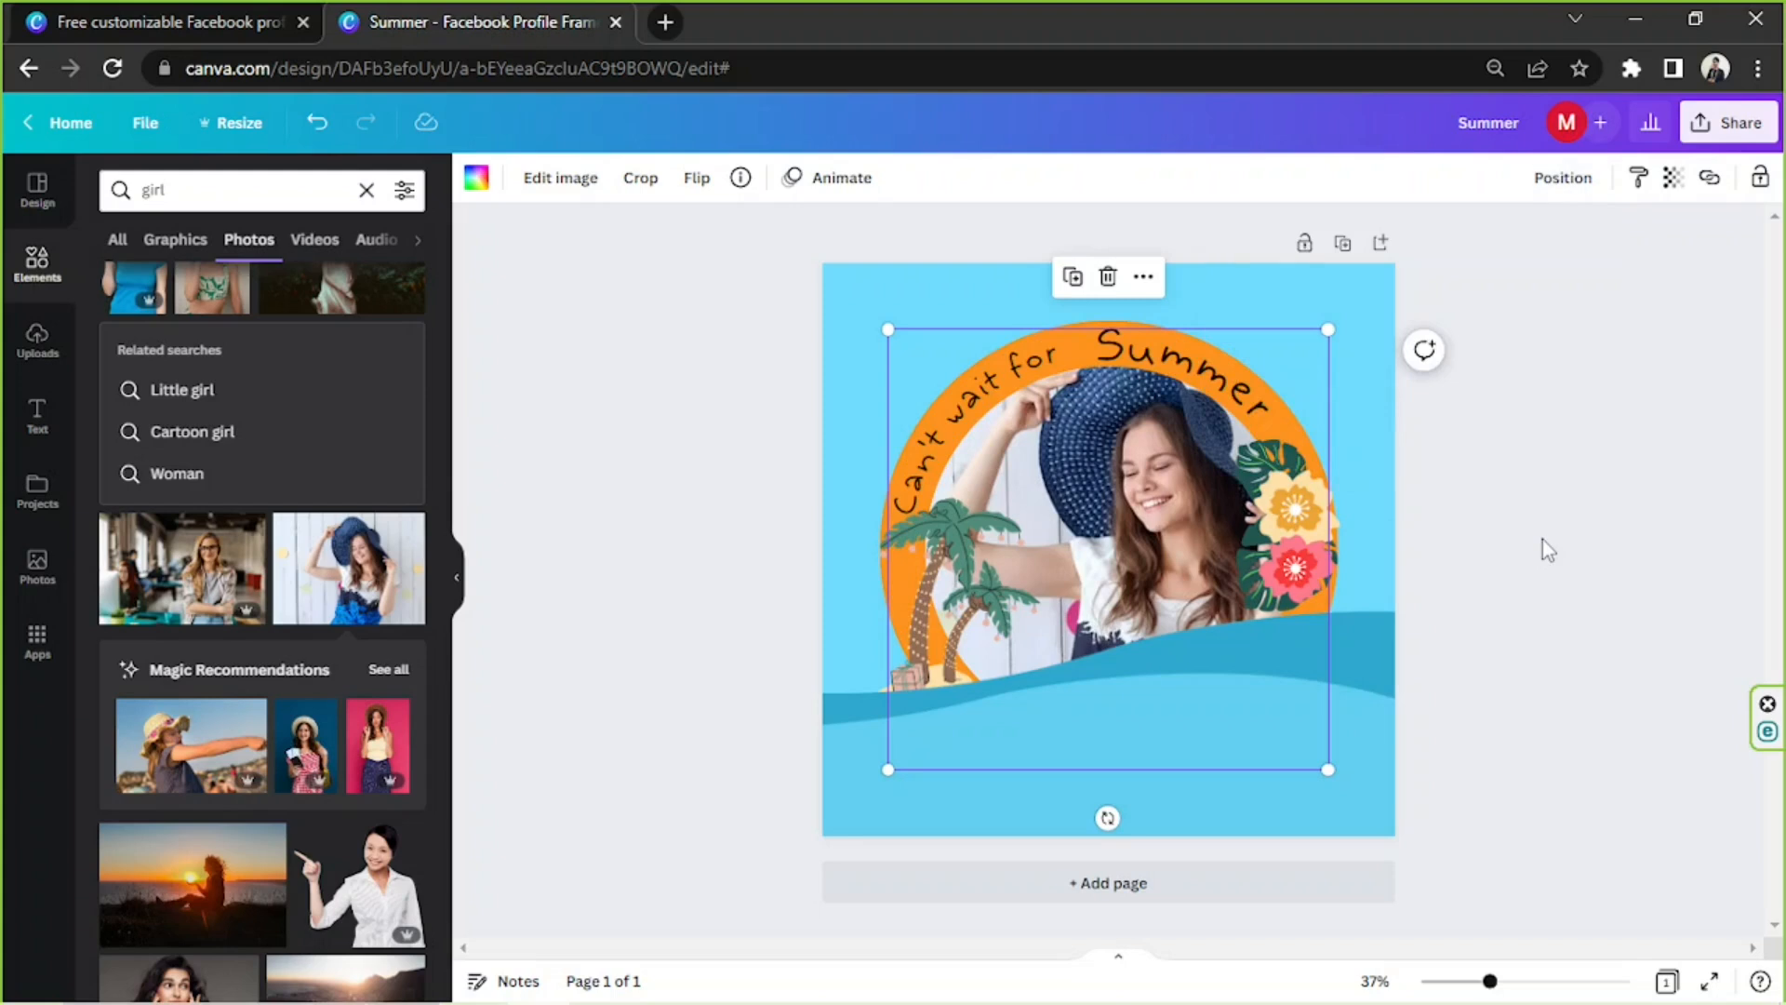
{"action": "left_click", "coordinate": [1609, 445]}
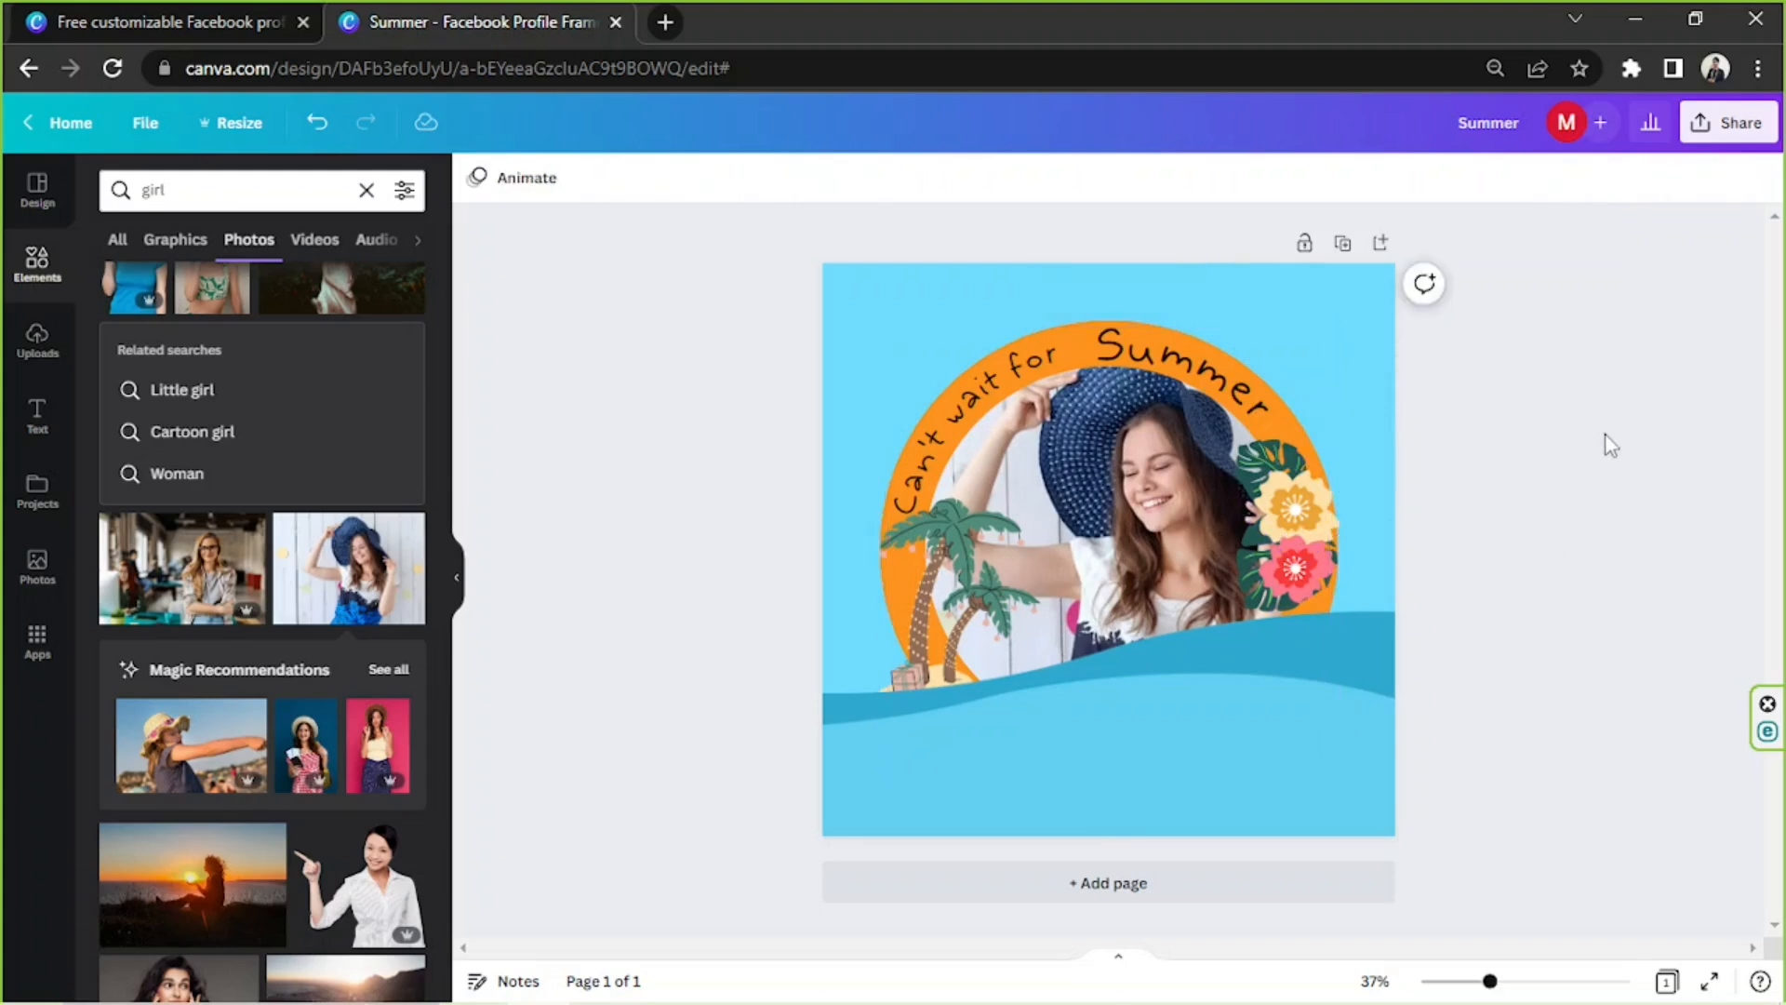
{"action": "mouse_move", "coordinate": [1610, 426]}
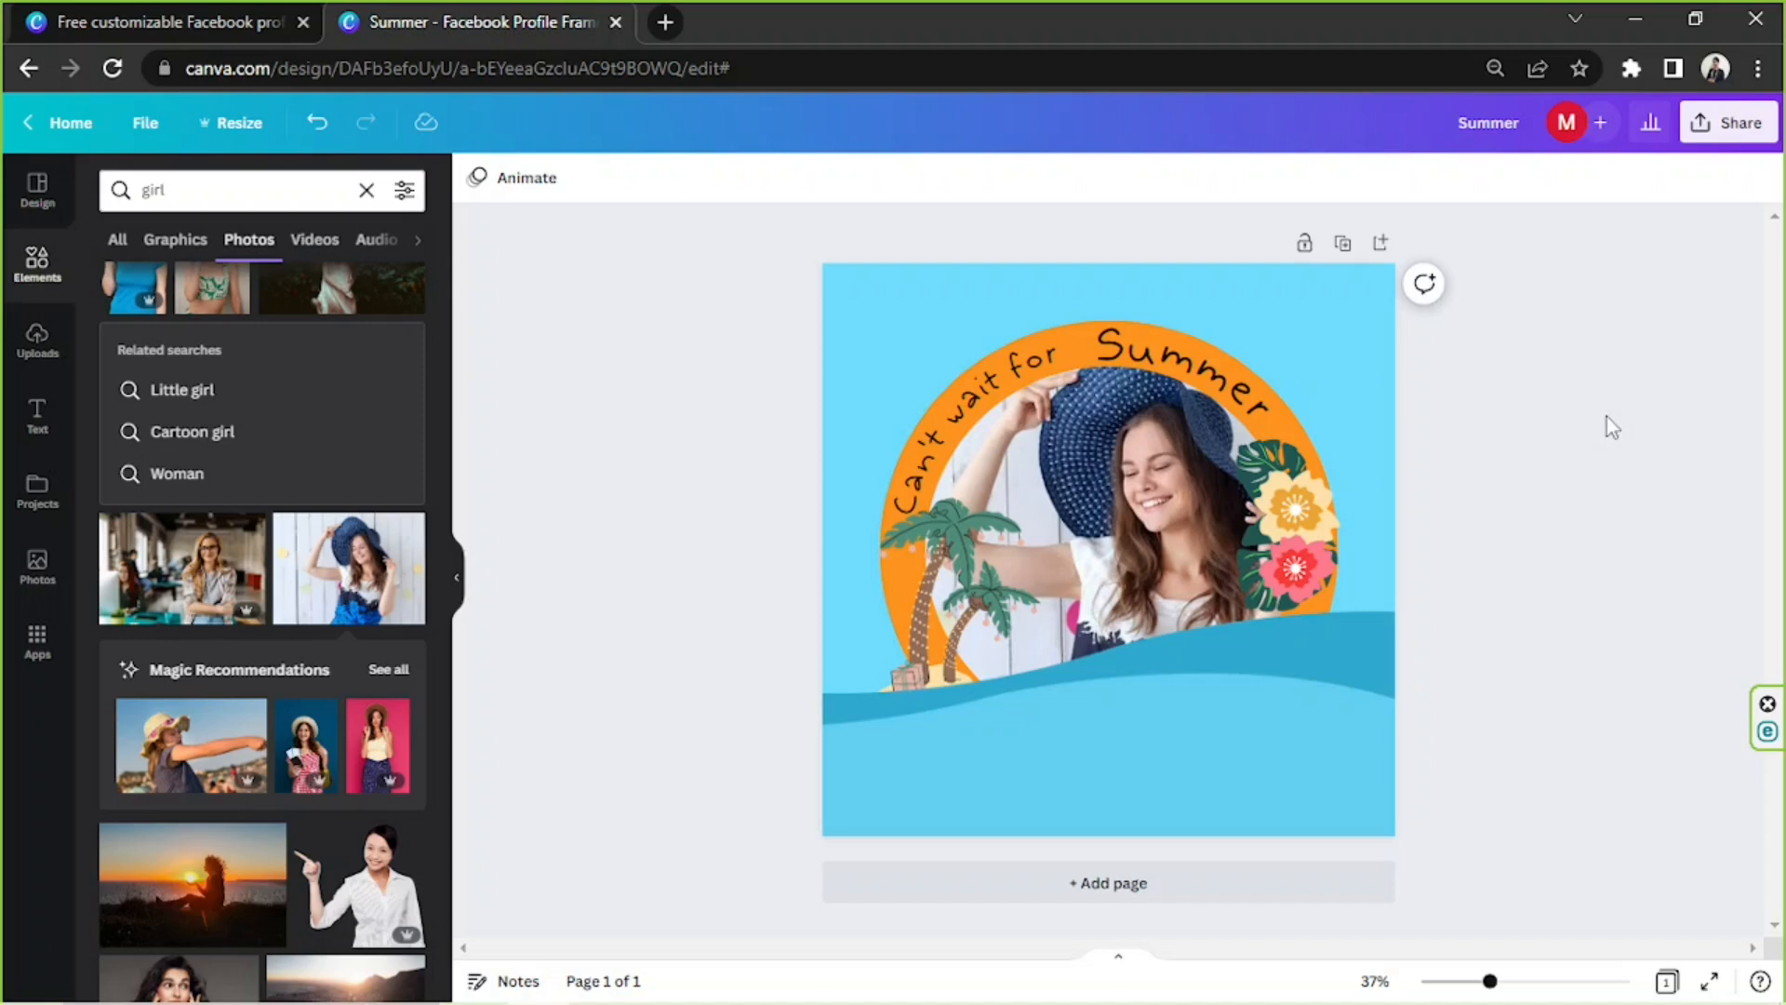
{"action": "mouse_move", "coordinate": [1599, 415]}
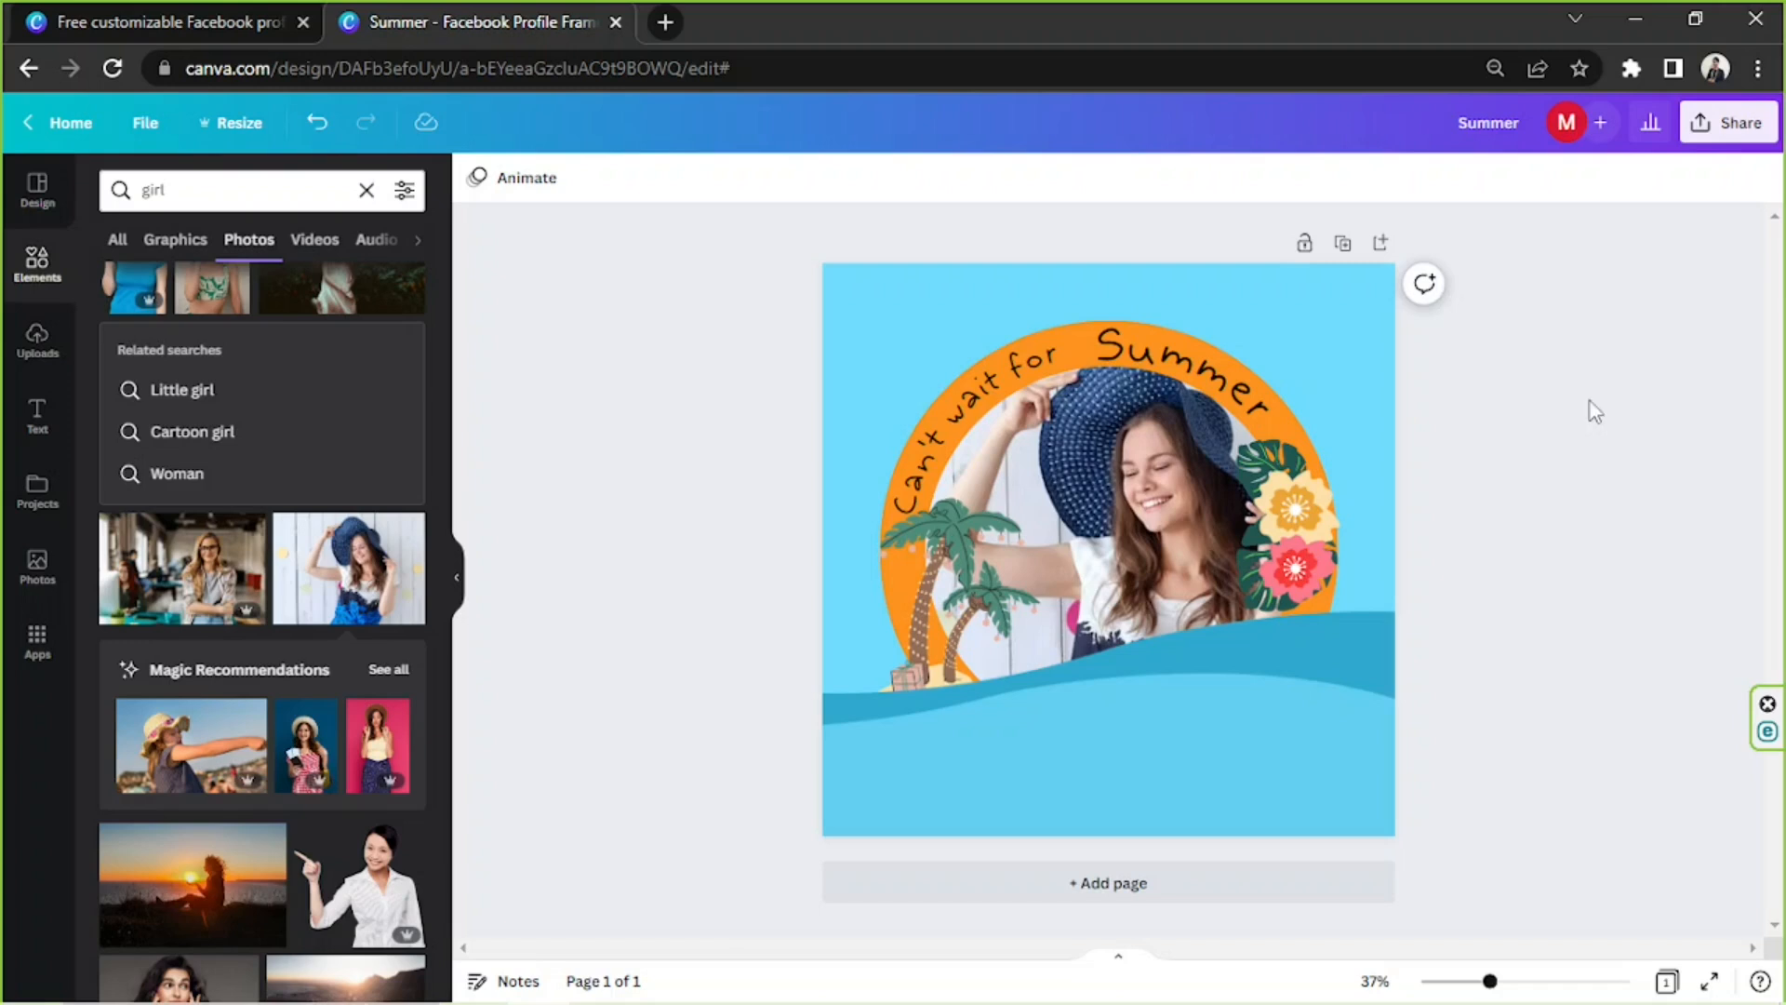
Open the frame's download settings from Share, set to PNG at 1500 × 1500 px.
{"action": "left_click", "coordinate": [1726, 122]}
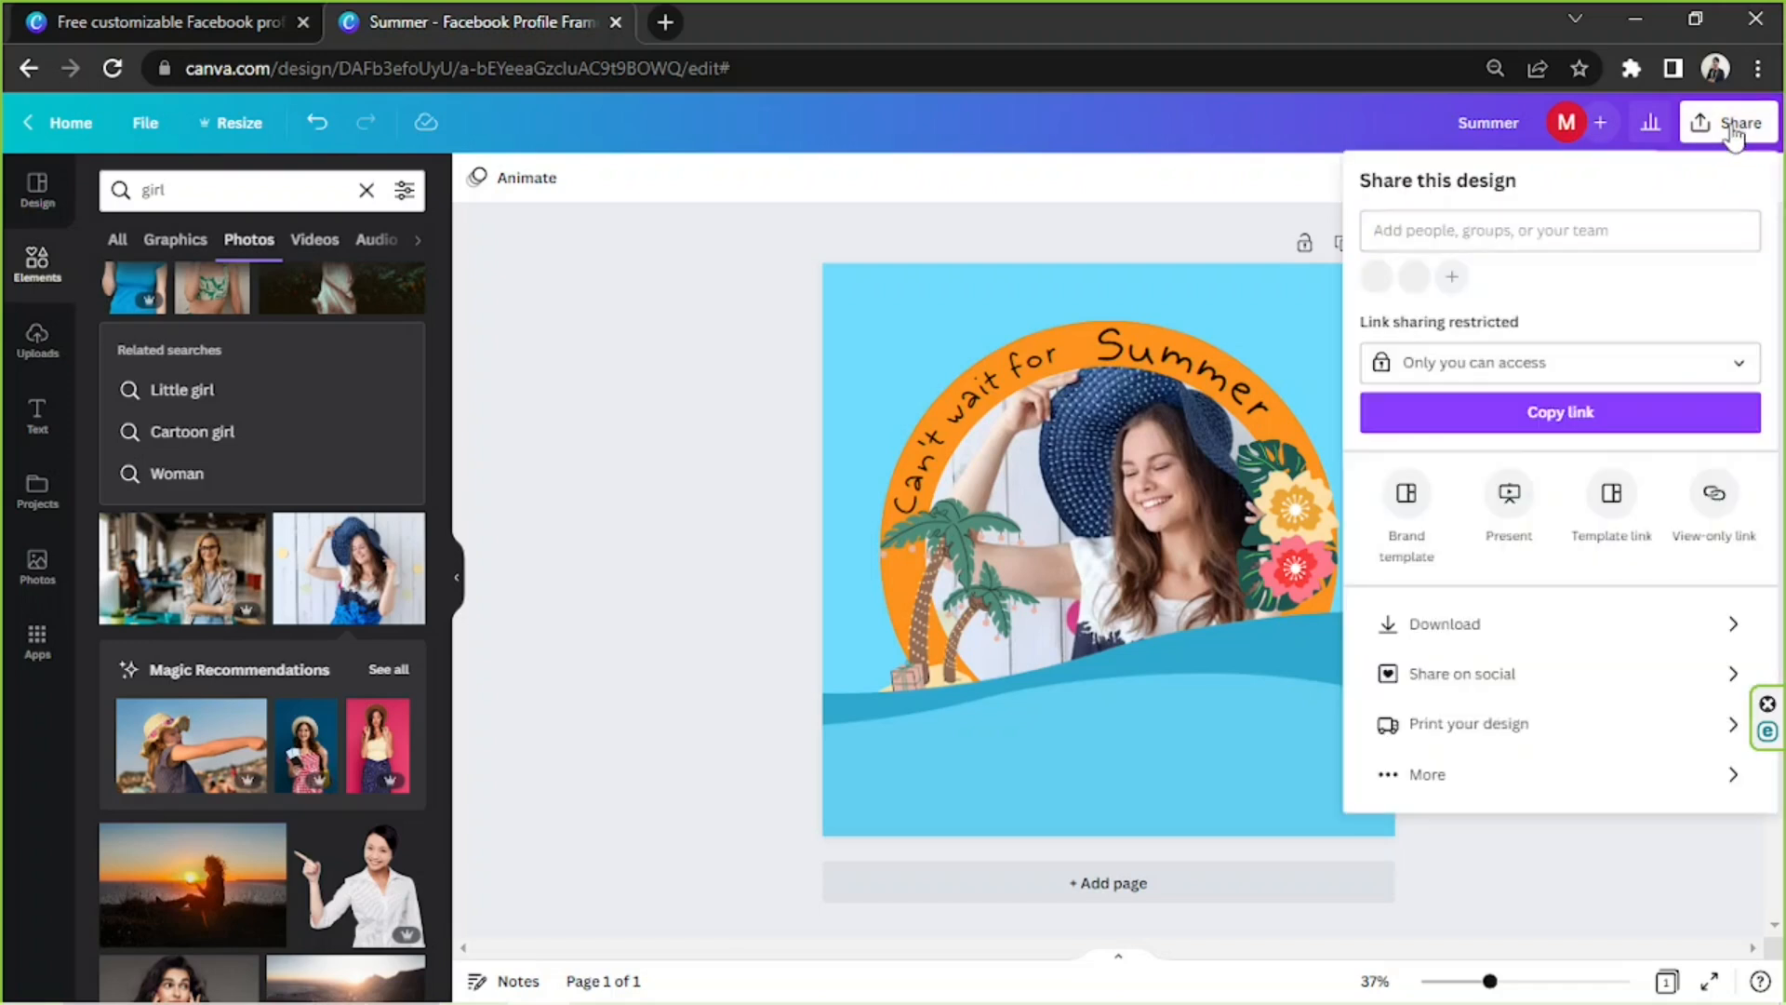
{"action": "left_click", "coordinate": [1558, 230]}
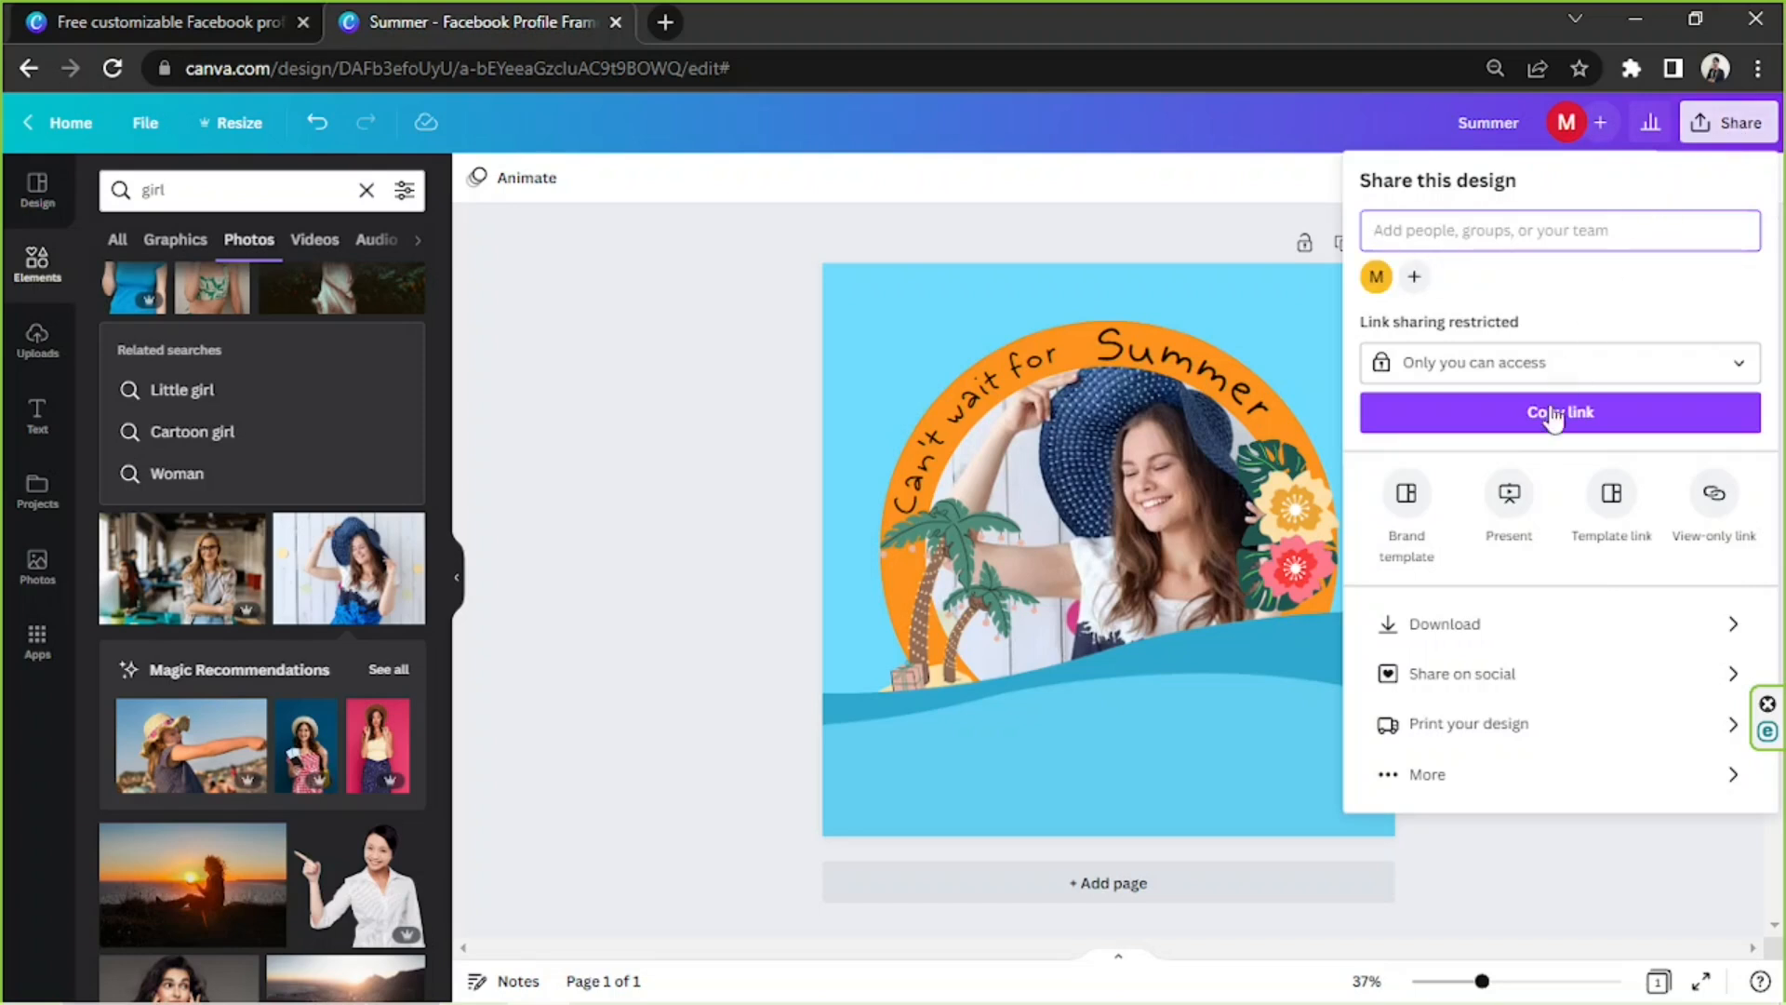
{"action": "mouse_move", "coordinate": [1492, 624]}
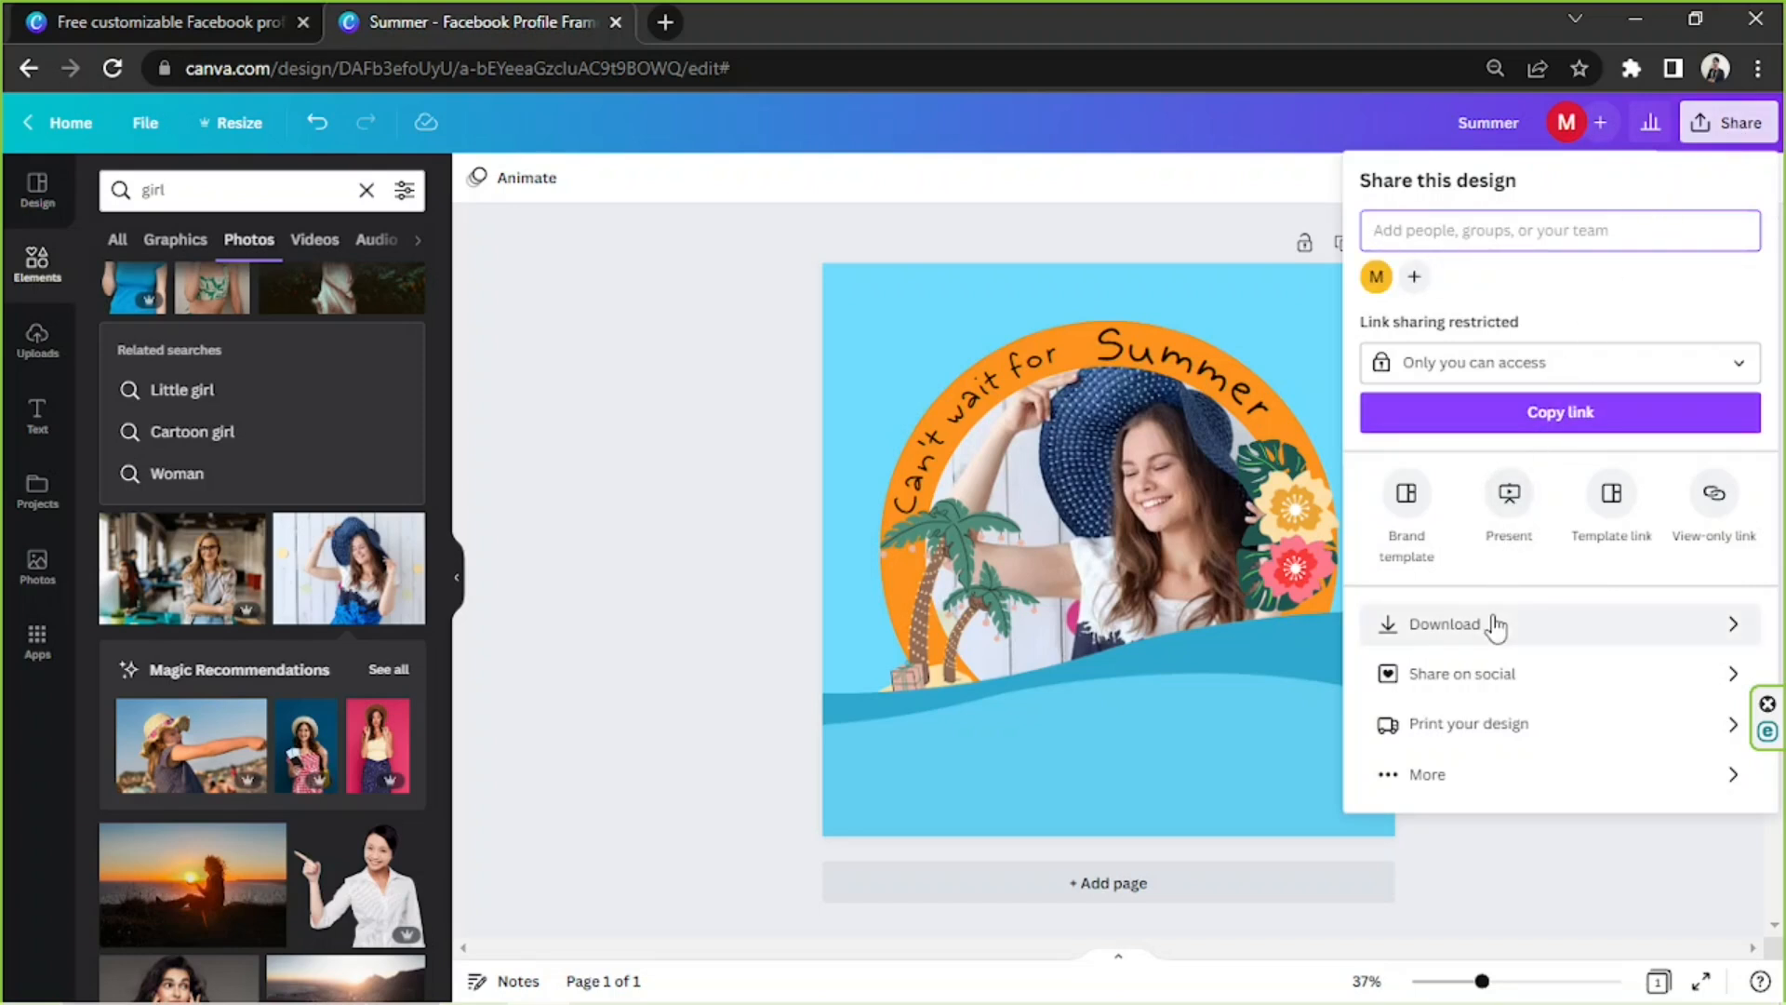
{"action": "left_click", "coordinate": [1443, 623]}
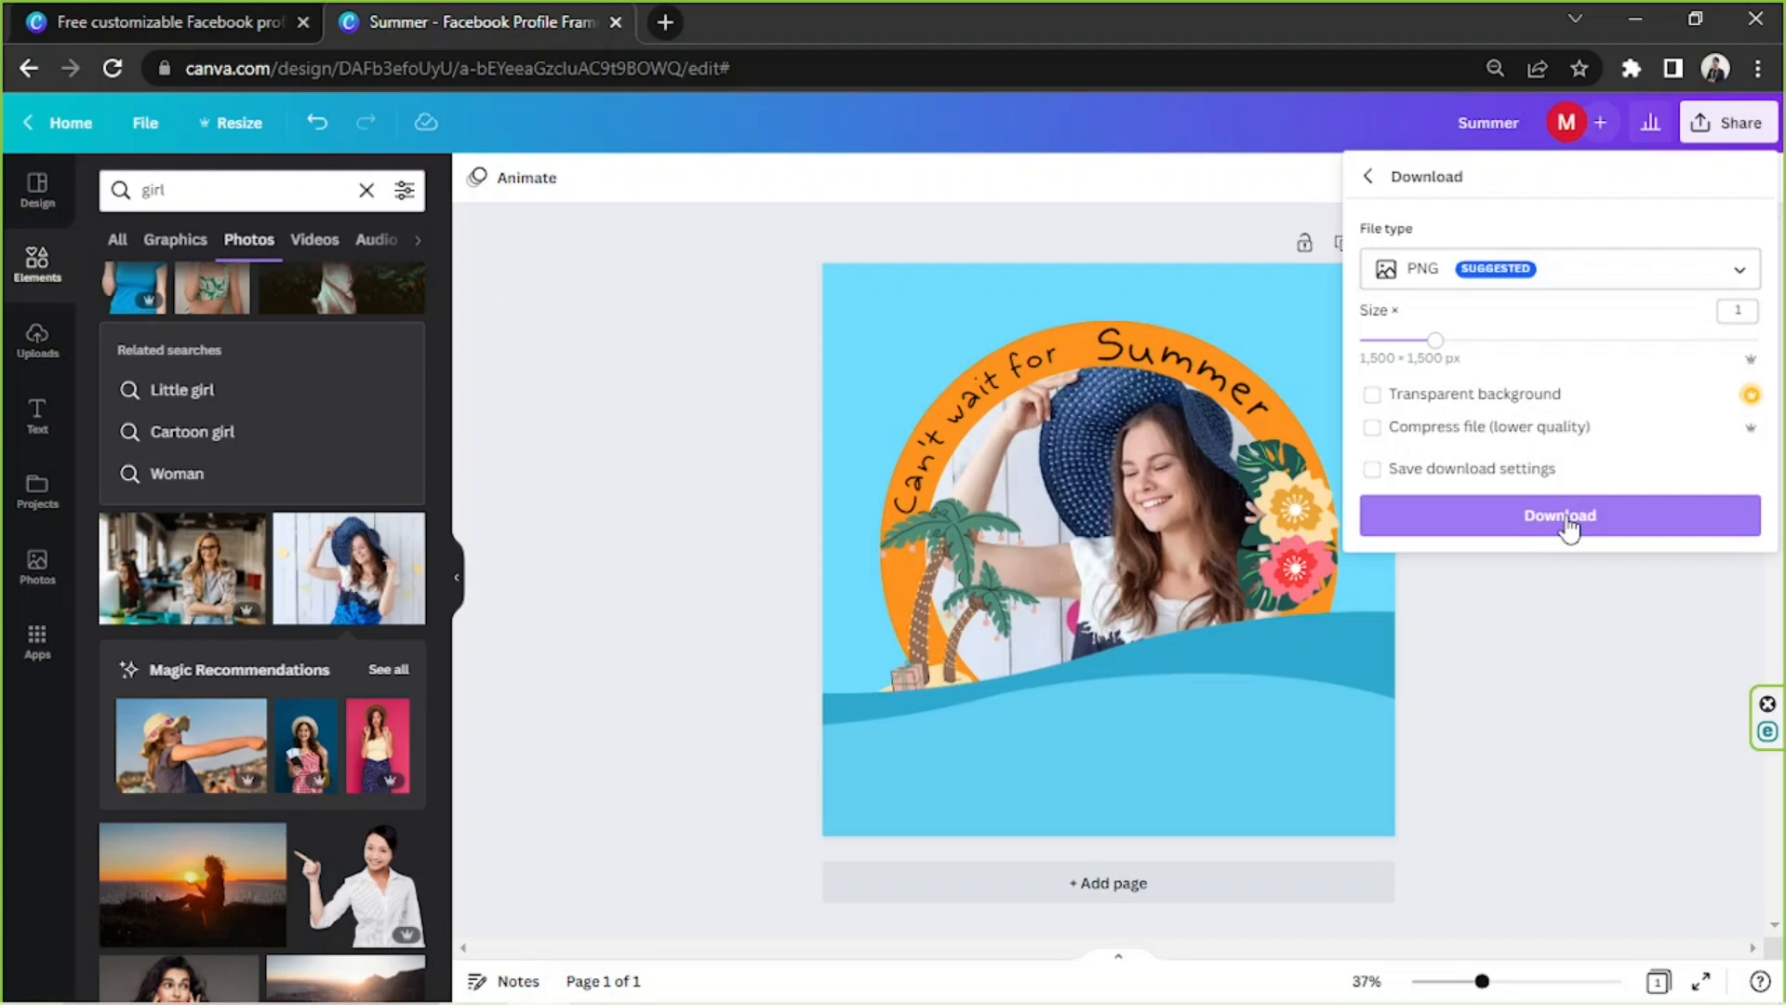
{"action": "mouse_move", "coordinate": [1564, 544]}
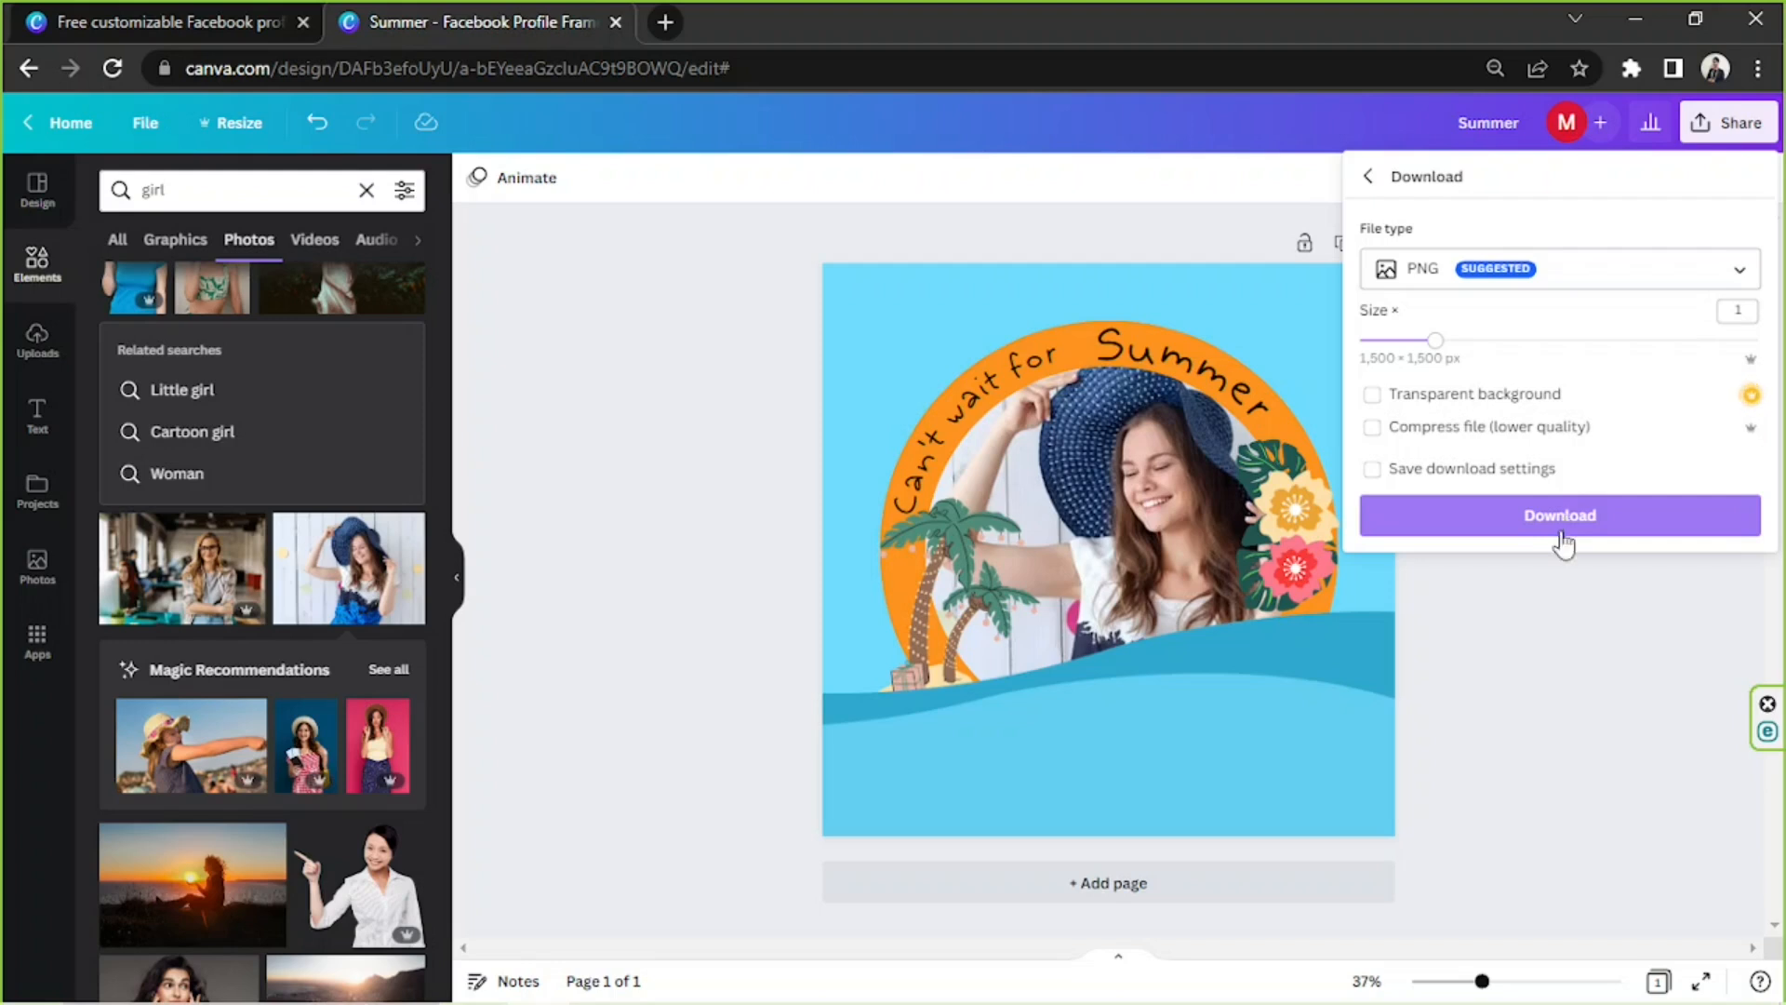